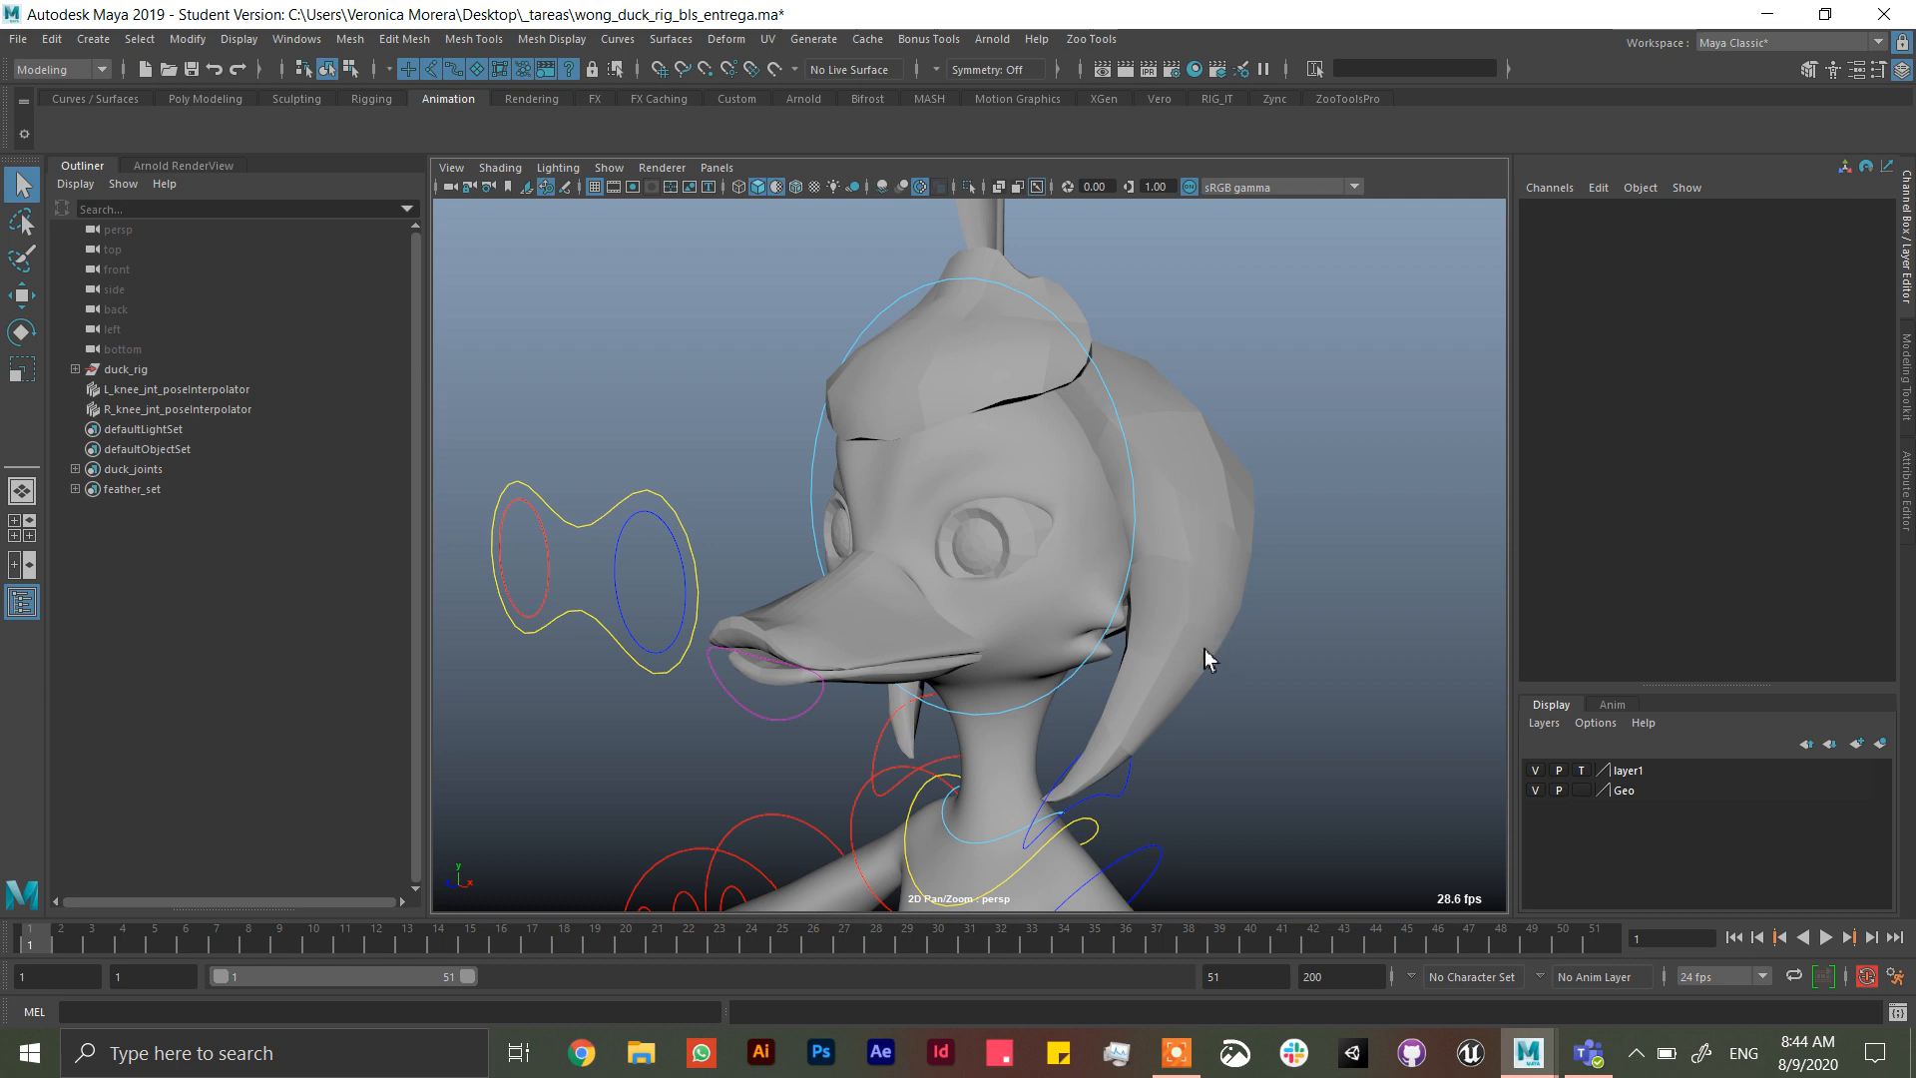
mouse_move(1118, 525)
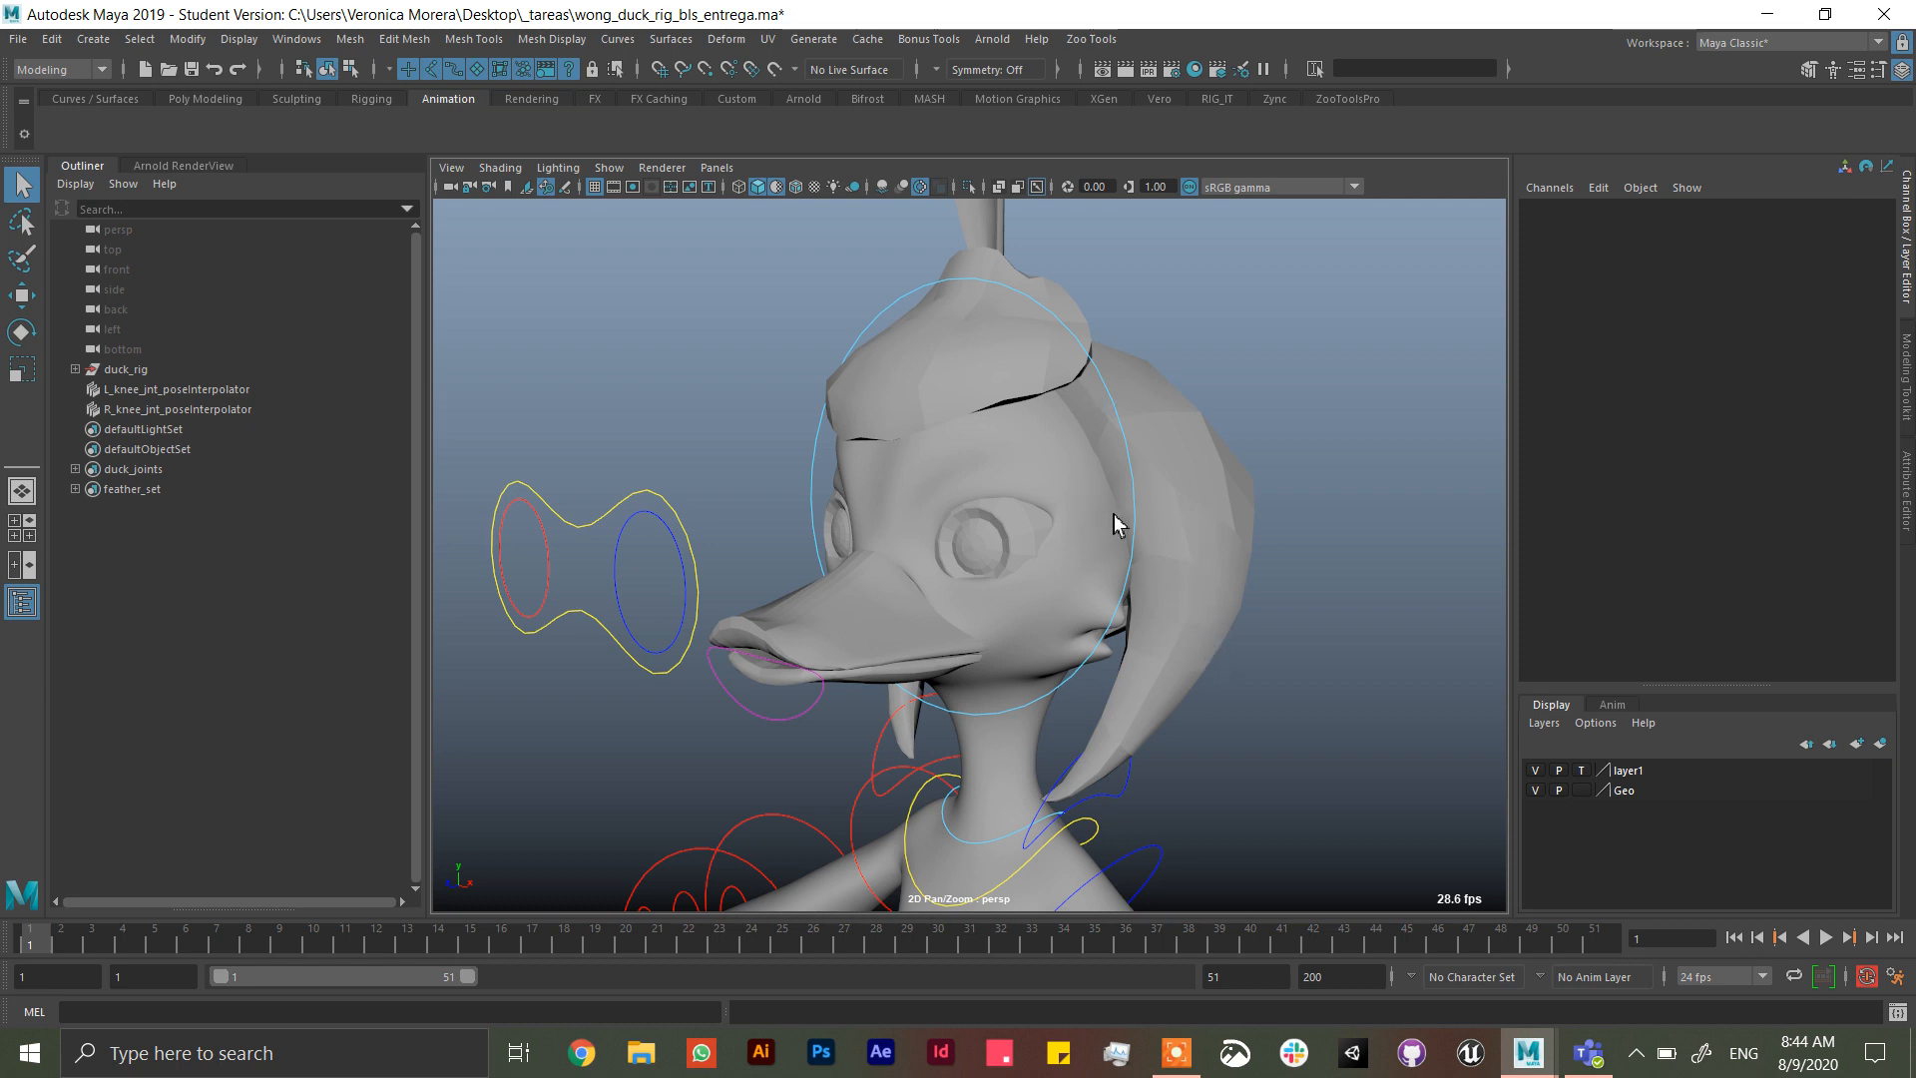
mouse_move(1349, 653)
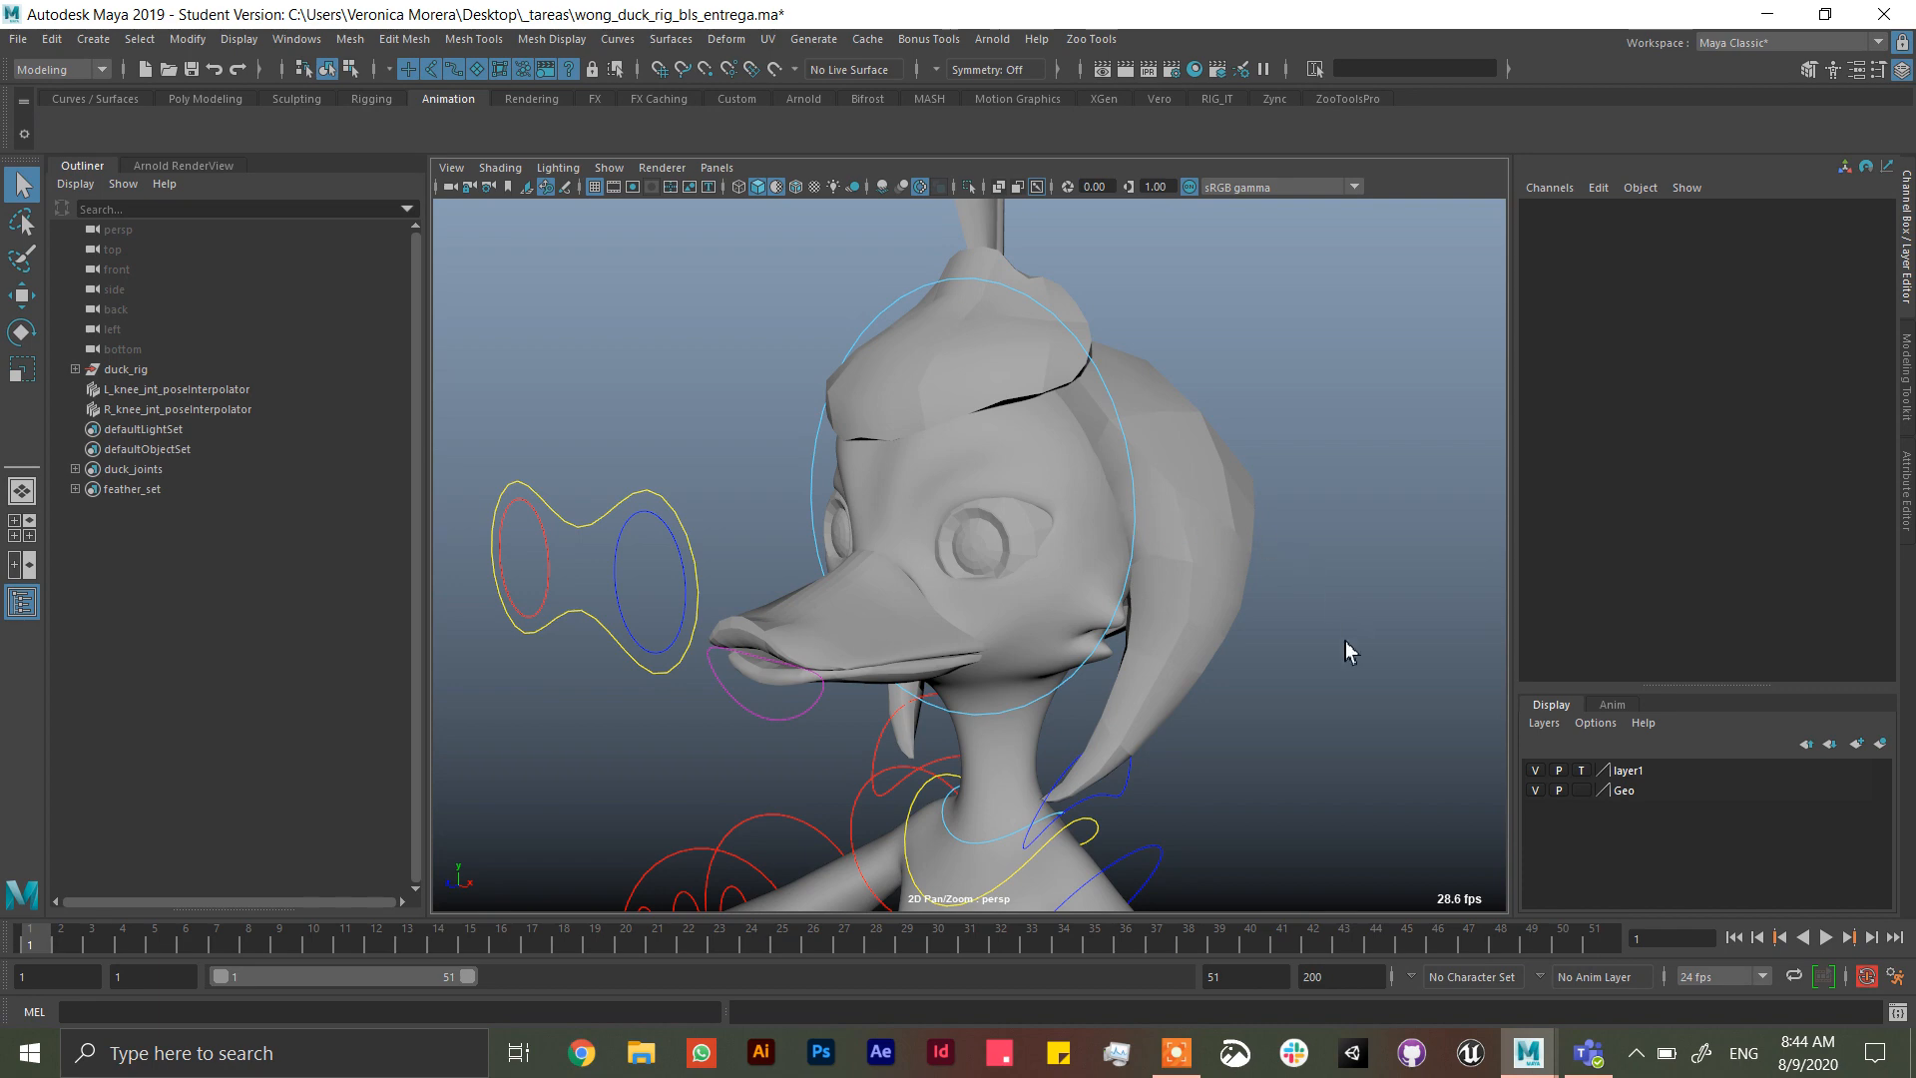
- Inspect the right elbow FK control, then select the duck's body mesh to see its history
left_click_drag(1343, 651, 1338, 589)
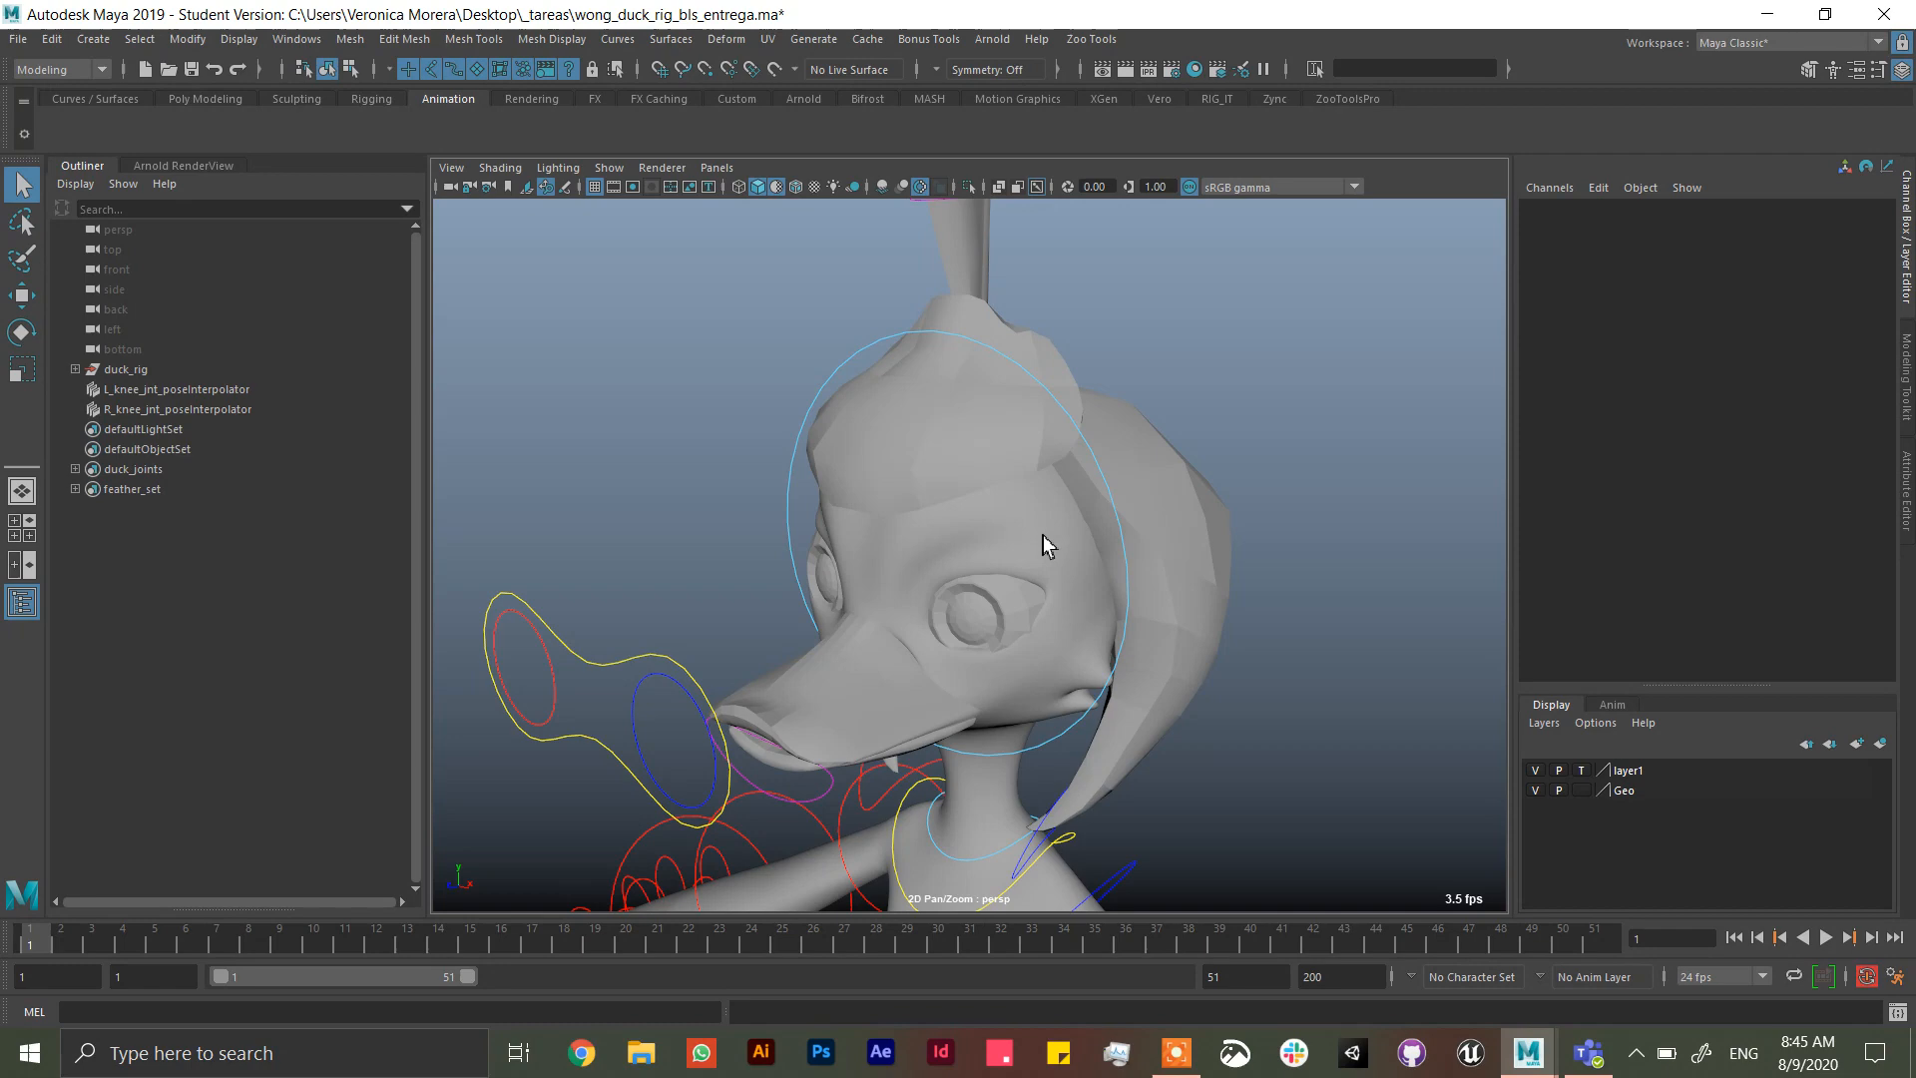
left_click_drag(1044, 543, 1220, 541)
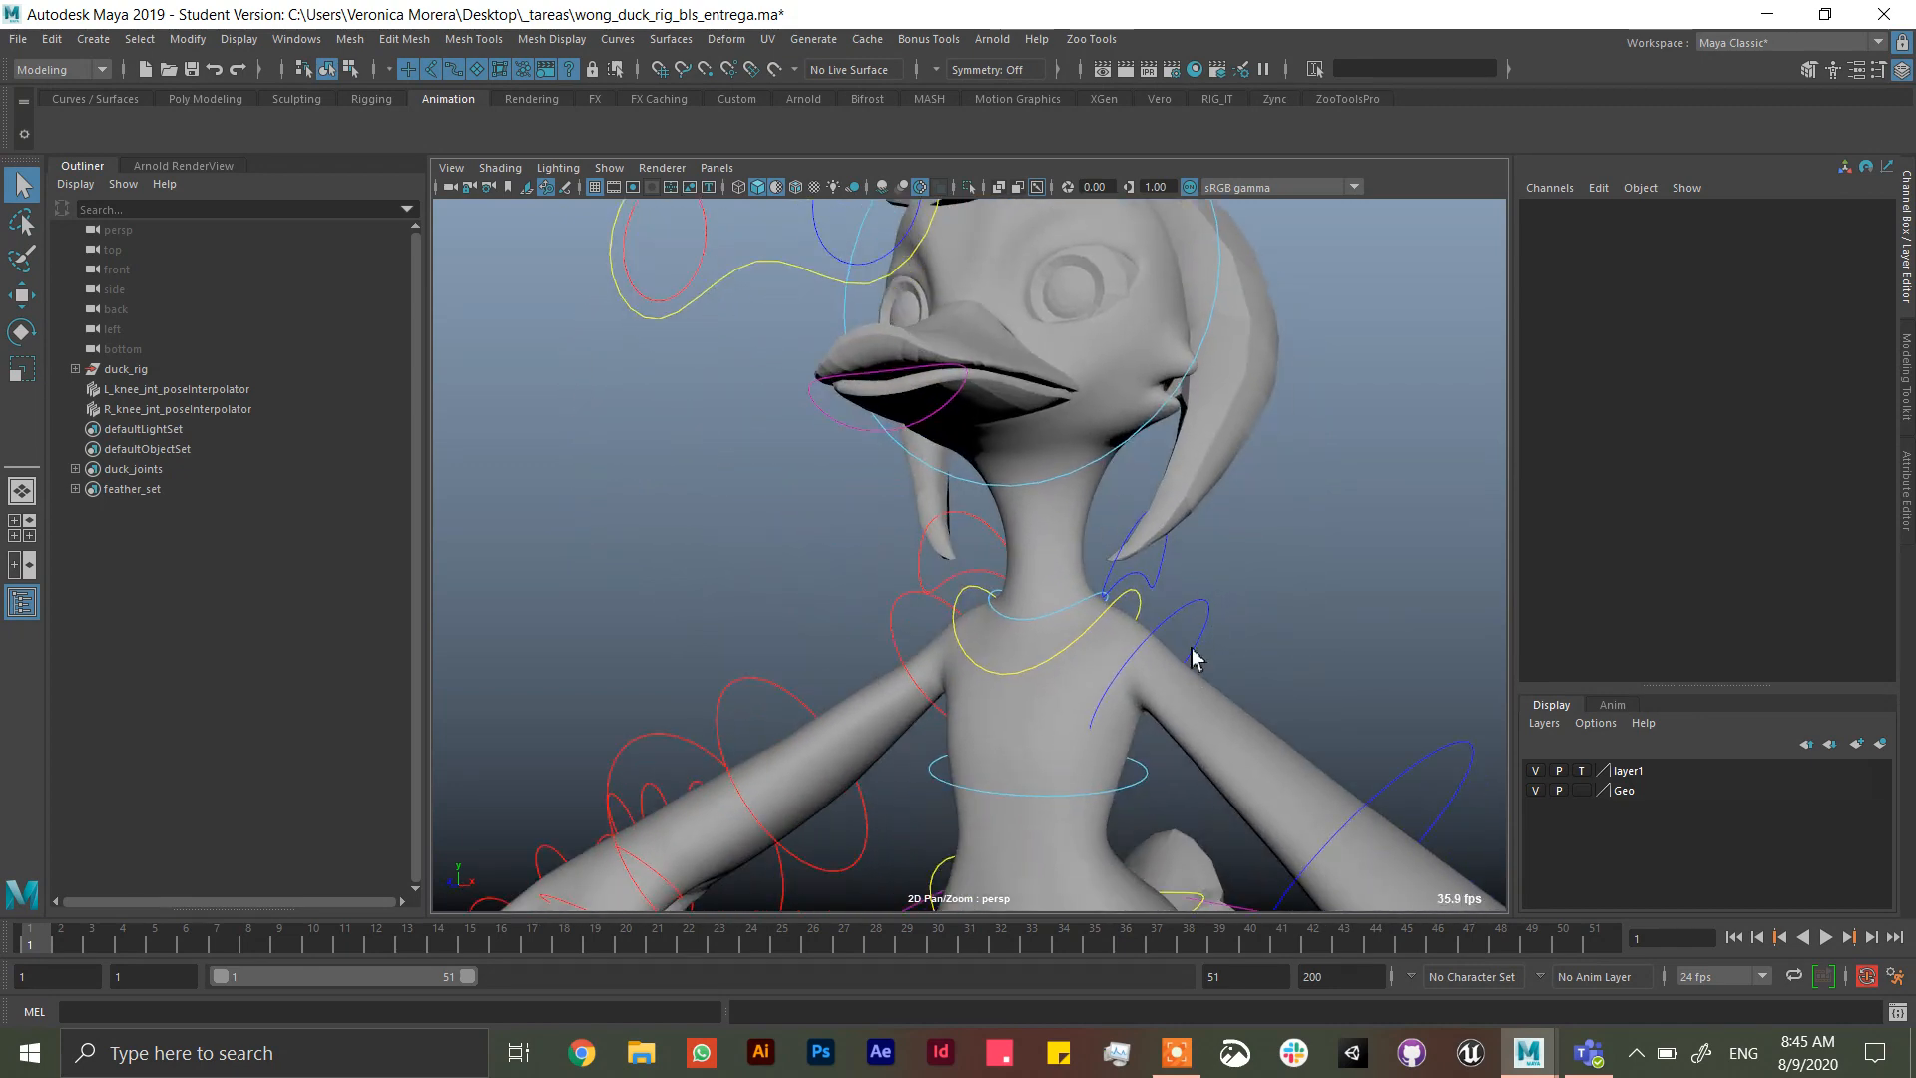
mouse_move(1190, 713)
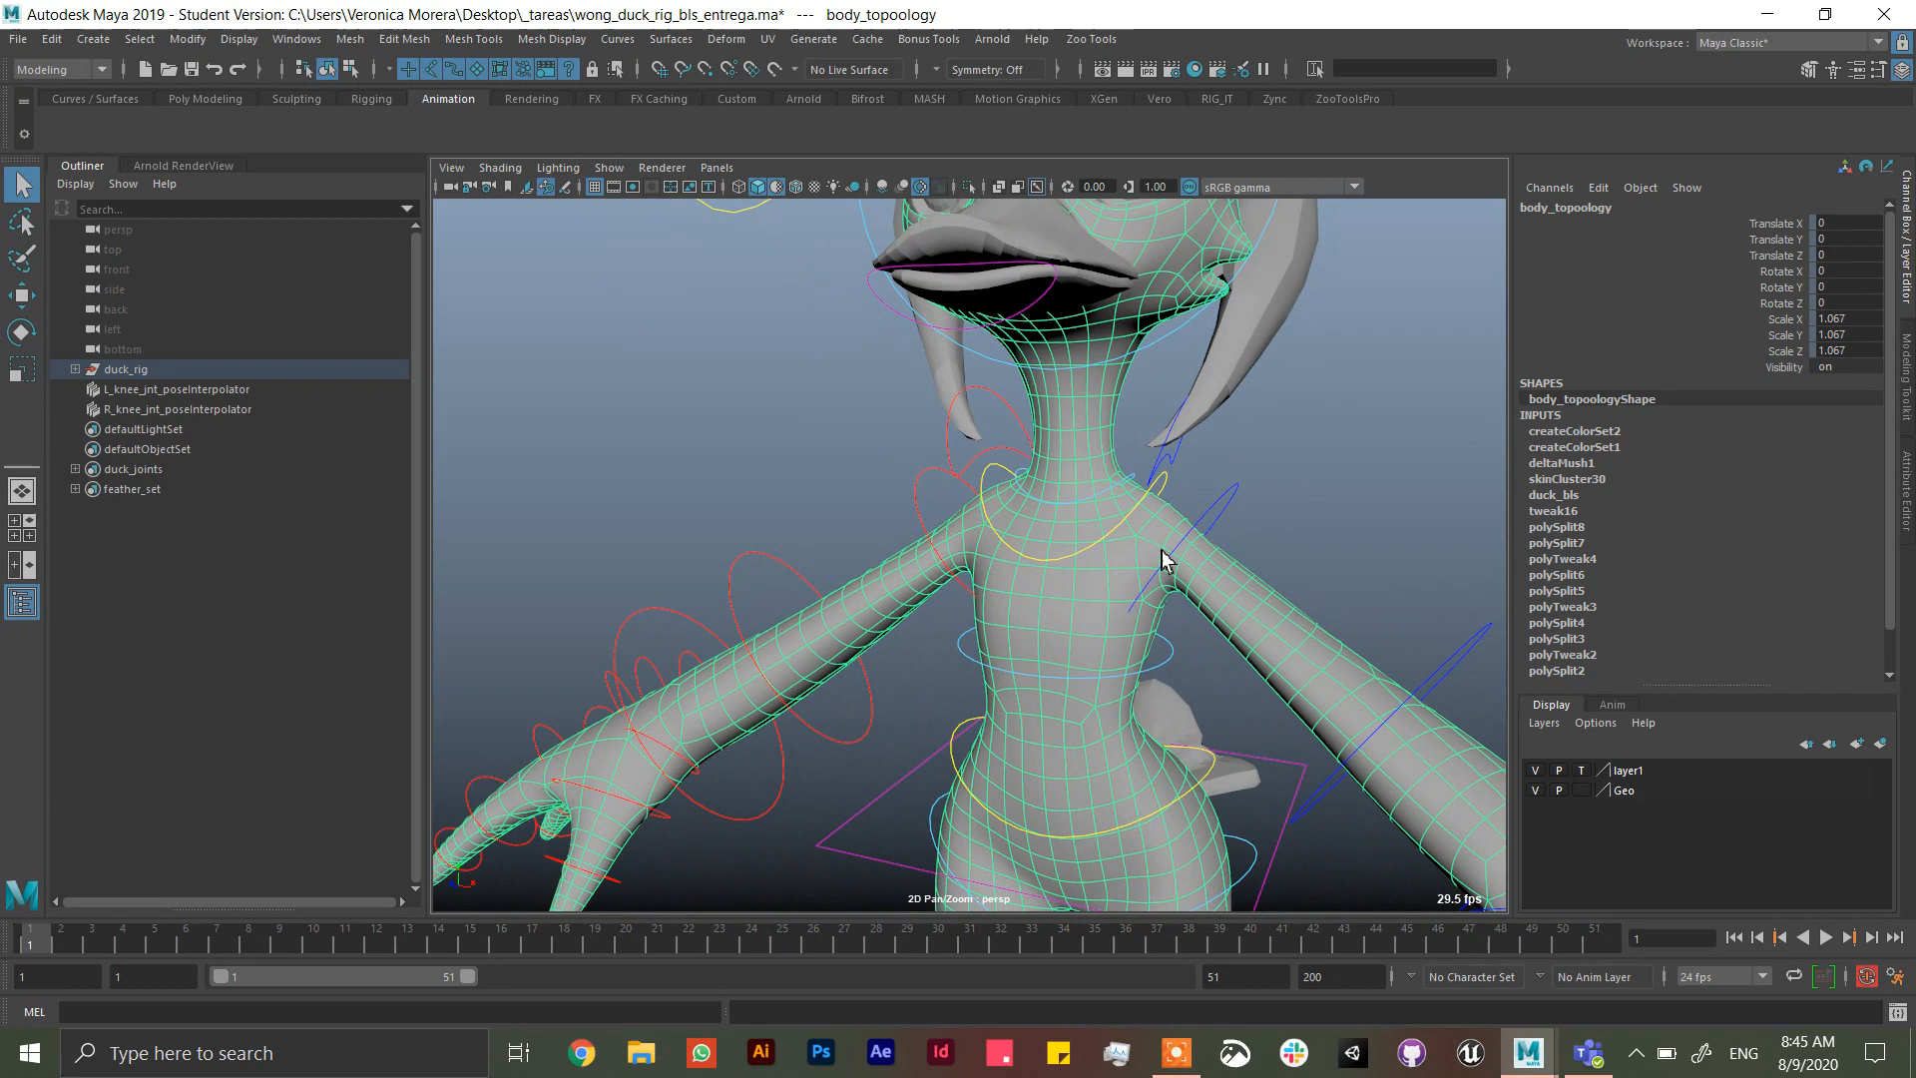
mouse_move(1090, 483)
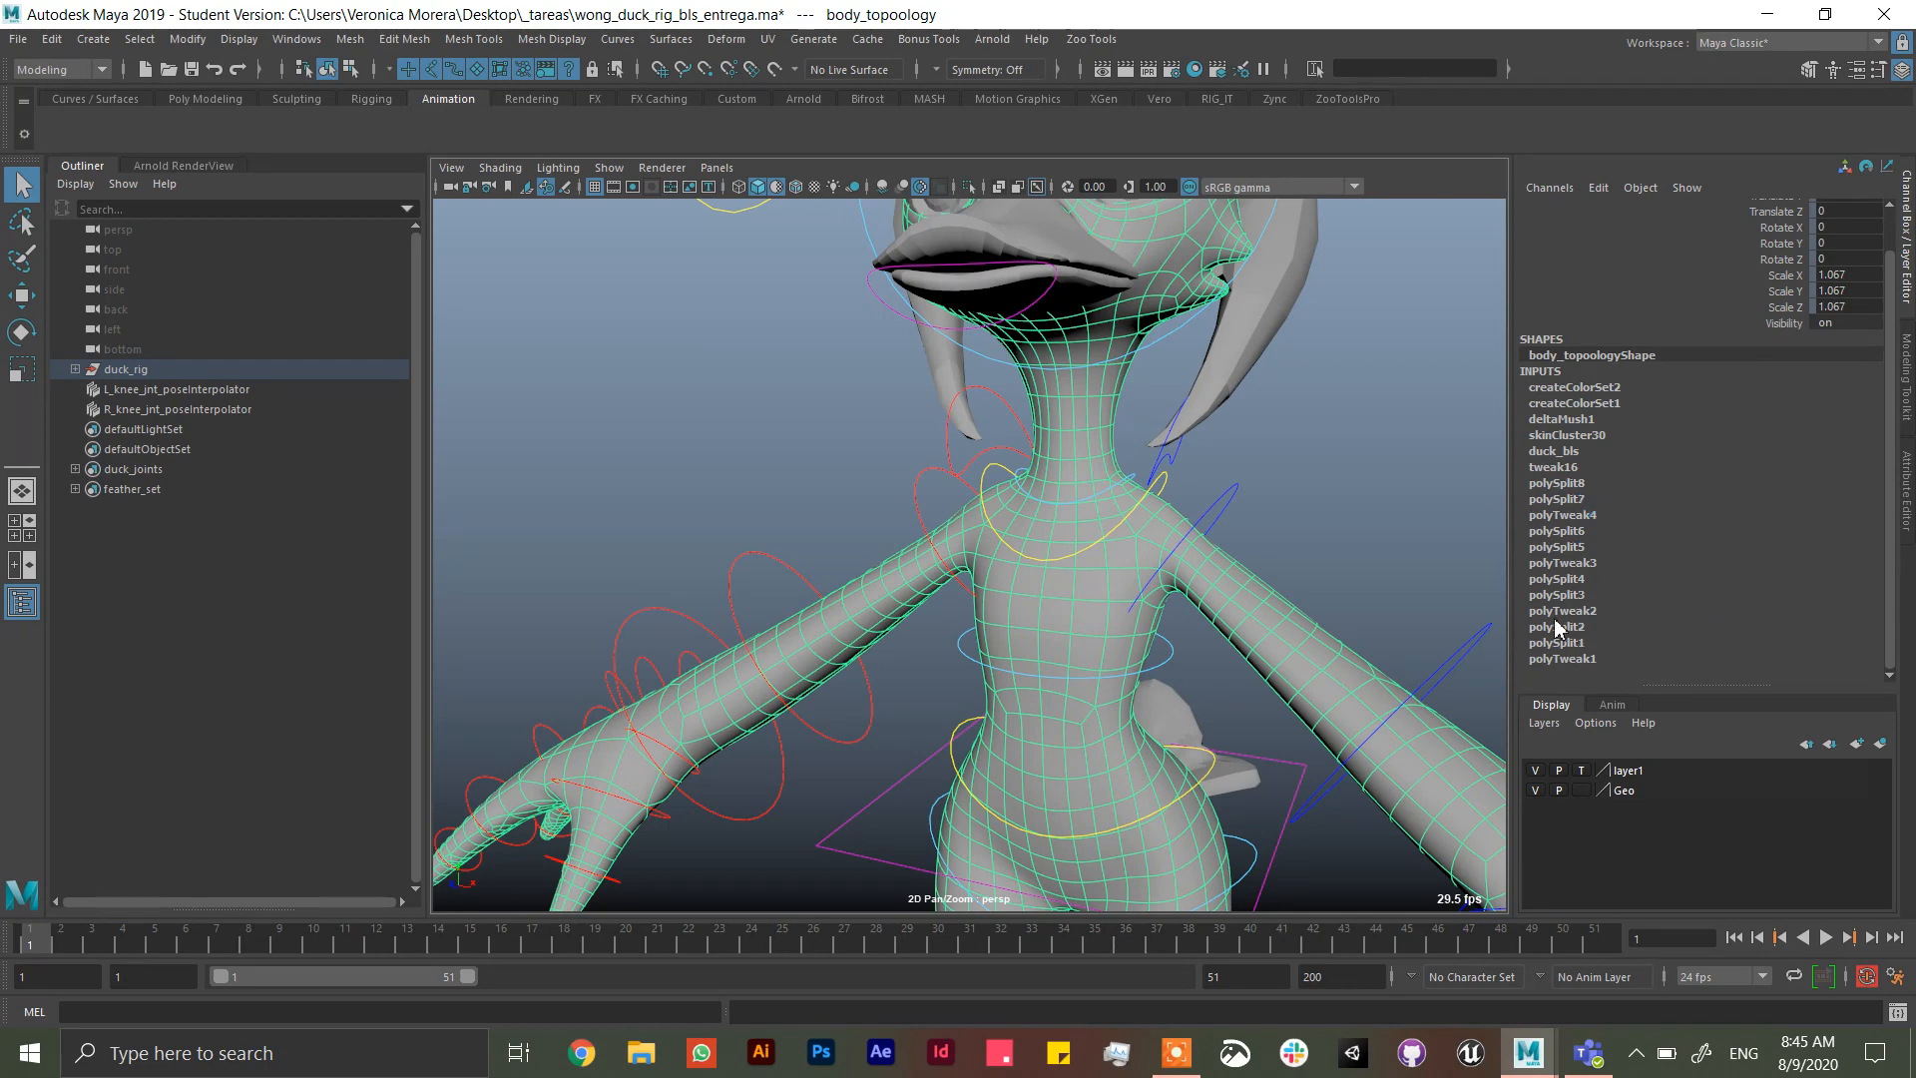
mouse_move(1210, 587)
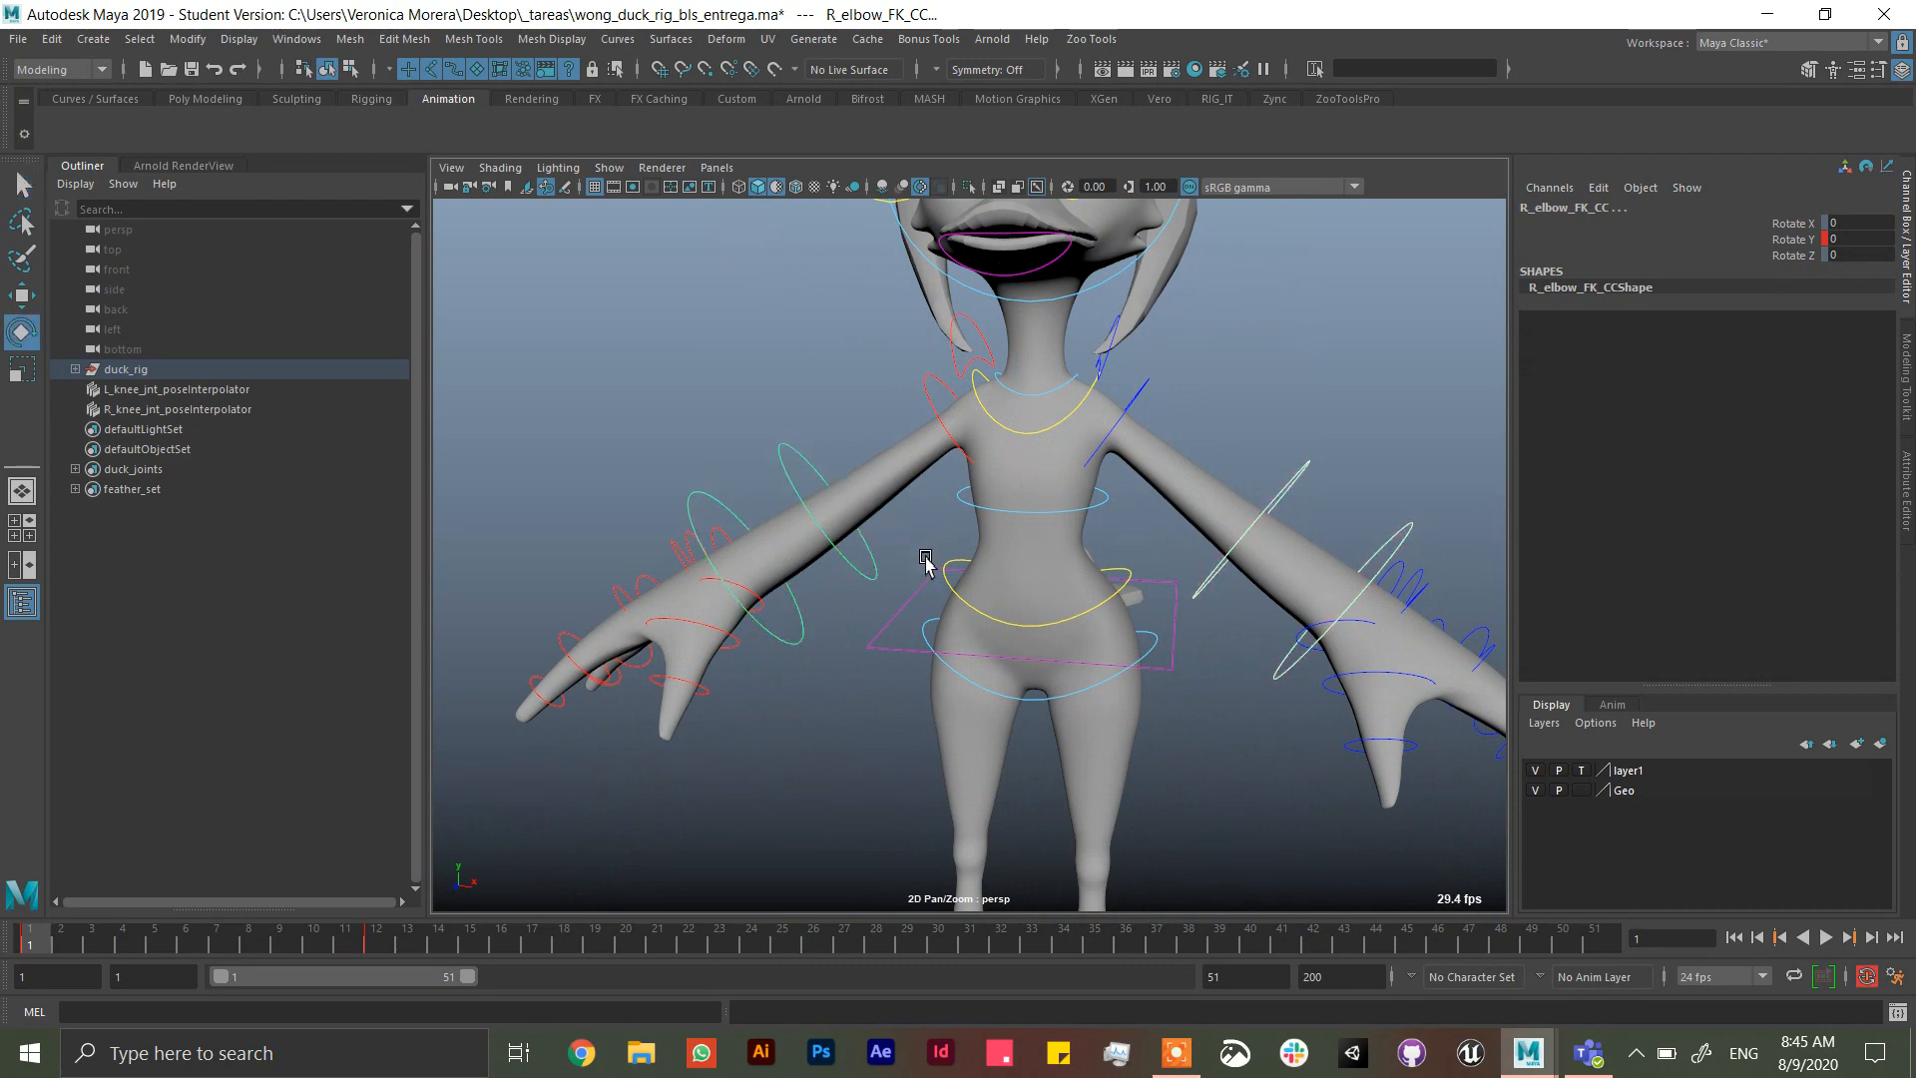
left_click(1275, 519)
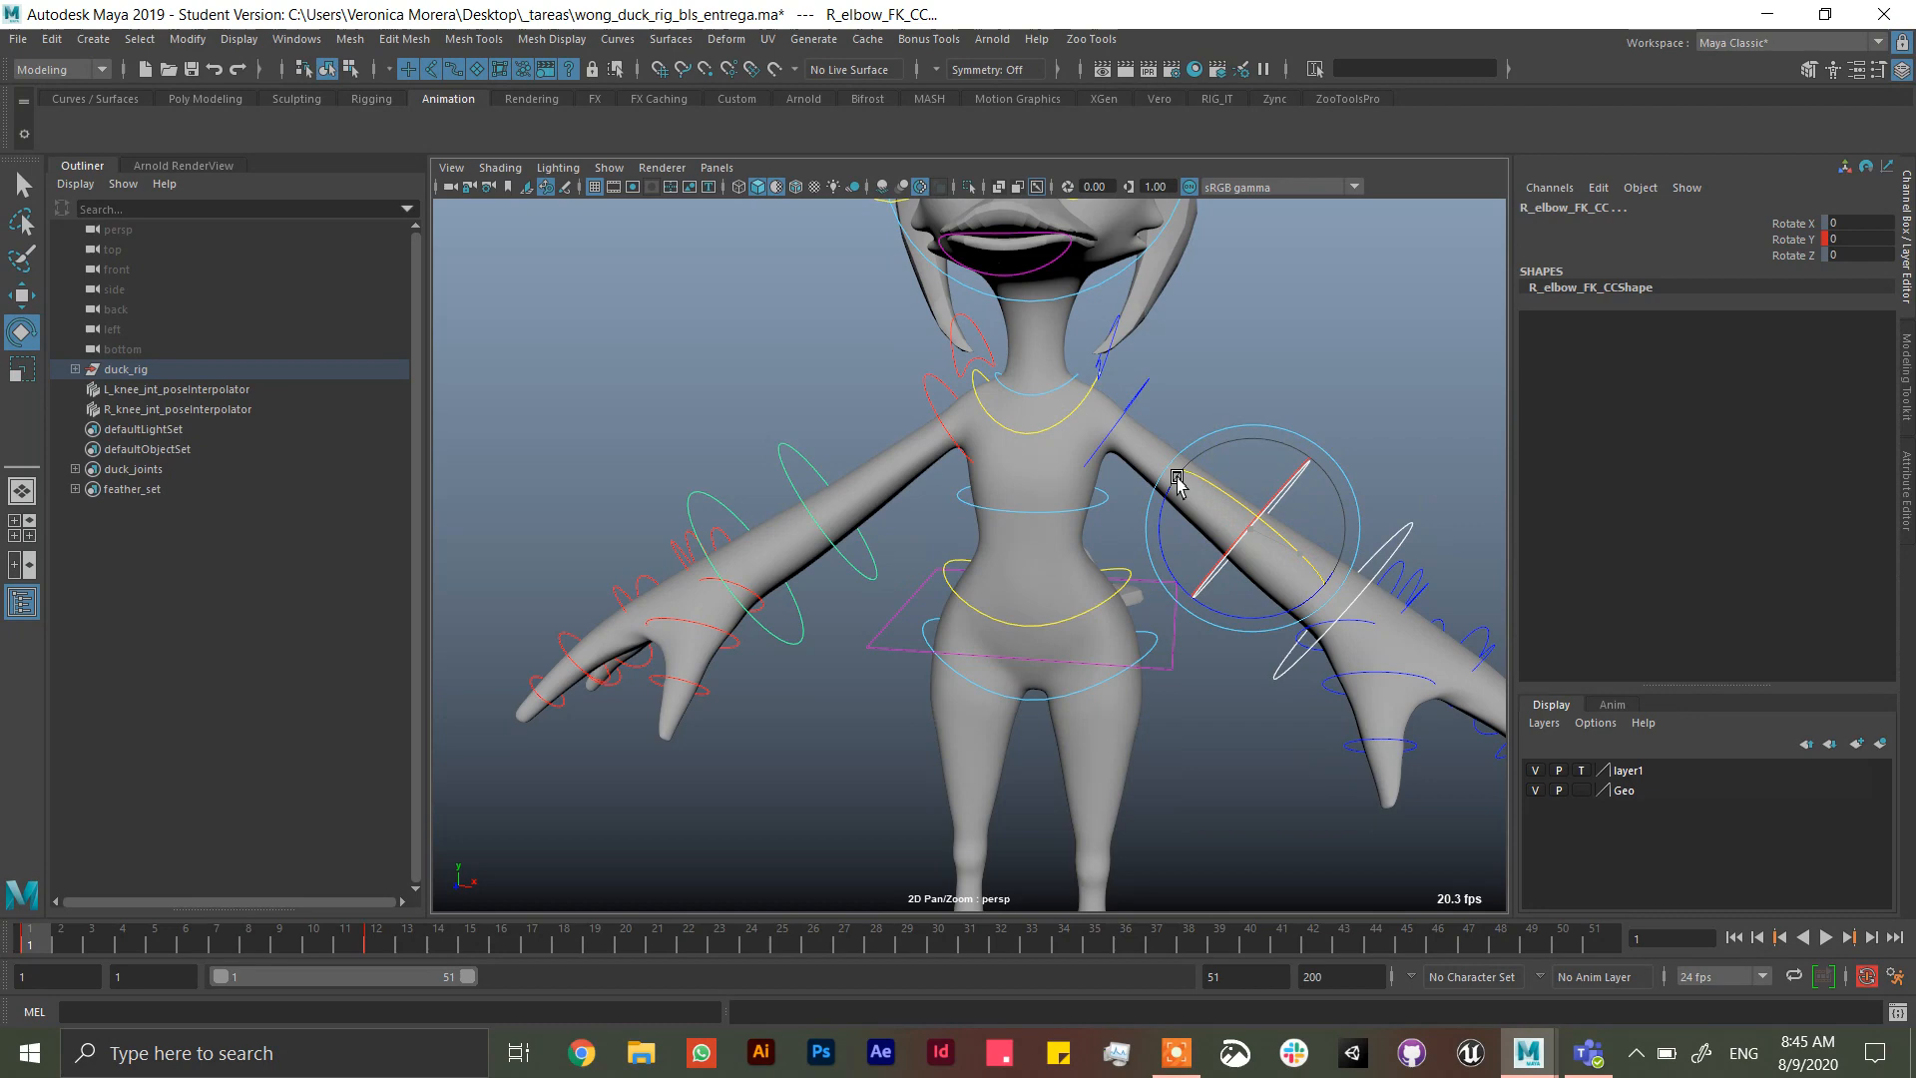
left_click_drag(1174, 477, 1245, 611)
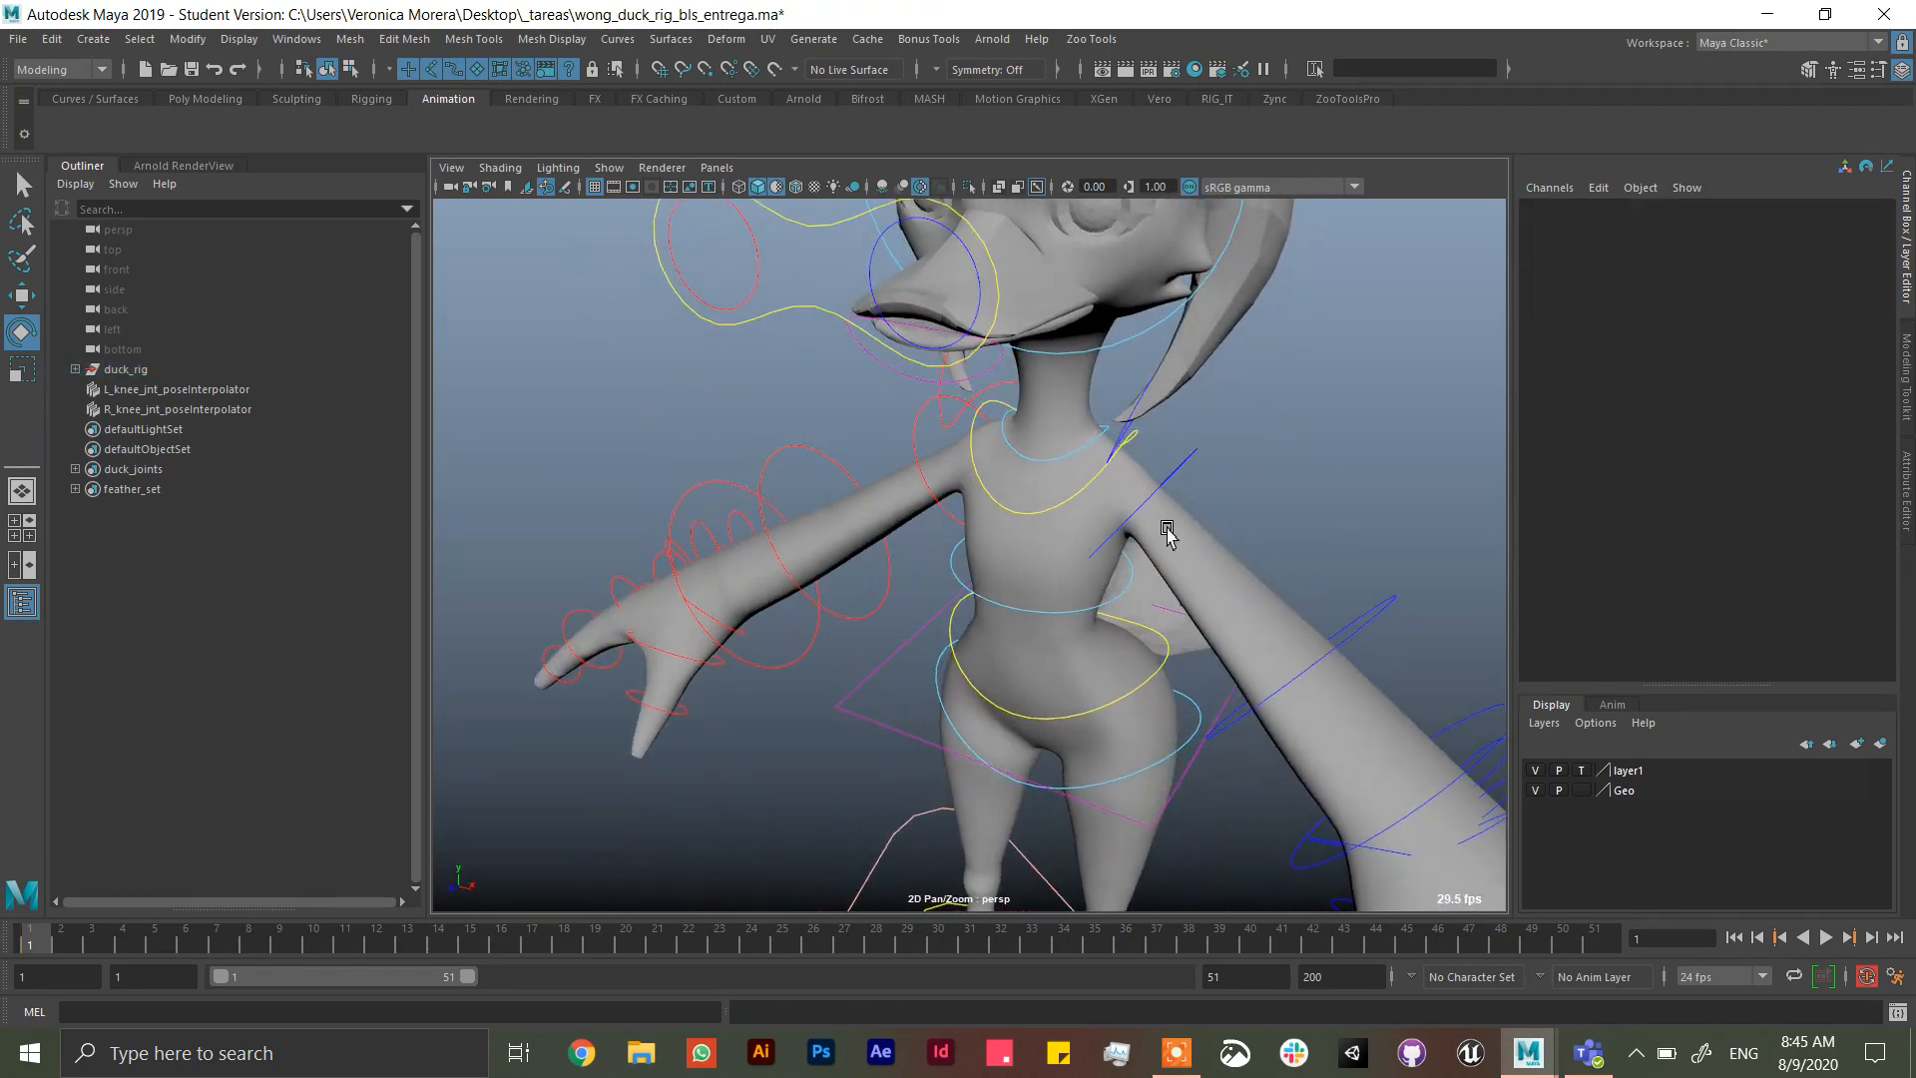
left_click(1166, 533)
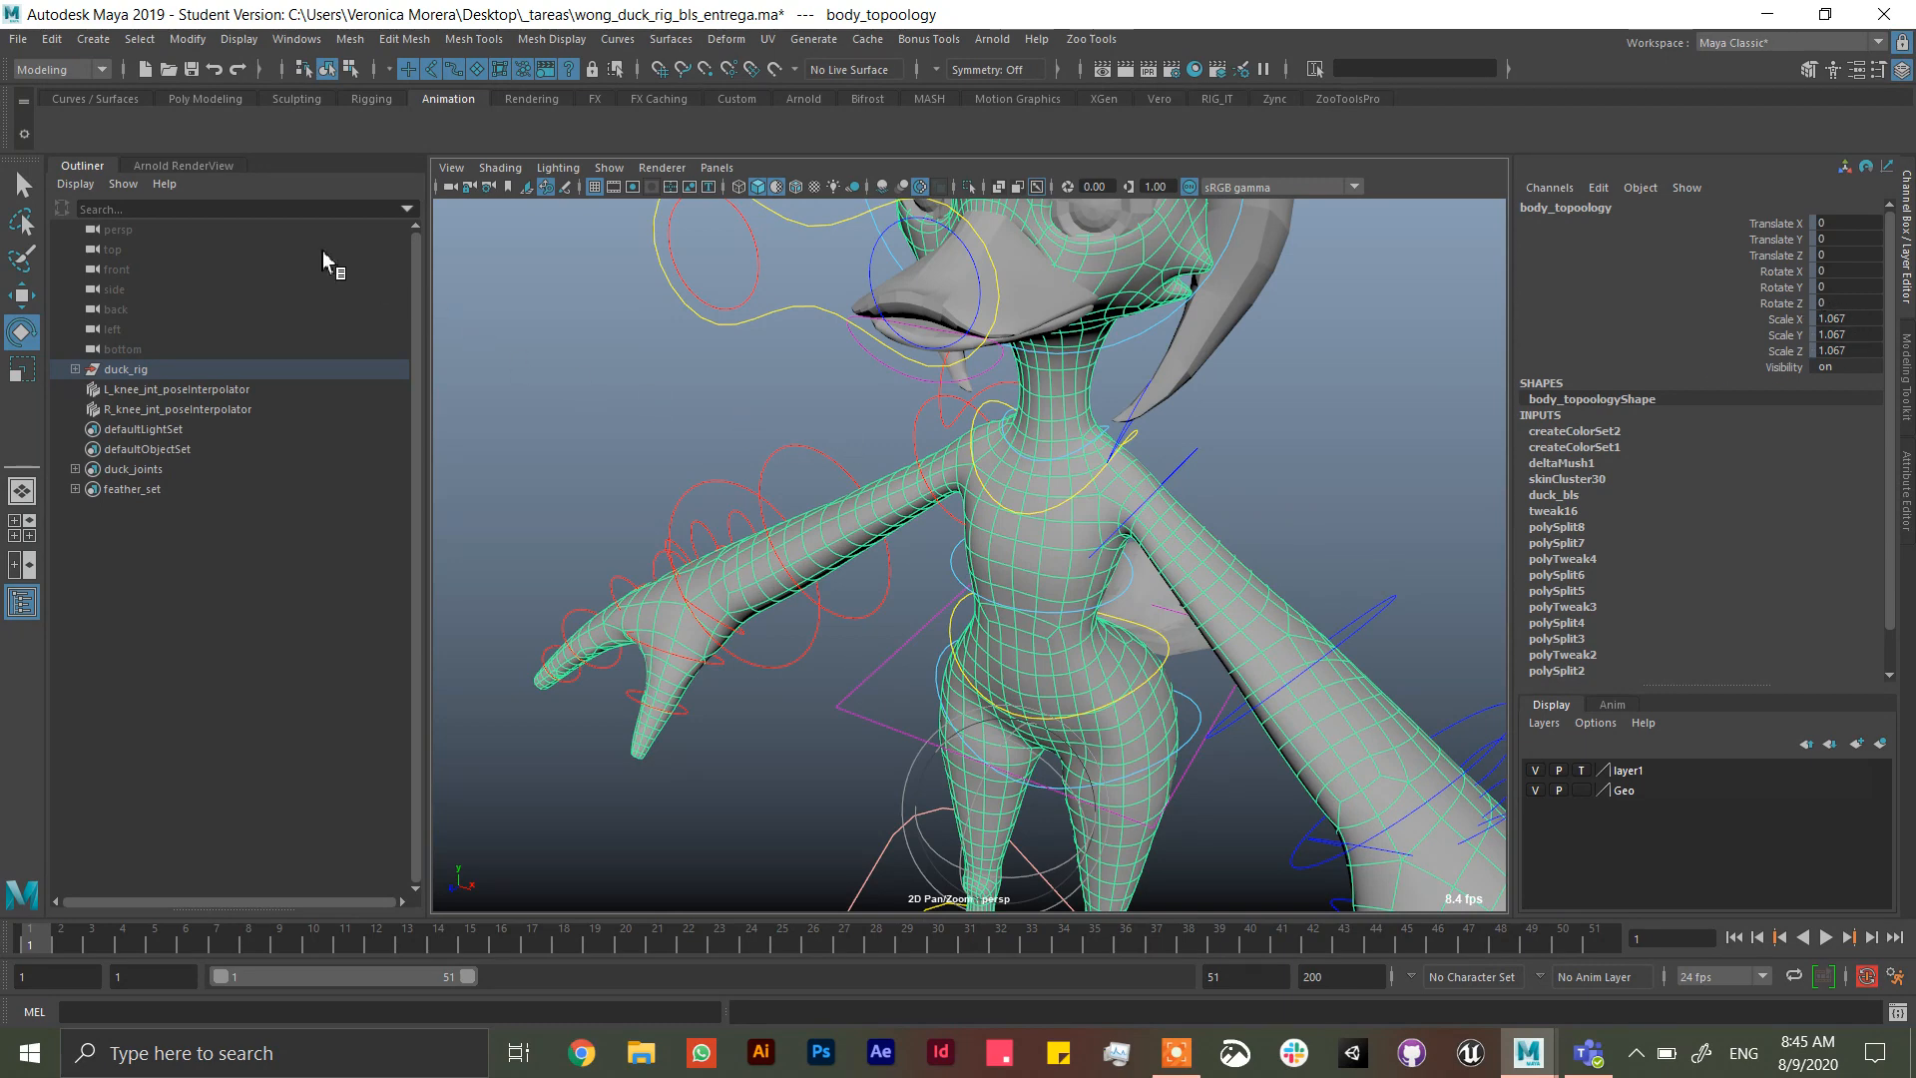
- Expand duck_rig and duck_geo in the Outliner to reveal the geometry meshes
left_click(75, 367)
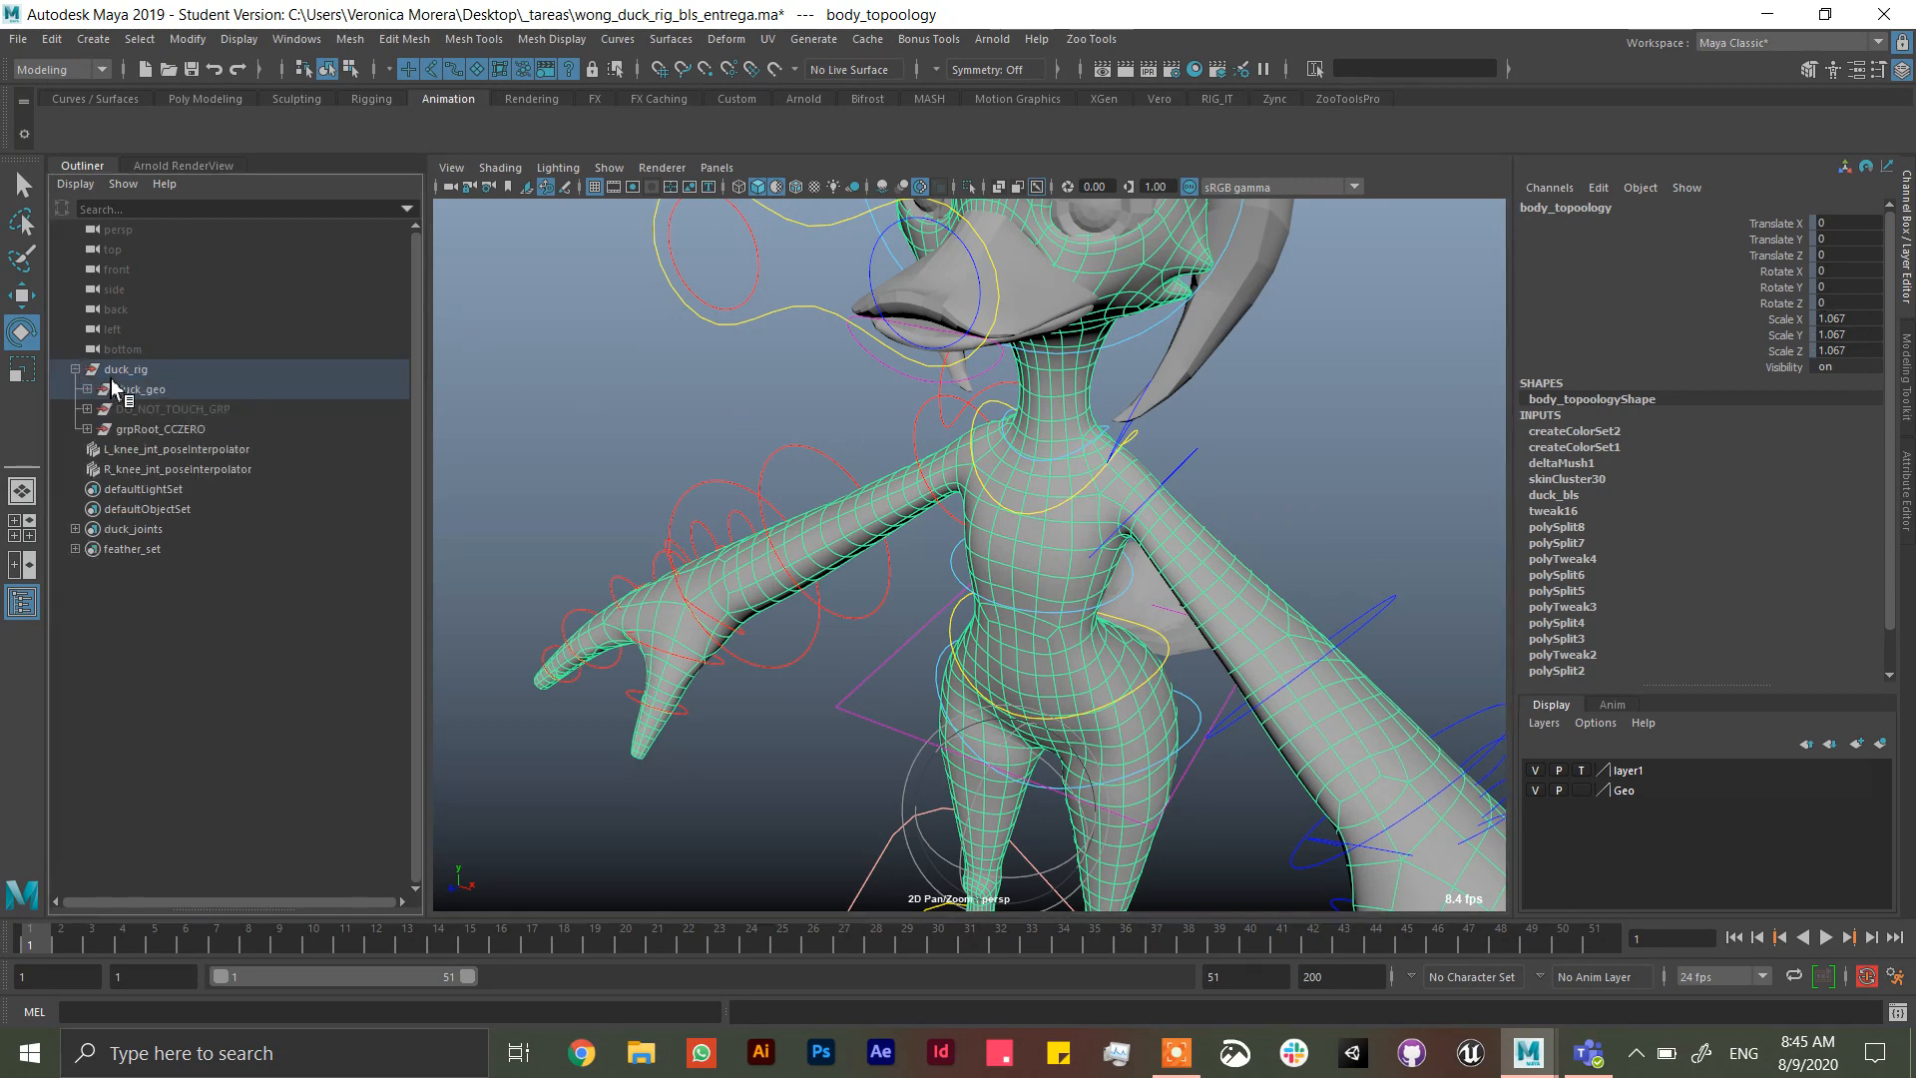
left_click(129, 388)
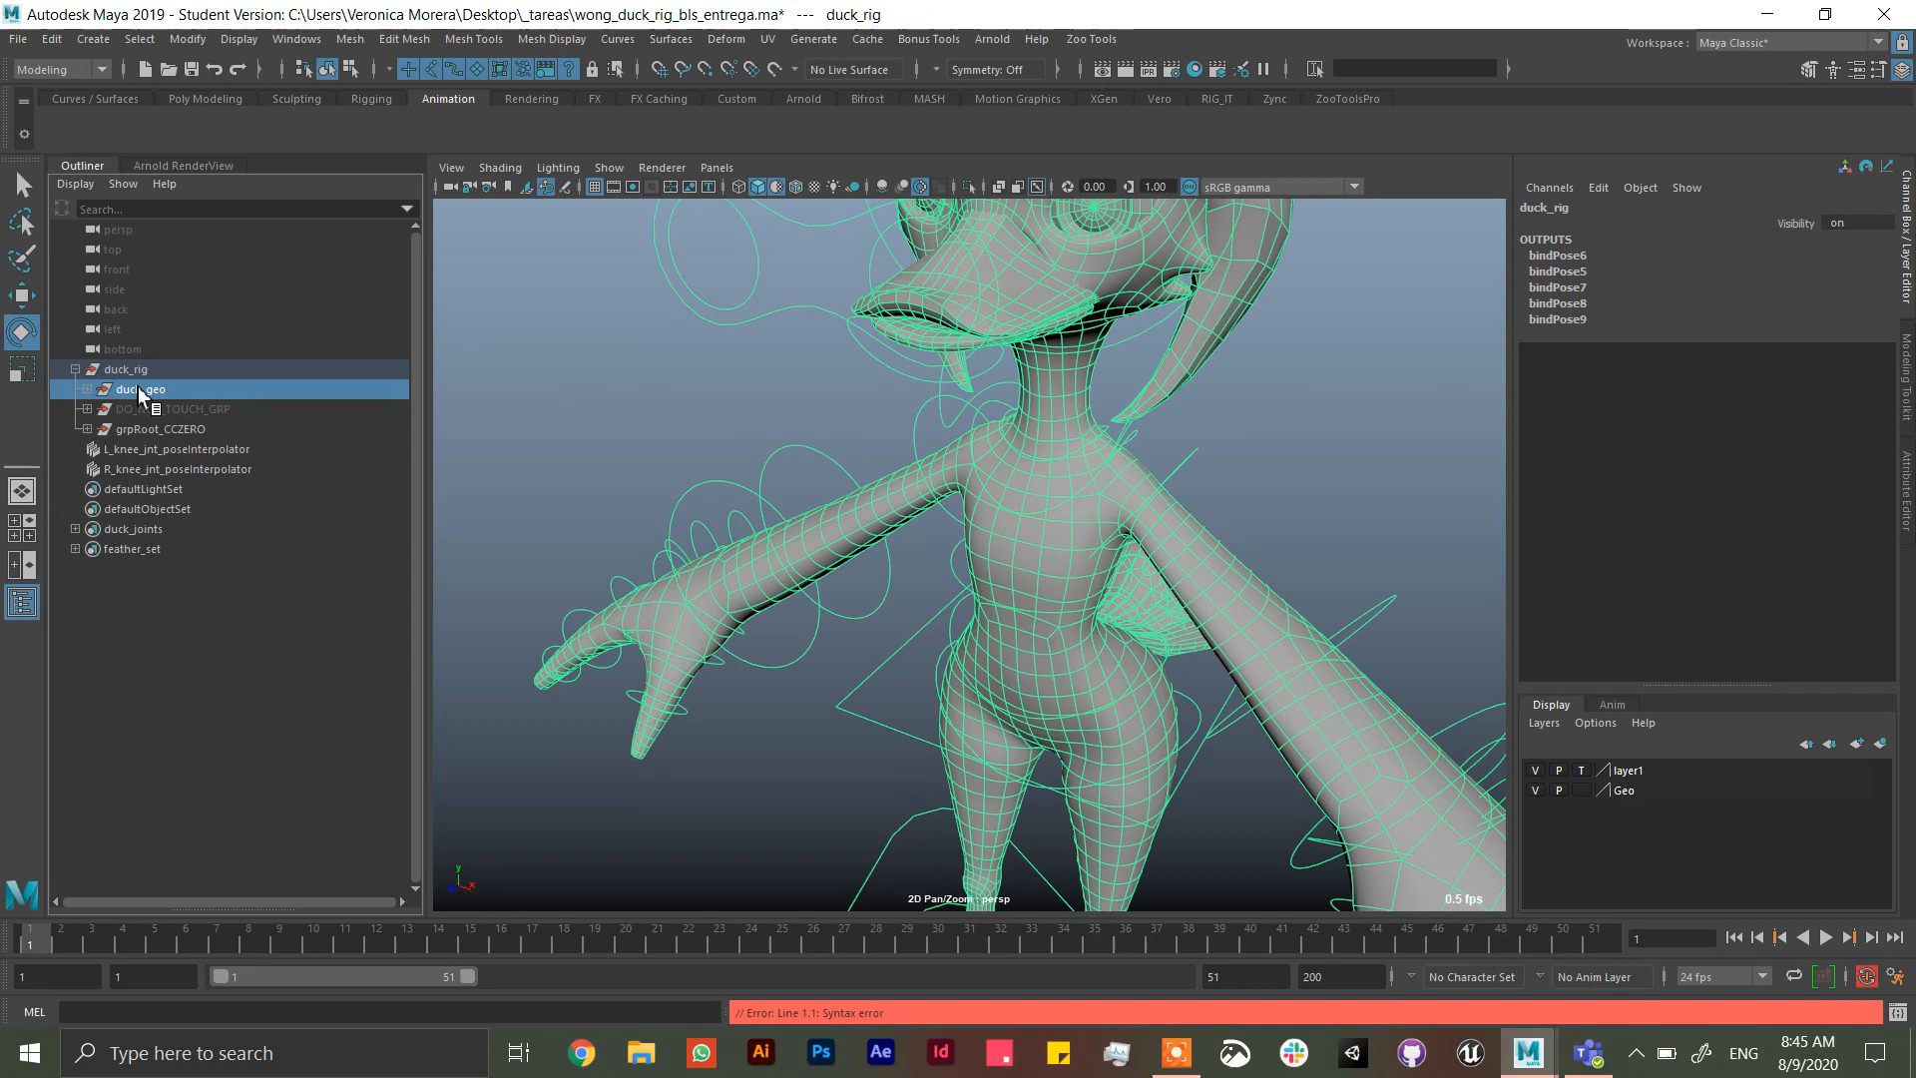
left_click(140, 389)
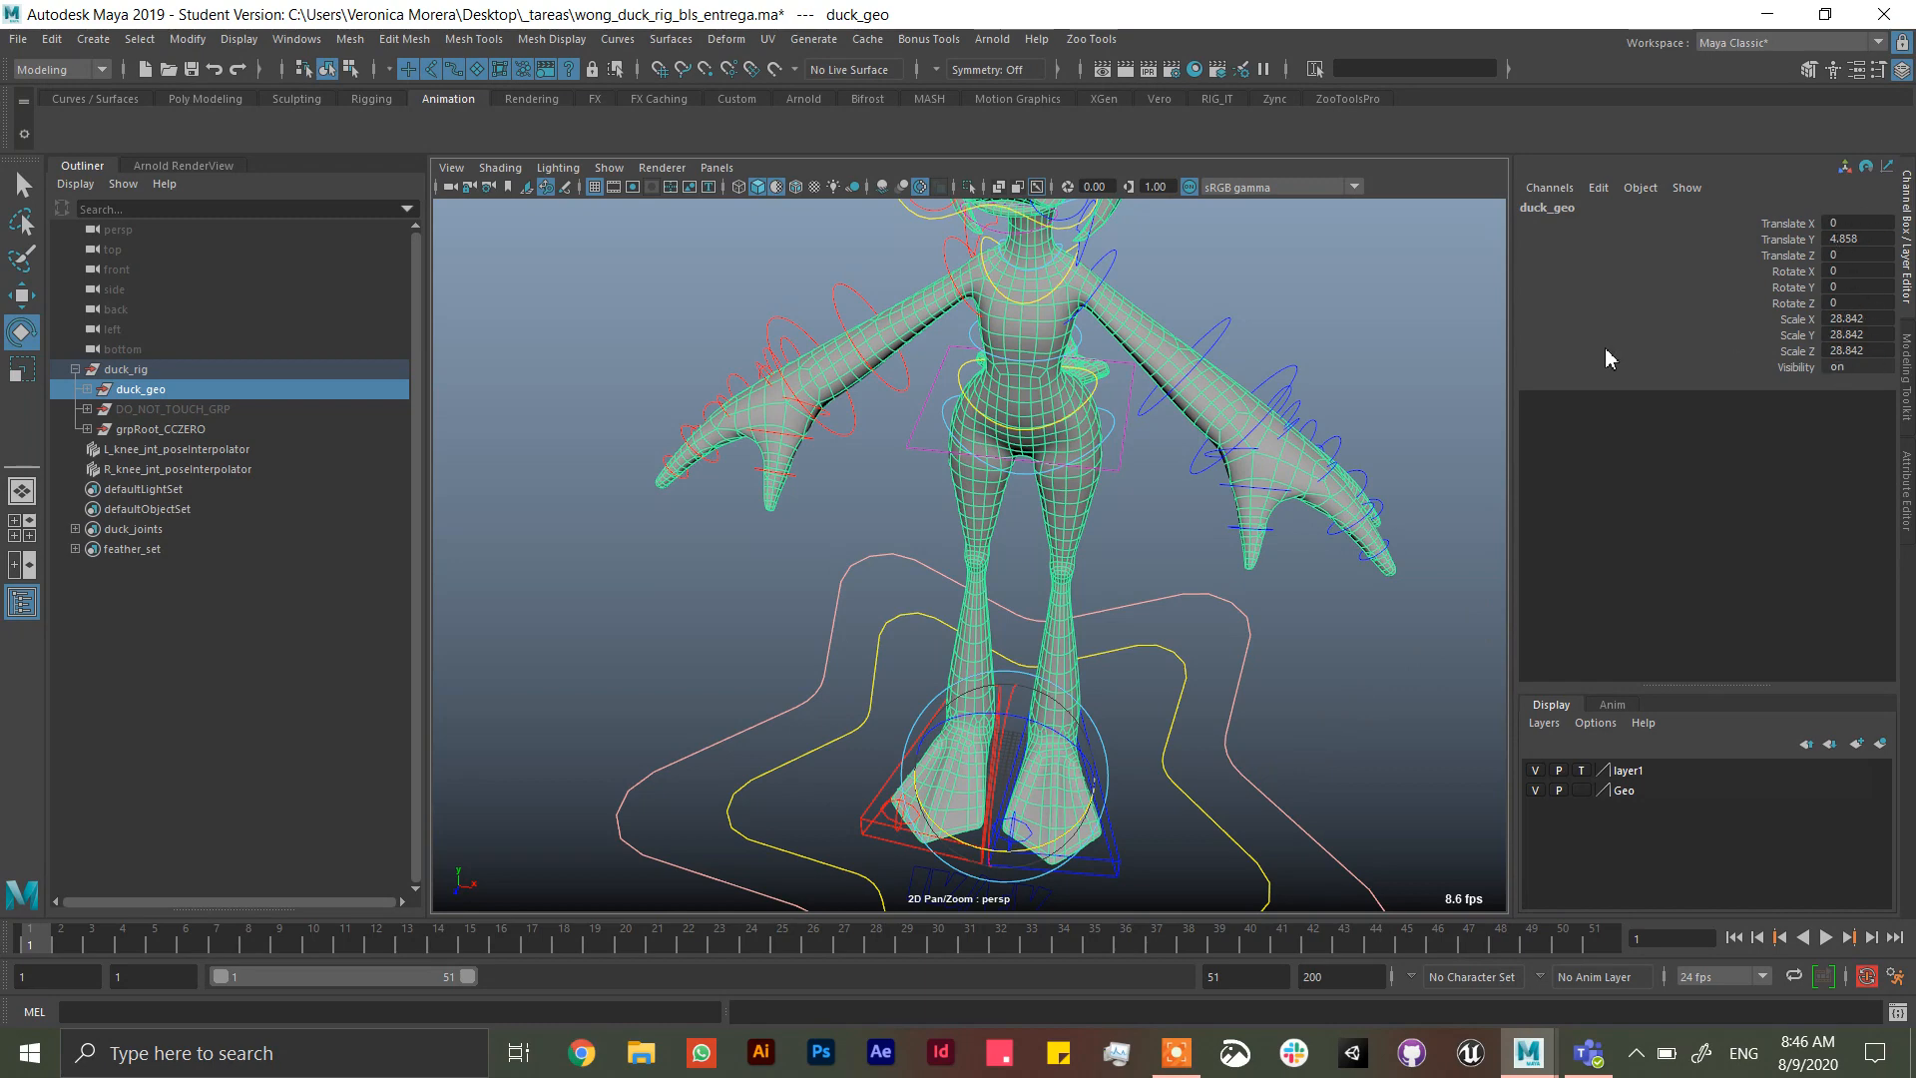
left_click(75, 390)
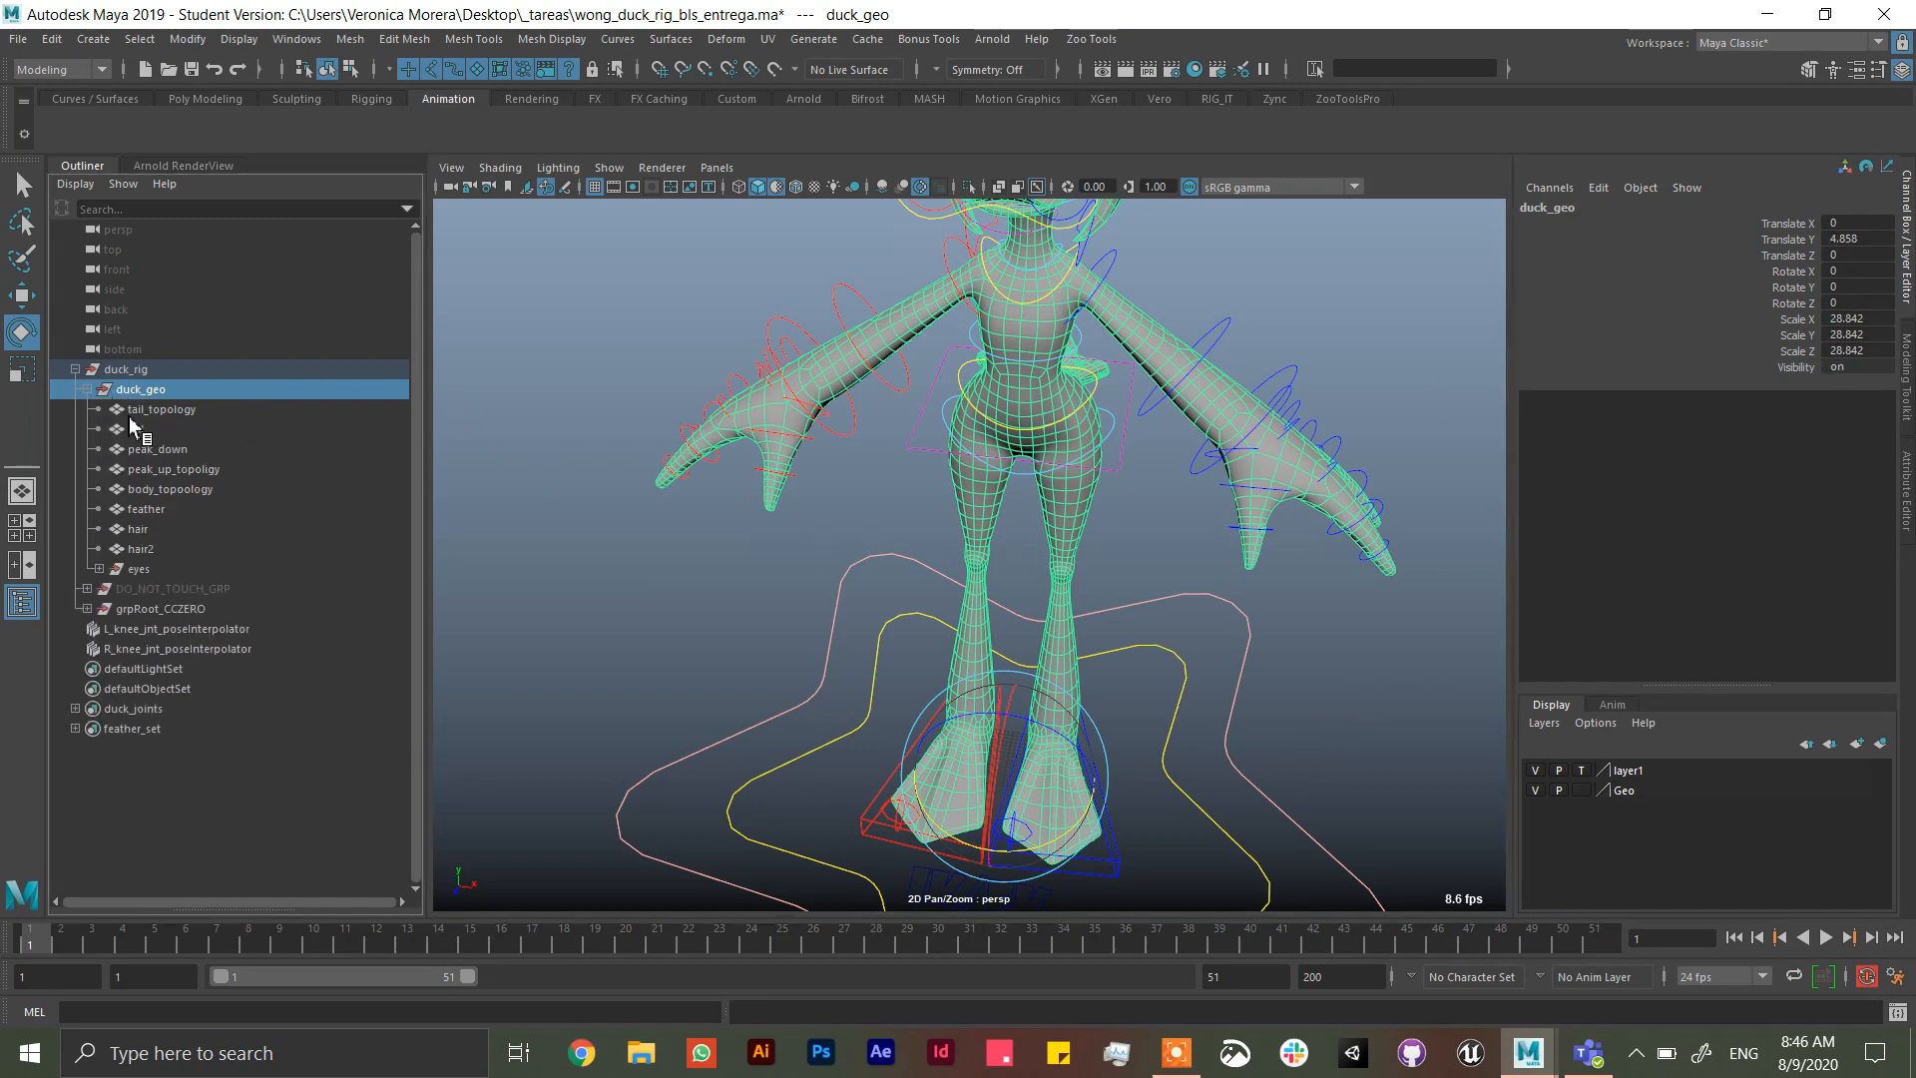
- Review the history of tail_topology, tail, body_topology, feather, hair2, hair, peak_down and peak_up_topoligy
left_click(162, 409)
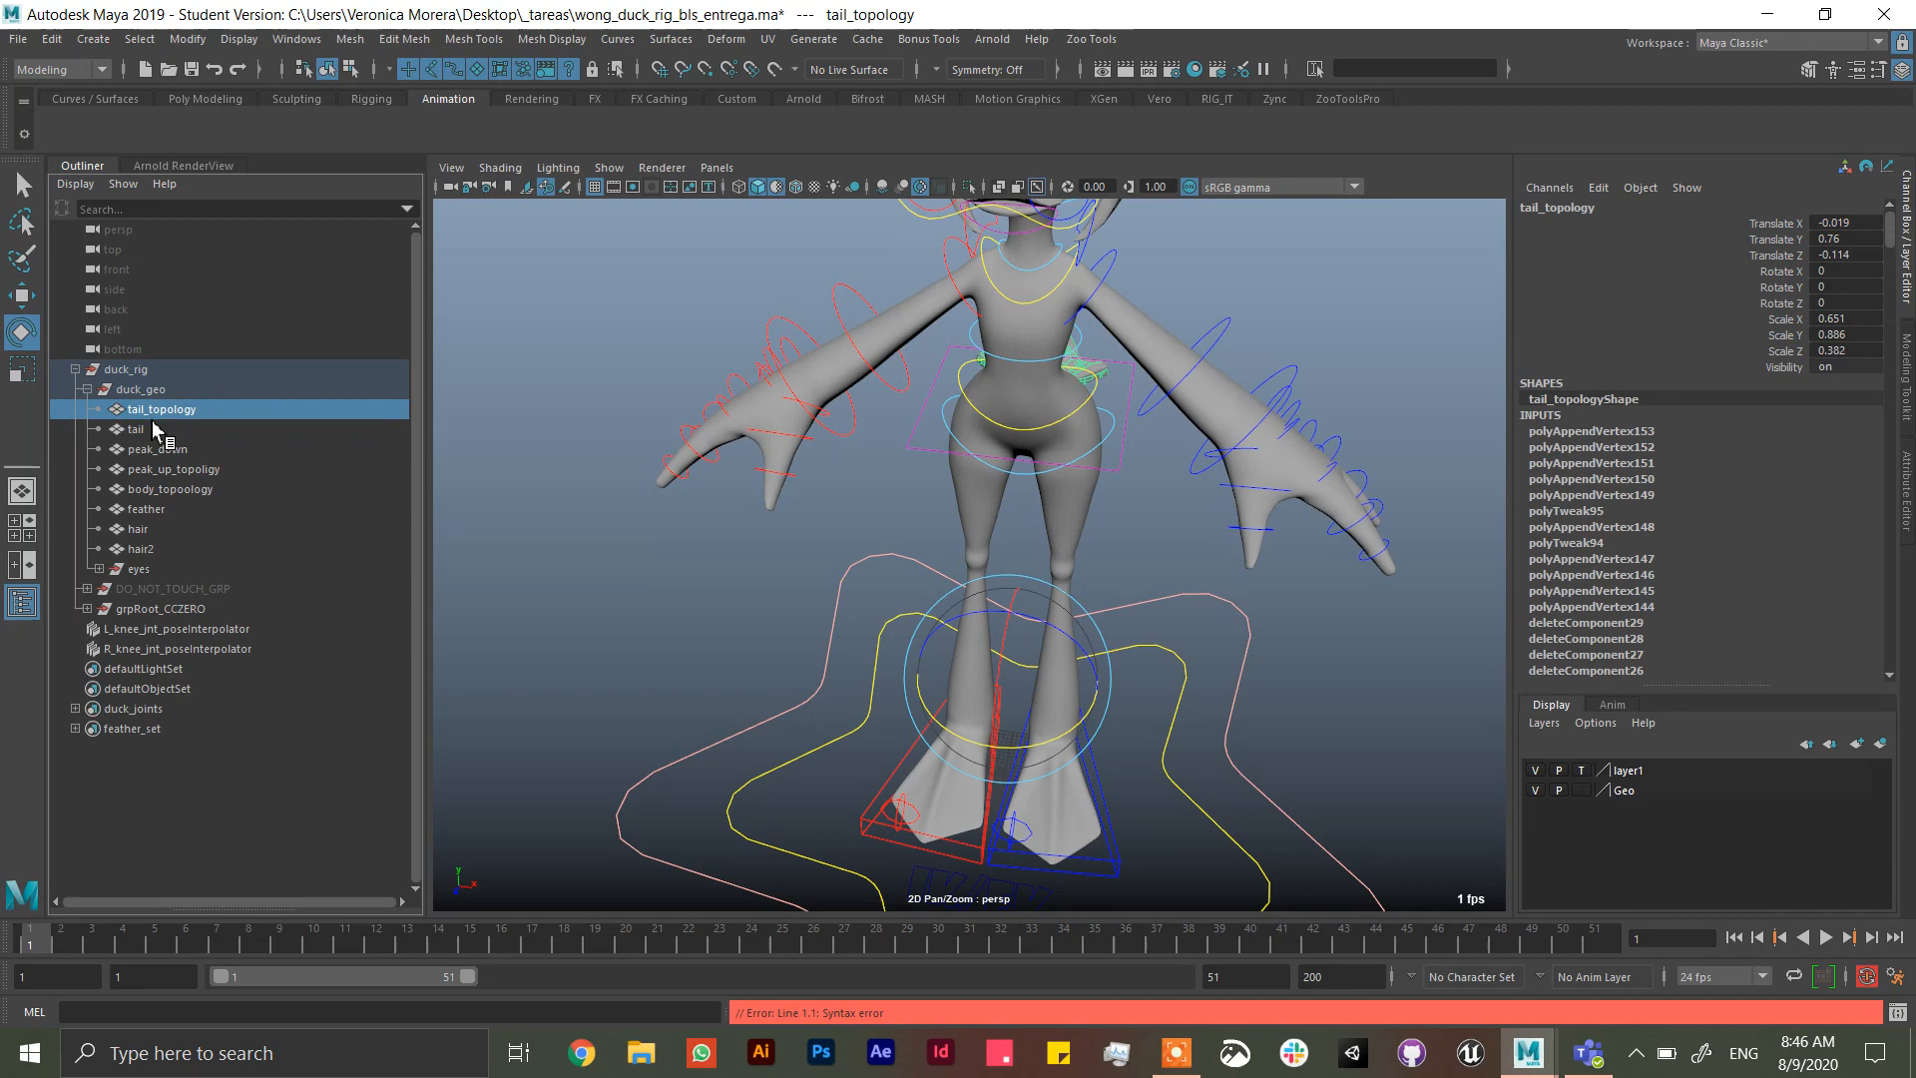
left_click(135, 429)
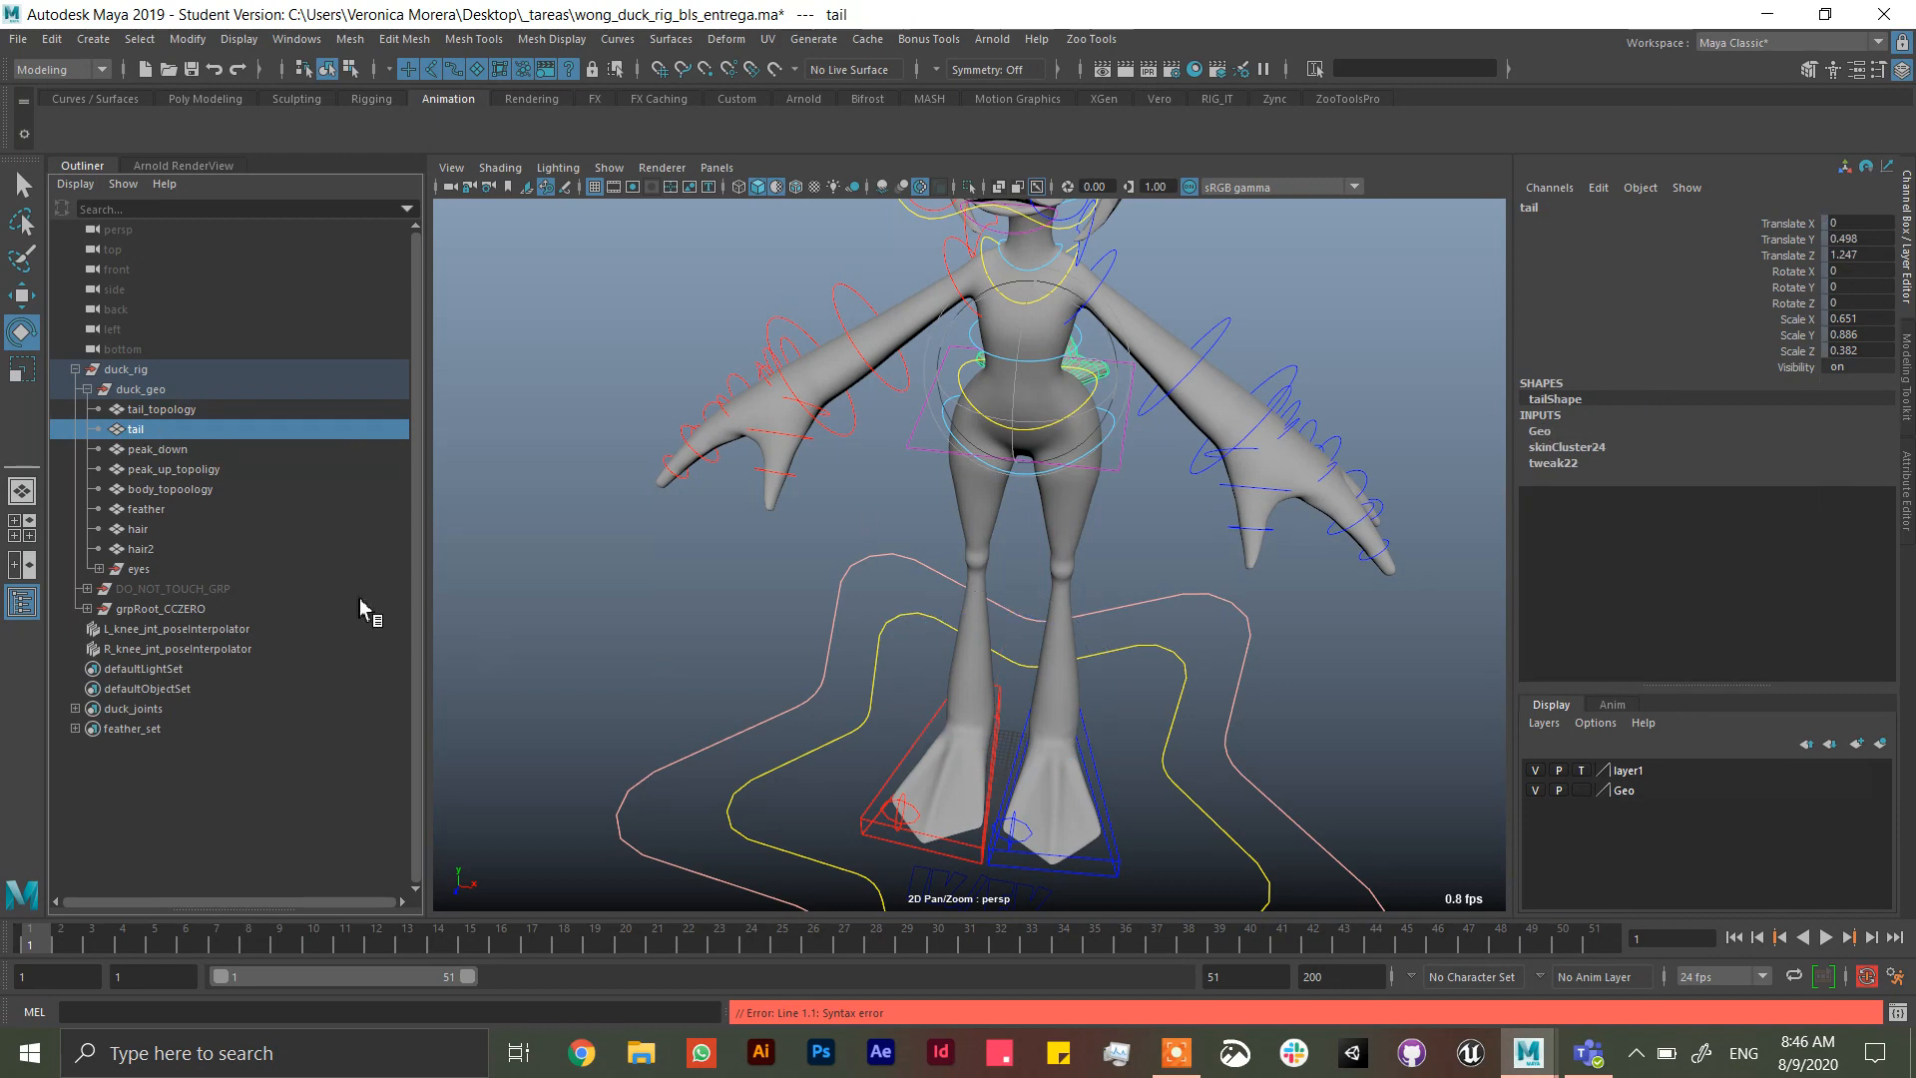
left_click(172, 487)
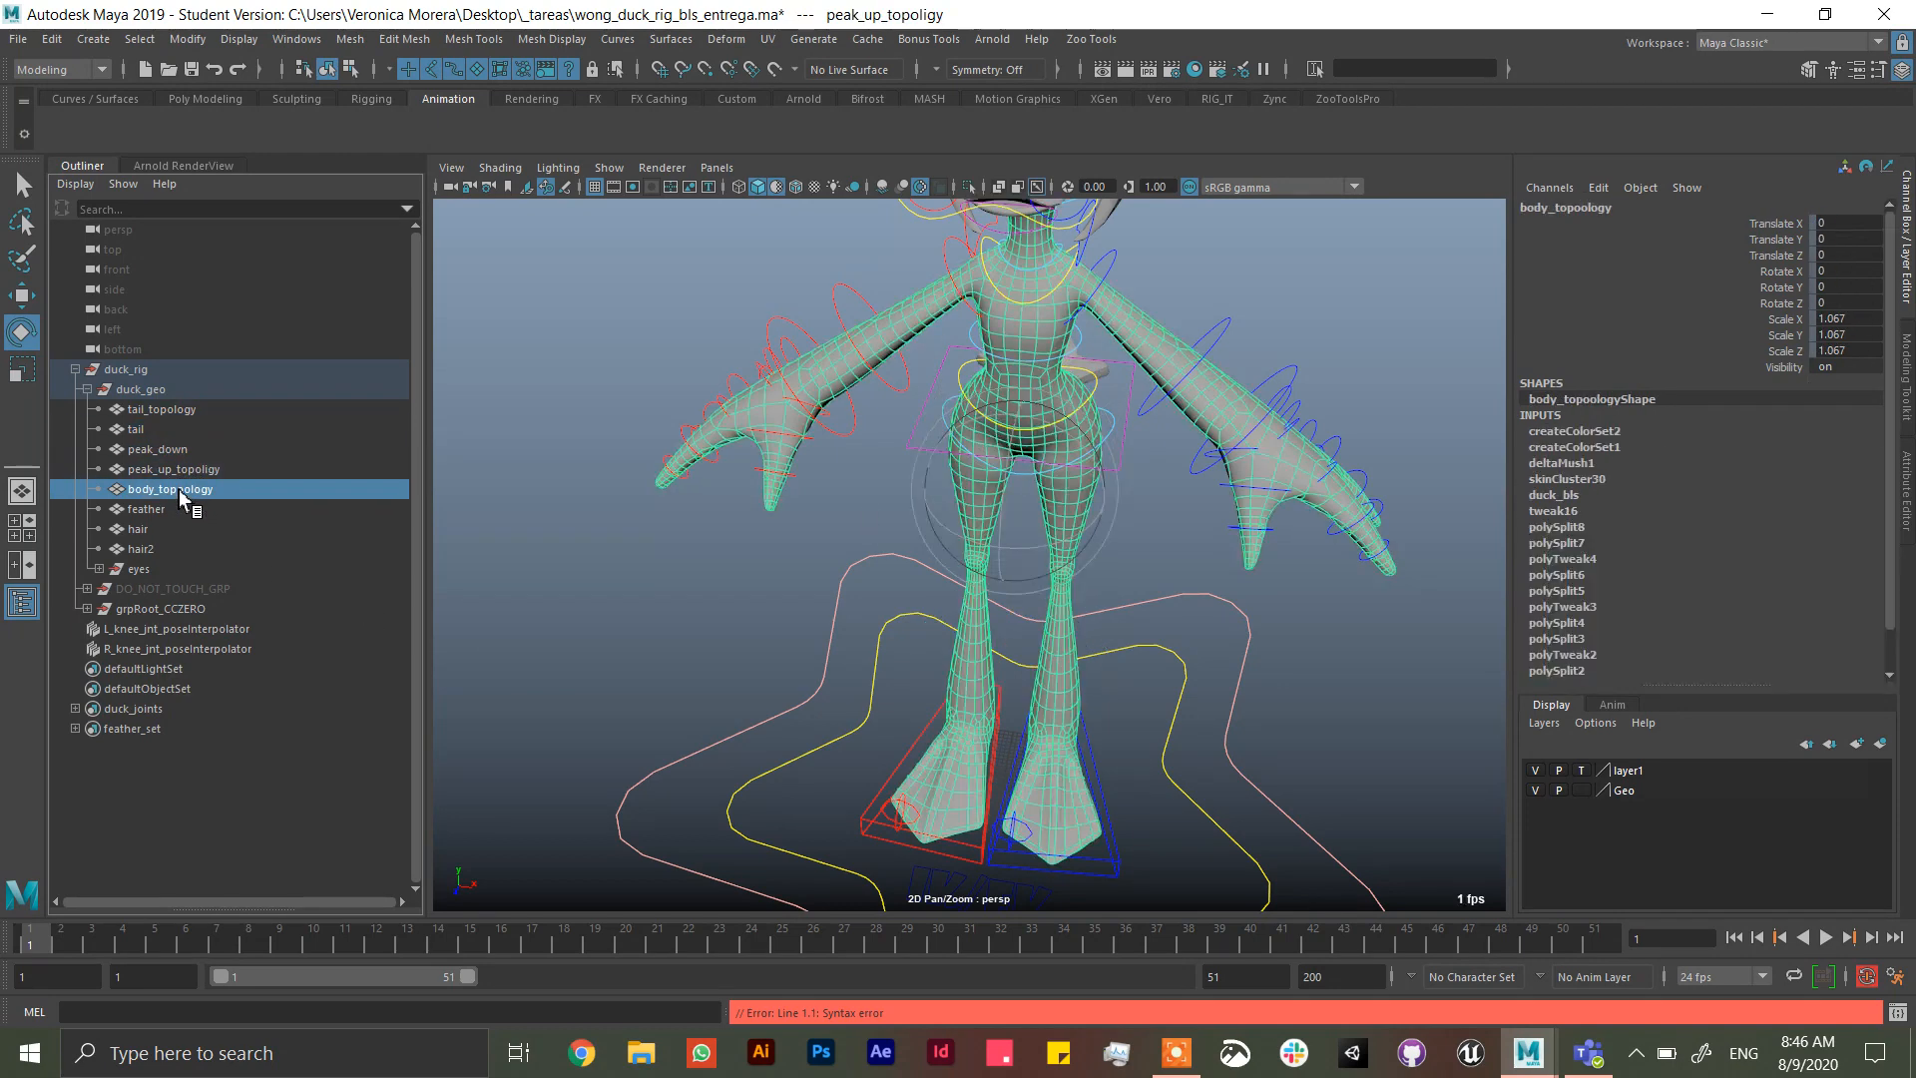
left_click(146, 509)
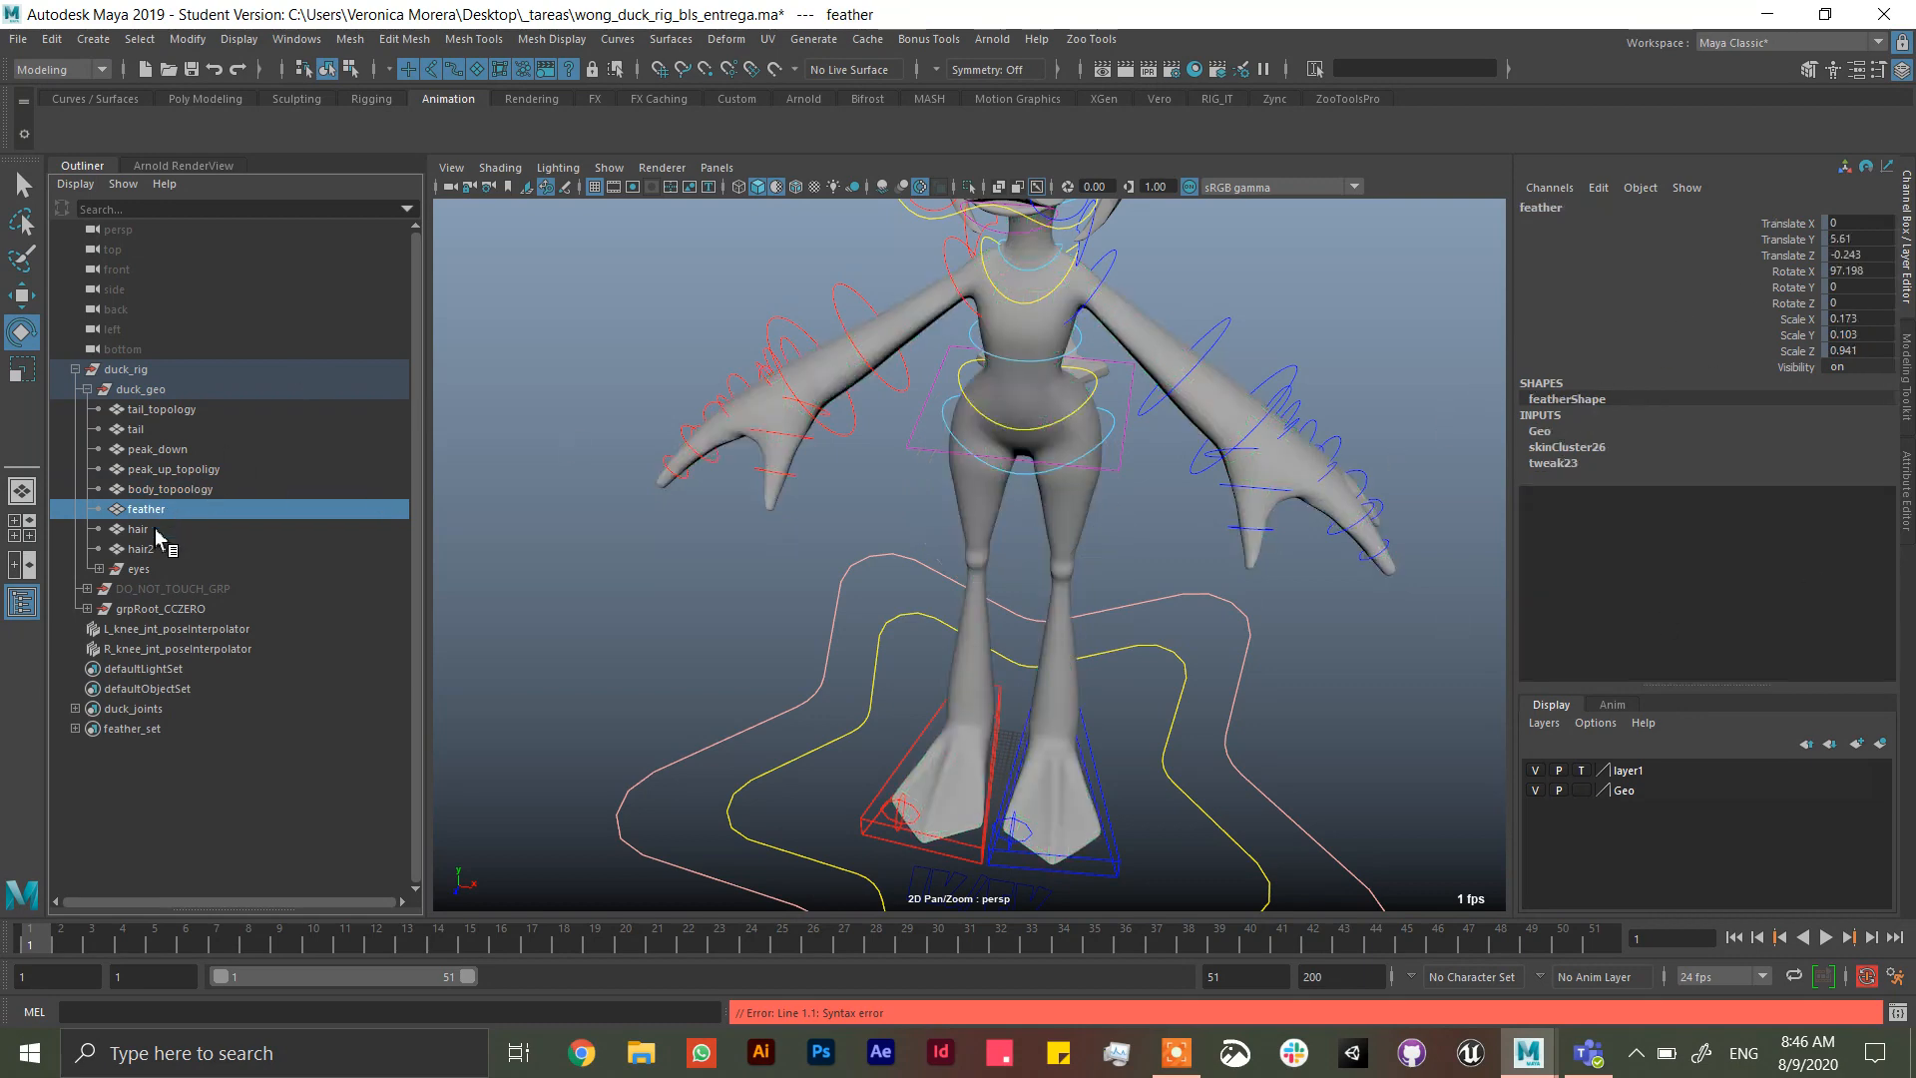
left_click(140, 549)
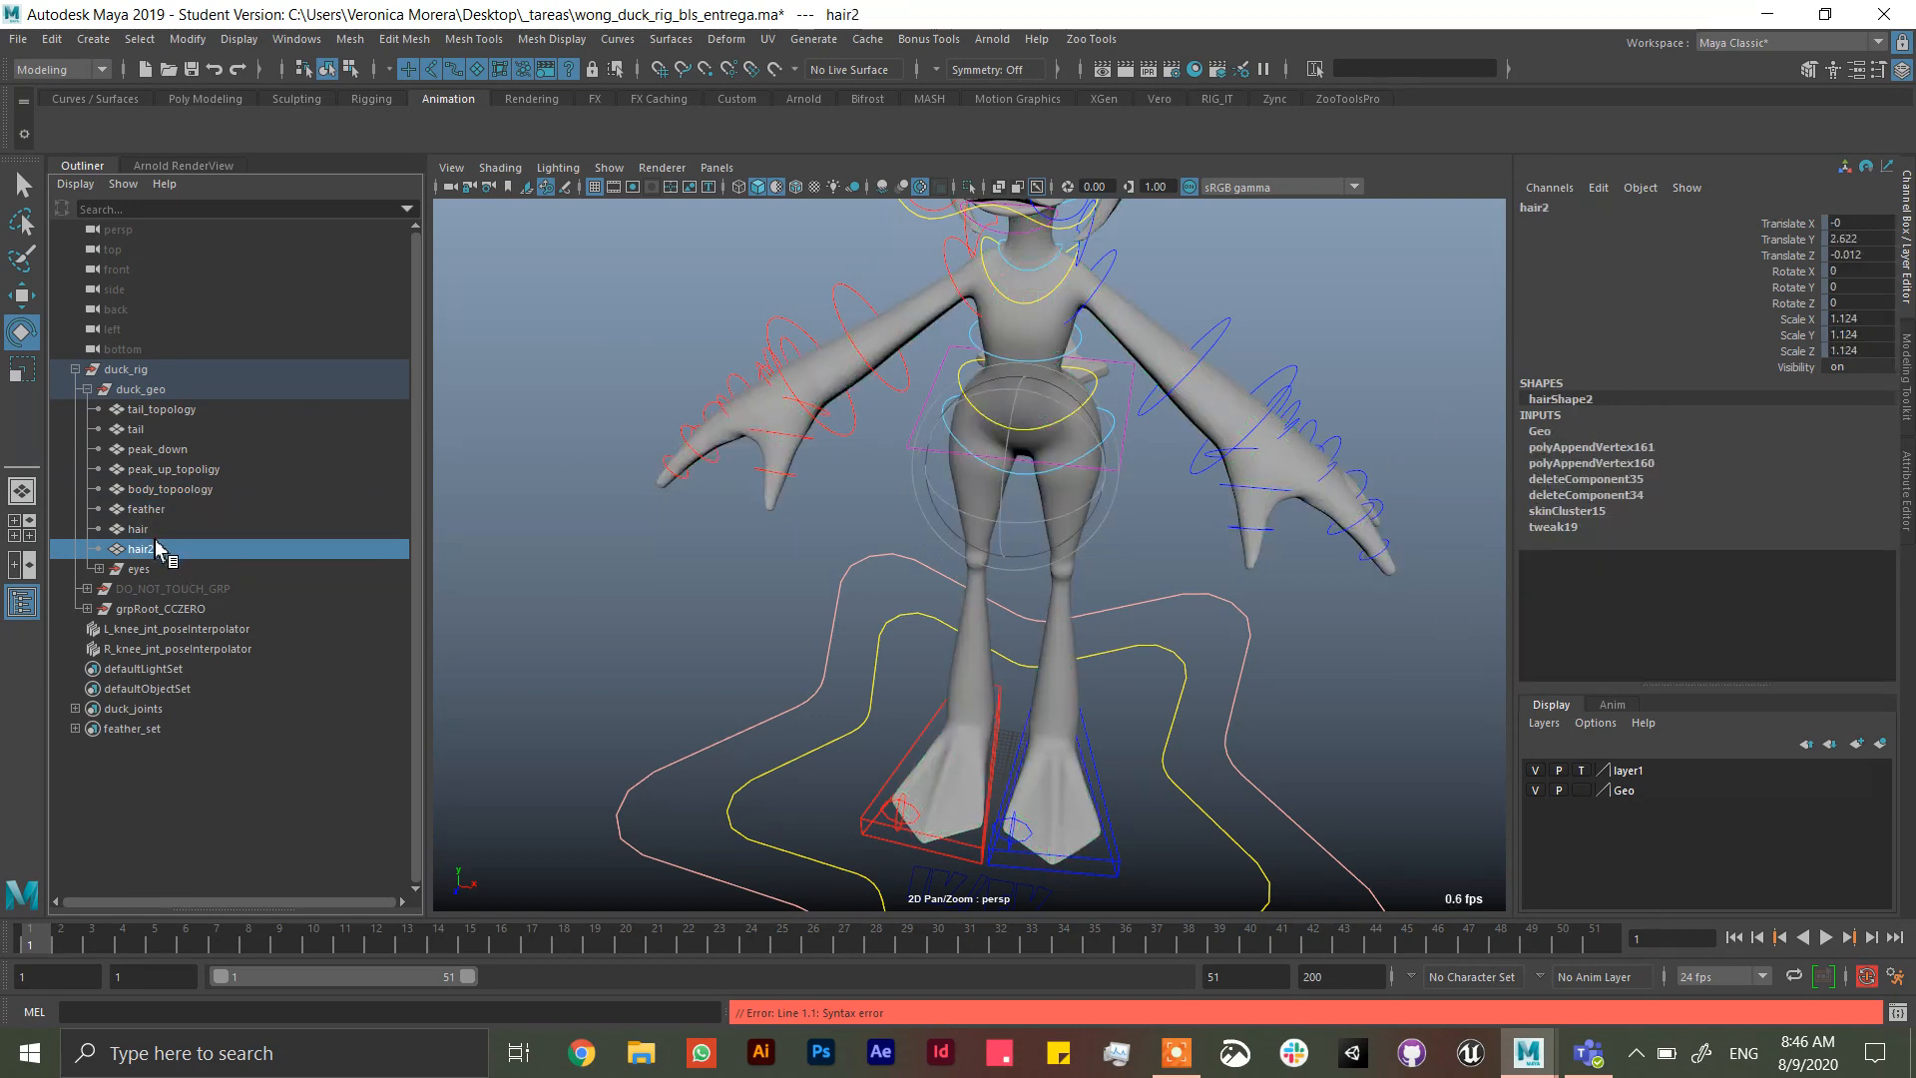
left_click(135, 527)
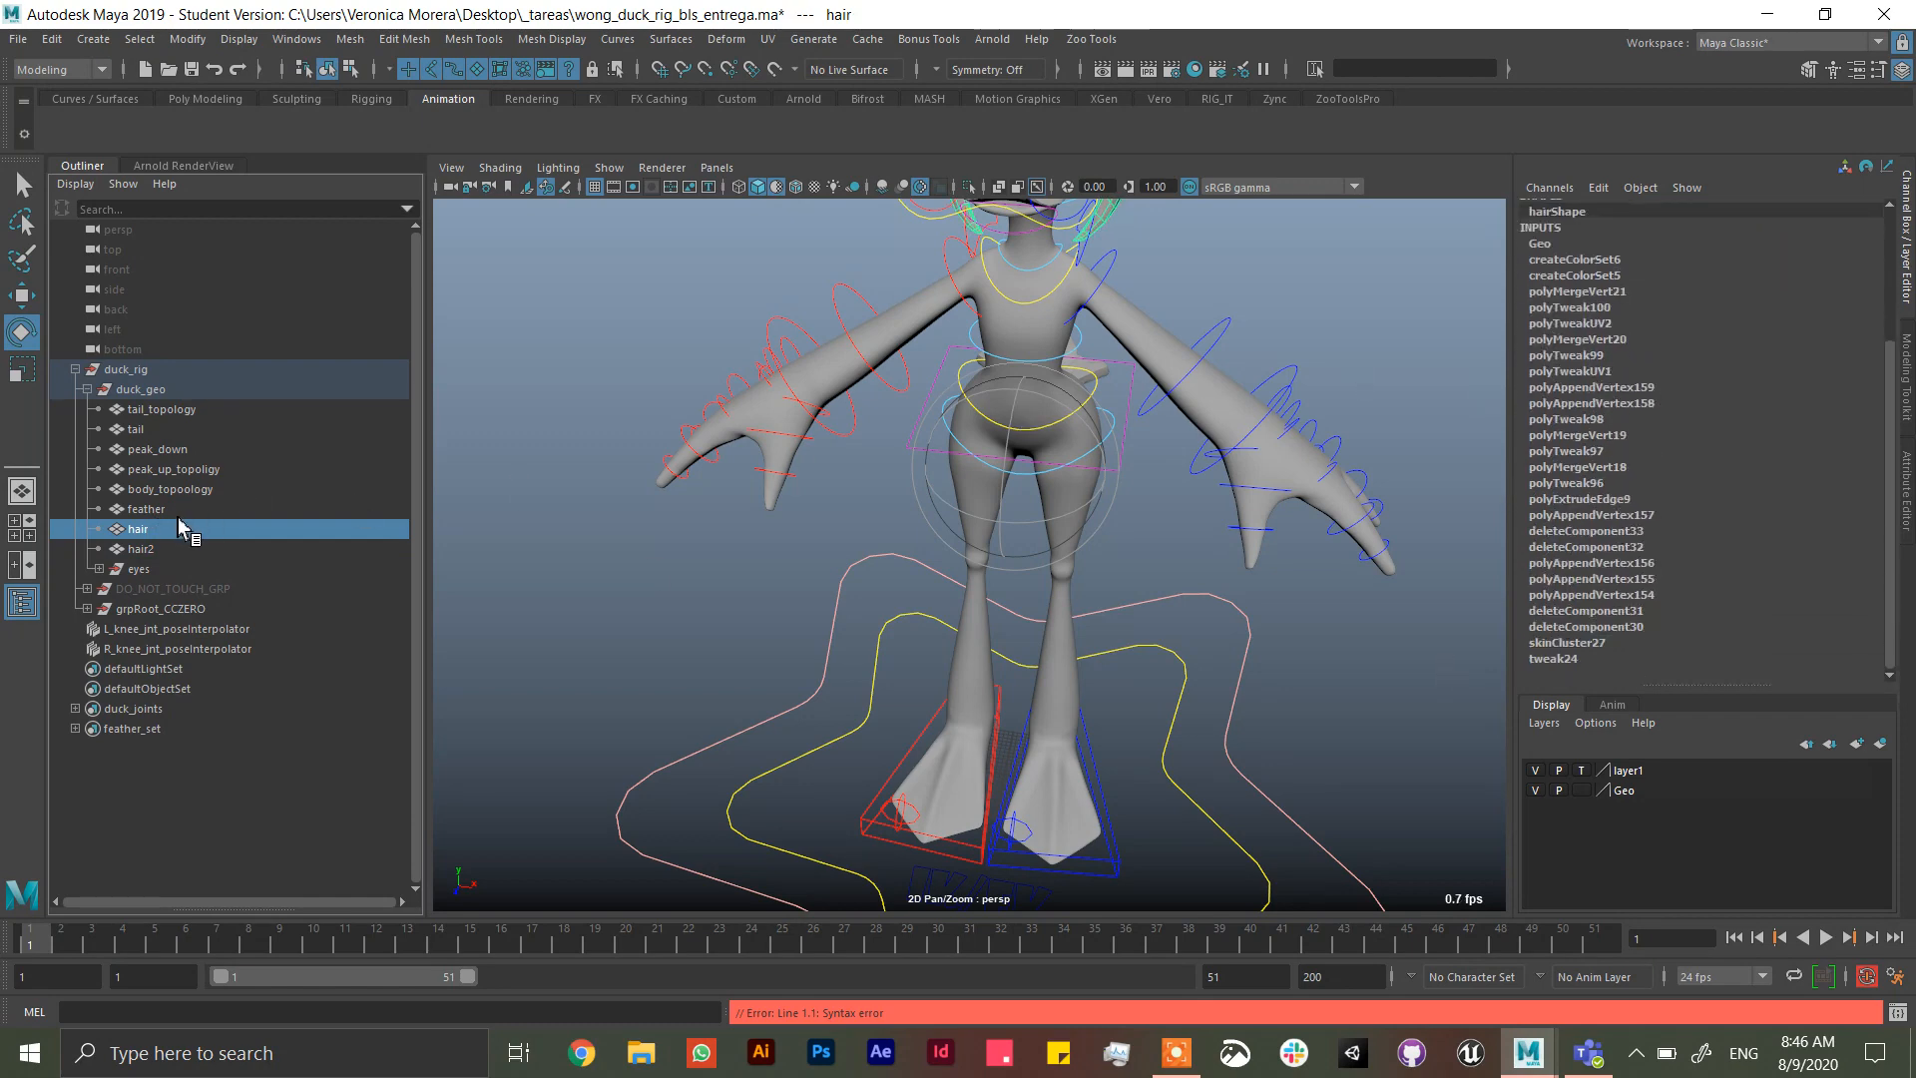
left_click(156, 449)
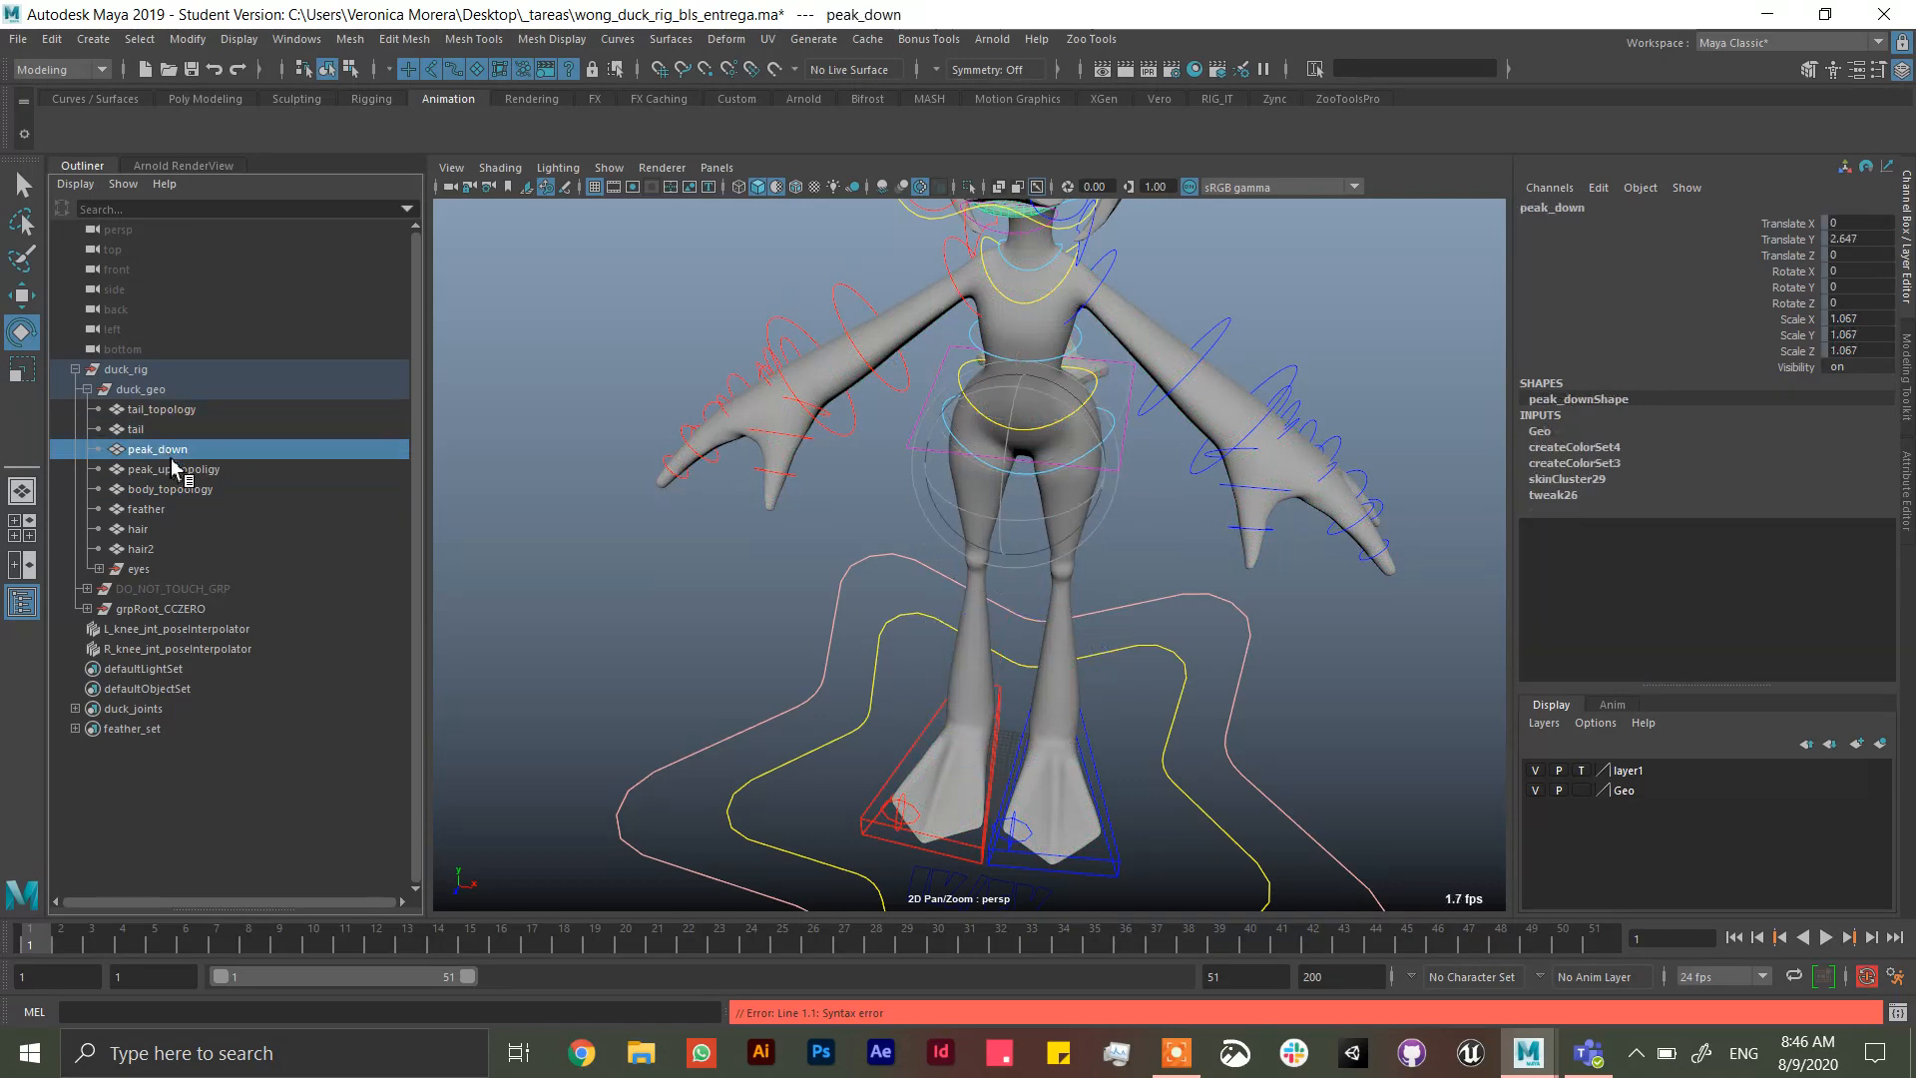
left_click(171, 469)
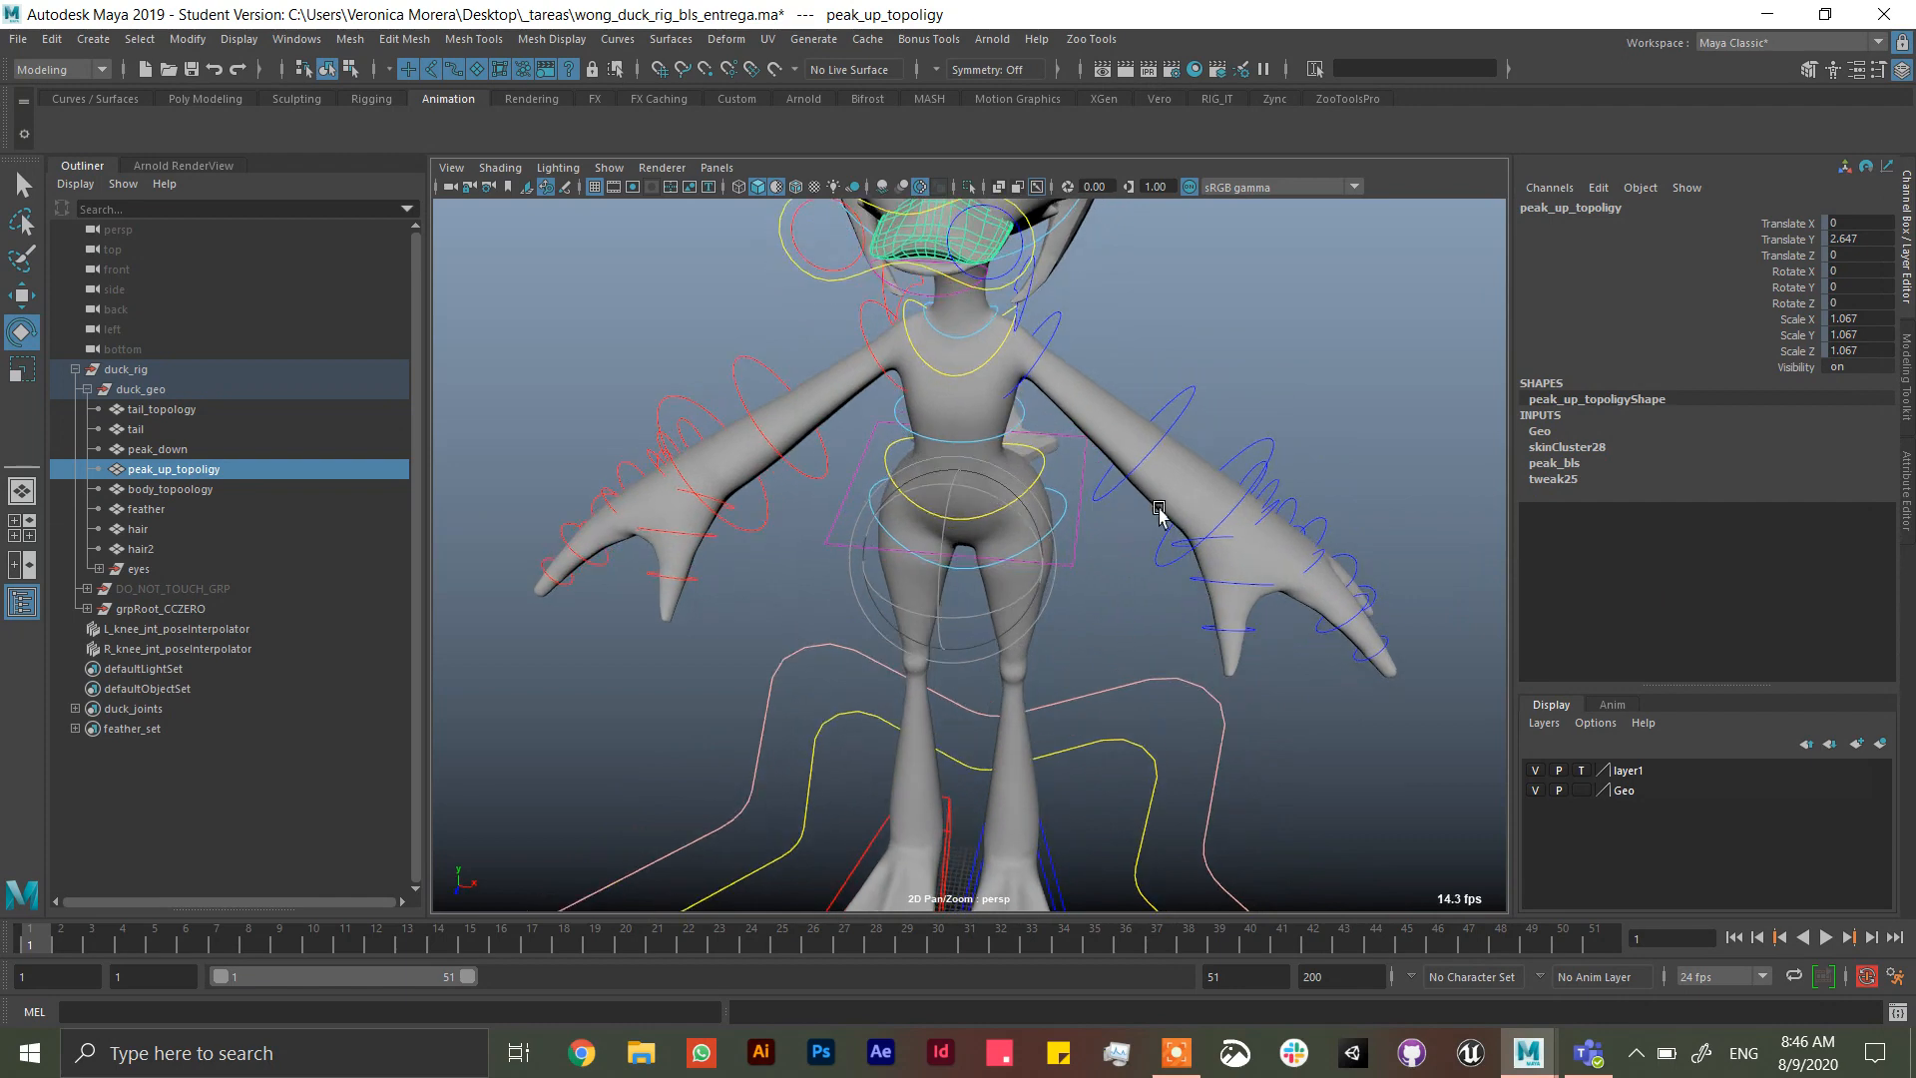
mouse_move(1150, 515)
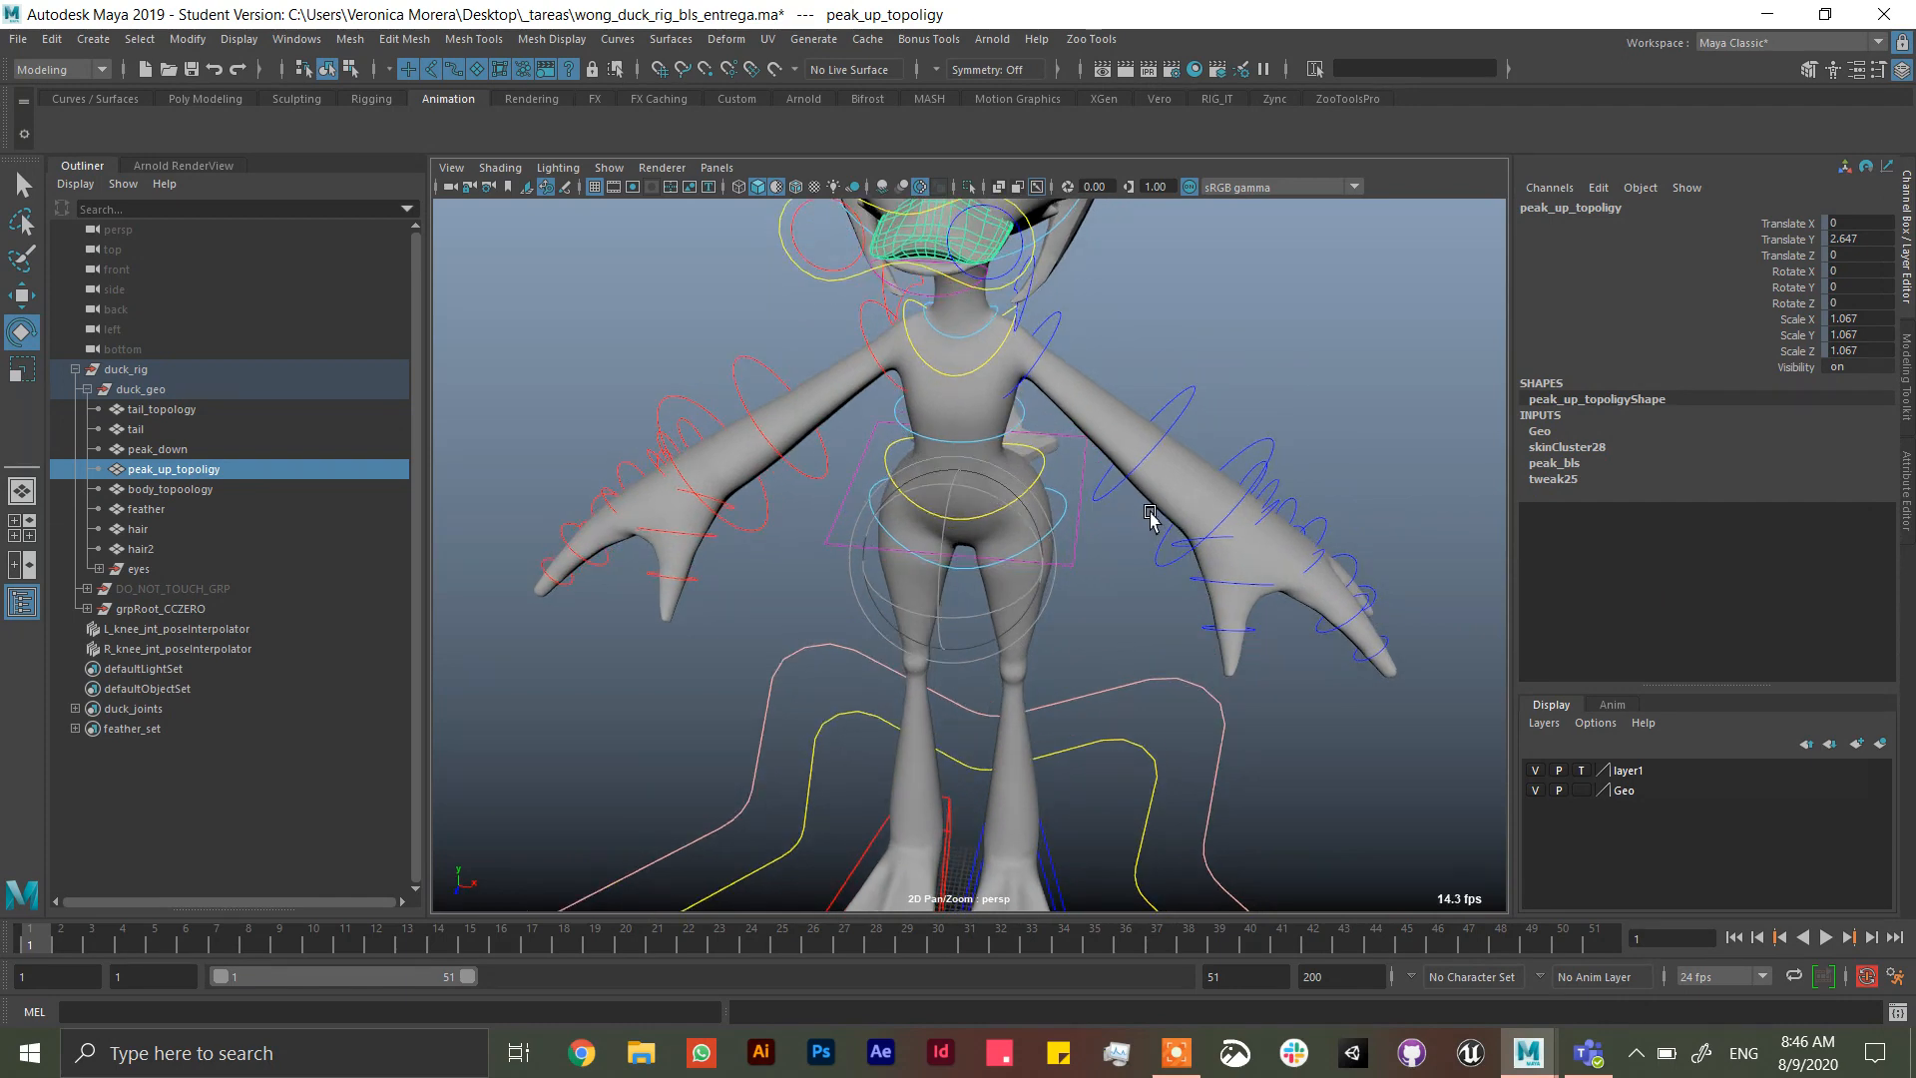
mouse_move(1138, 539)
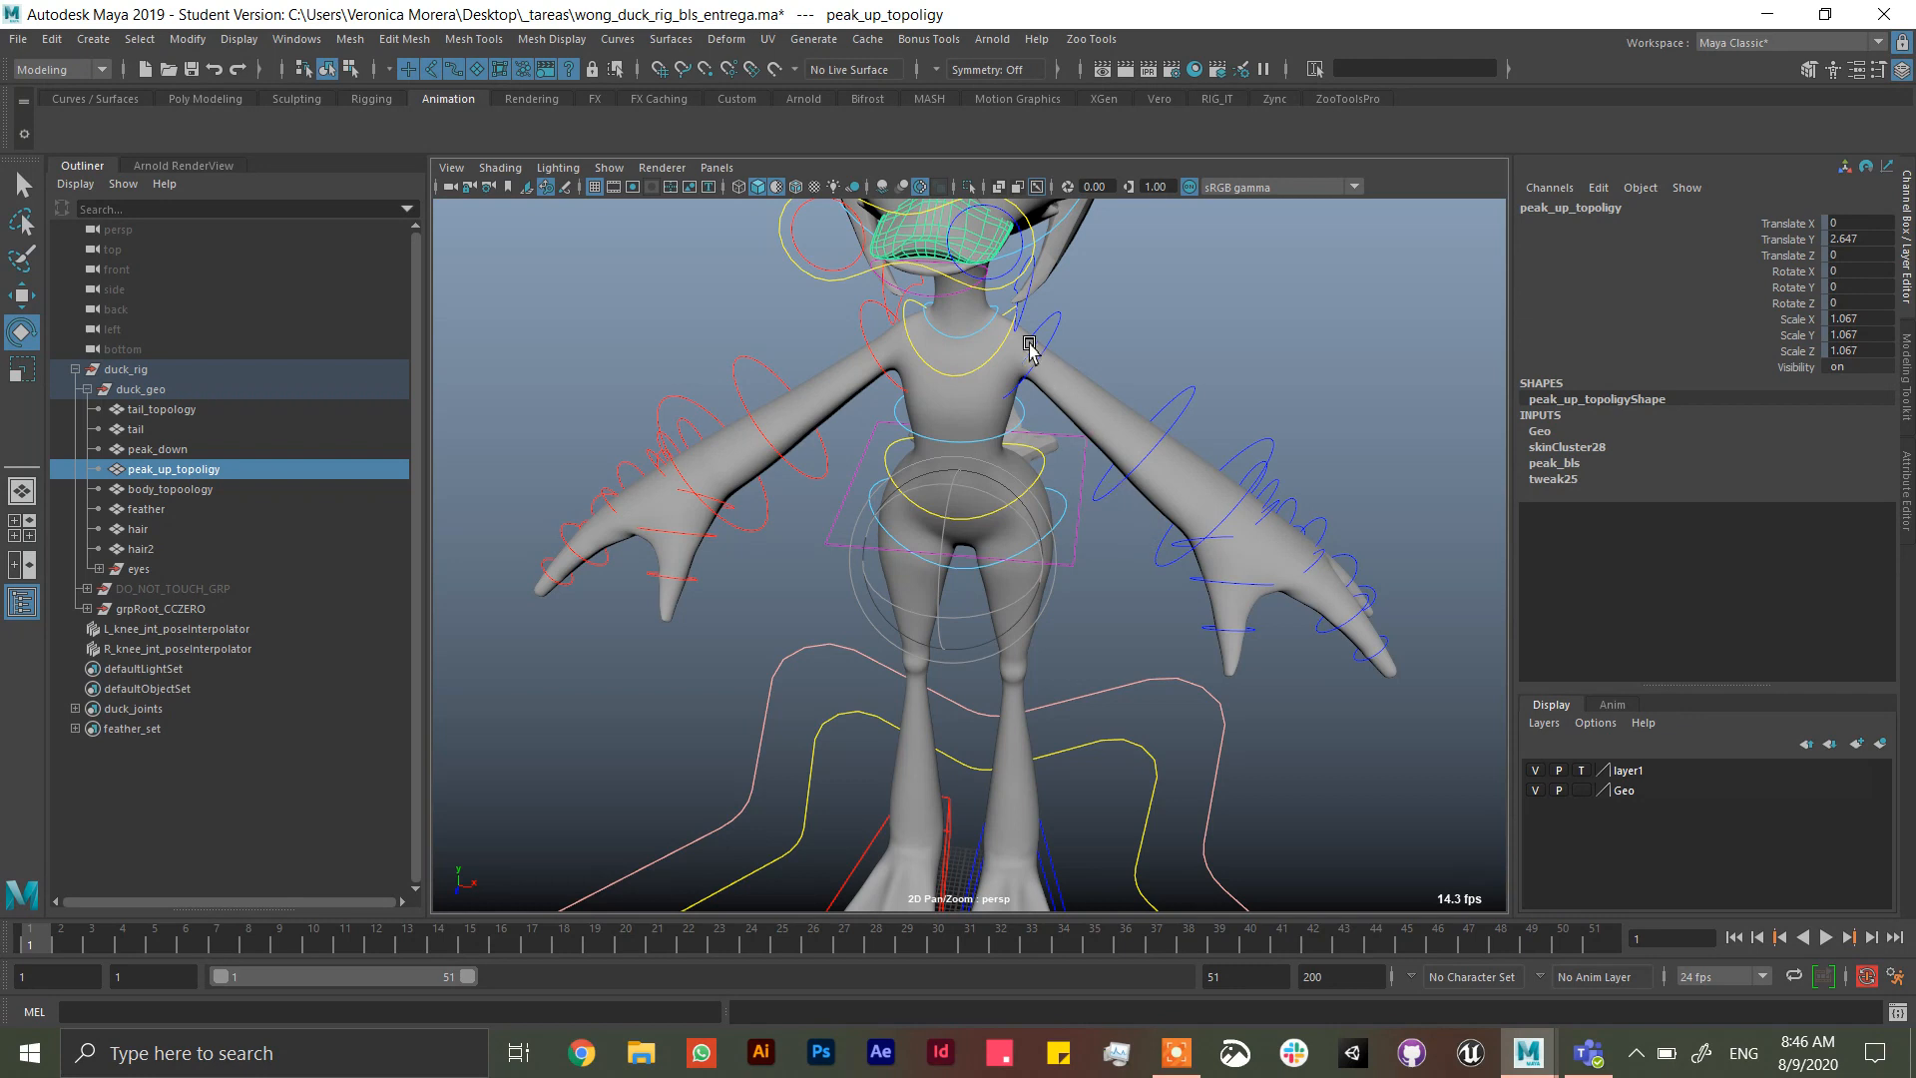
mouse_move(1062, 308)
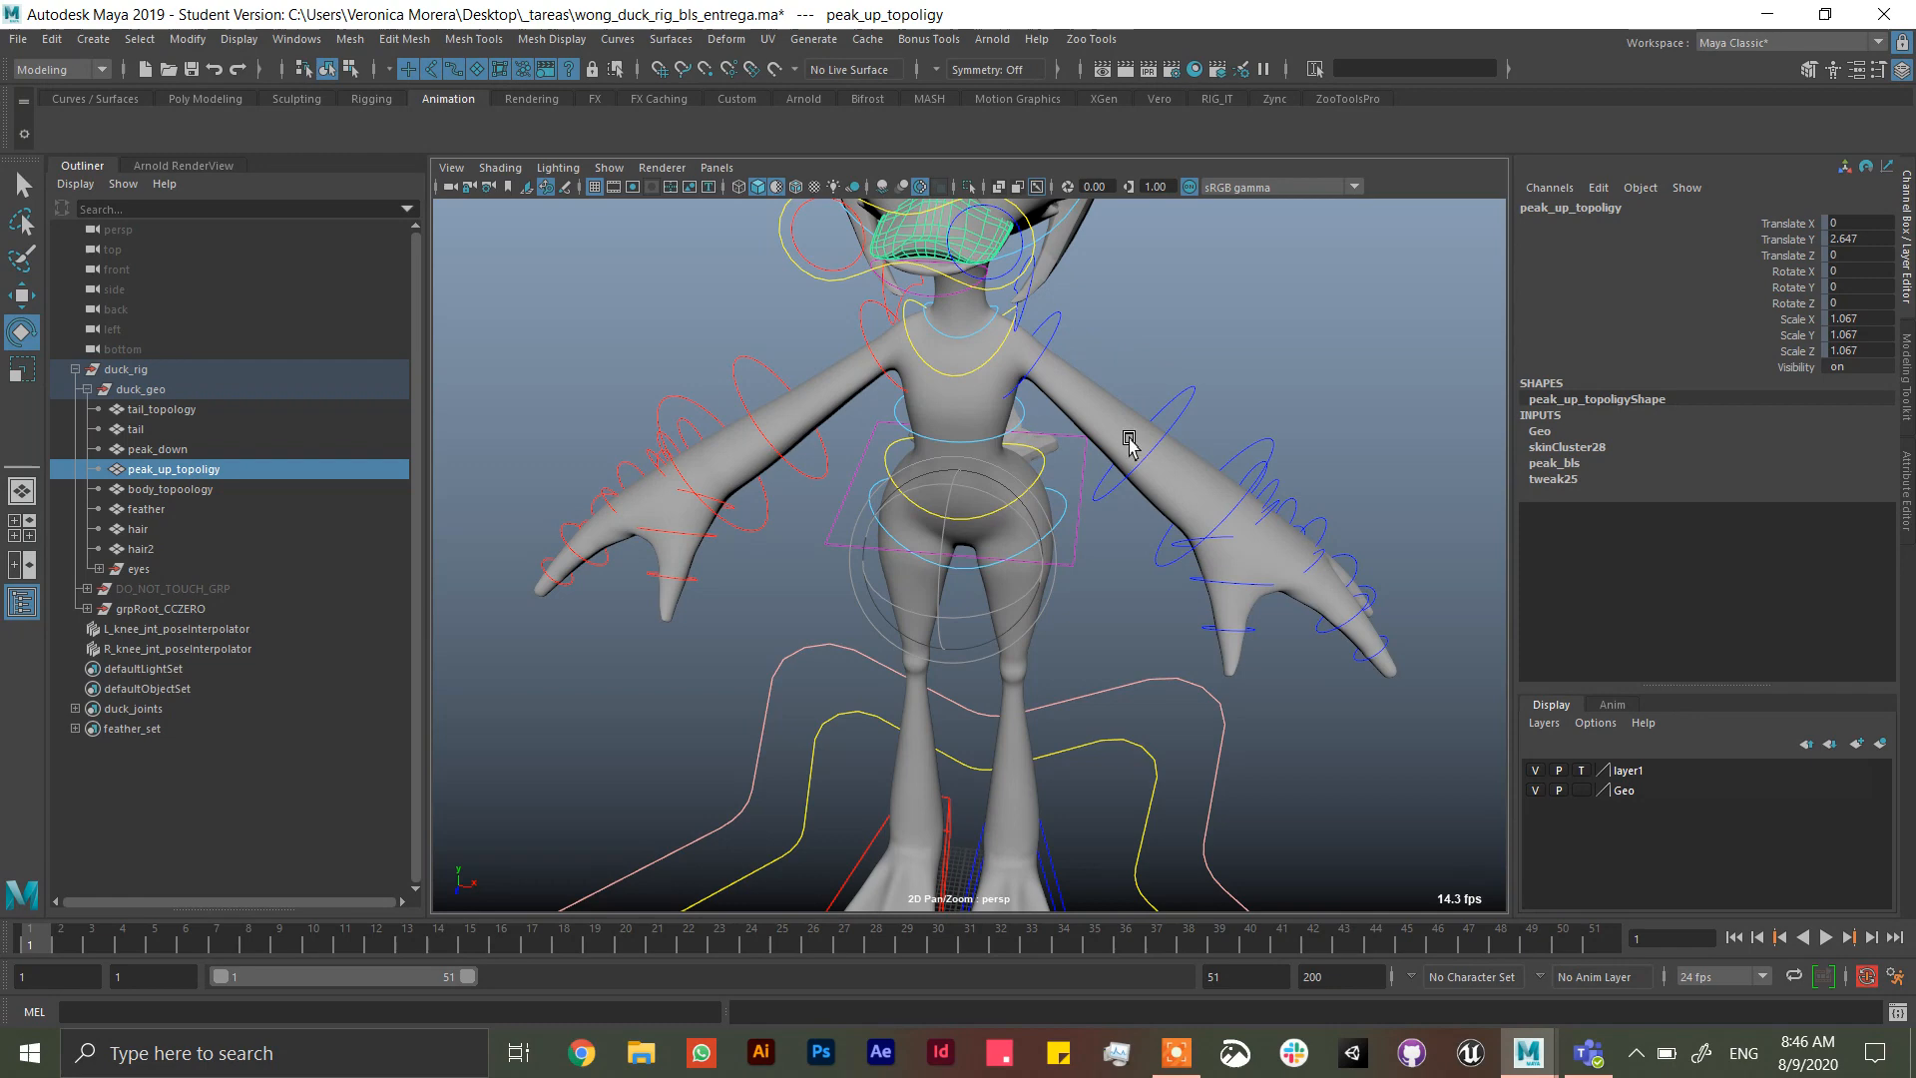
mouse_move(1209, 371)
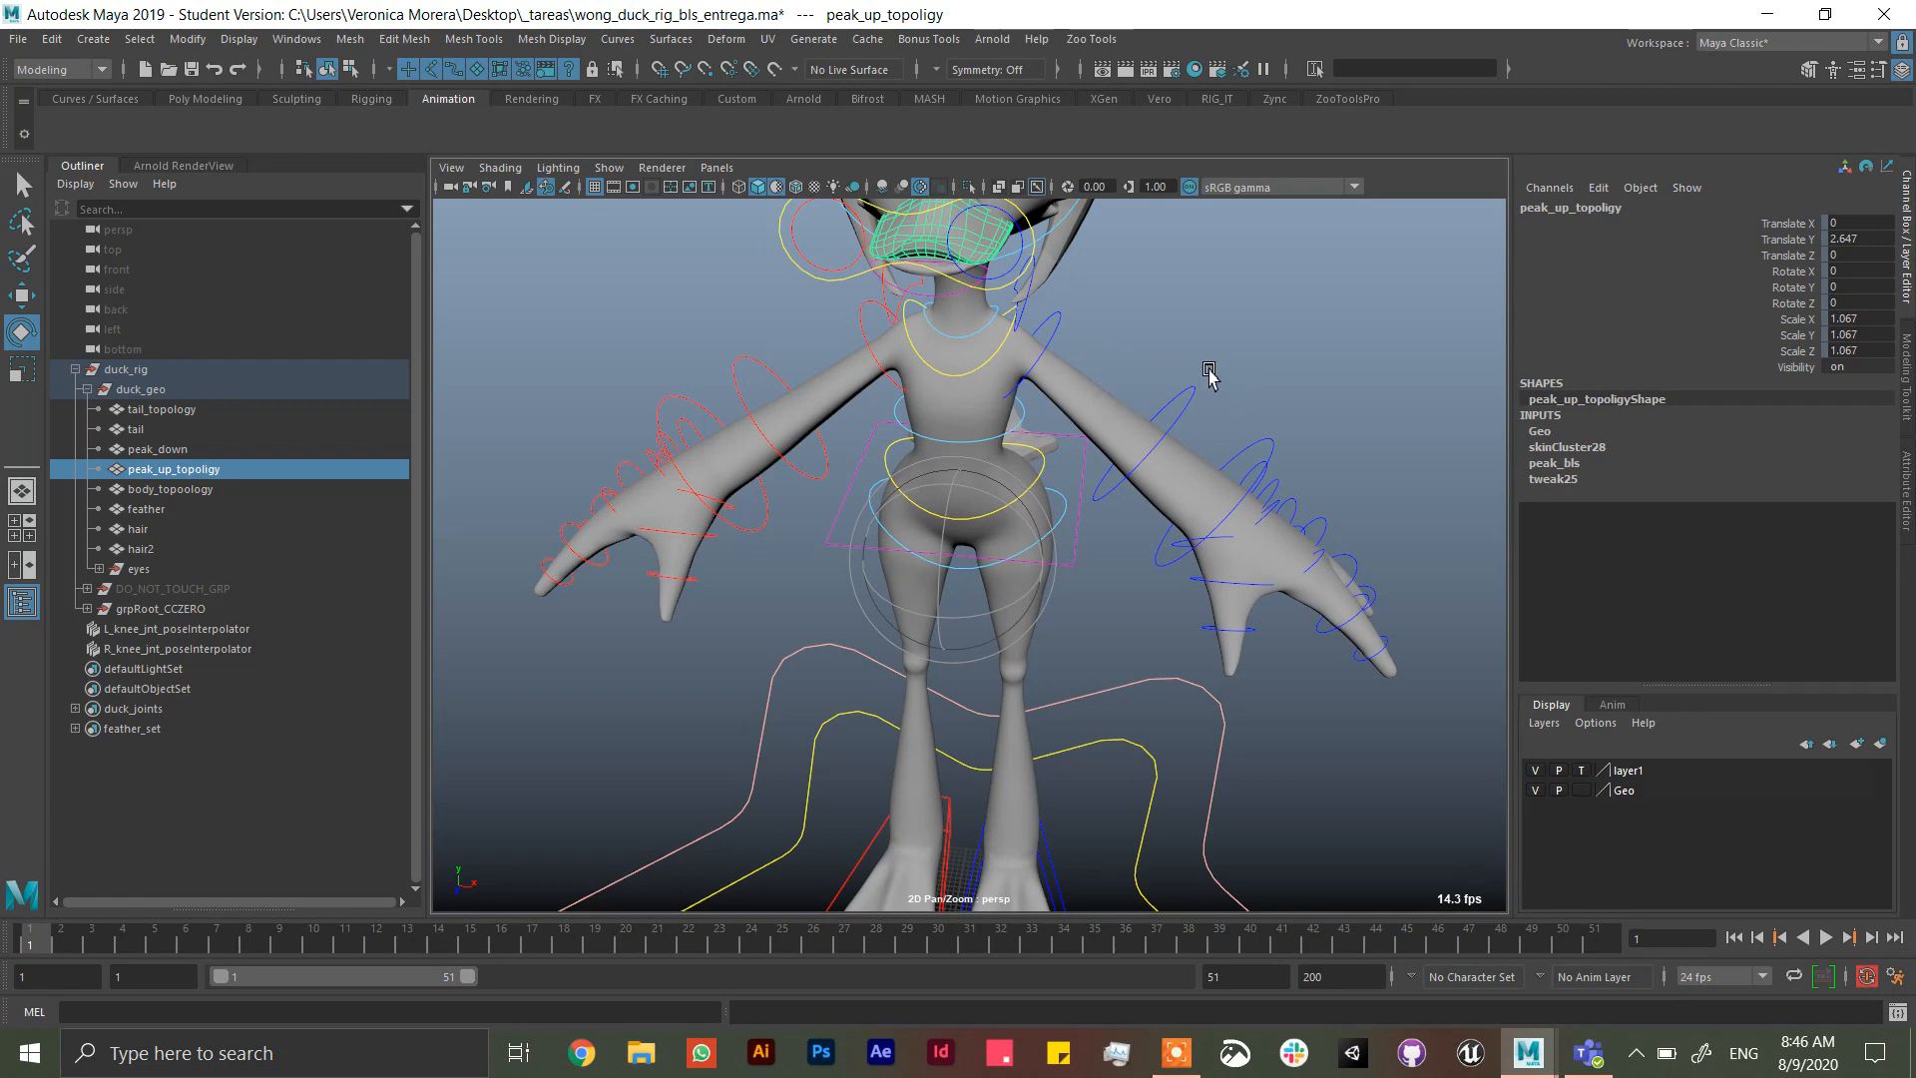
left_click(170, 489)
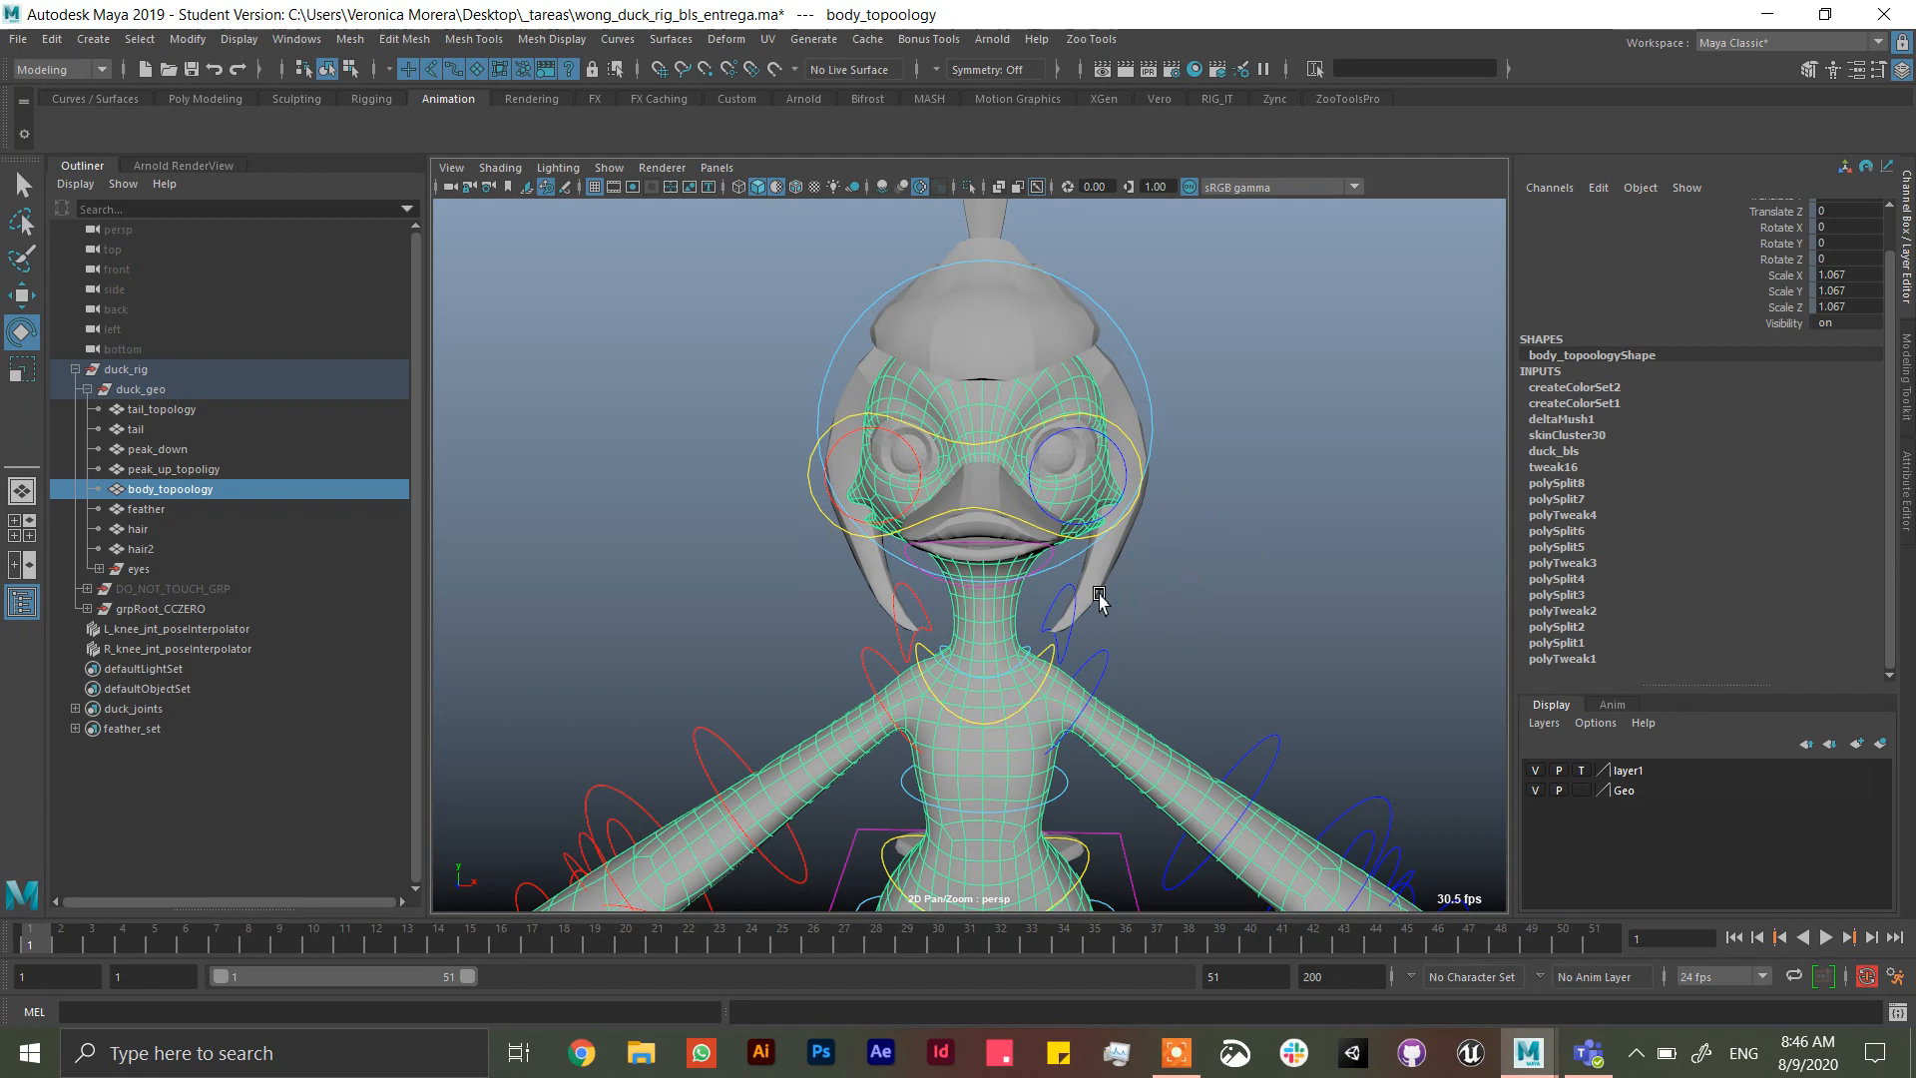
mouse_move(1200, 496)
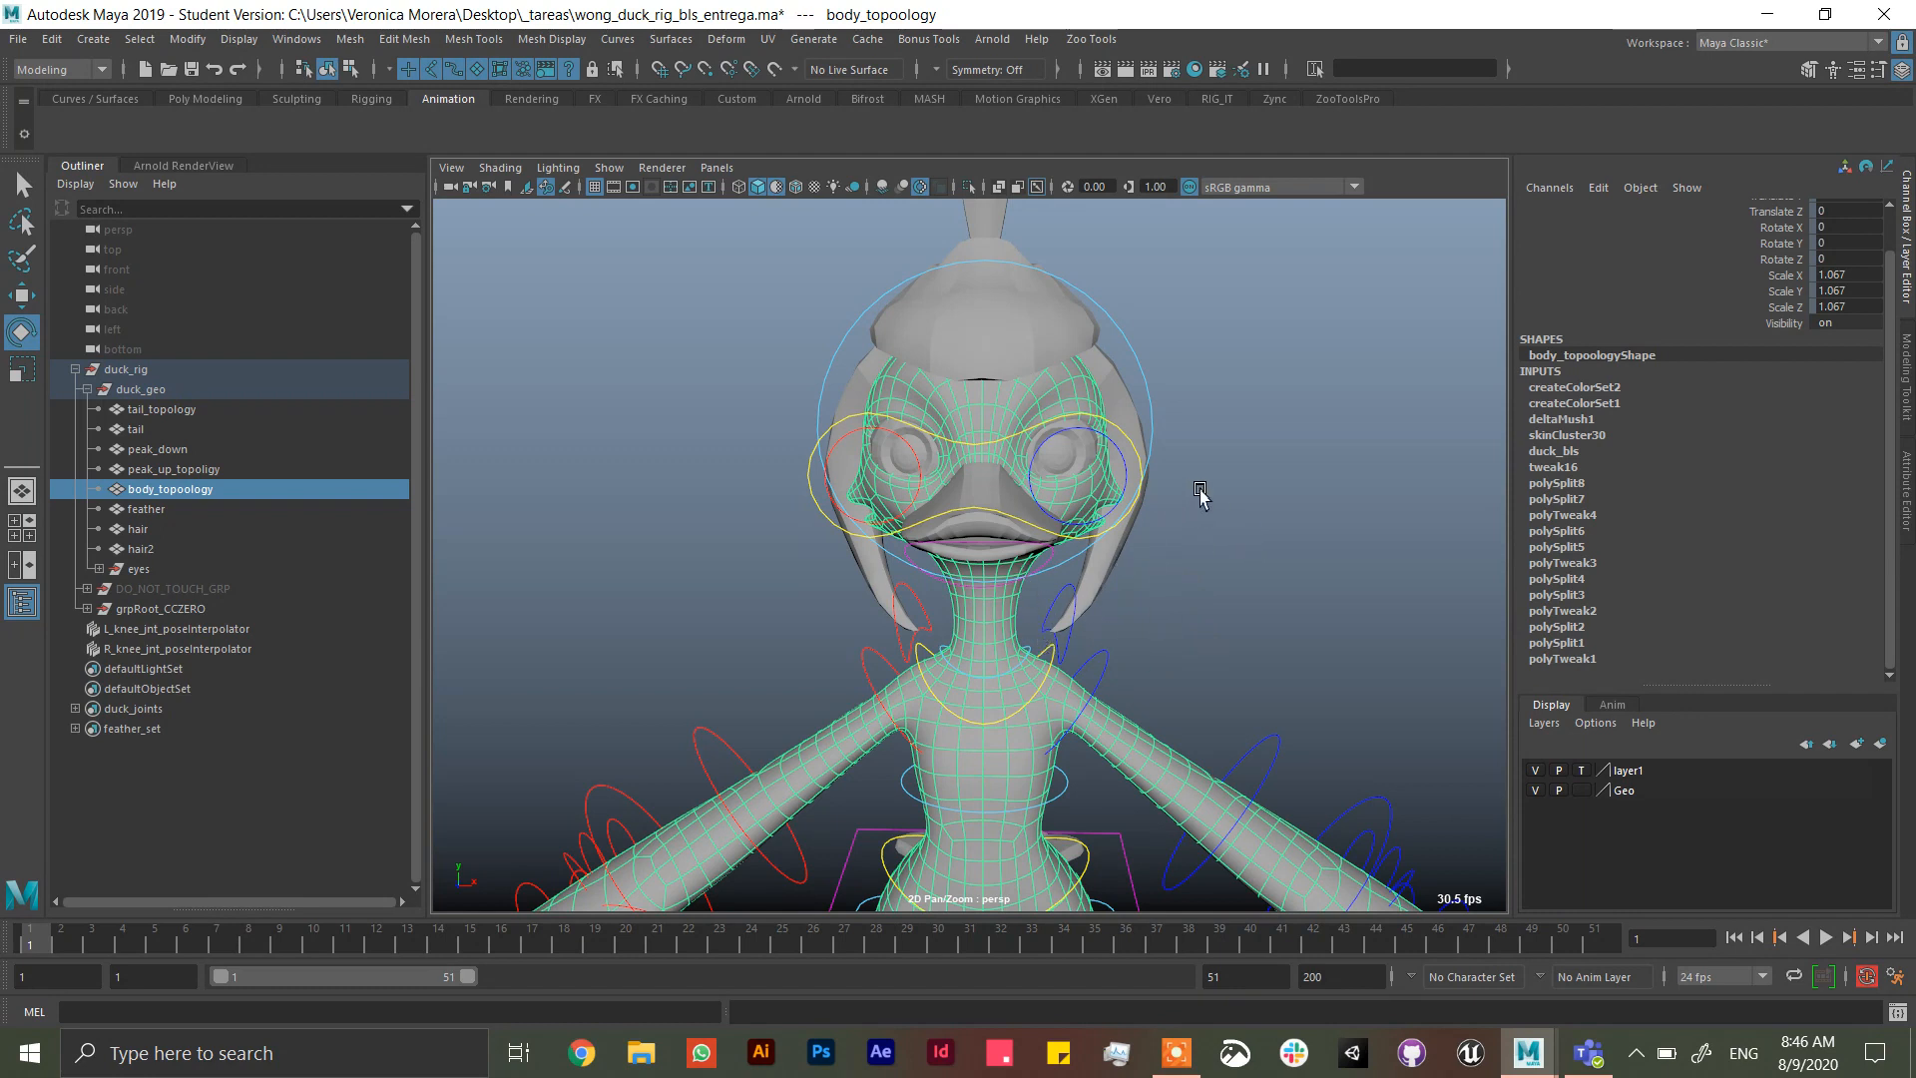
mouse_move(399, 91)
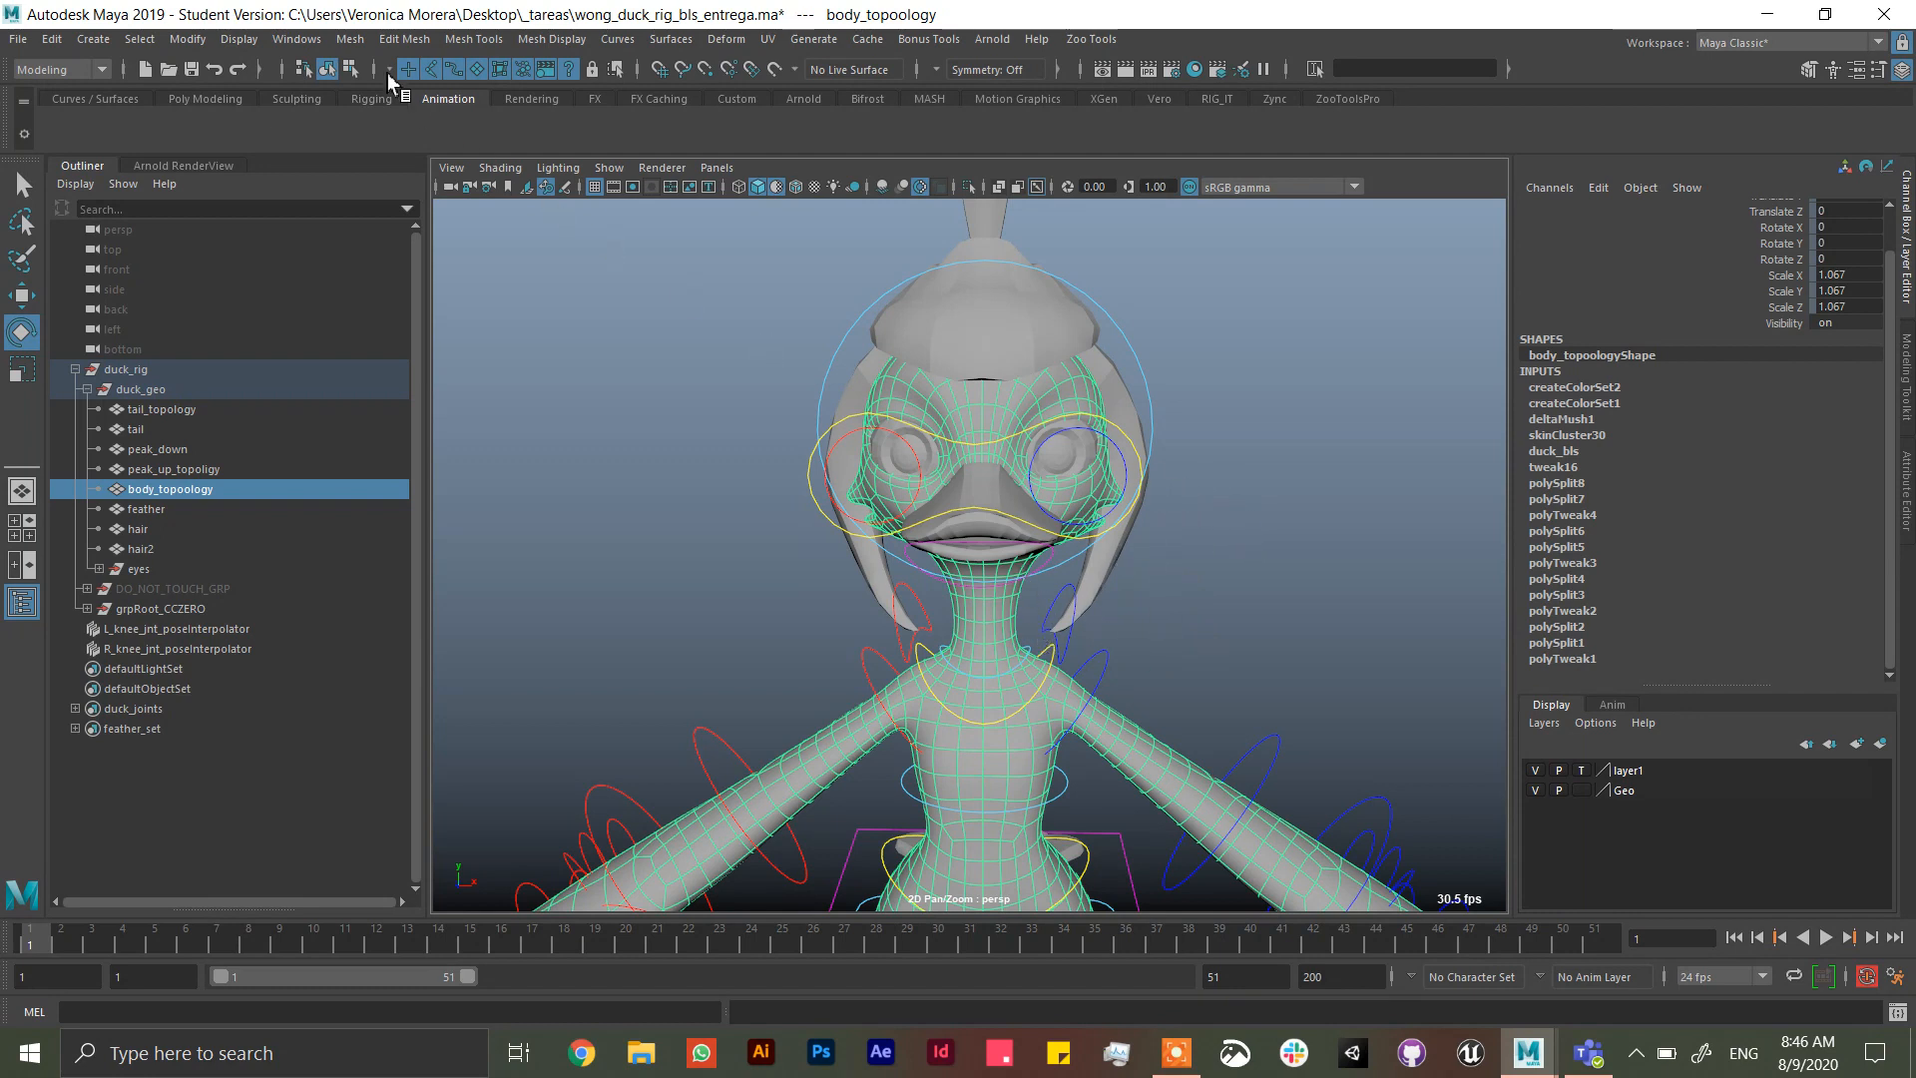
- Bring up the Edit menu to delete non-deformer history from body_topology
left_click(65, 40)
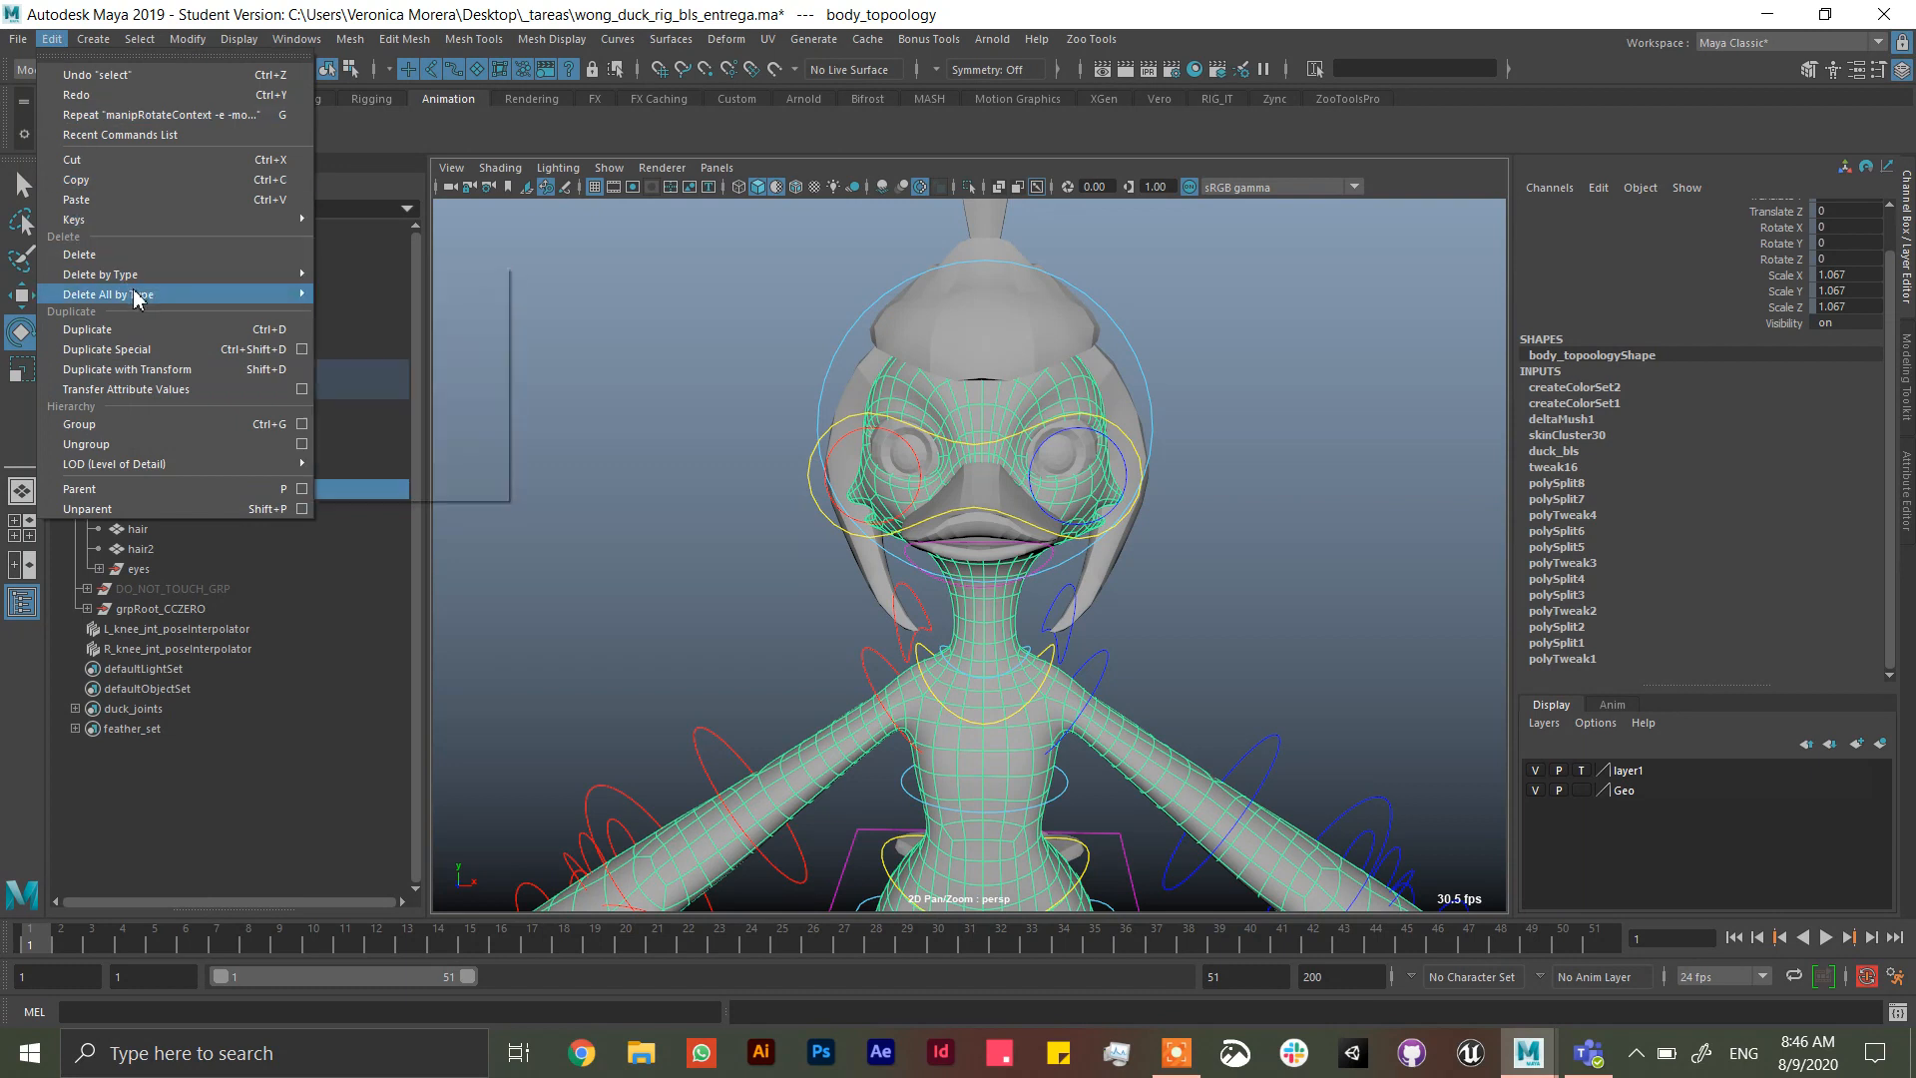
mouse_move(100, 273)
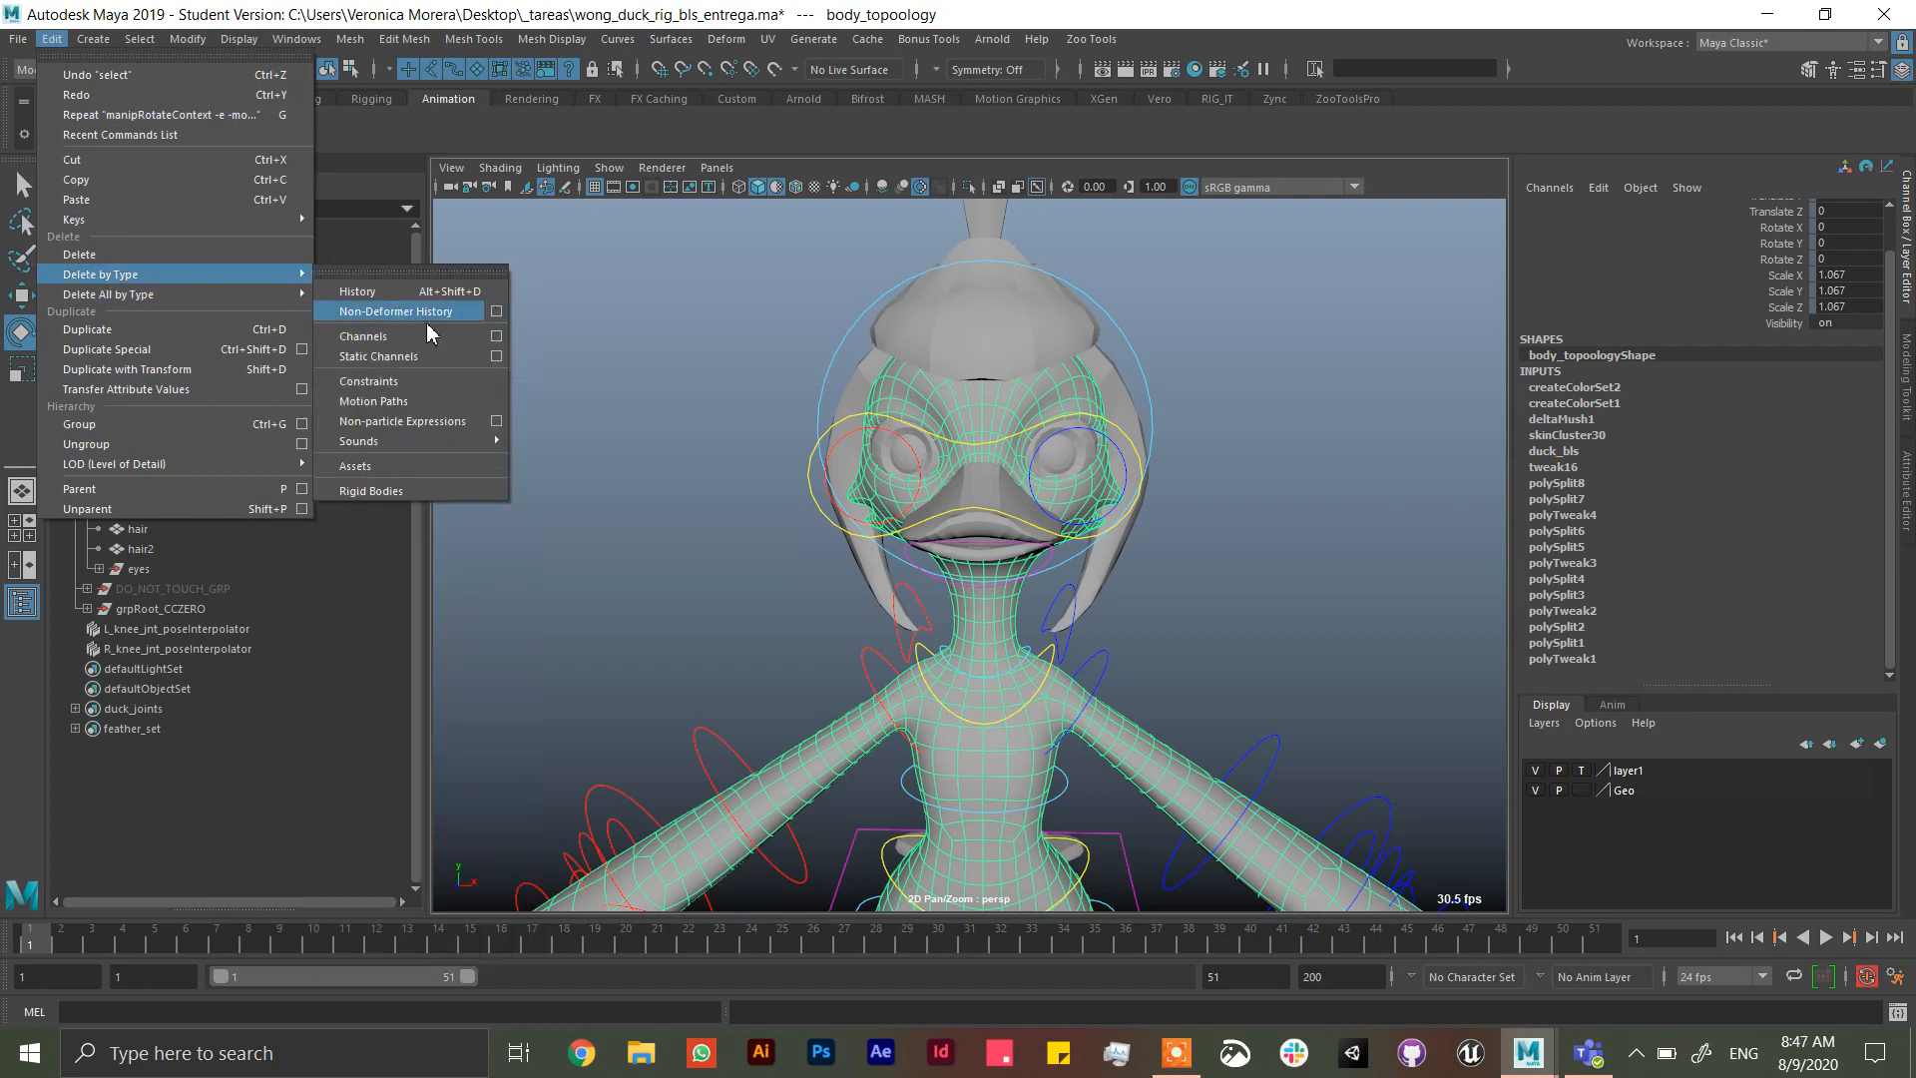
mouse_move(409, 322)
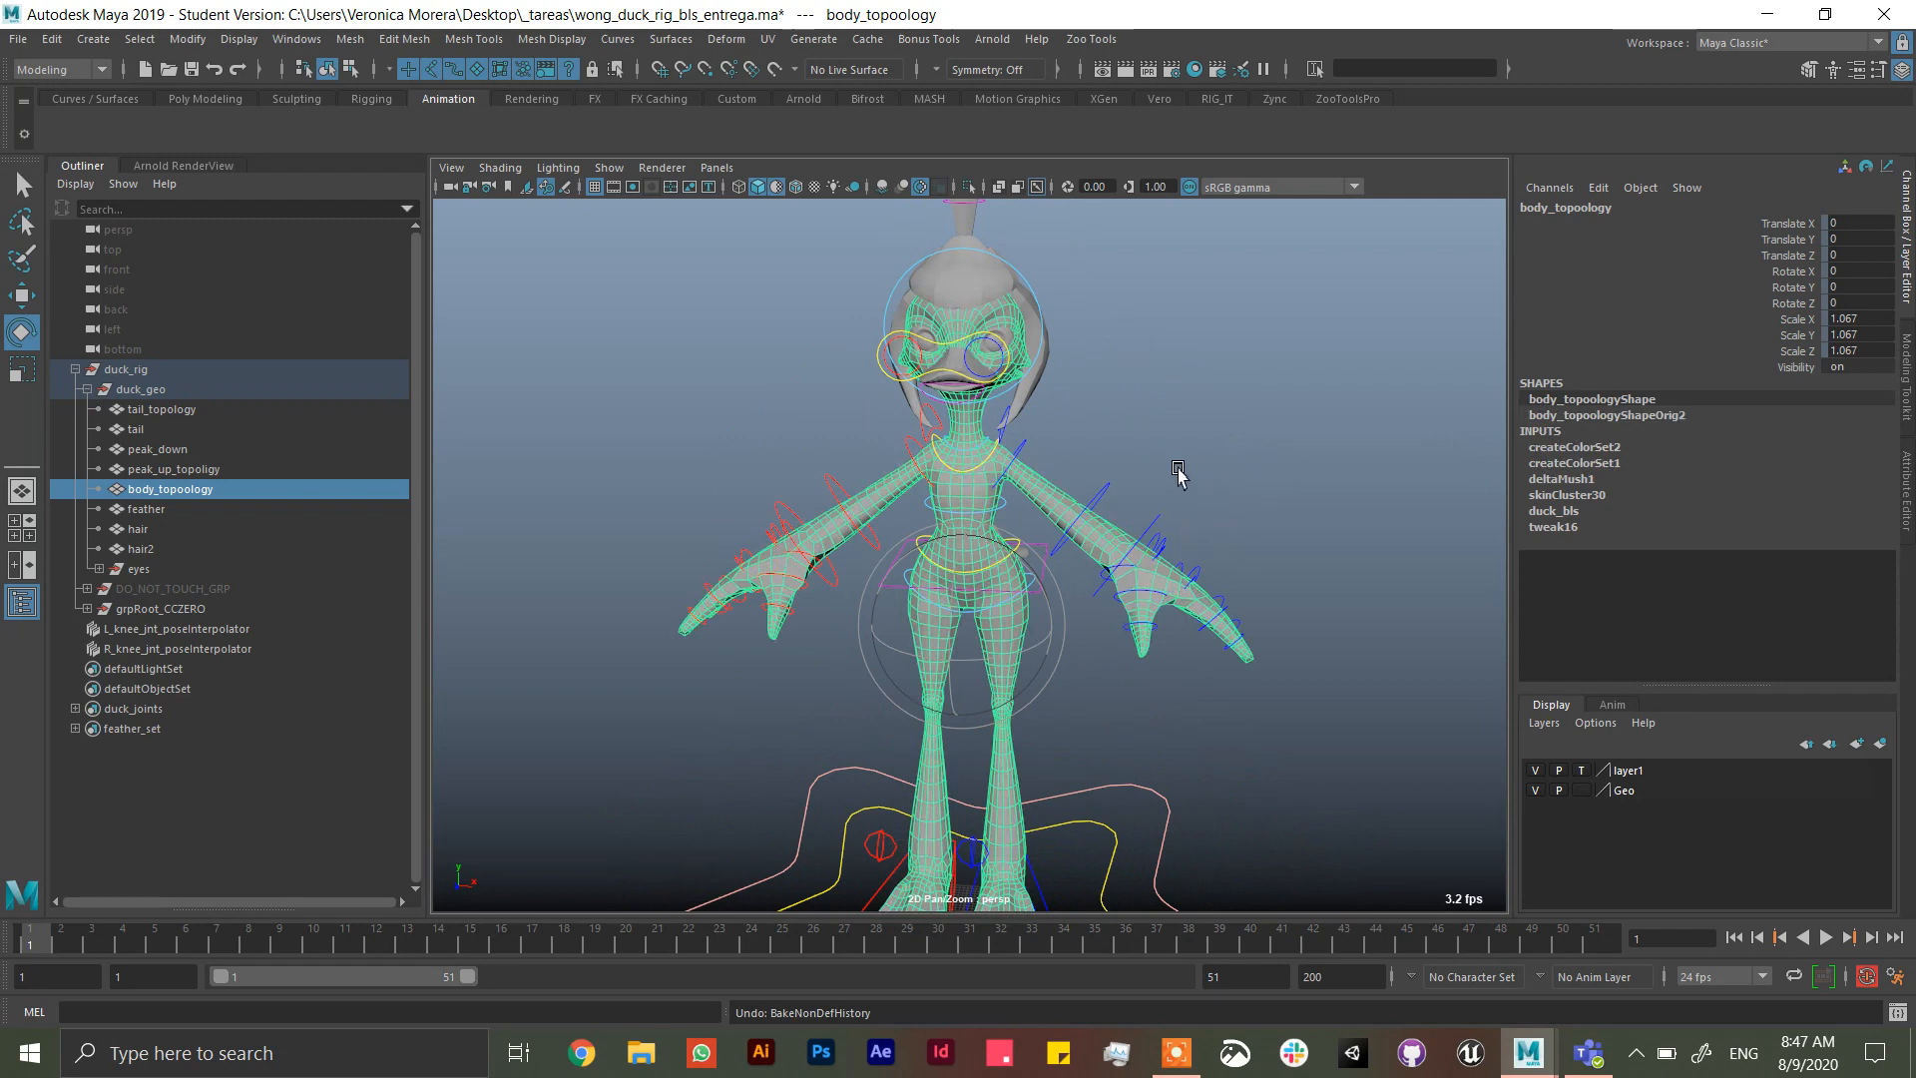
mouse_move(1213, 539)
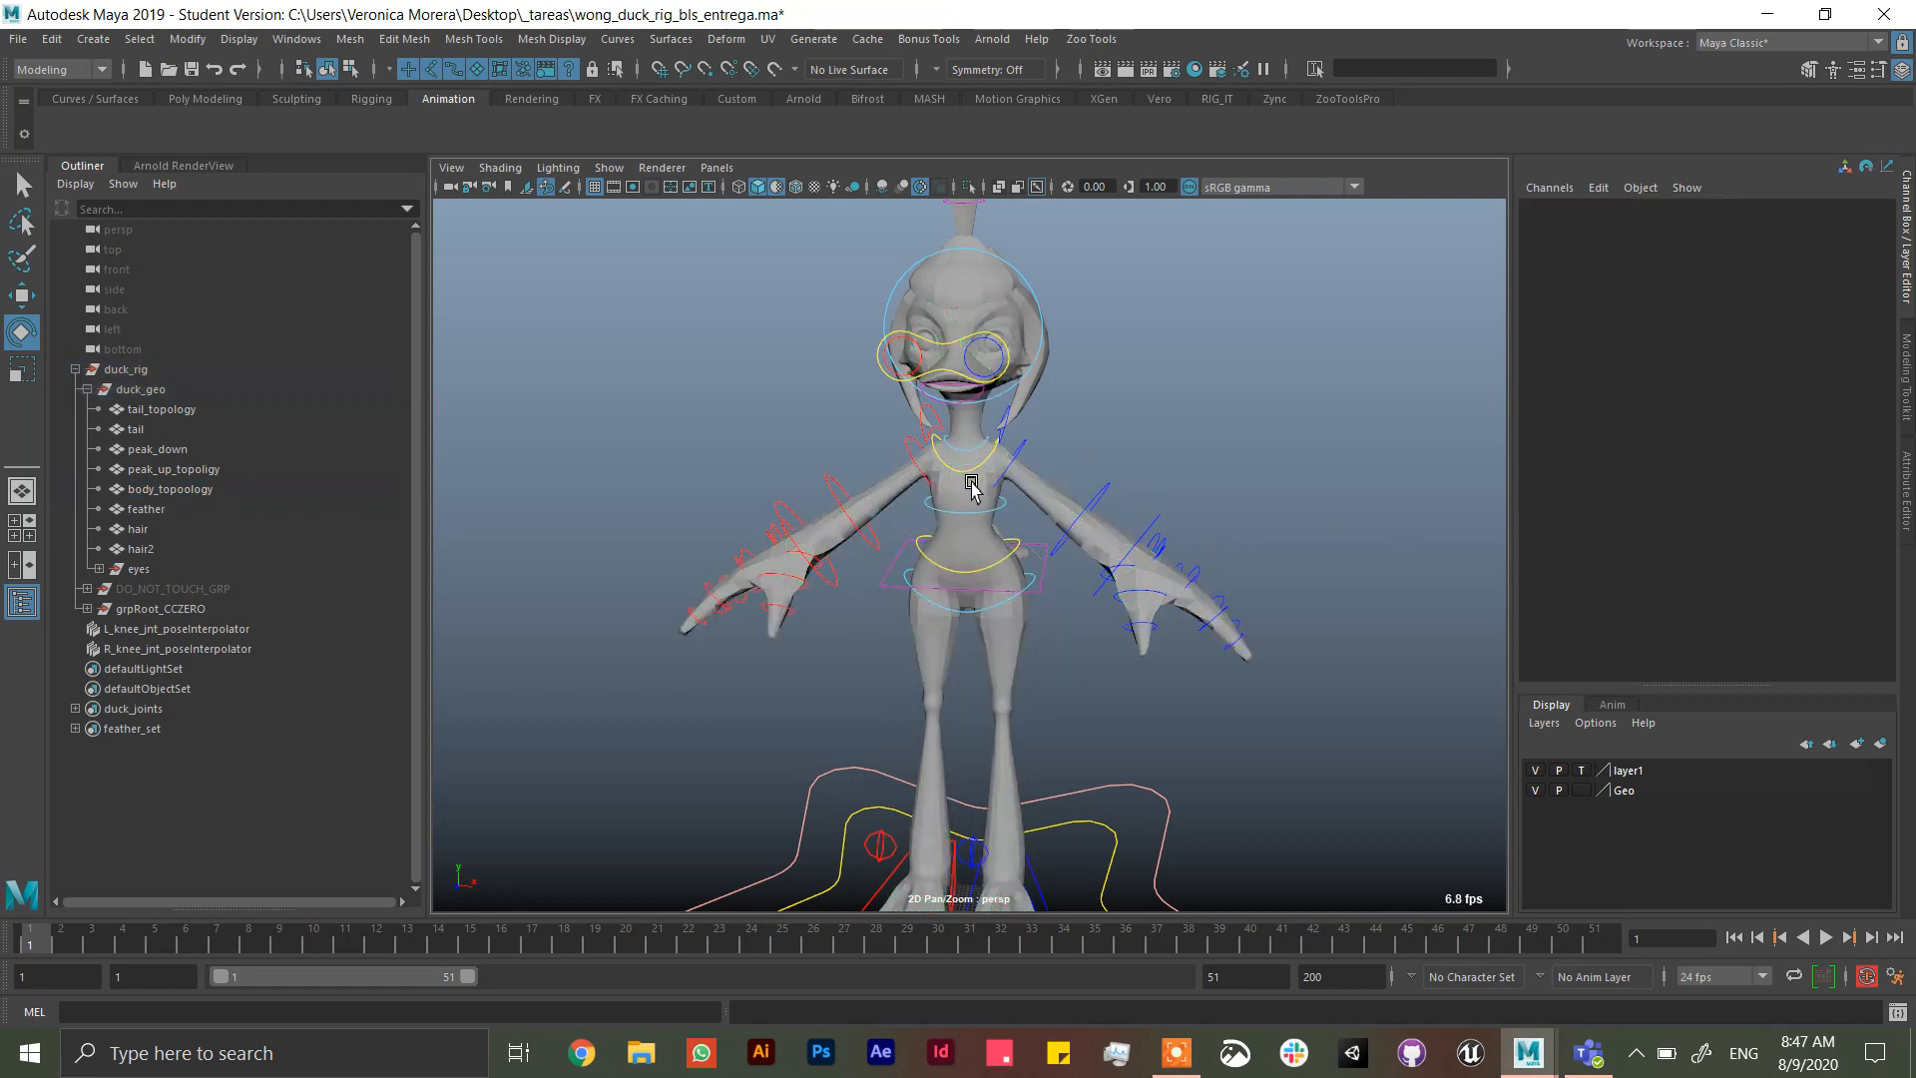
- Duplicate the body mesh as body_topology1, freeze its transforms via the Channel Box, then pick feather_set
left_click(170, 487)
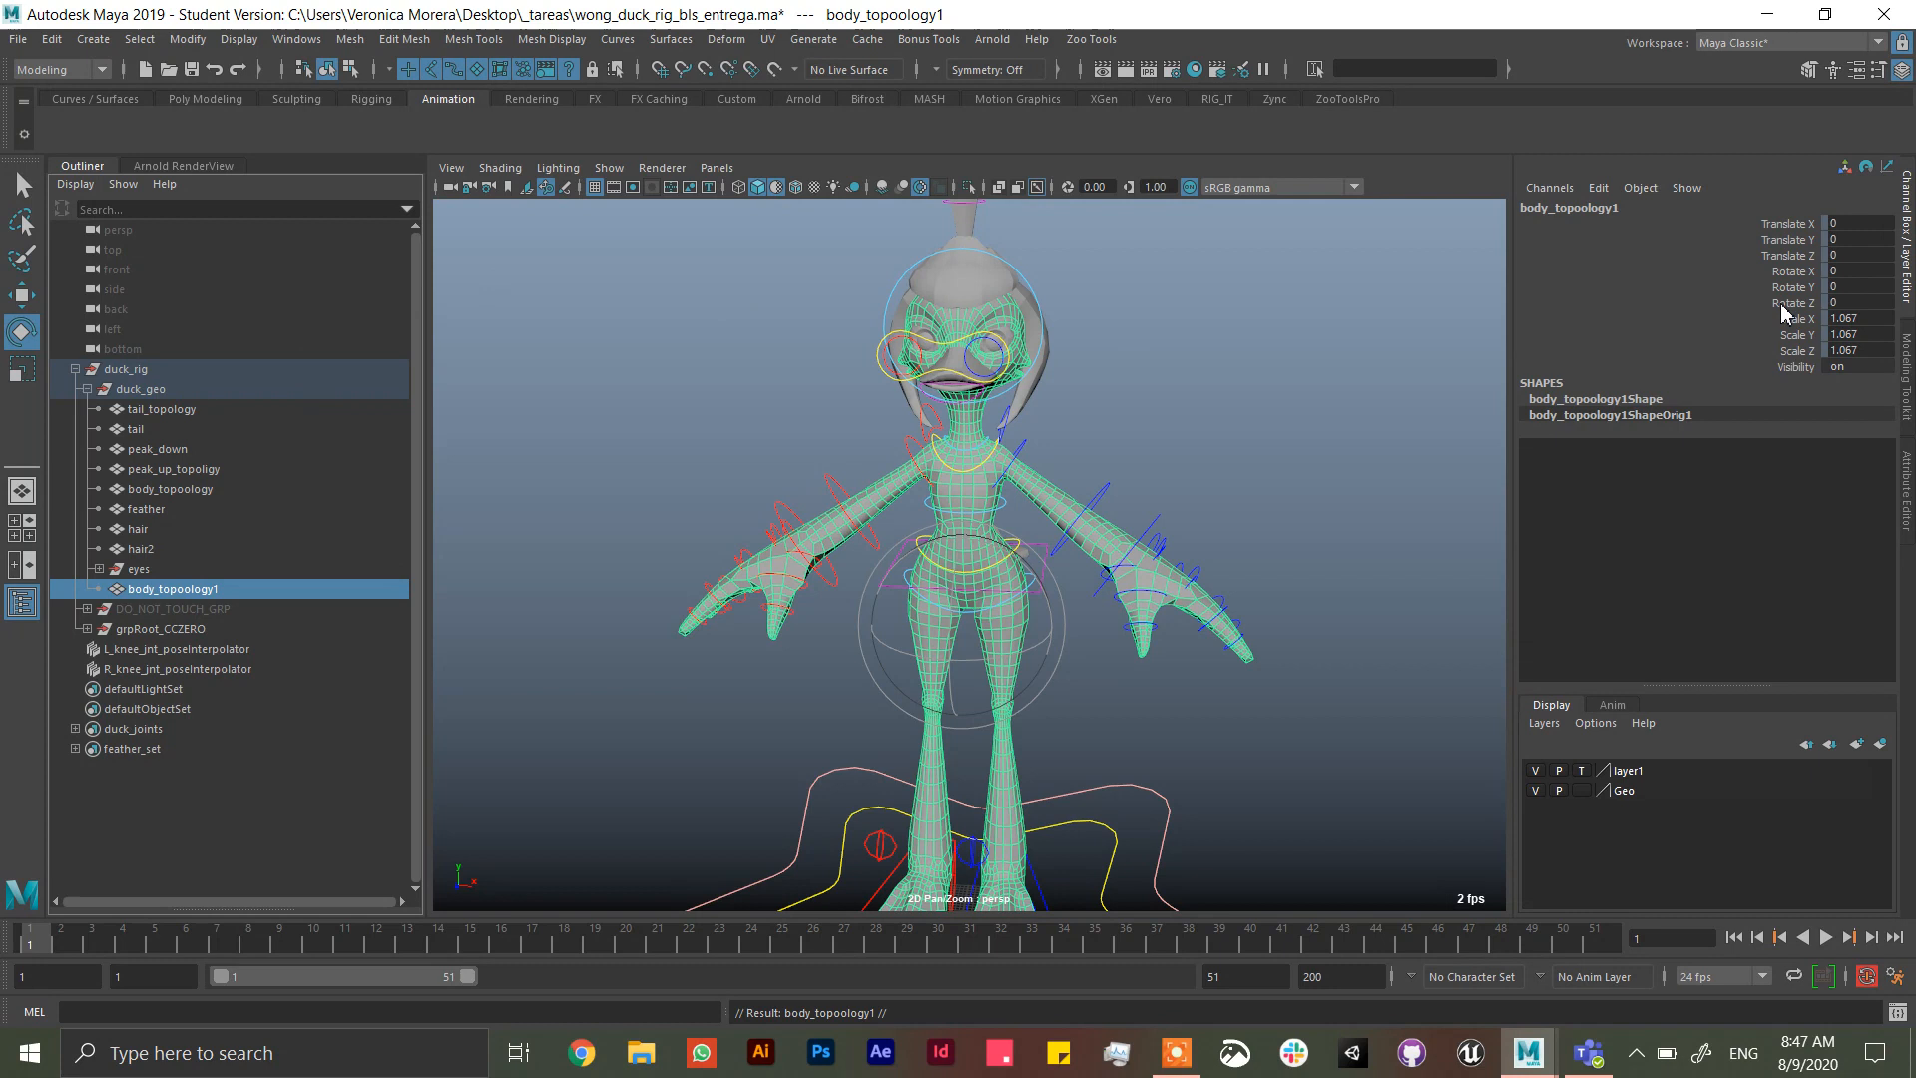
right_click(1845, 303)
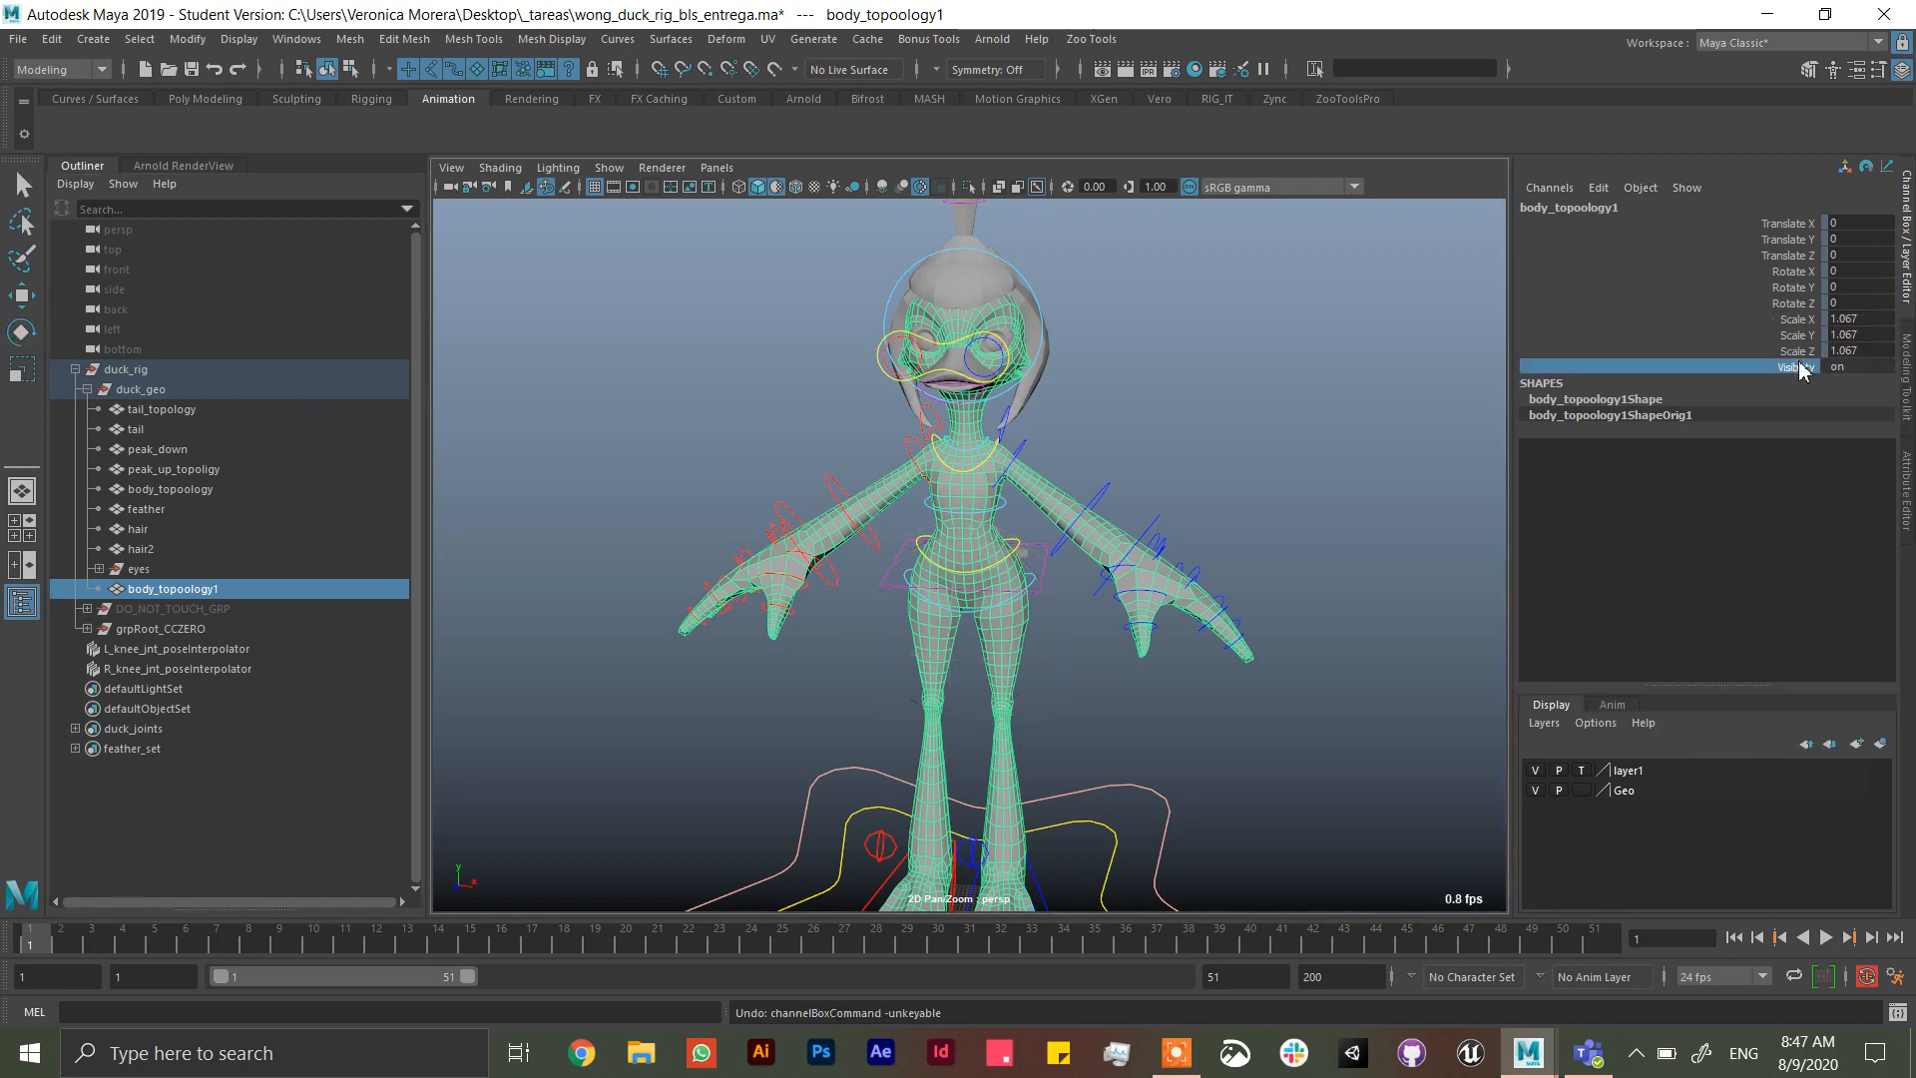
right_click(1800, 366)
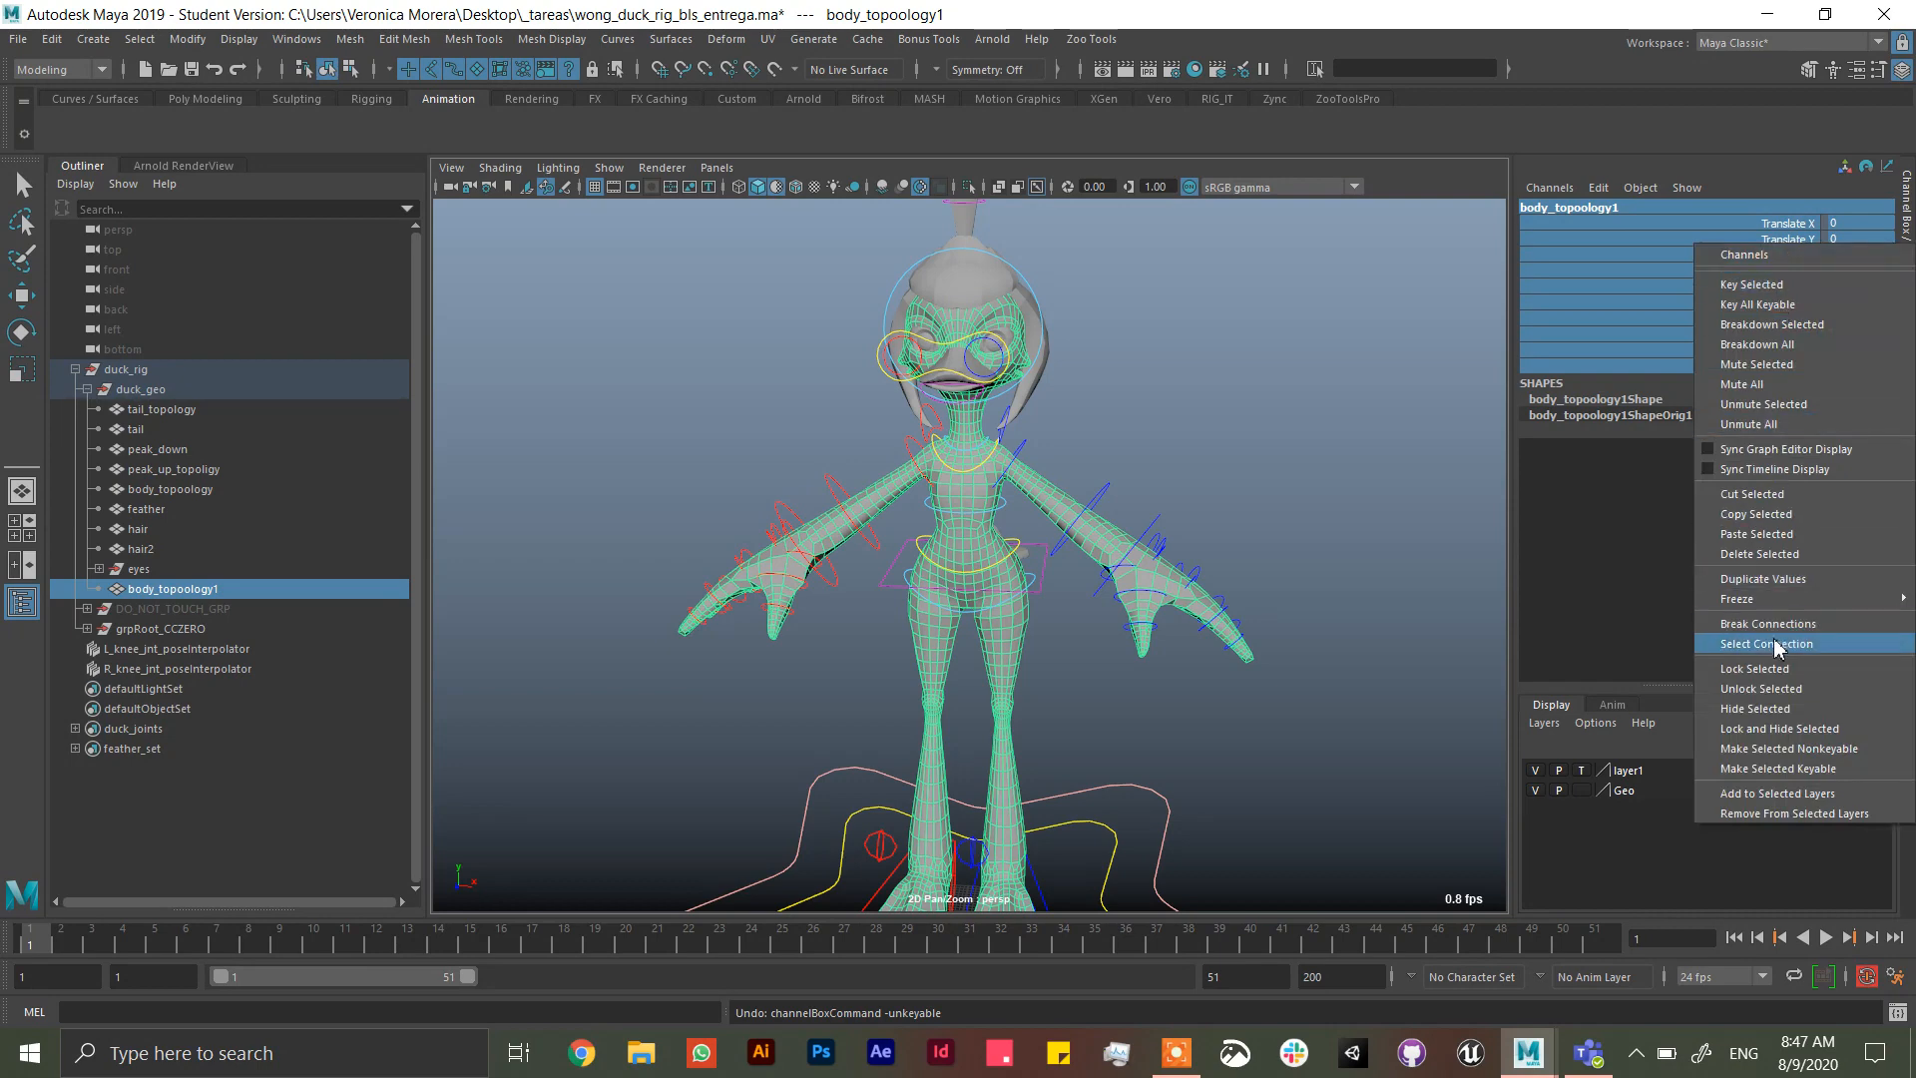
left_click(1767, 643)
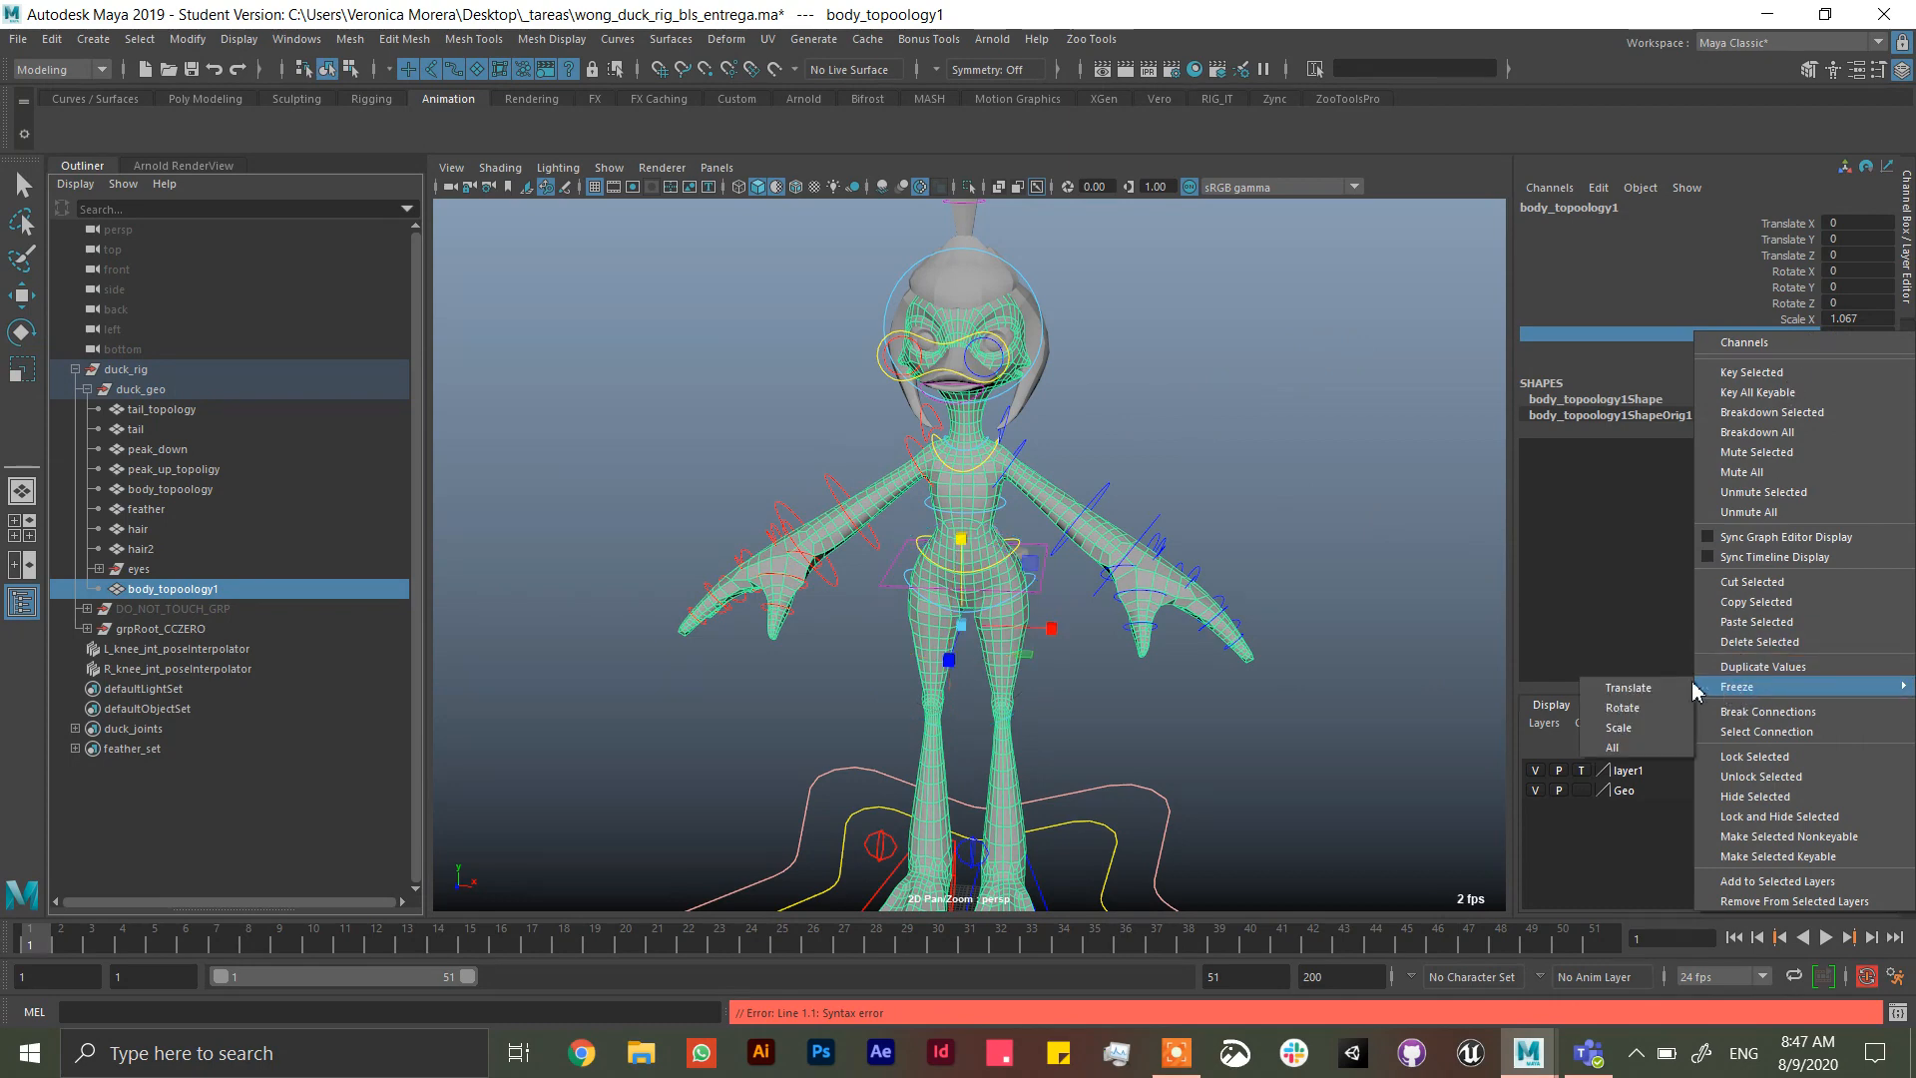
left_click(1613, 747)
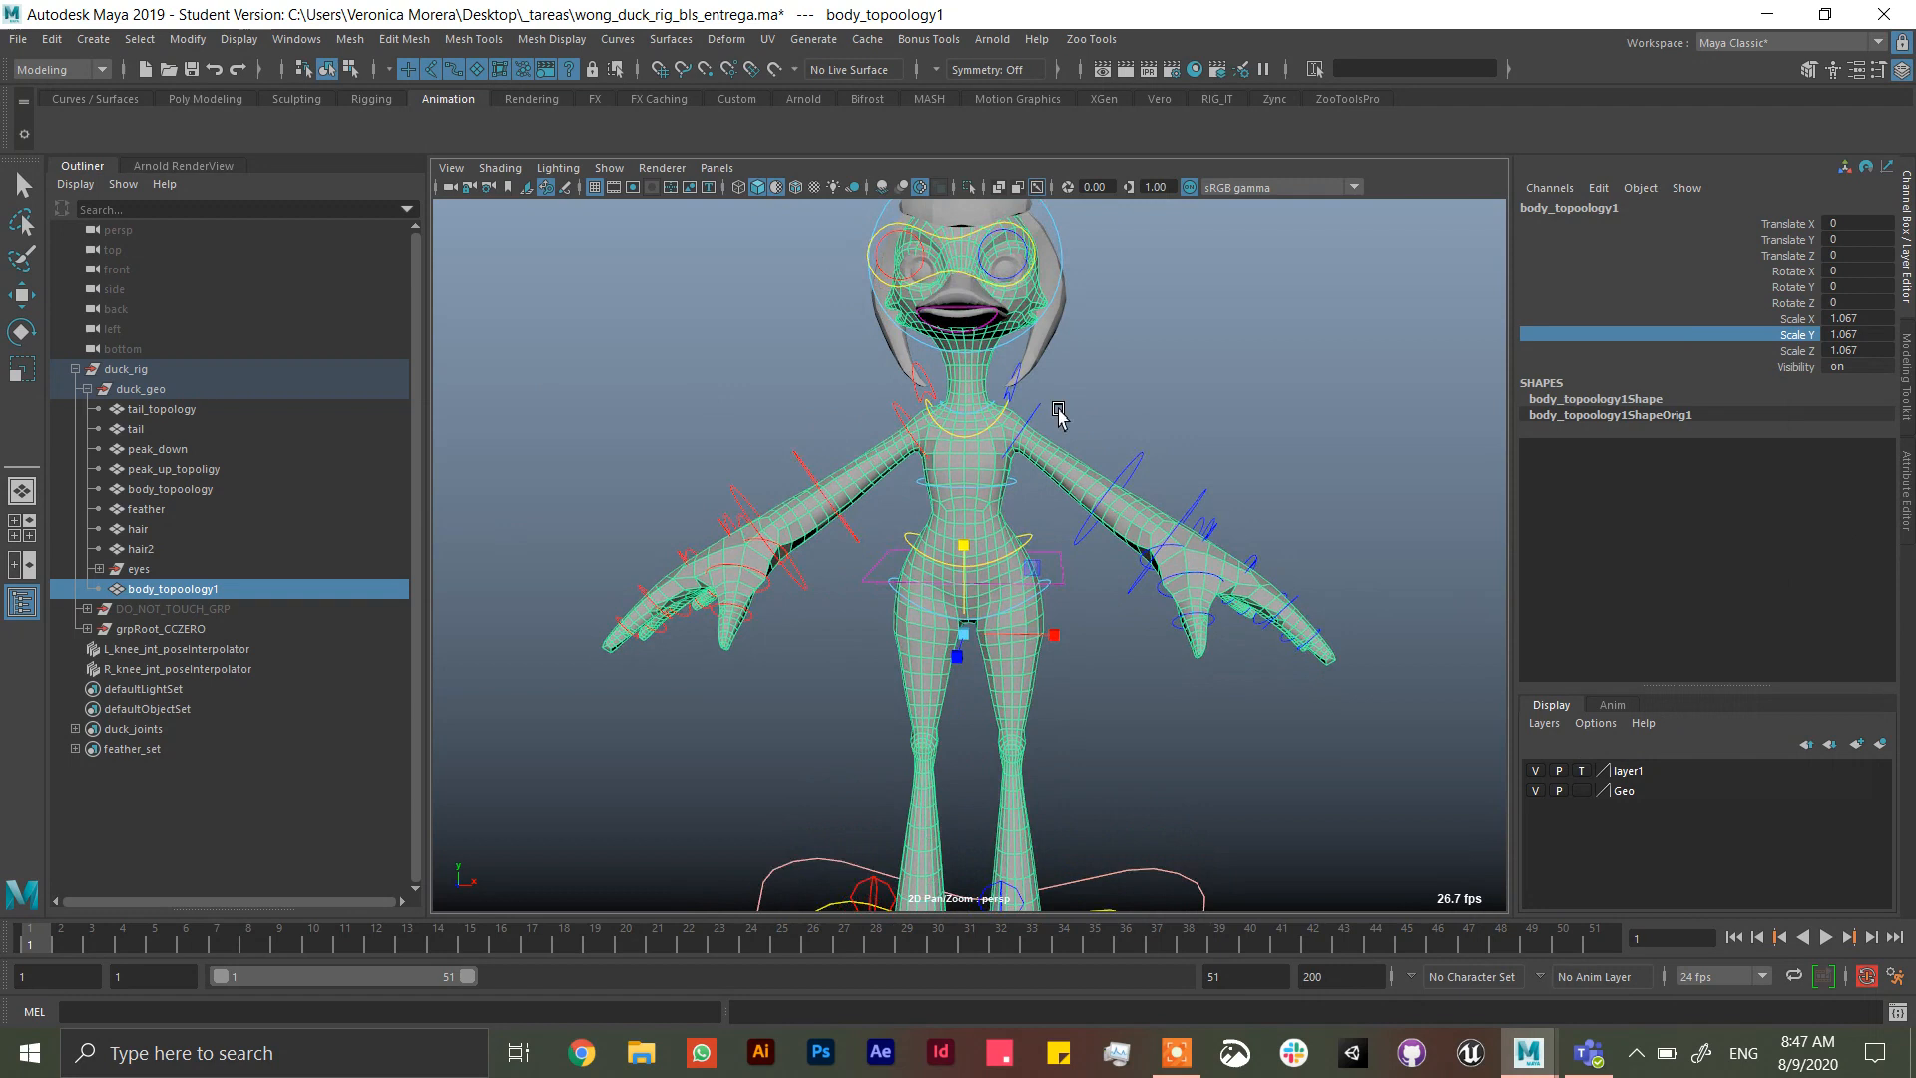
left_click(124, 749)
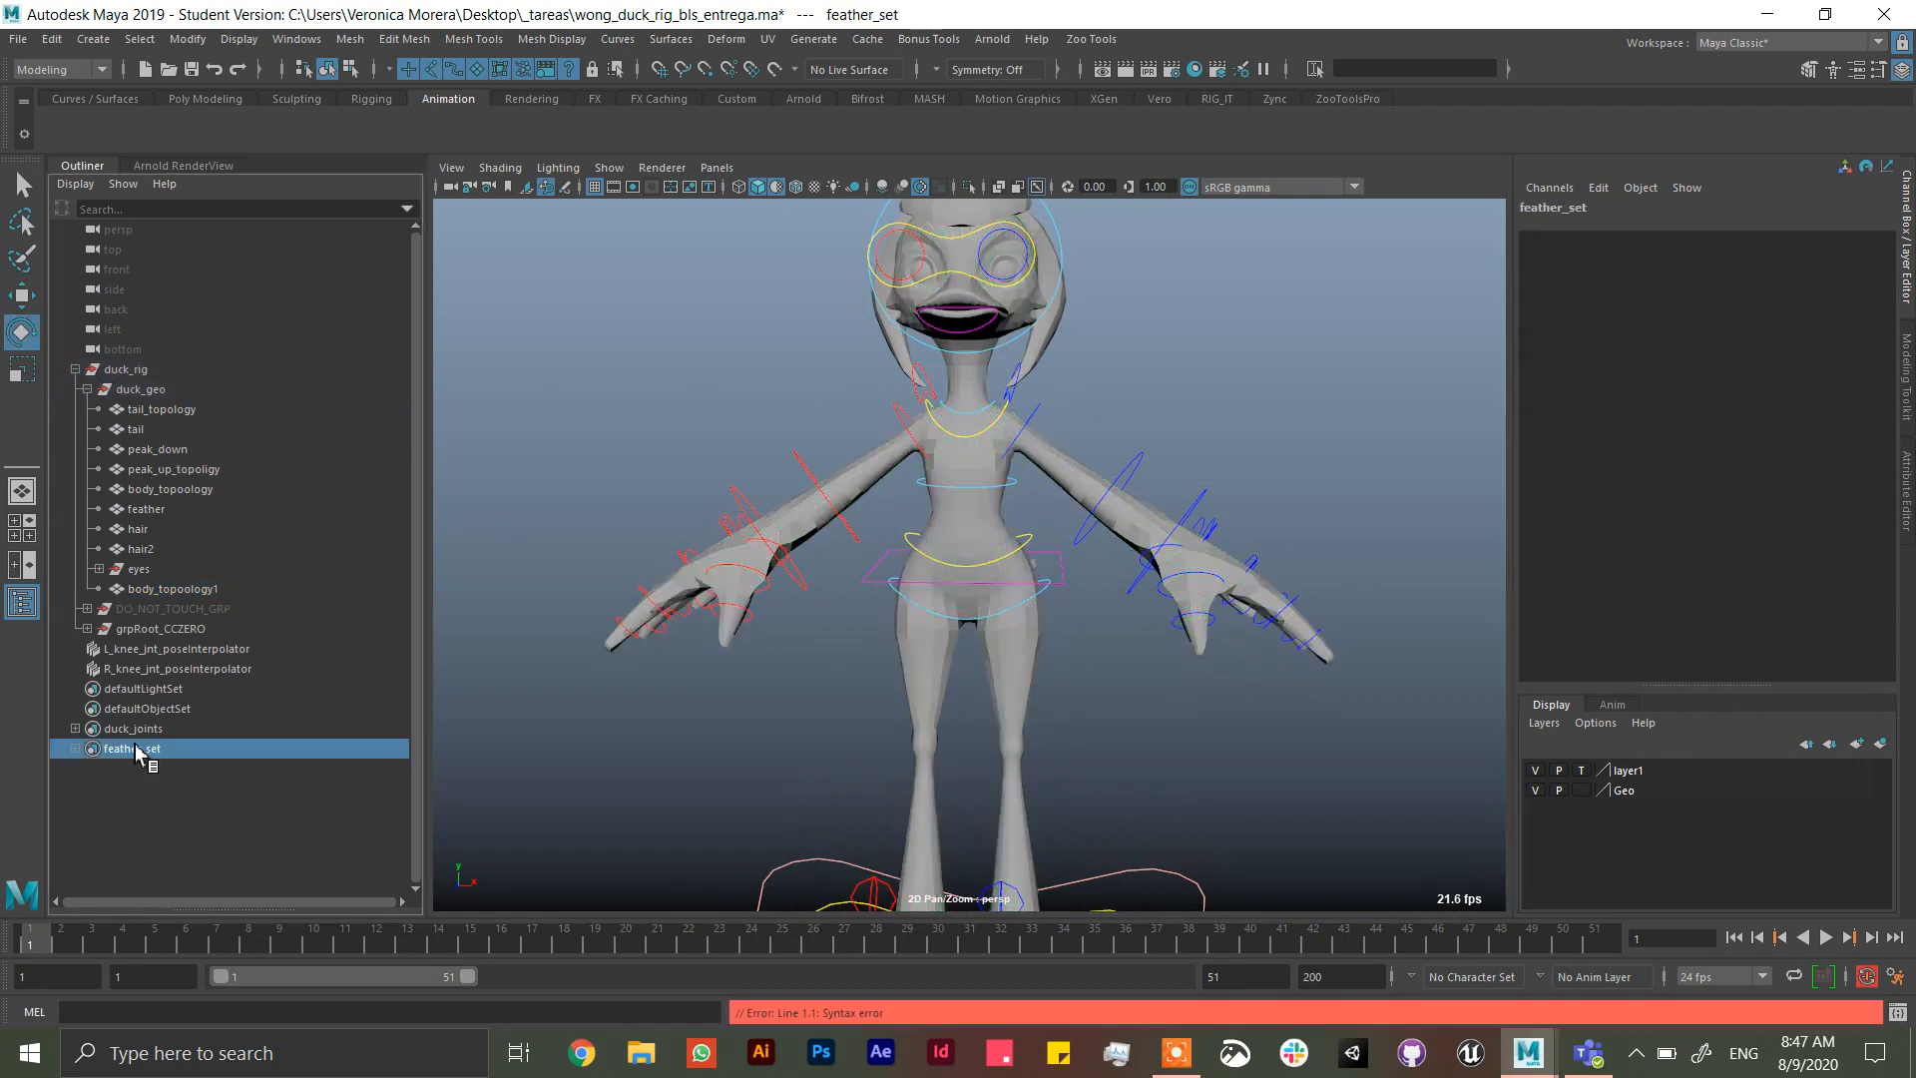
- Expand the duck_joints hierarchy and switch to the Rigging menu set for binding
left_click(132, 729)
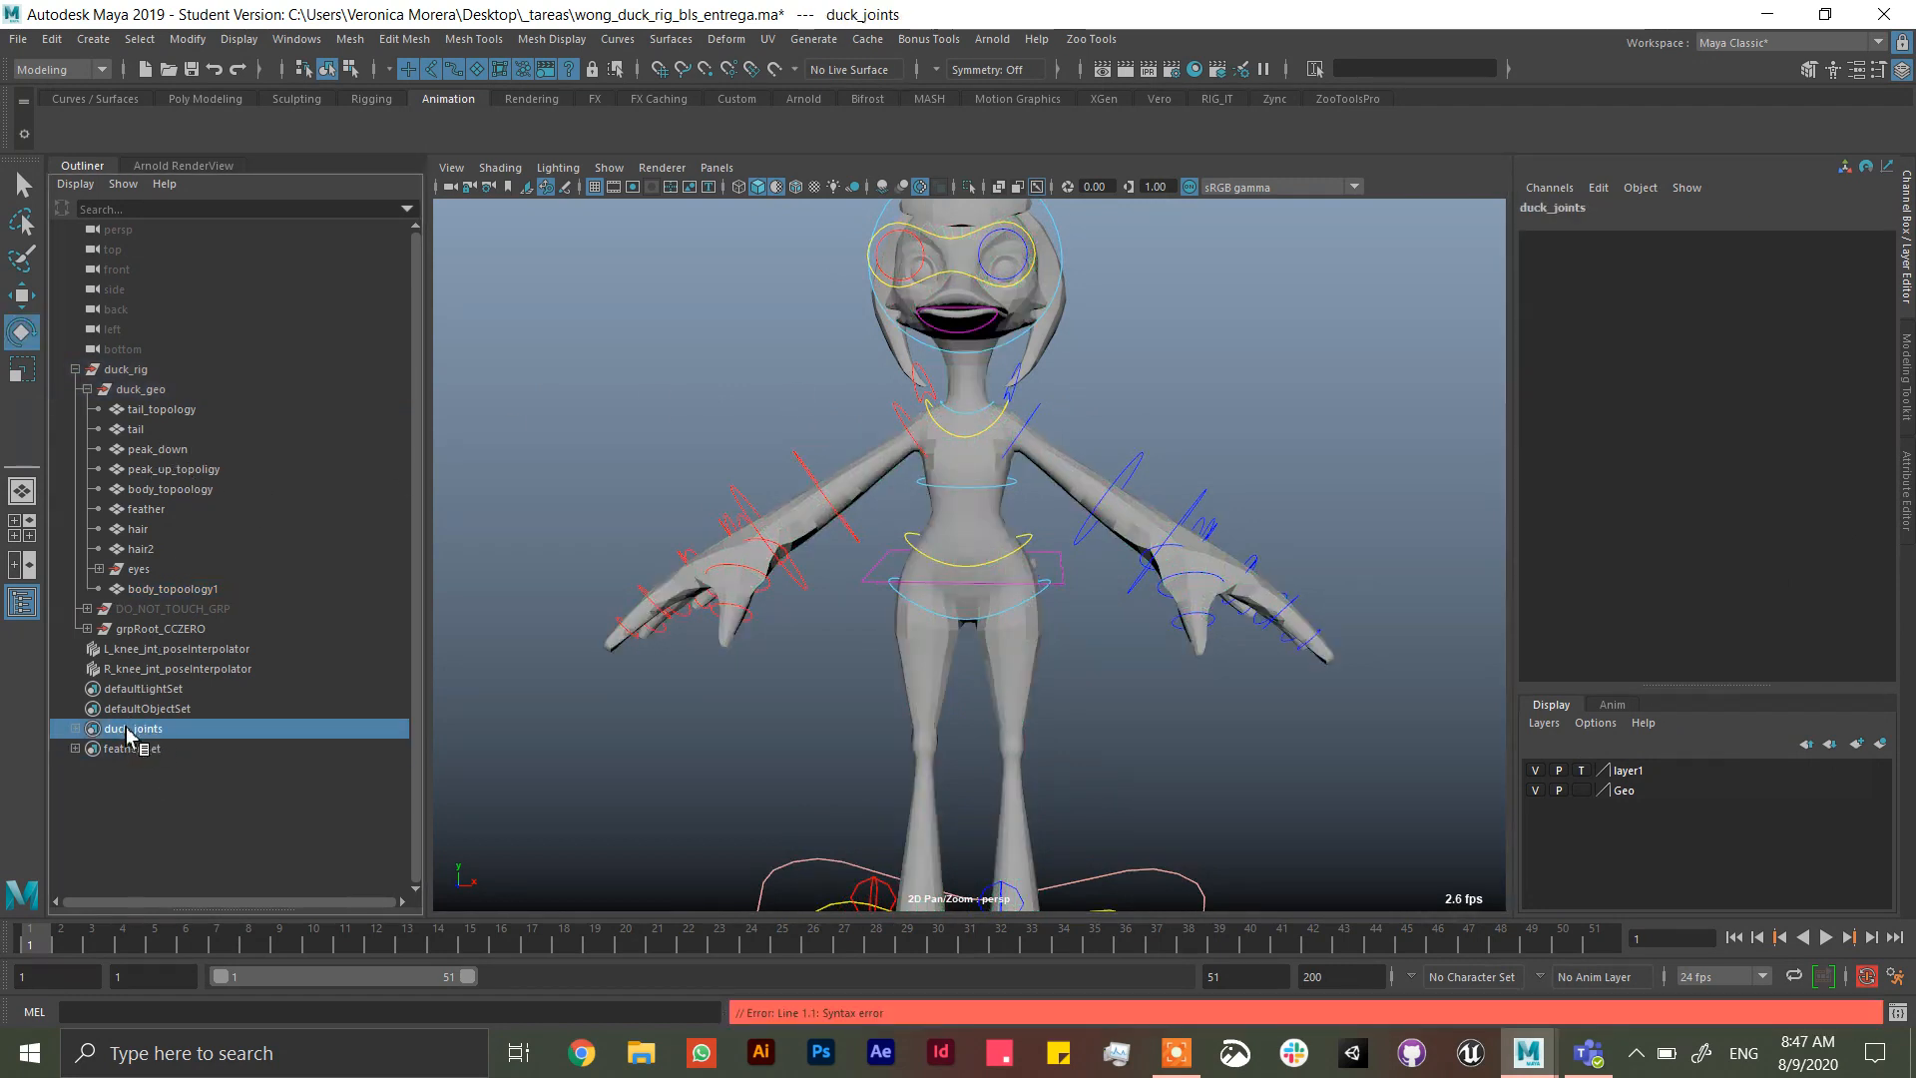
left_click(74, 728)
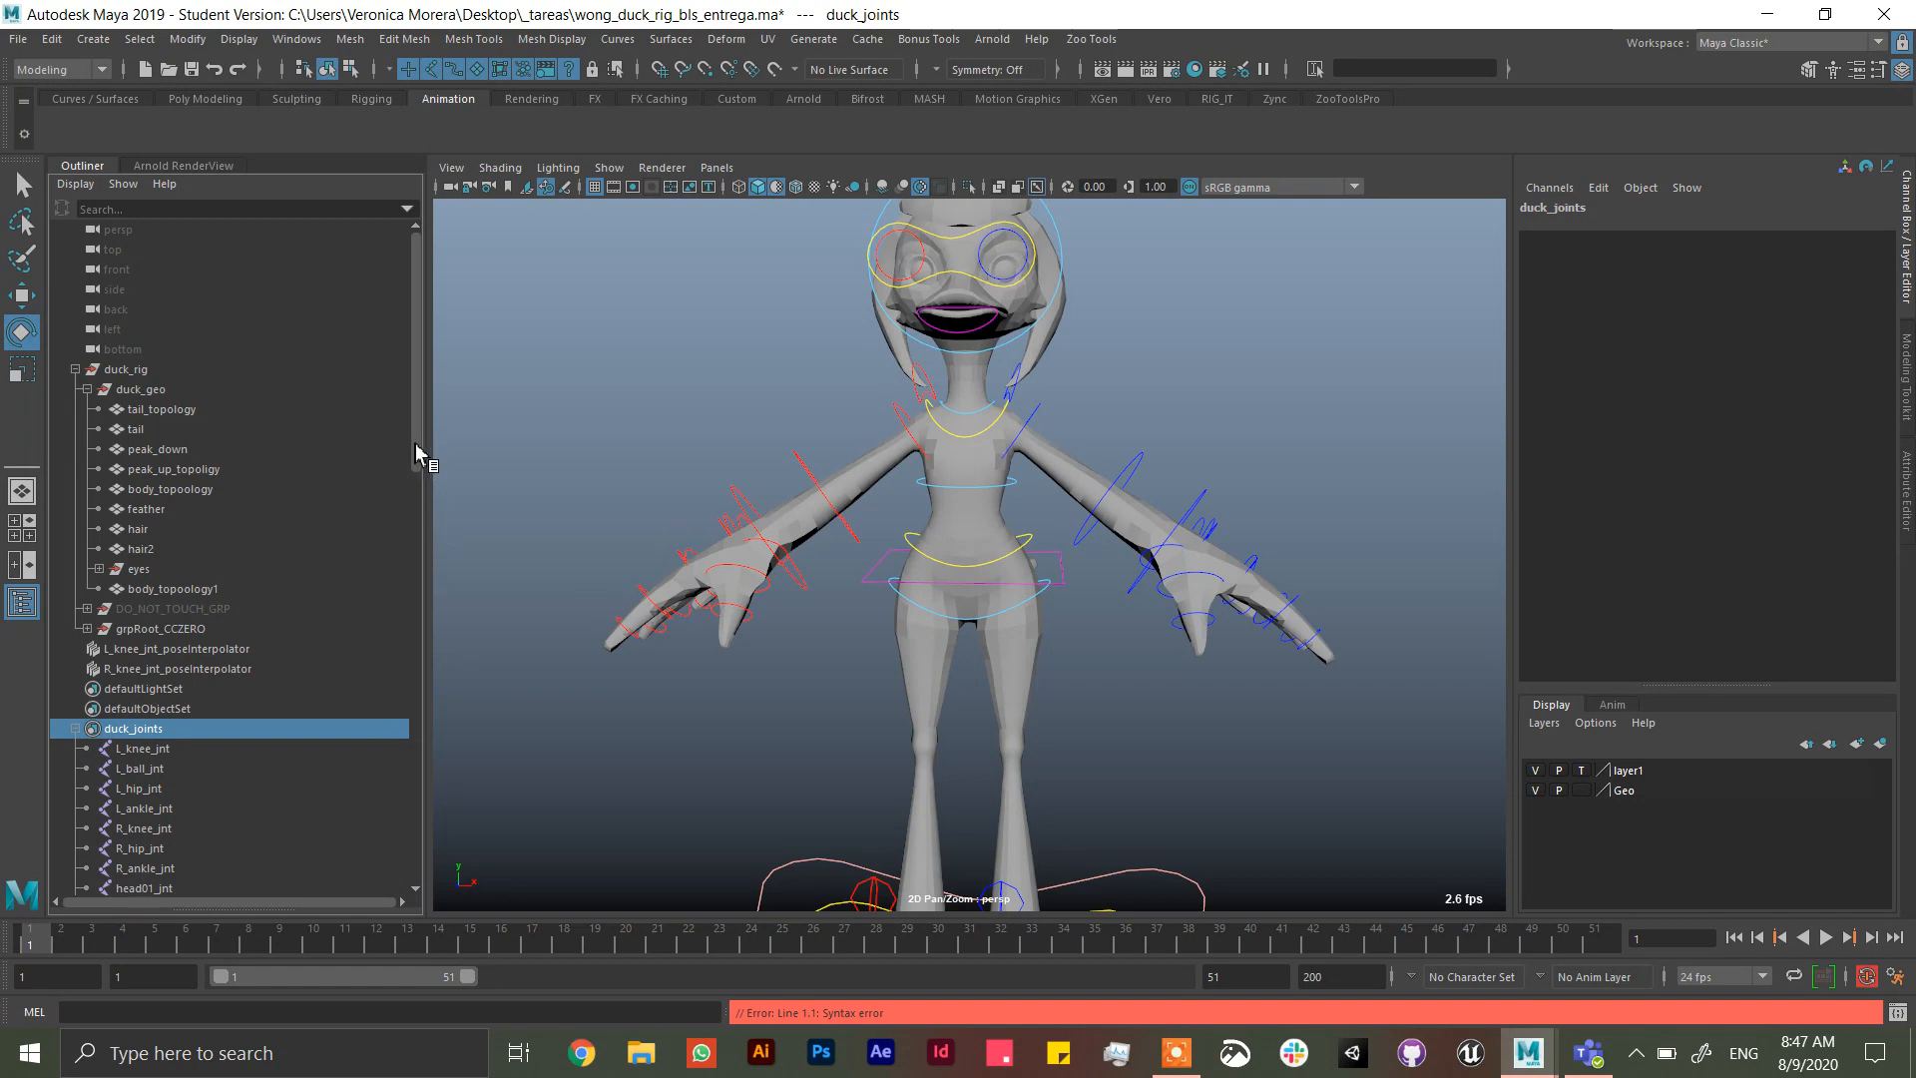
scroll("down", 3)
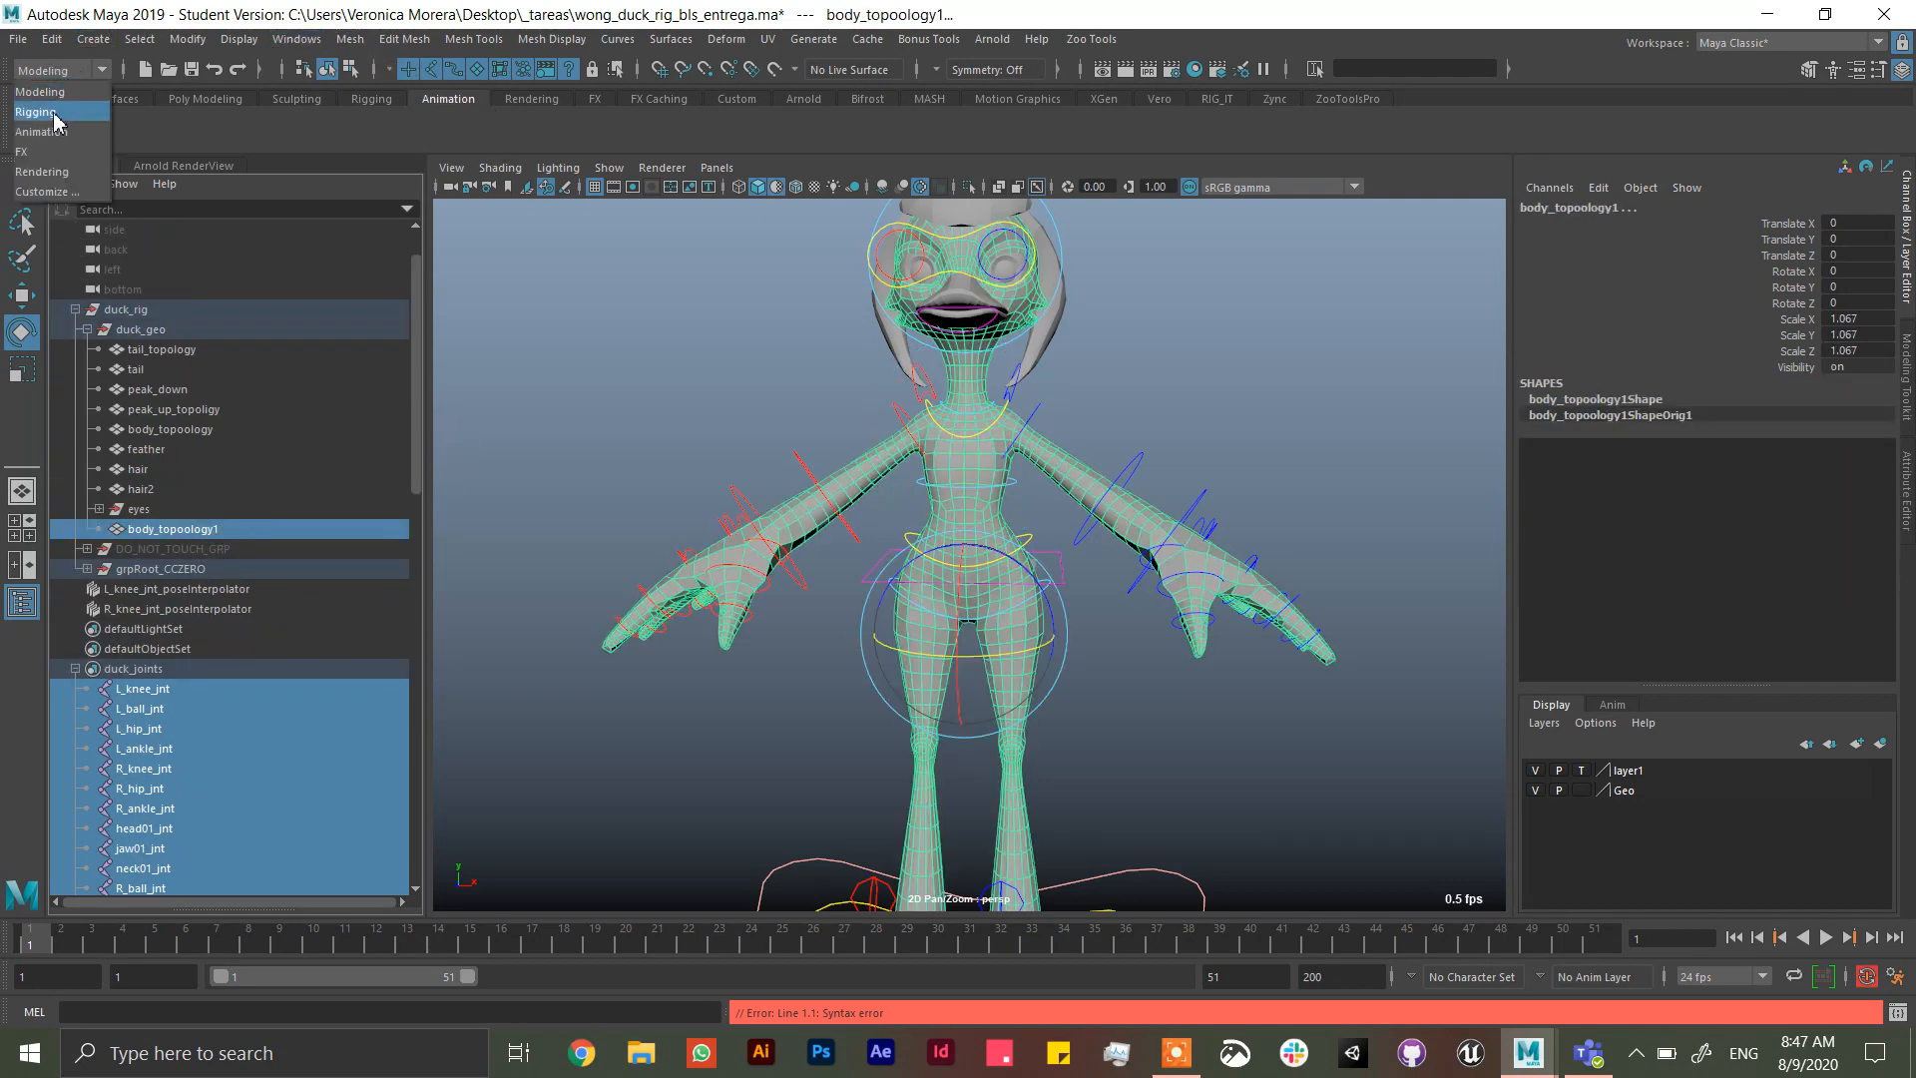
left_click(38, 130)
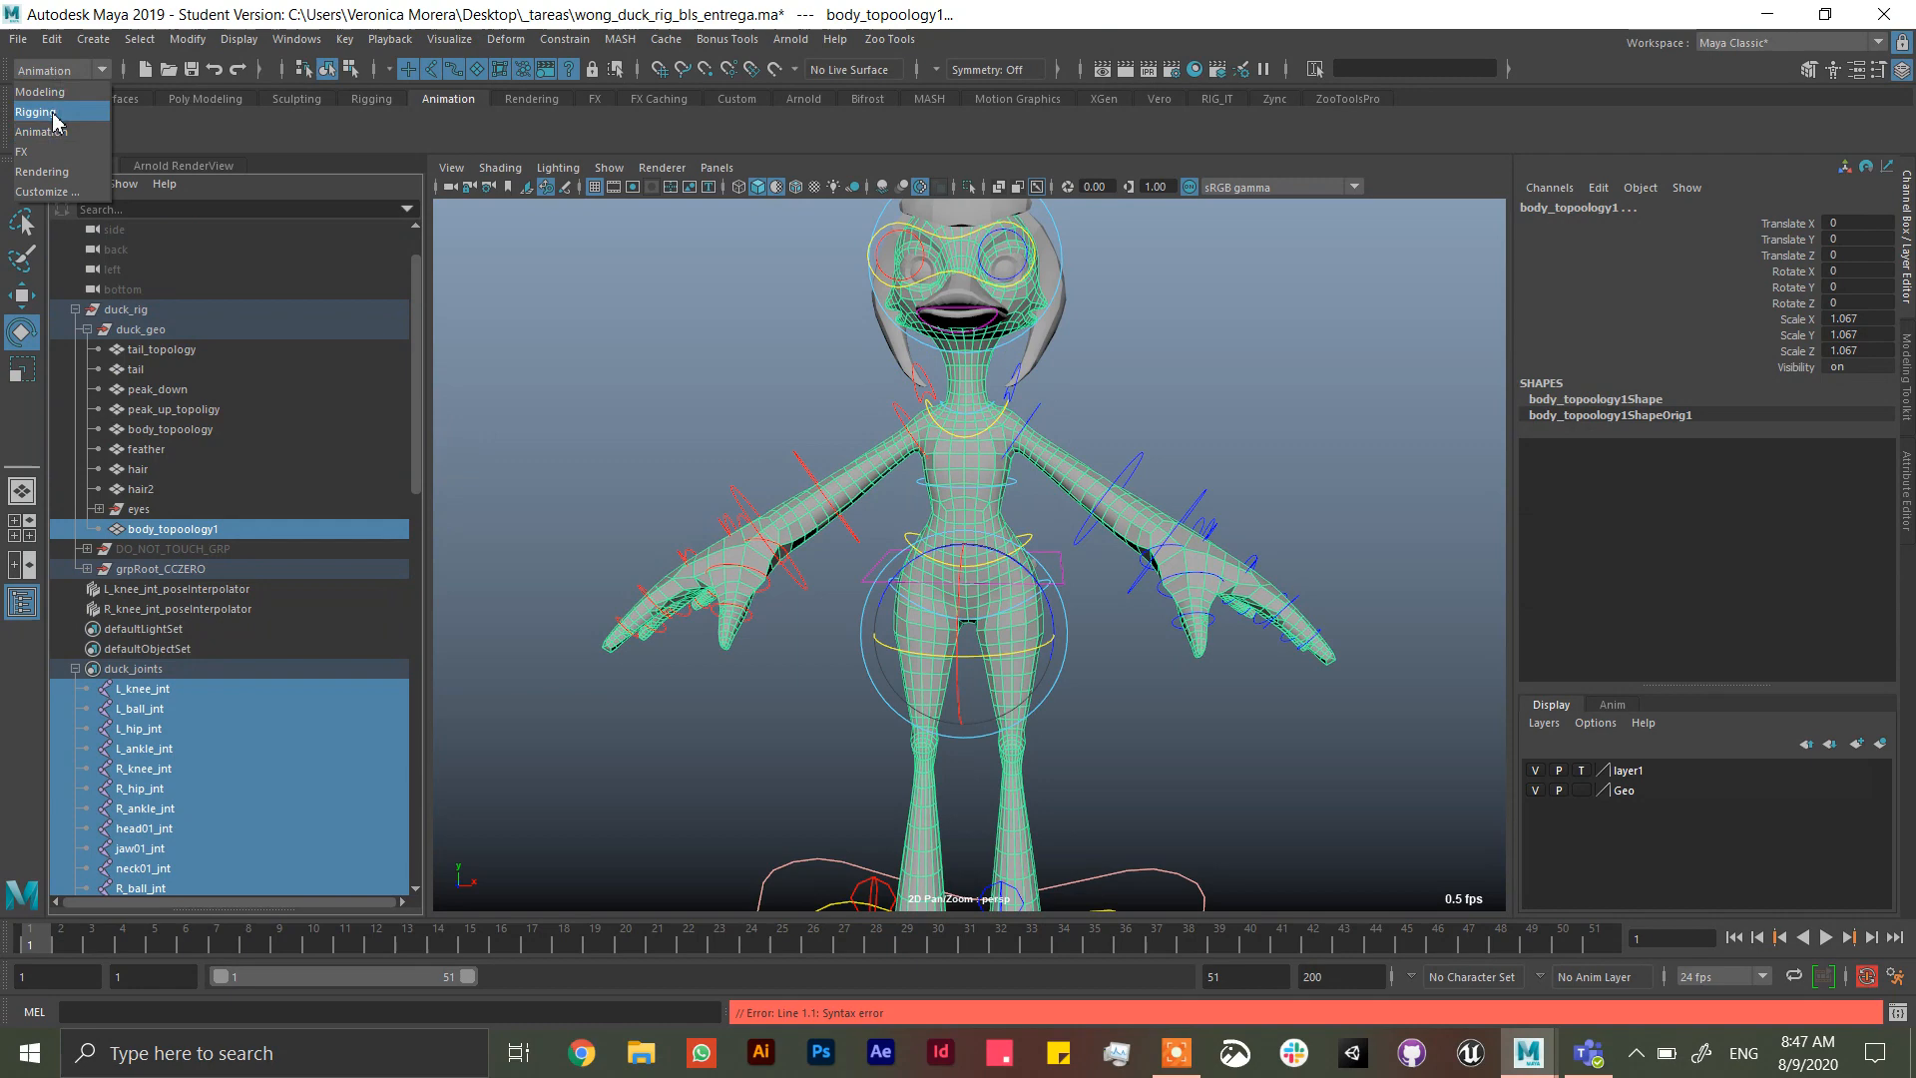
left_click(407, 38)
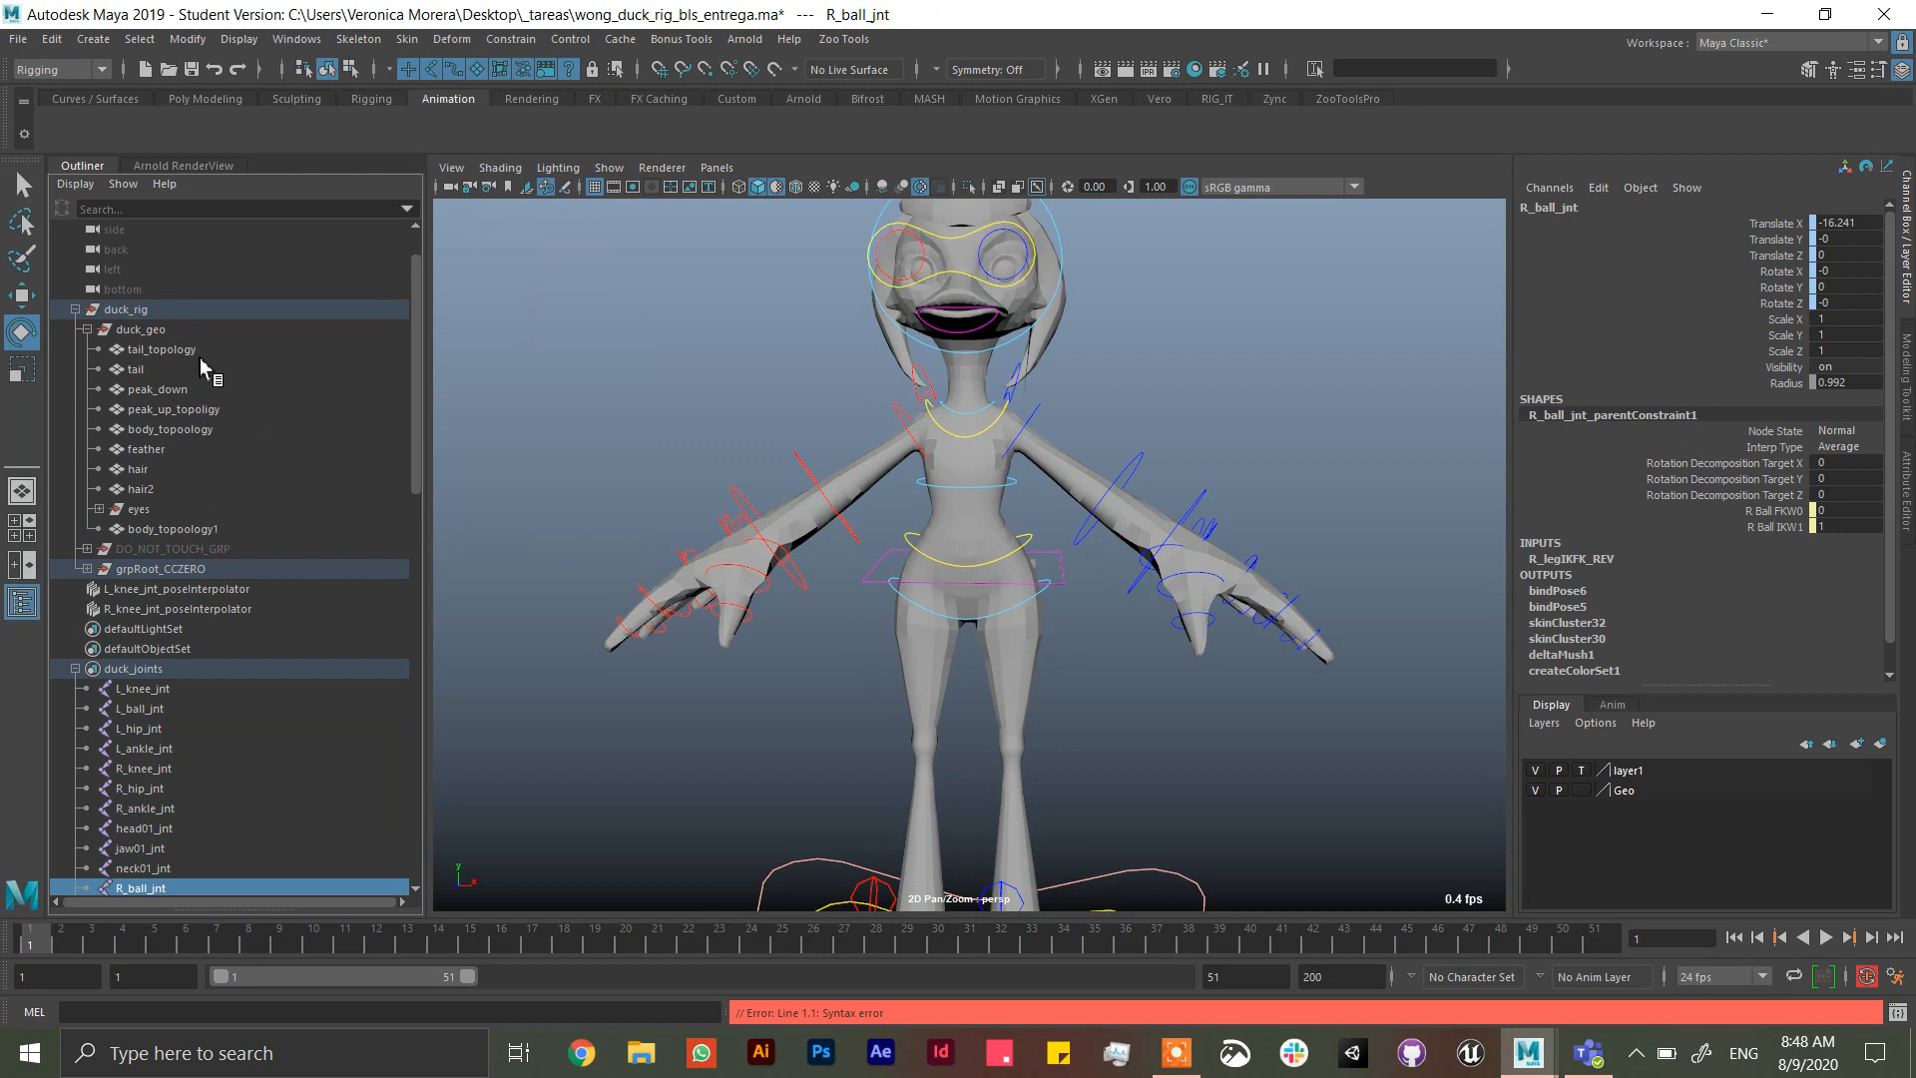
- Select the original body_topology together with the copy body_topology1
left_click(159, 349)
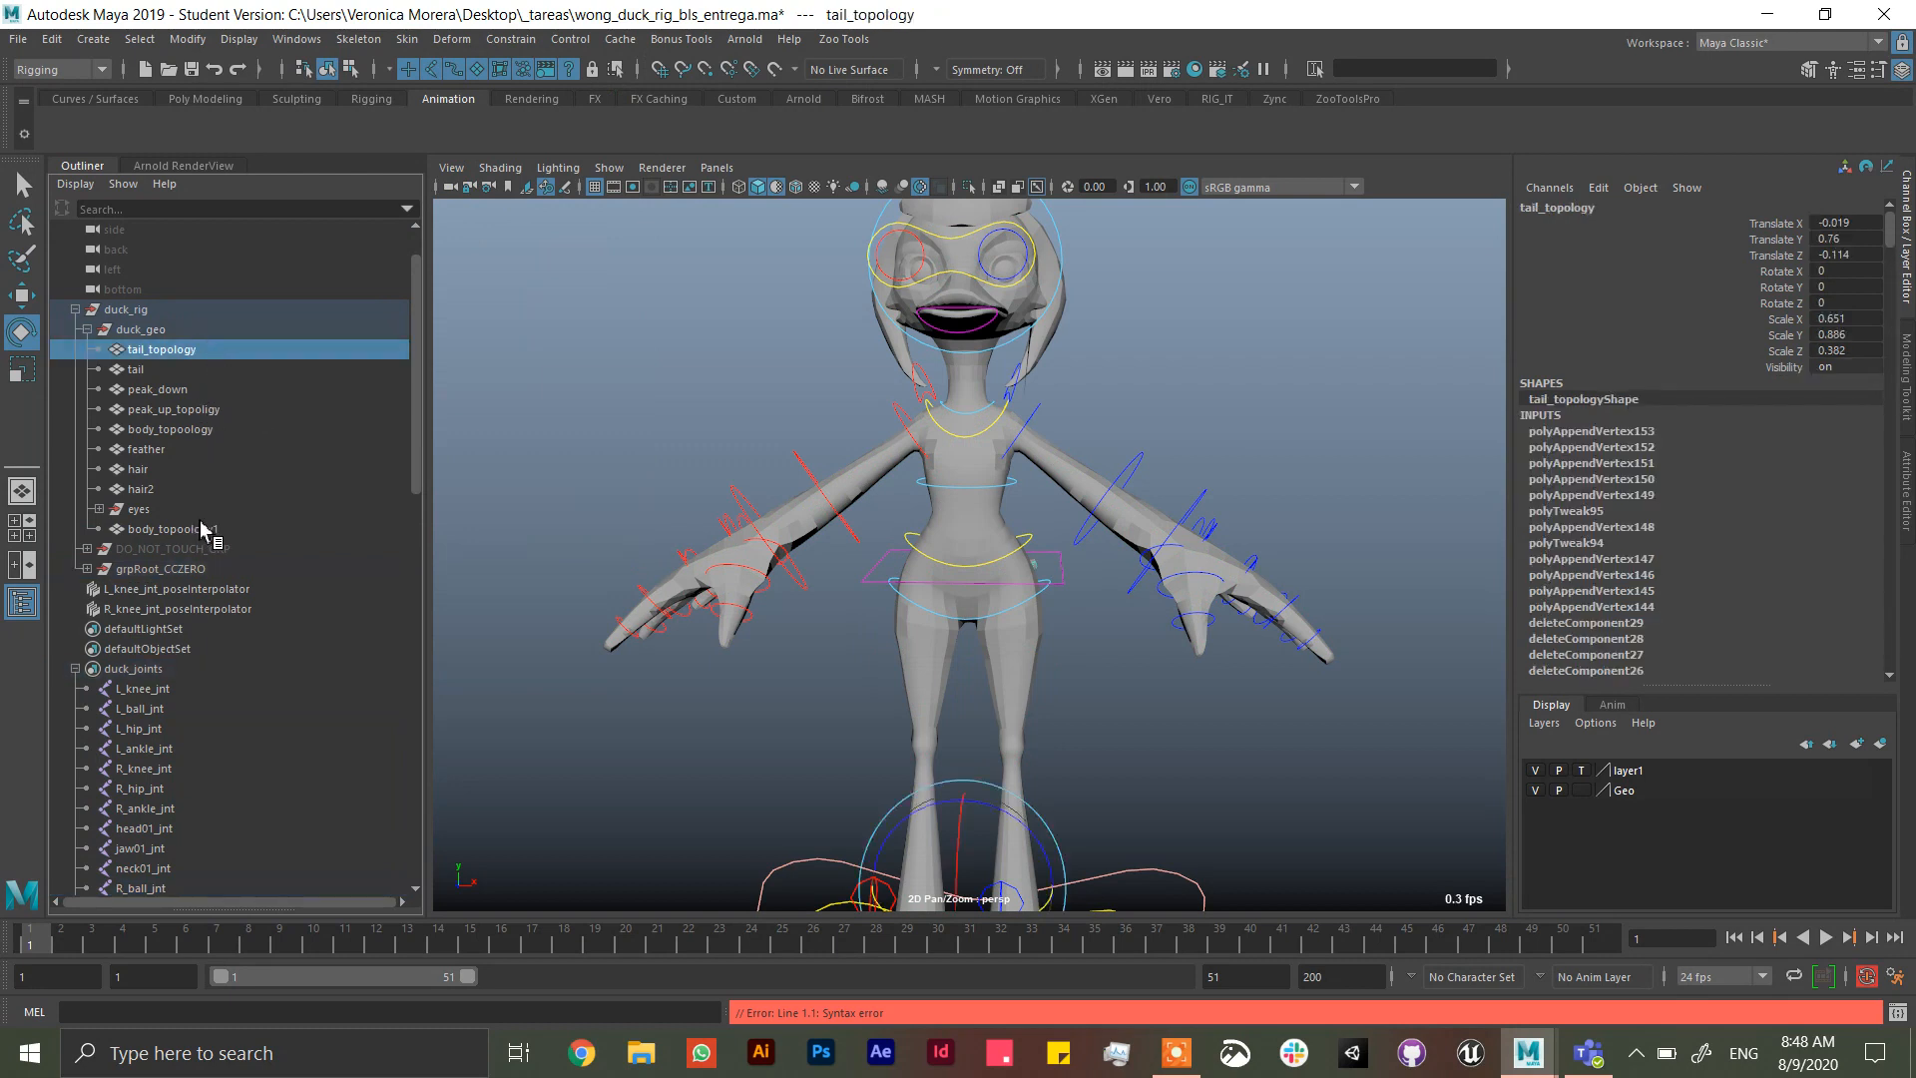
left_click(169, 430)
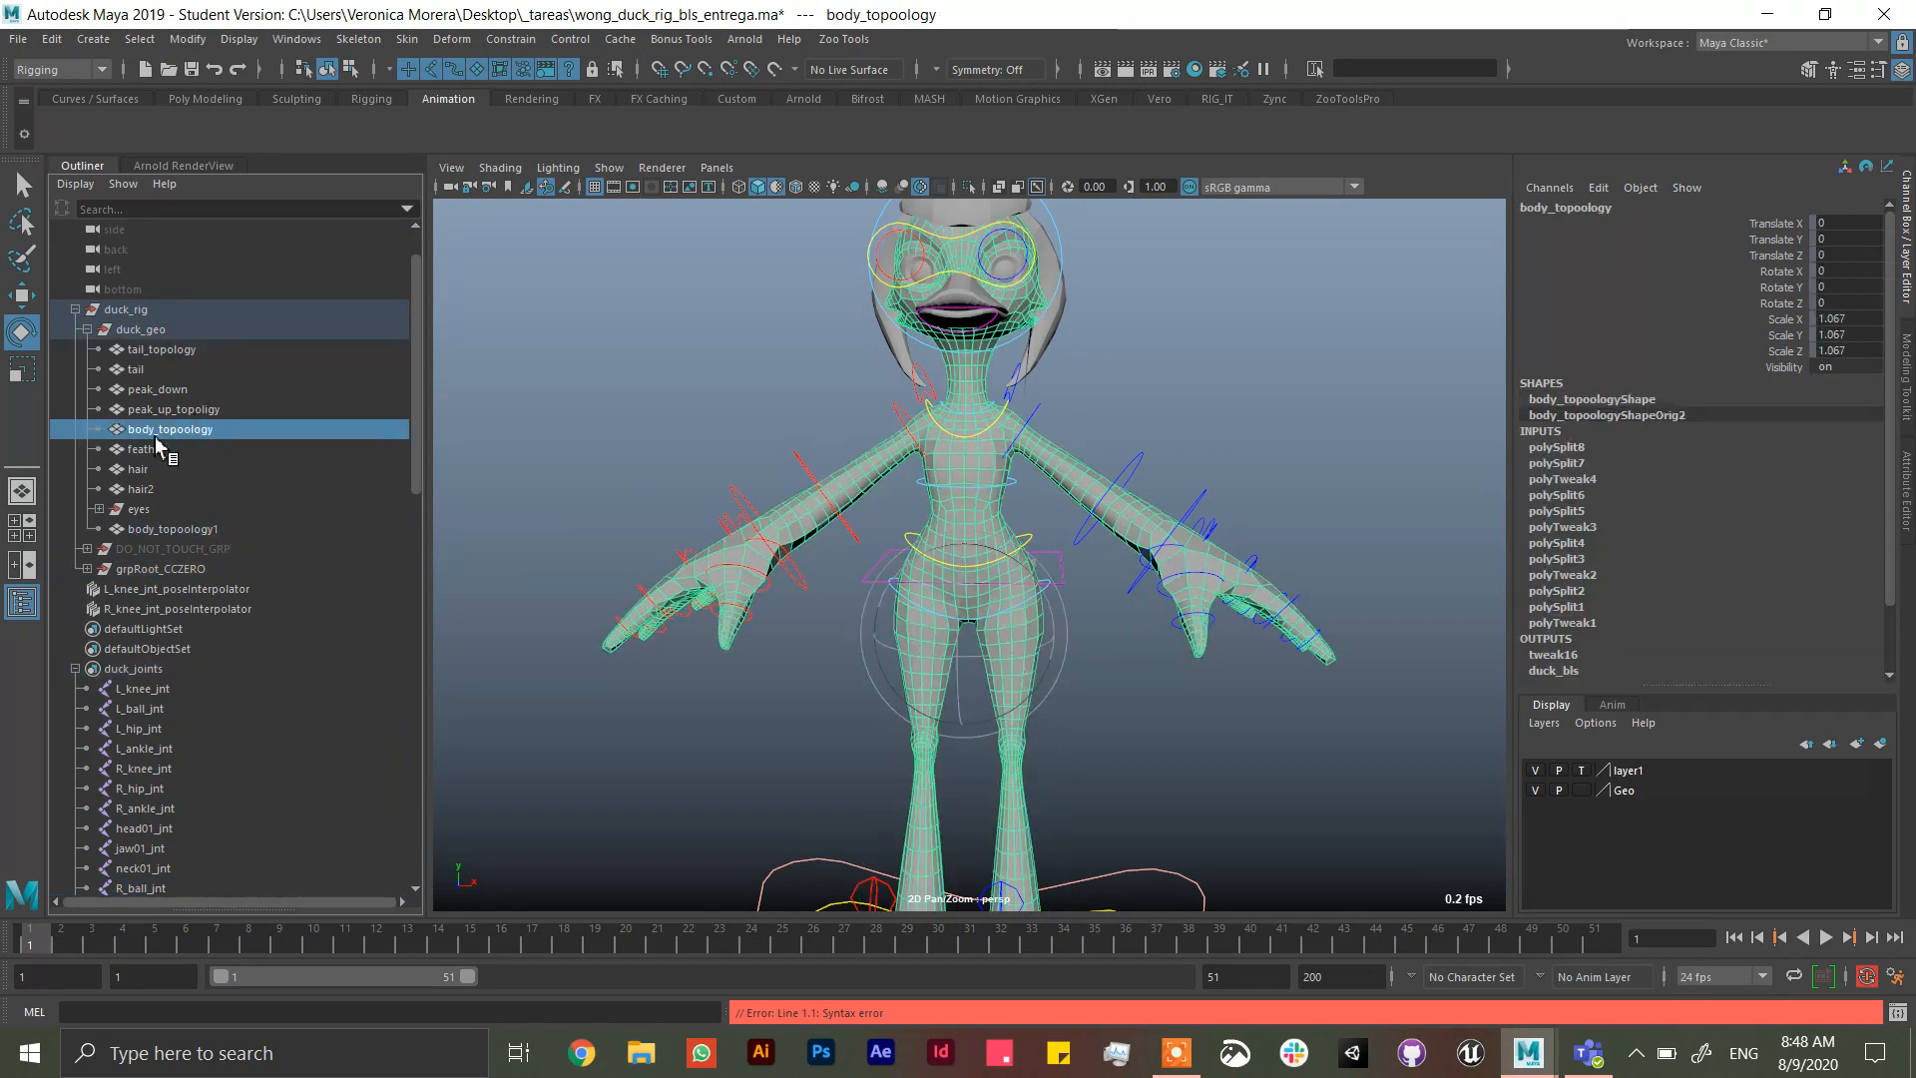
left_click(405, 37)
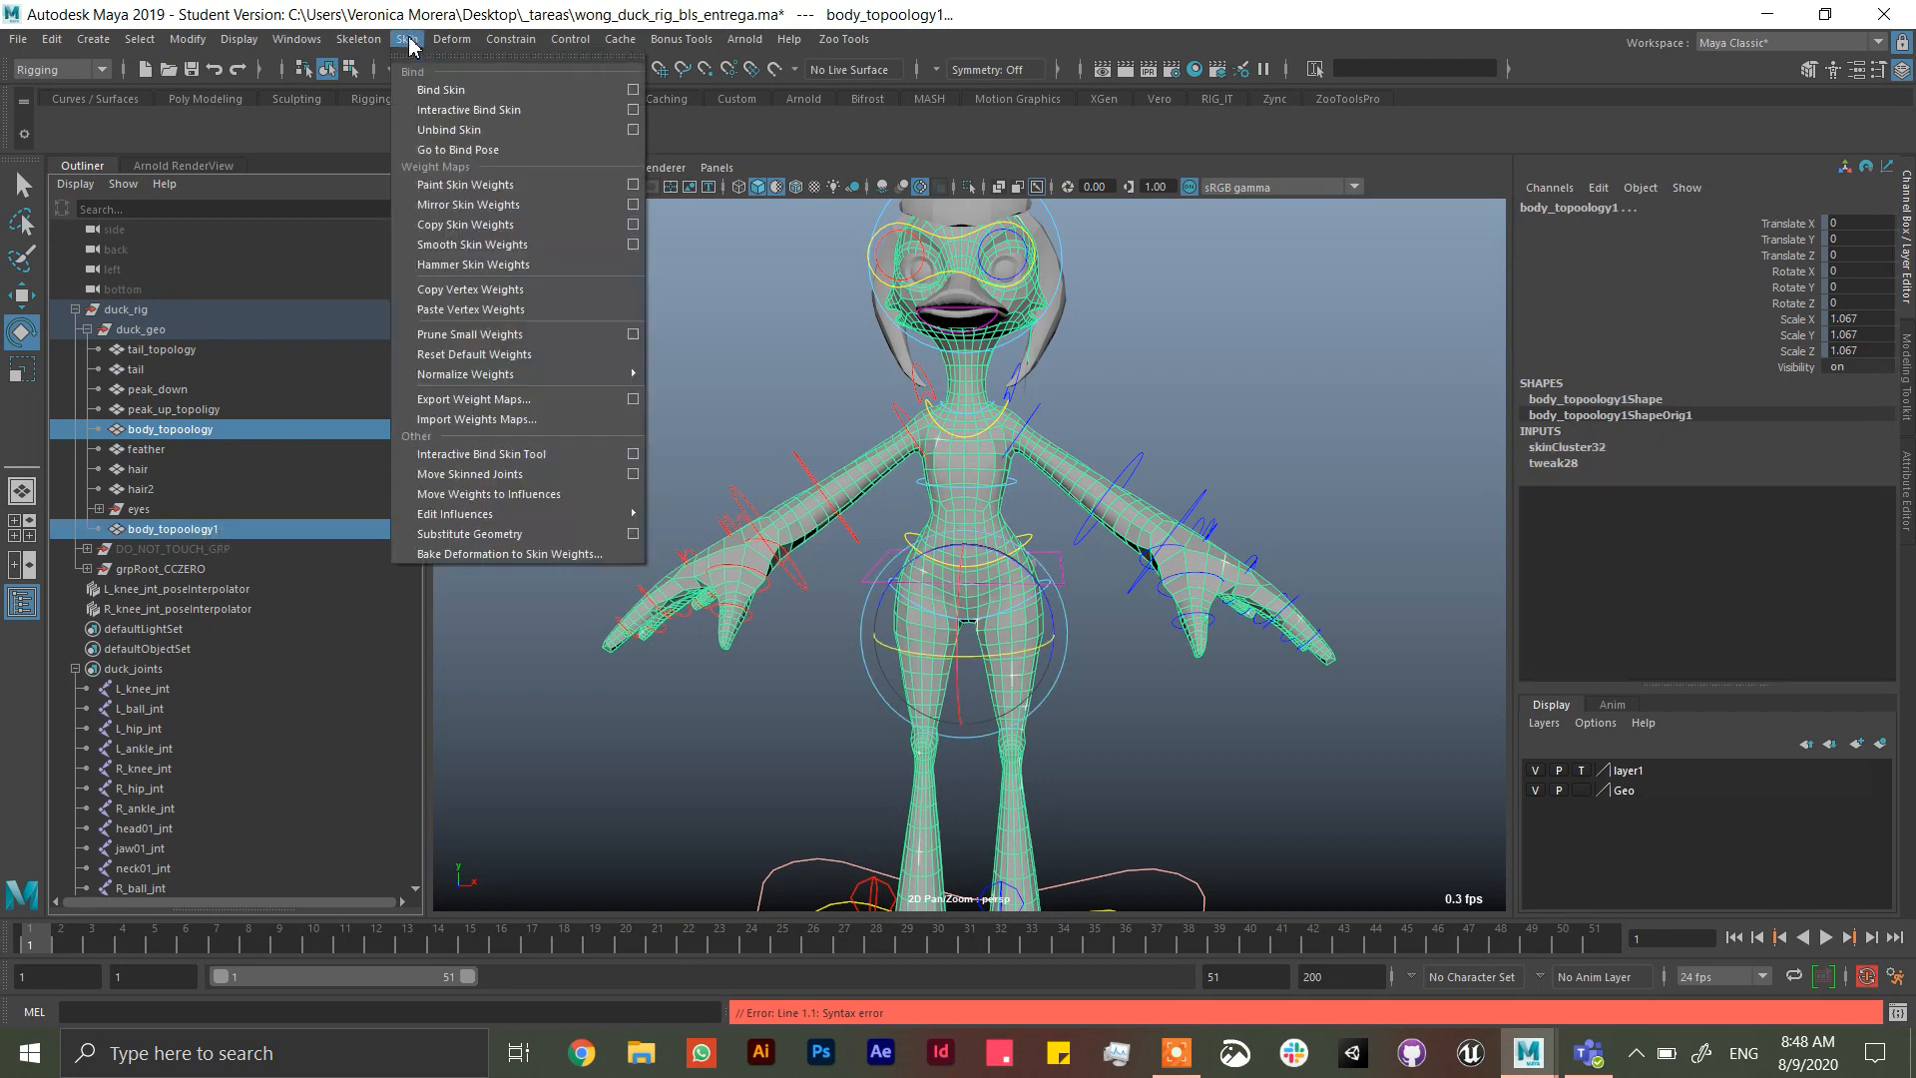
mouse_move(503, 237)
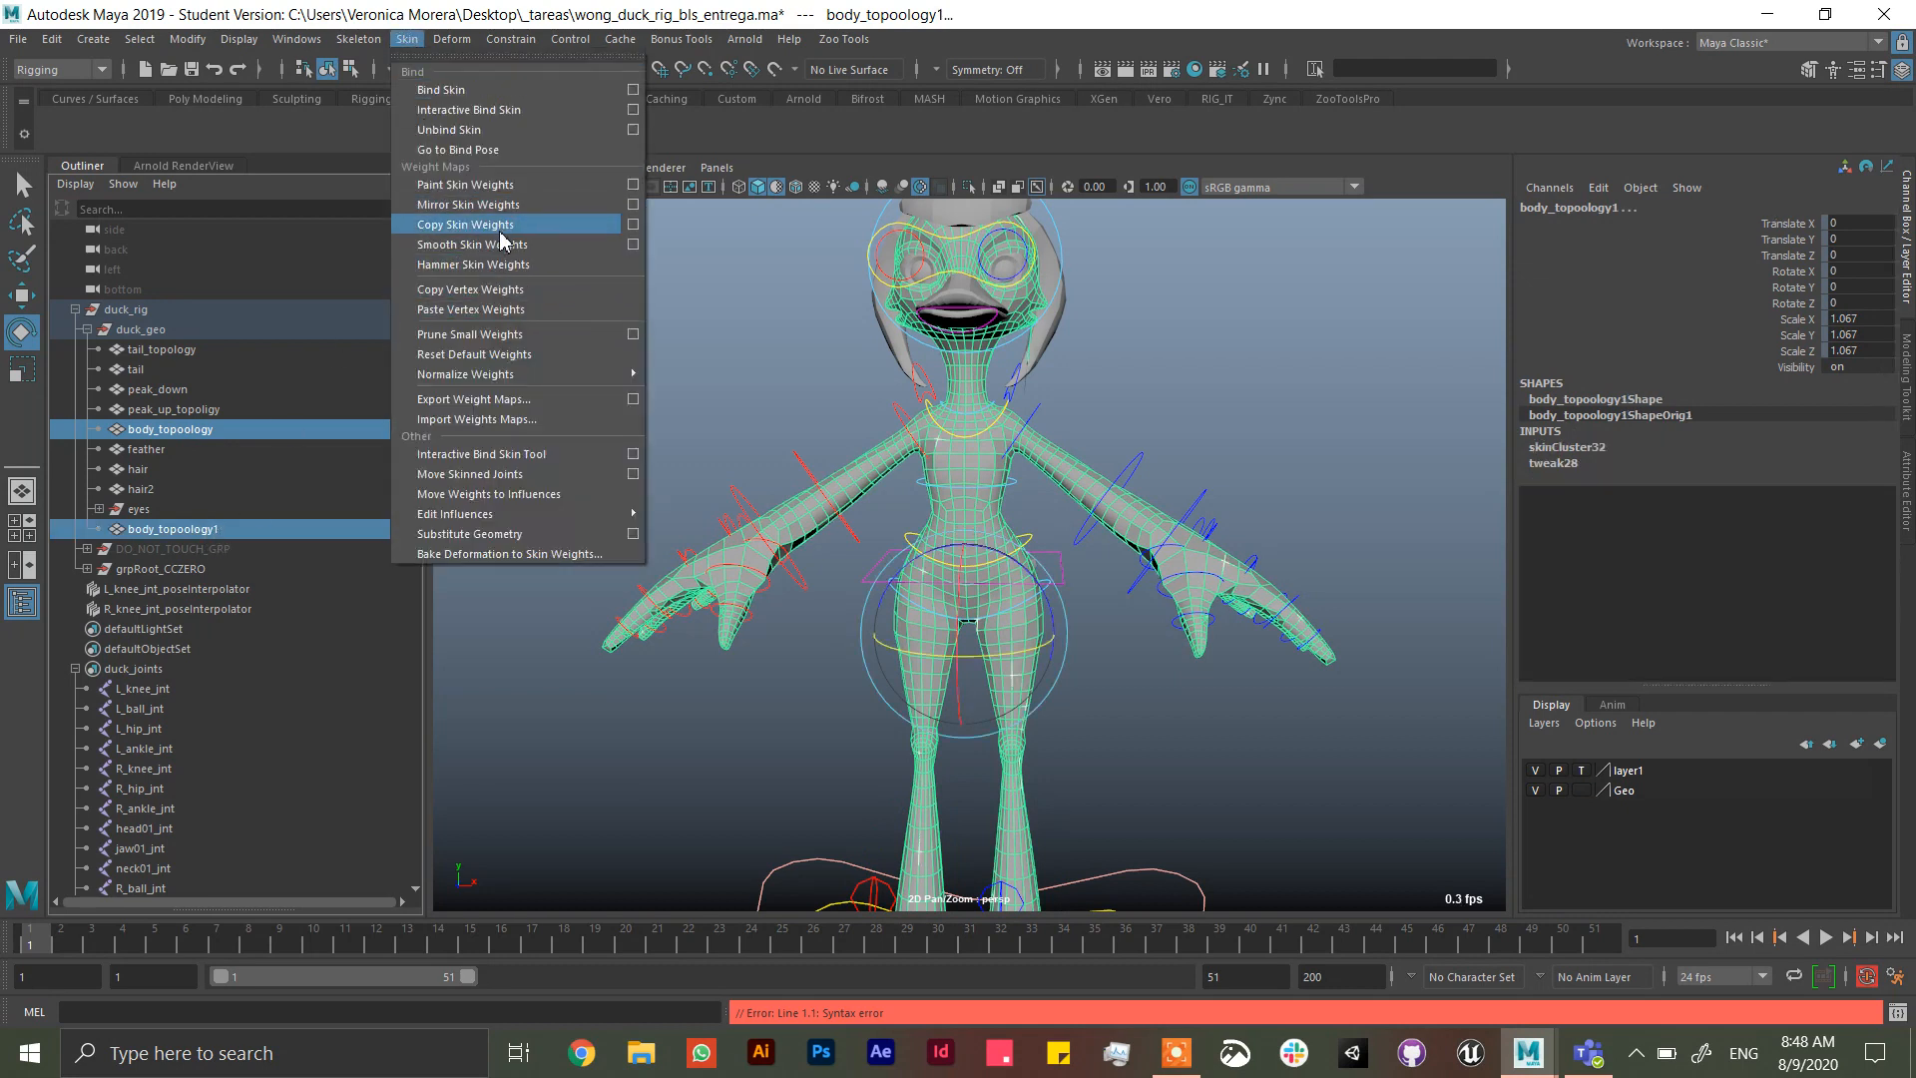
- Copy skin weights from body_topology onto body_topology1
left_click(465, 223)
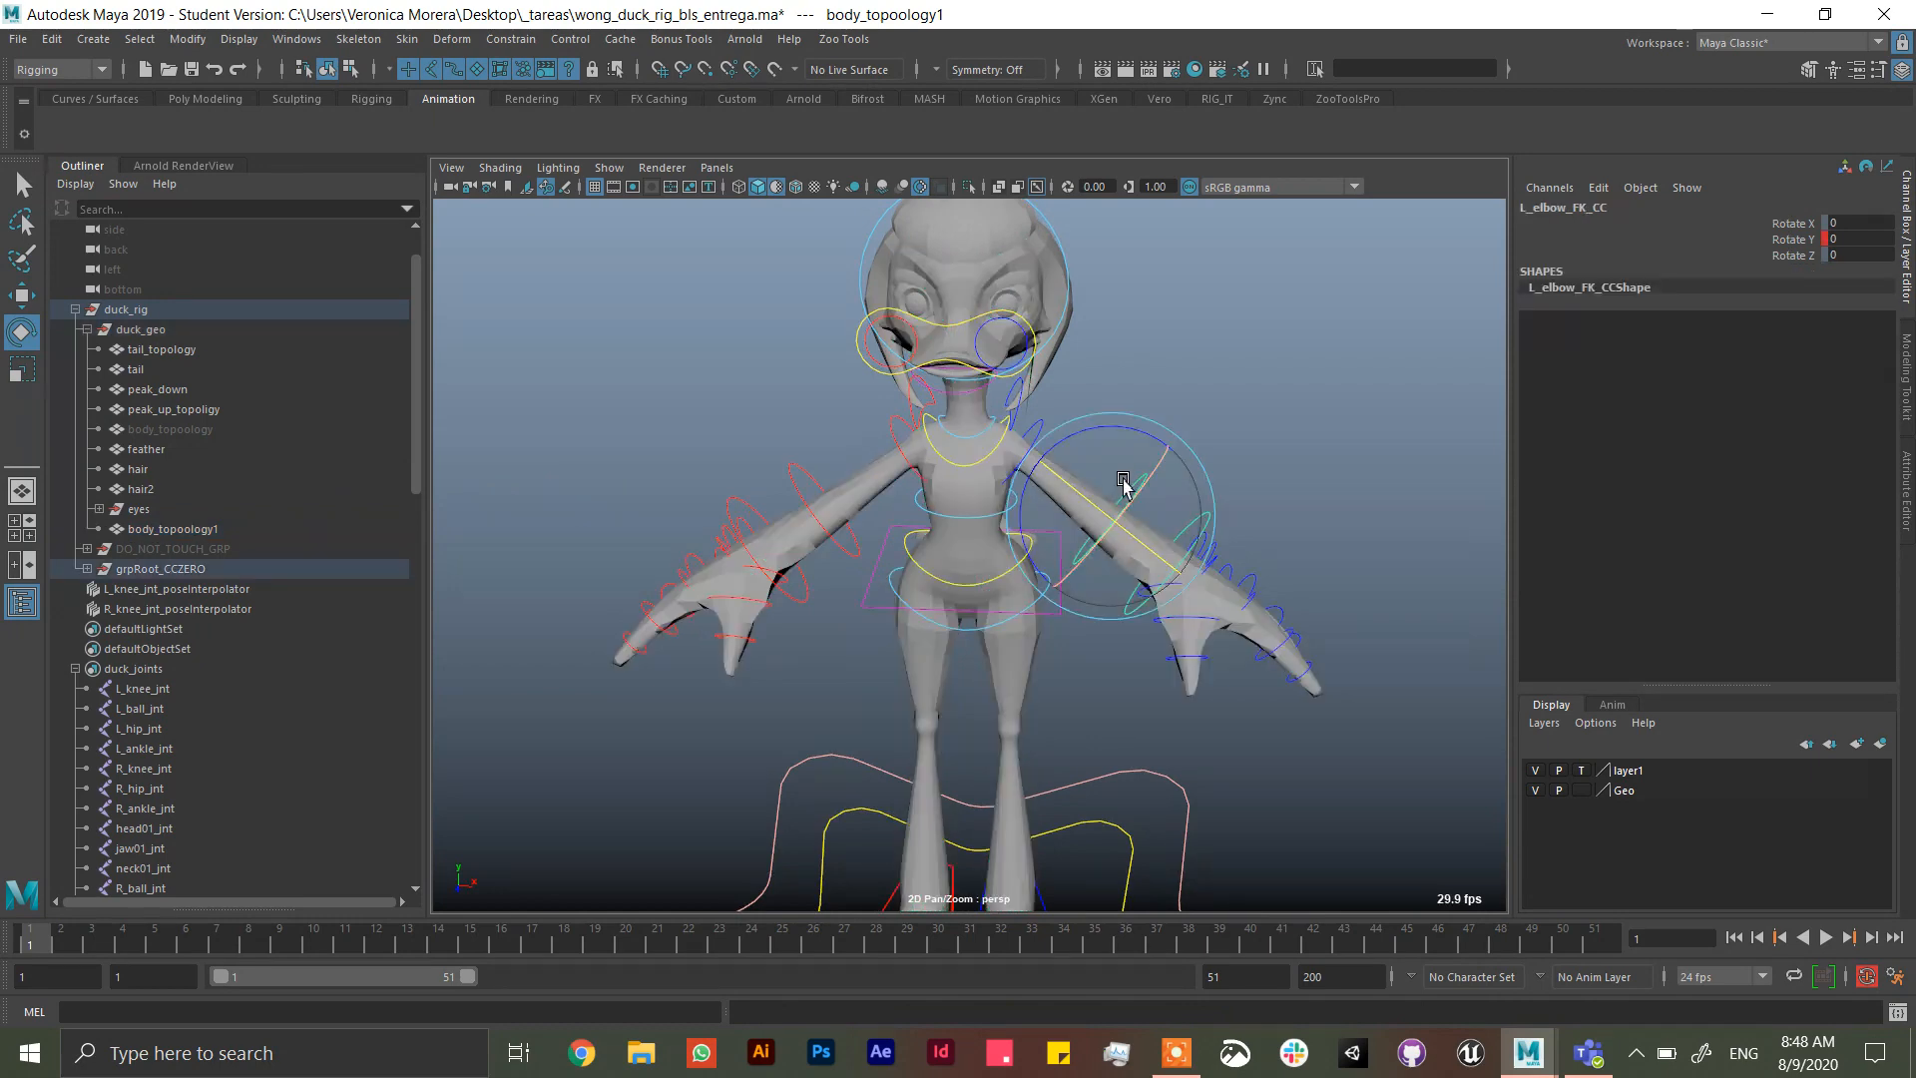
- Rotate R_elbow_FK_CC to bend the arm, check the copy's deformation, then pick body_topology1
left_click(1166, 537)
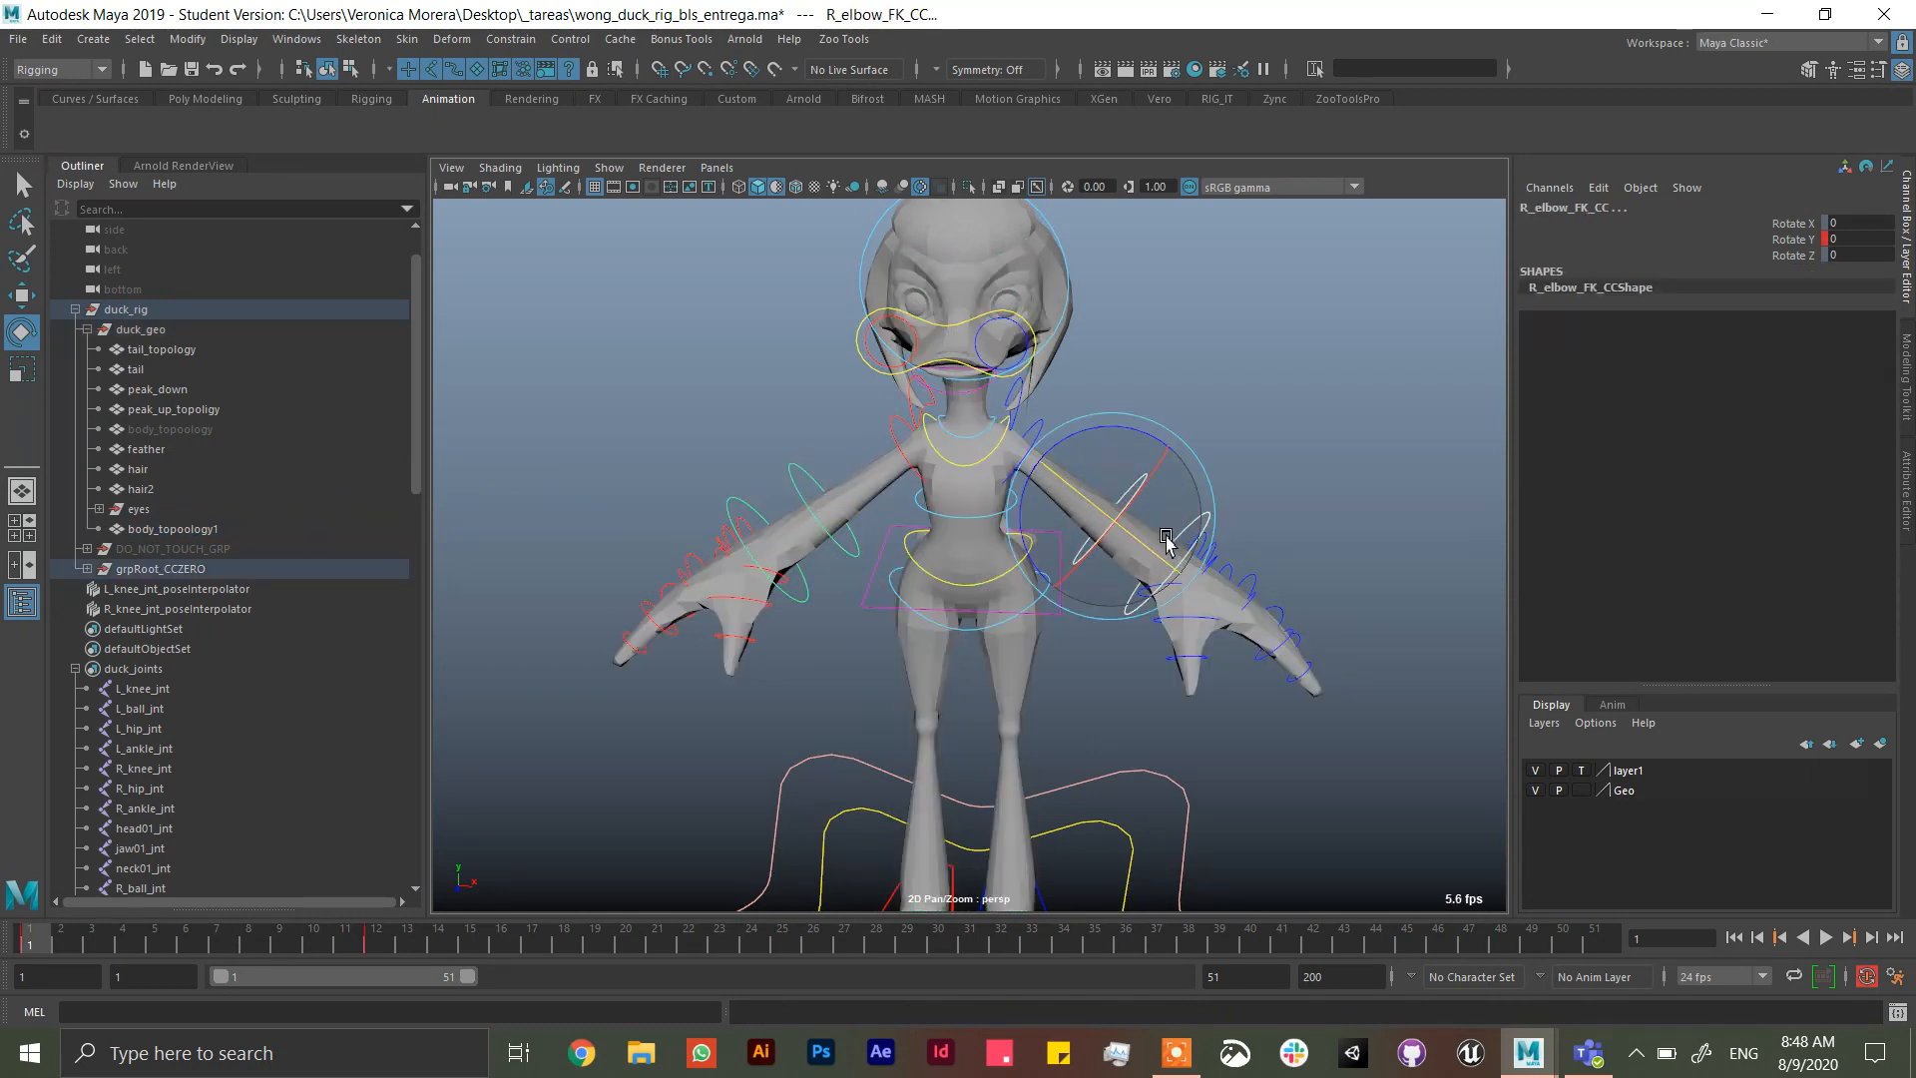
left_click_drag(1164, 541, 1092, 547)
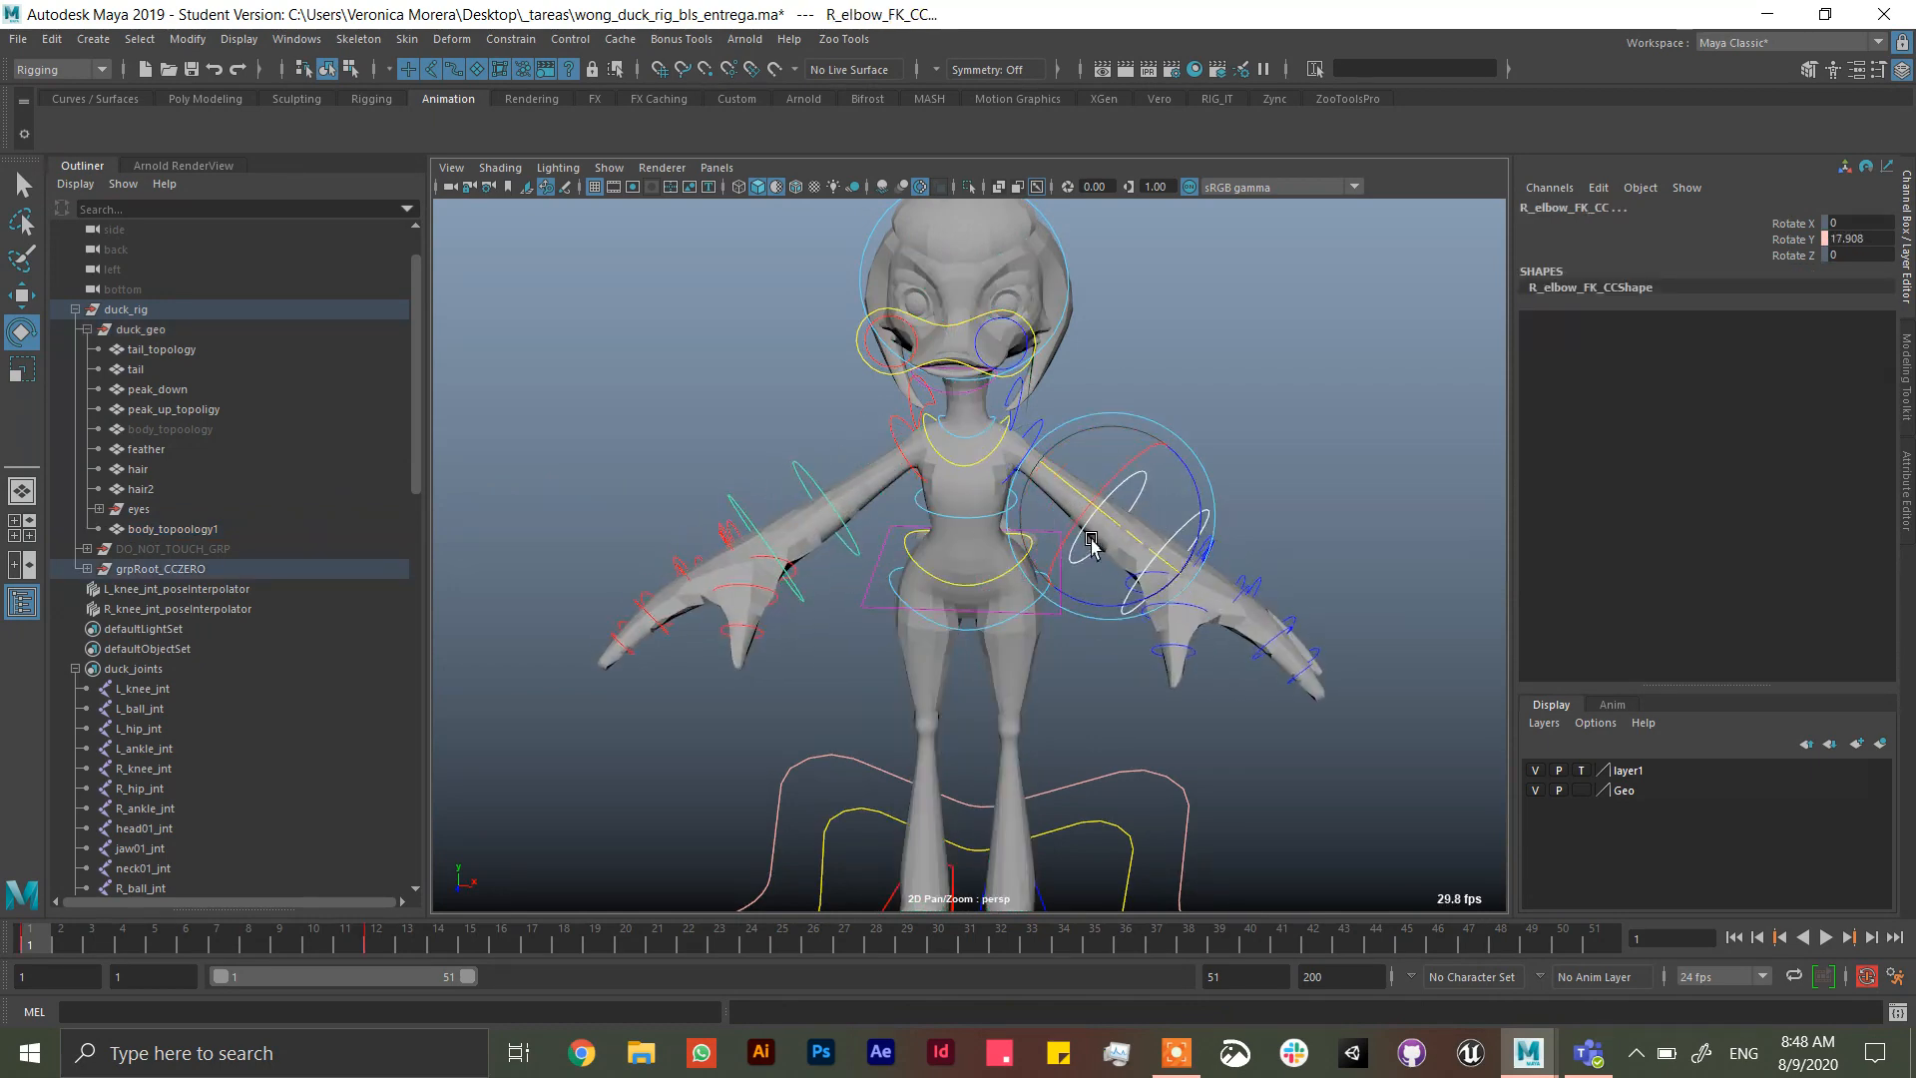
left_click_drag(1092, 545, 1030, 645)
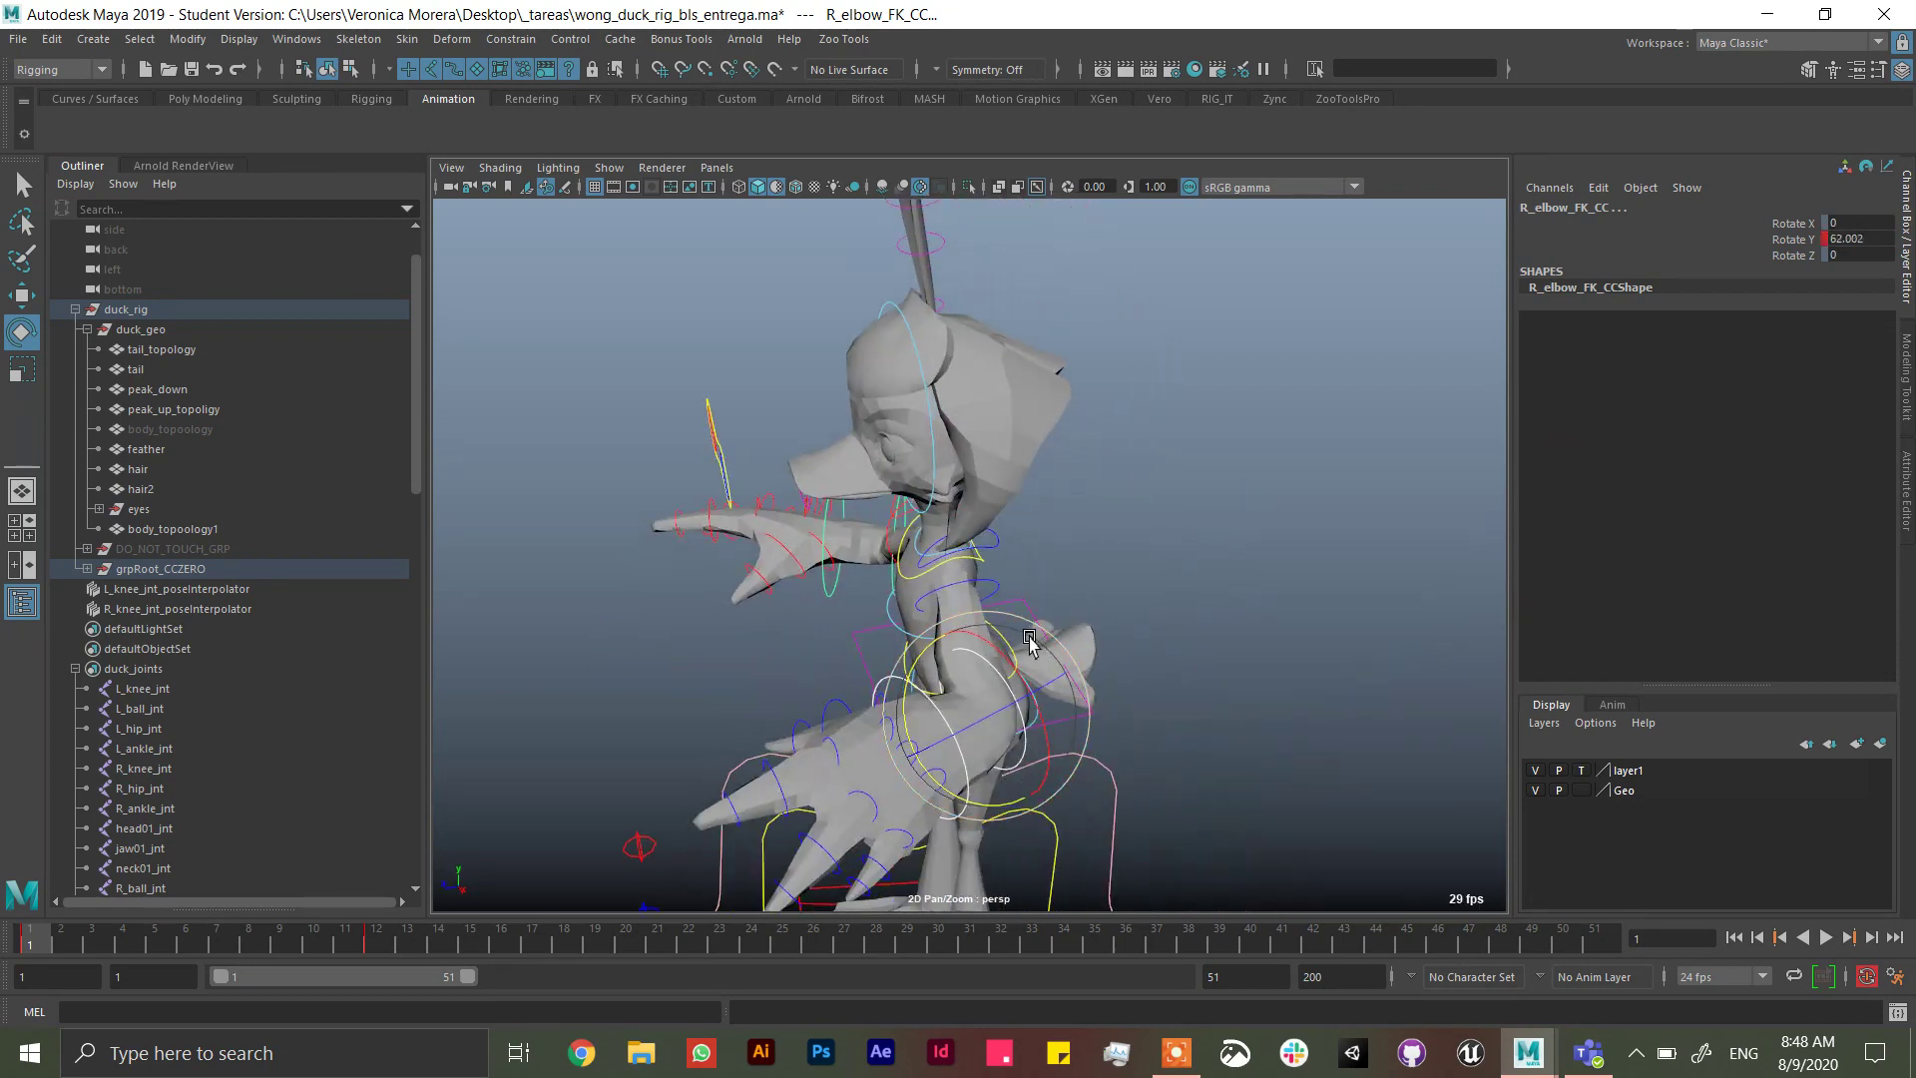
left_click_drag(1030, 641, 1092, 575)
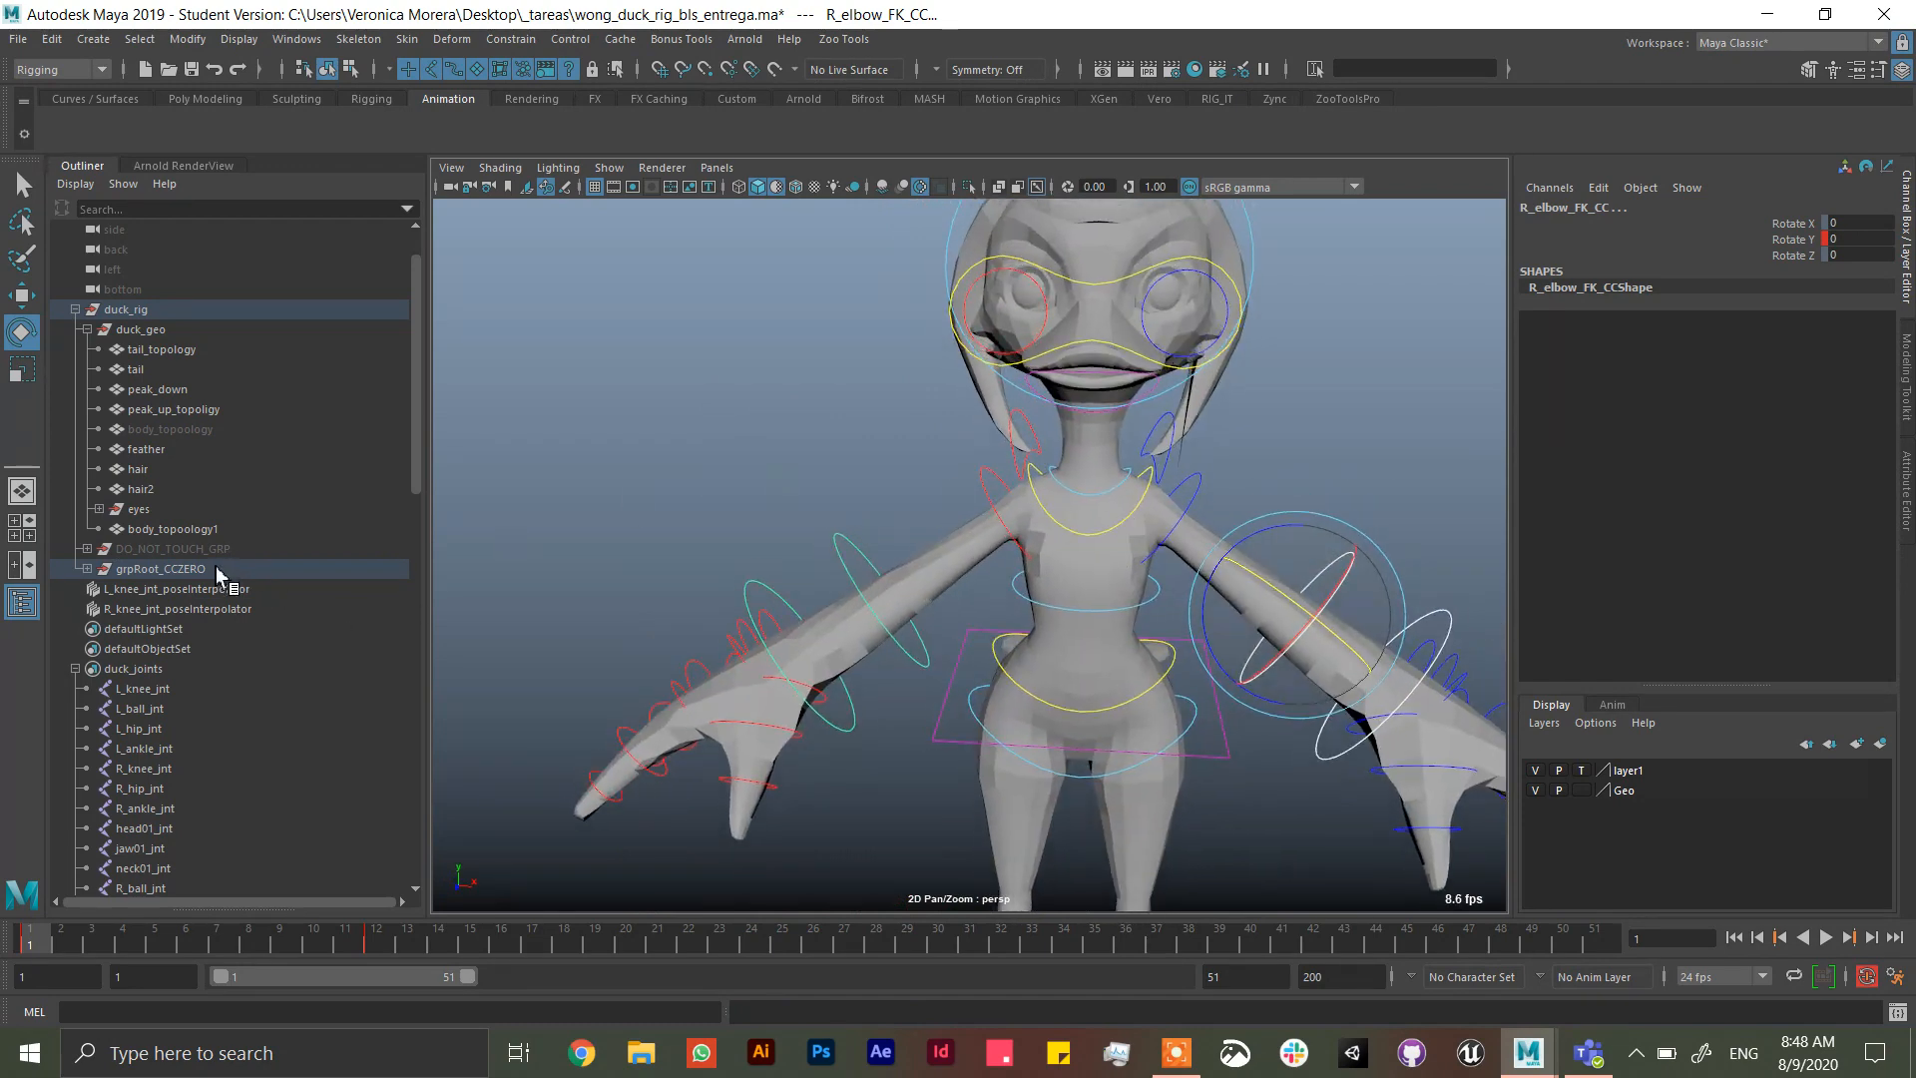
left_click(174, 529)
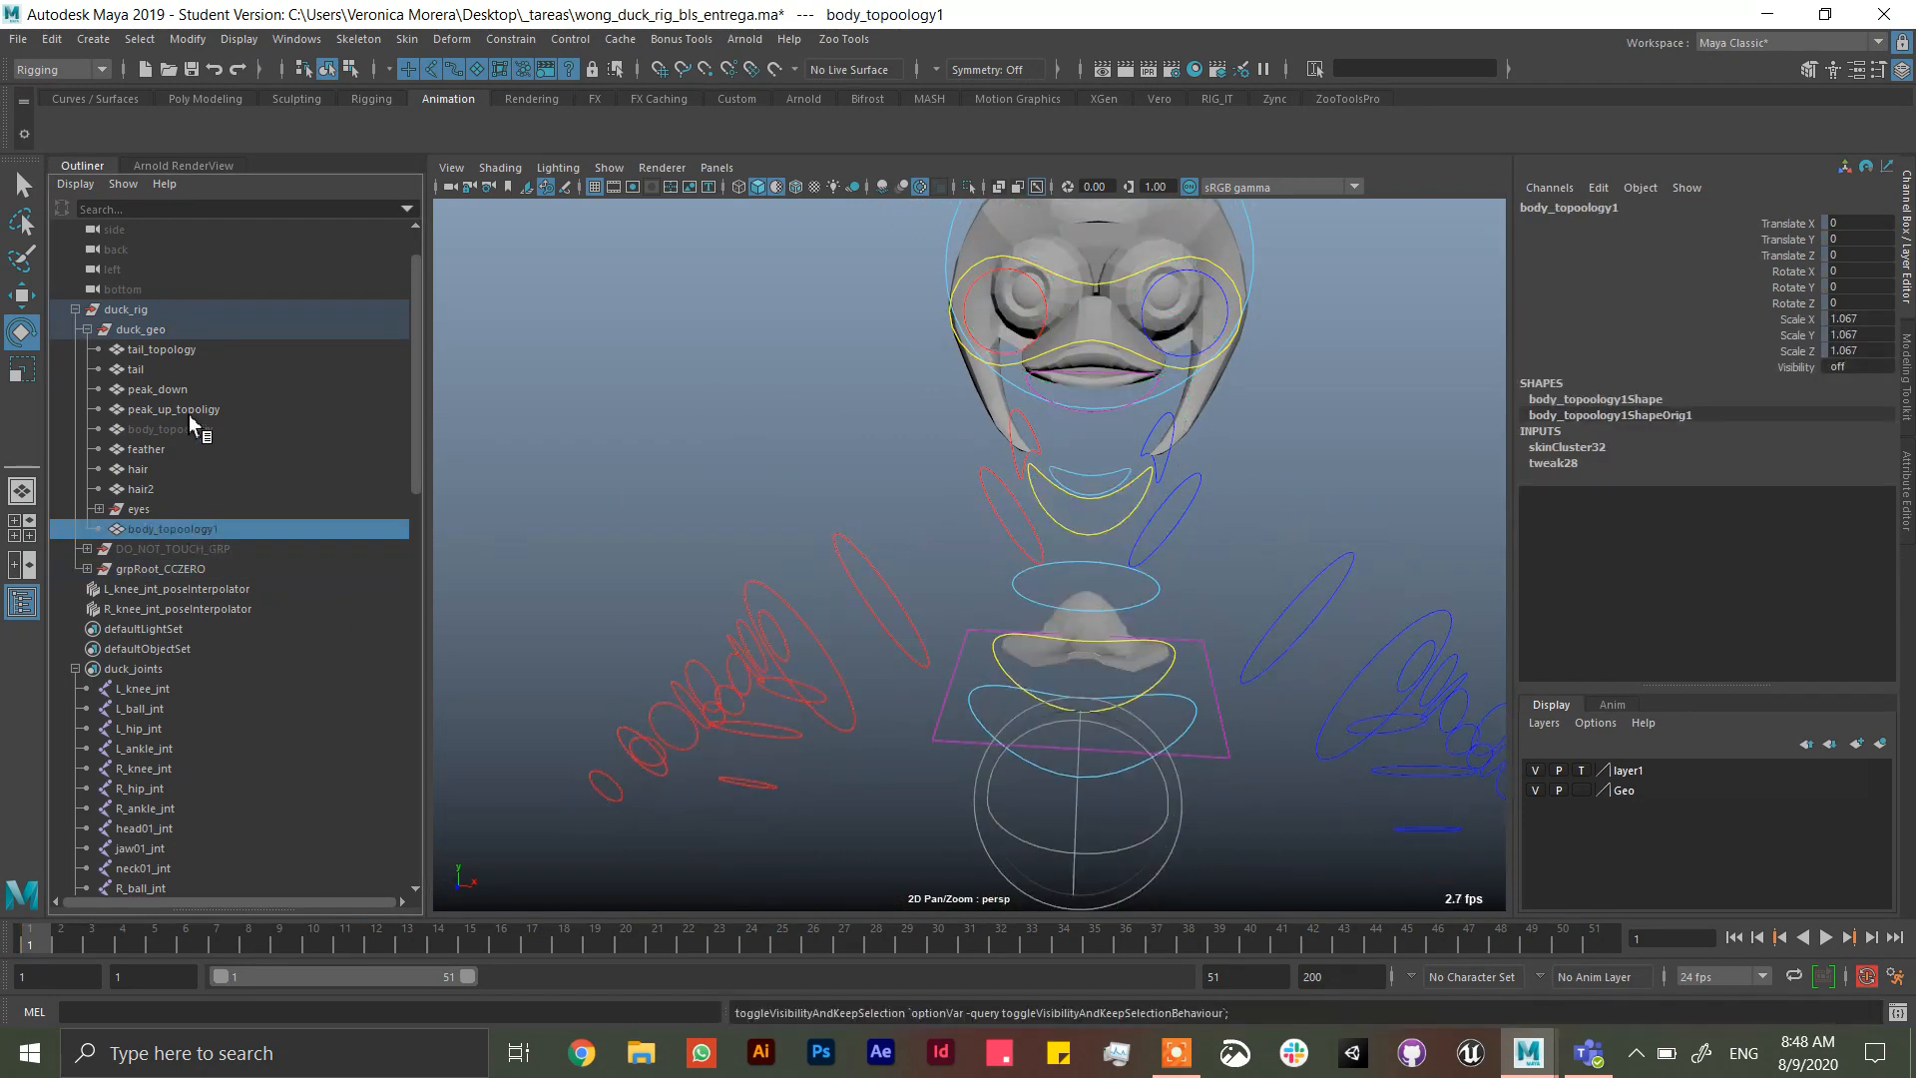
- Select body_topology and switch to the Sculpting shelf for the Shape Editor
left_click(171, 429)
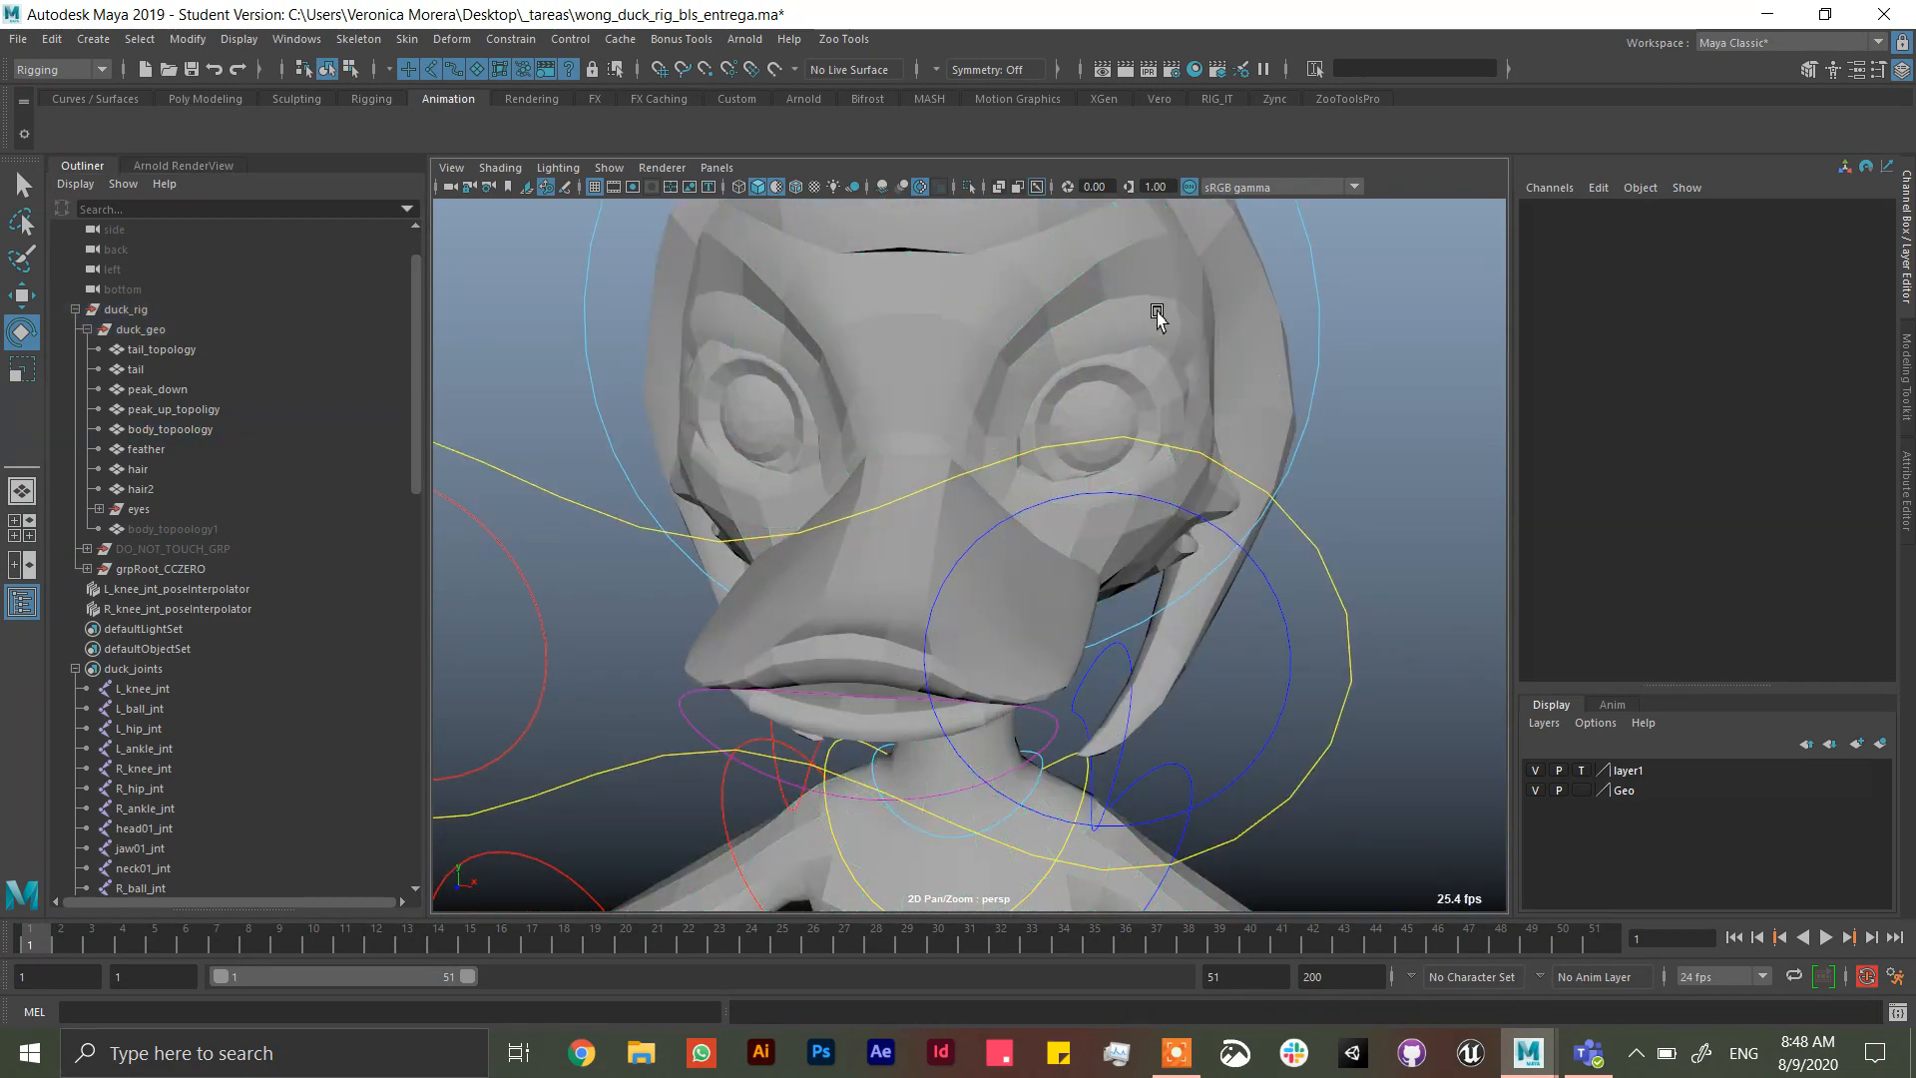
left_click(170, 429)
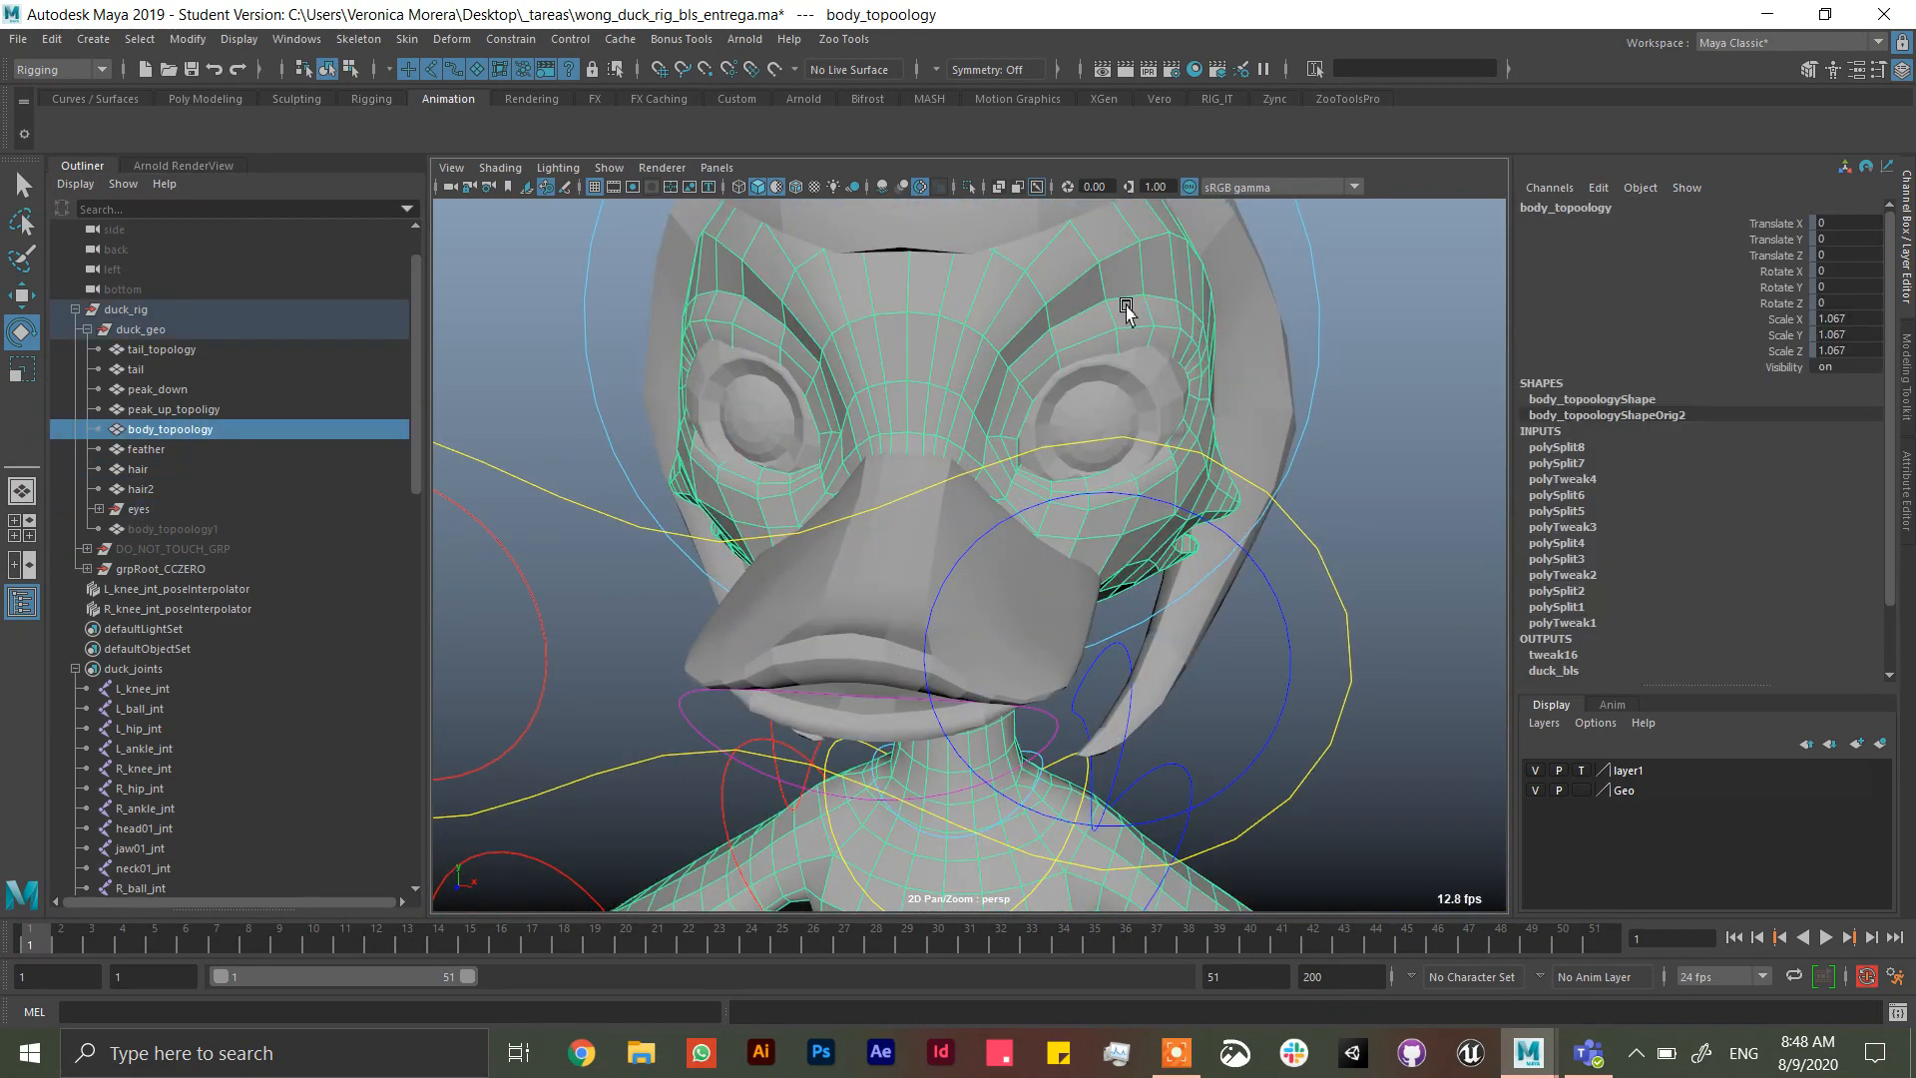
left_click(295, 98)
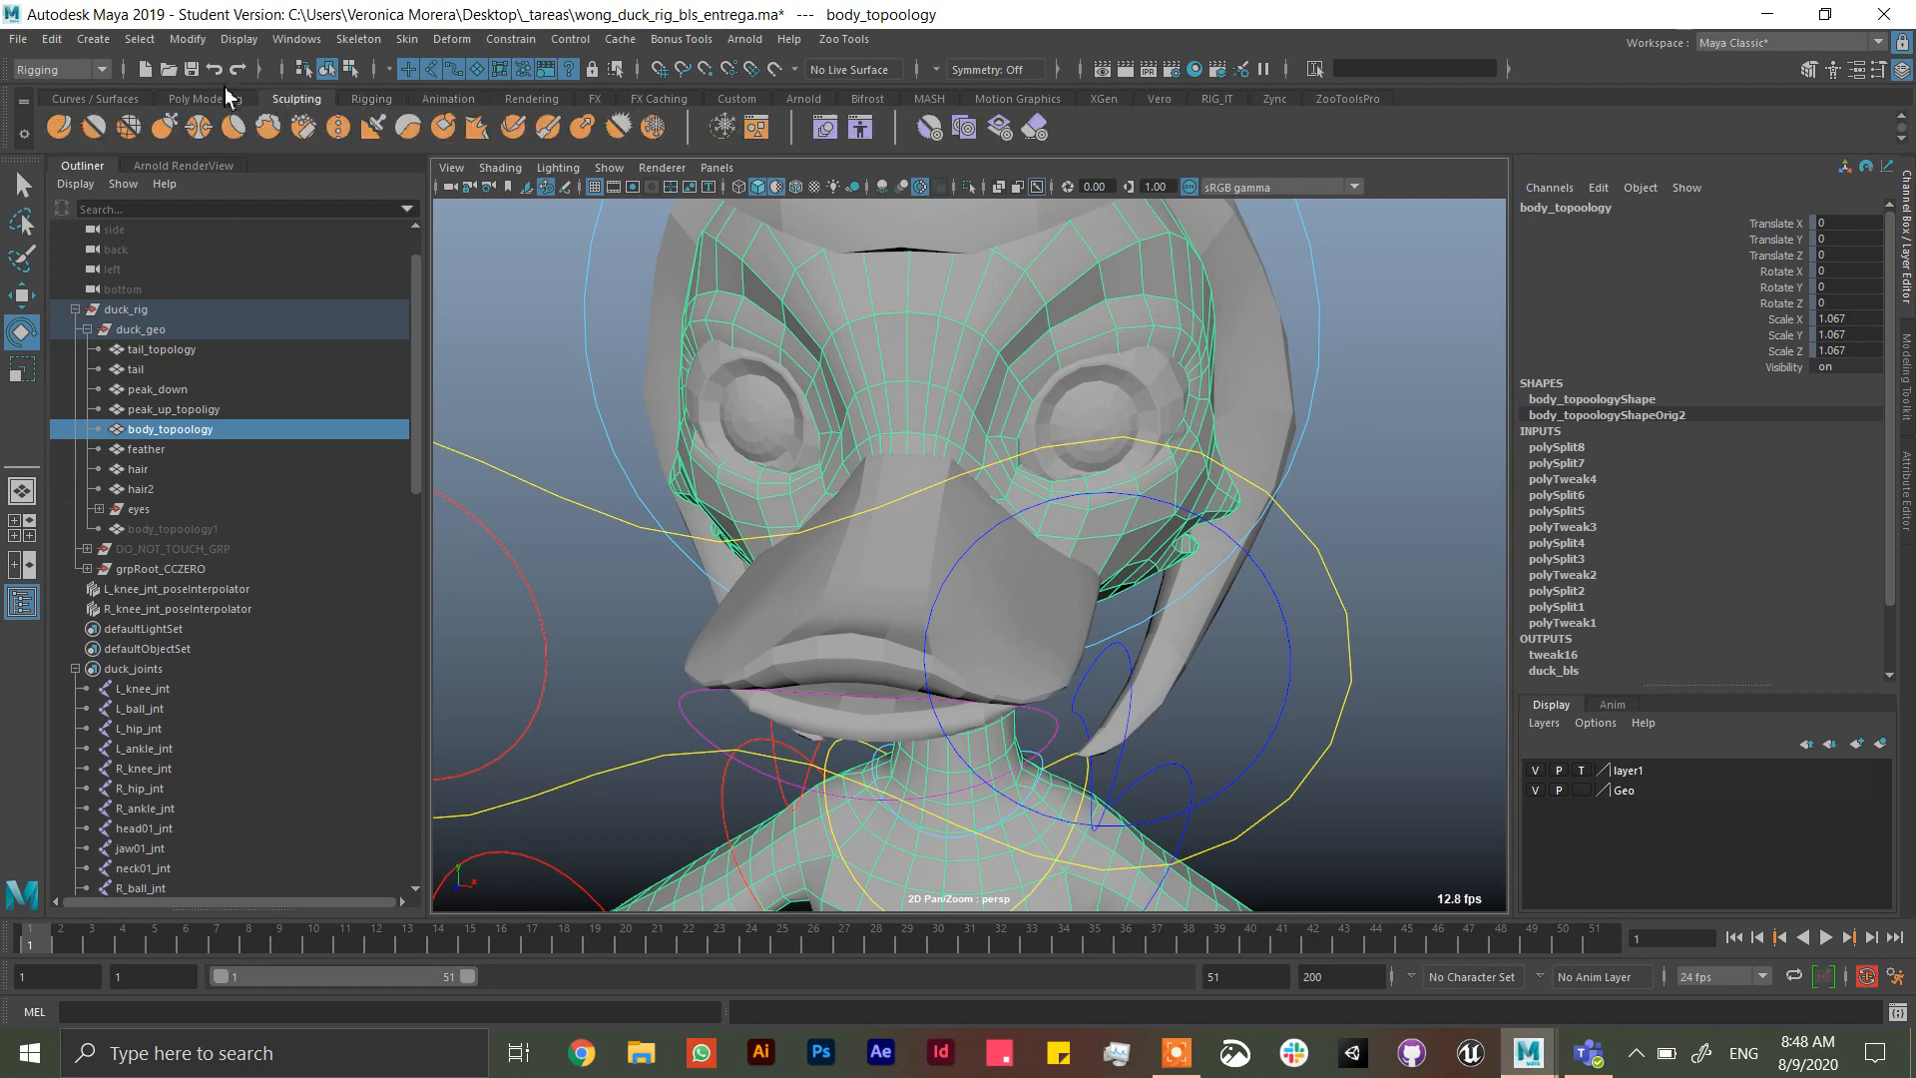
mouse_move(826, 128)
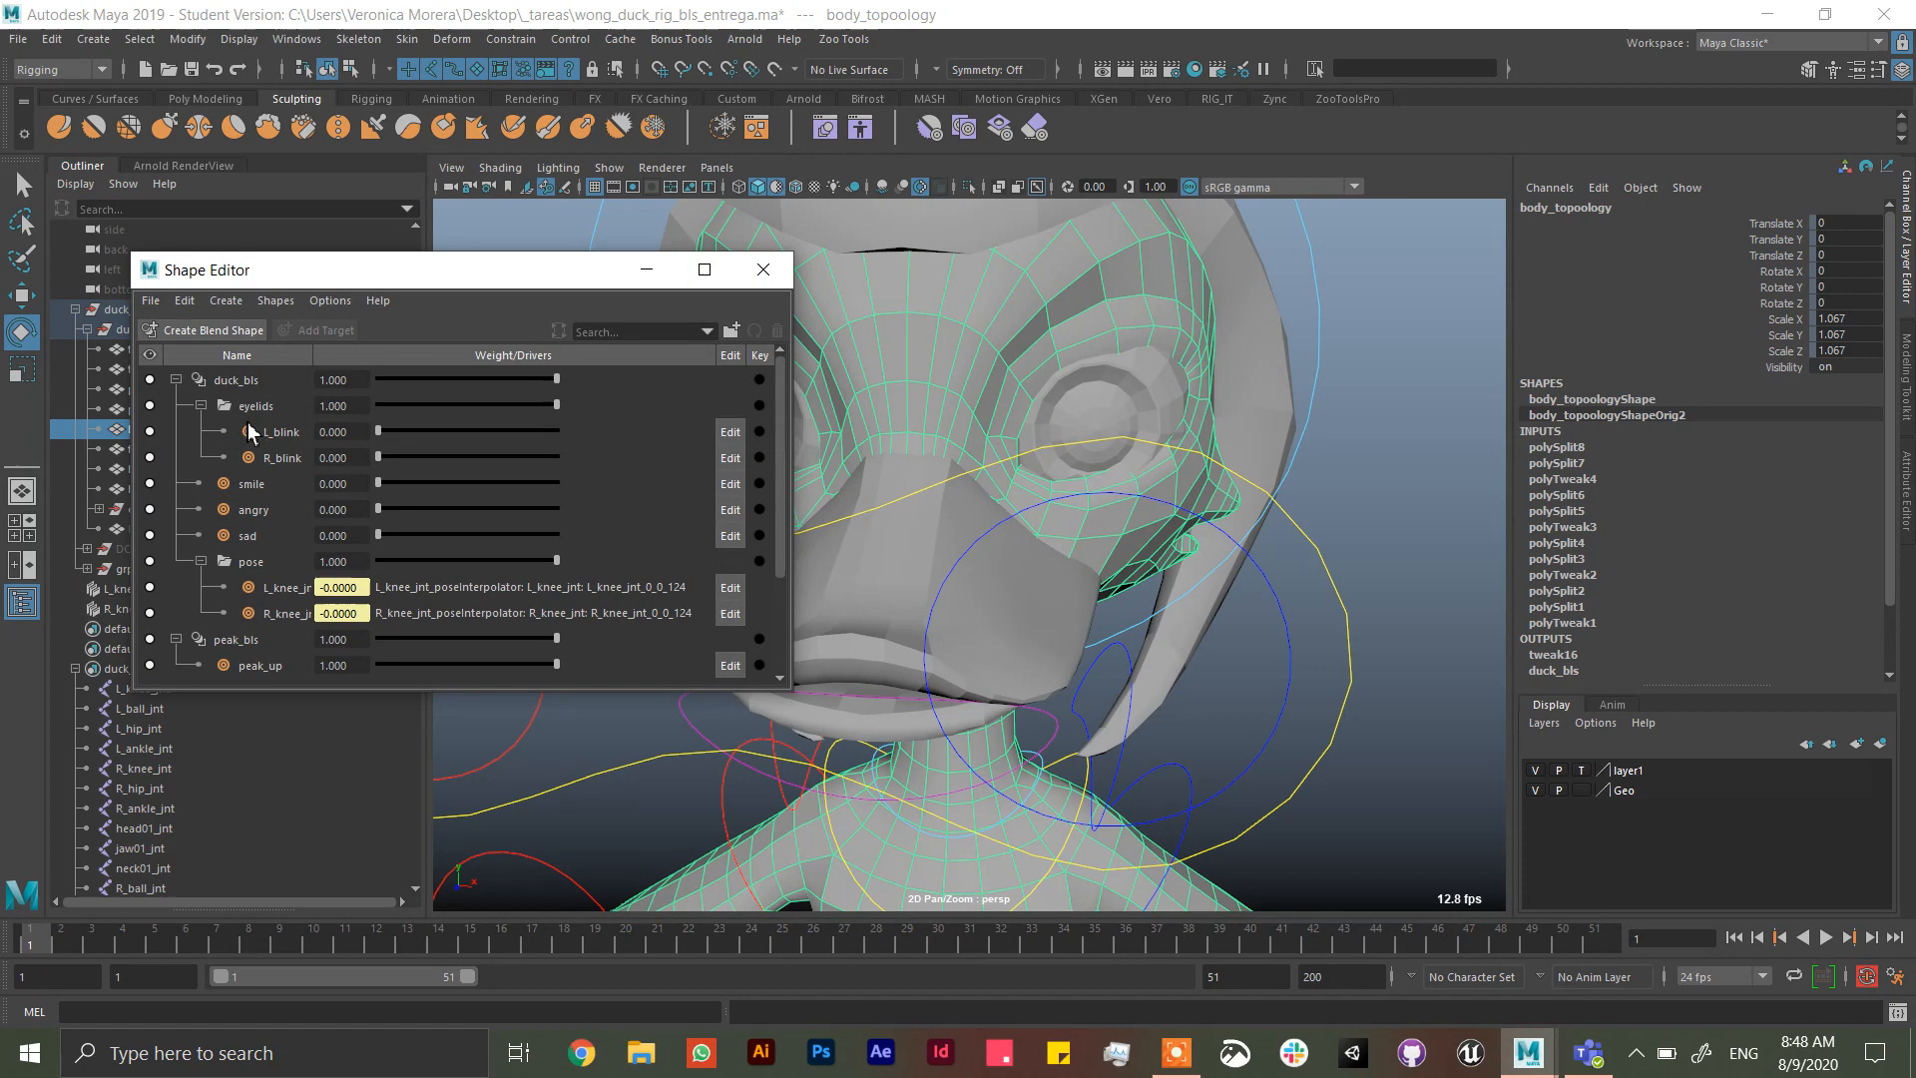
- Reset the L_blink target weight to 0 in the eyelids group and close the Shape Editor
left_click(256, 405)
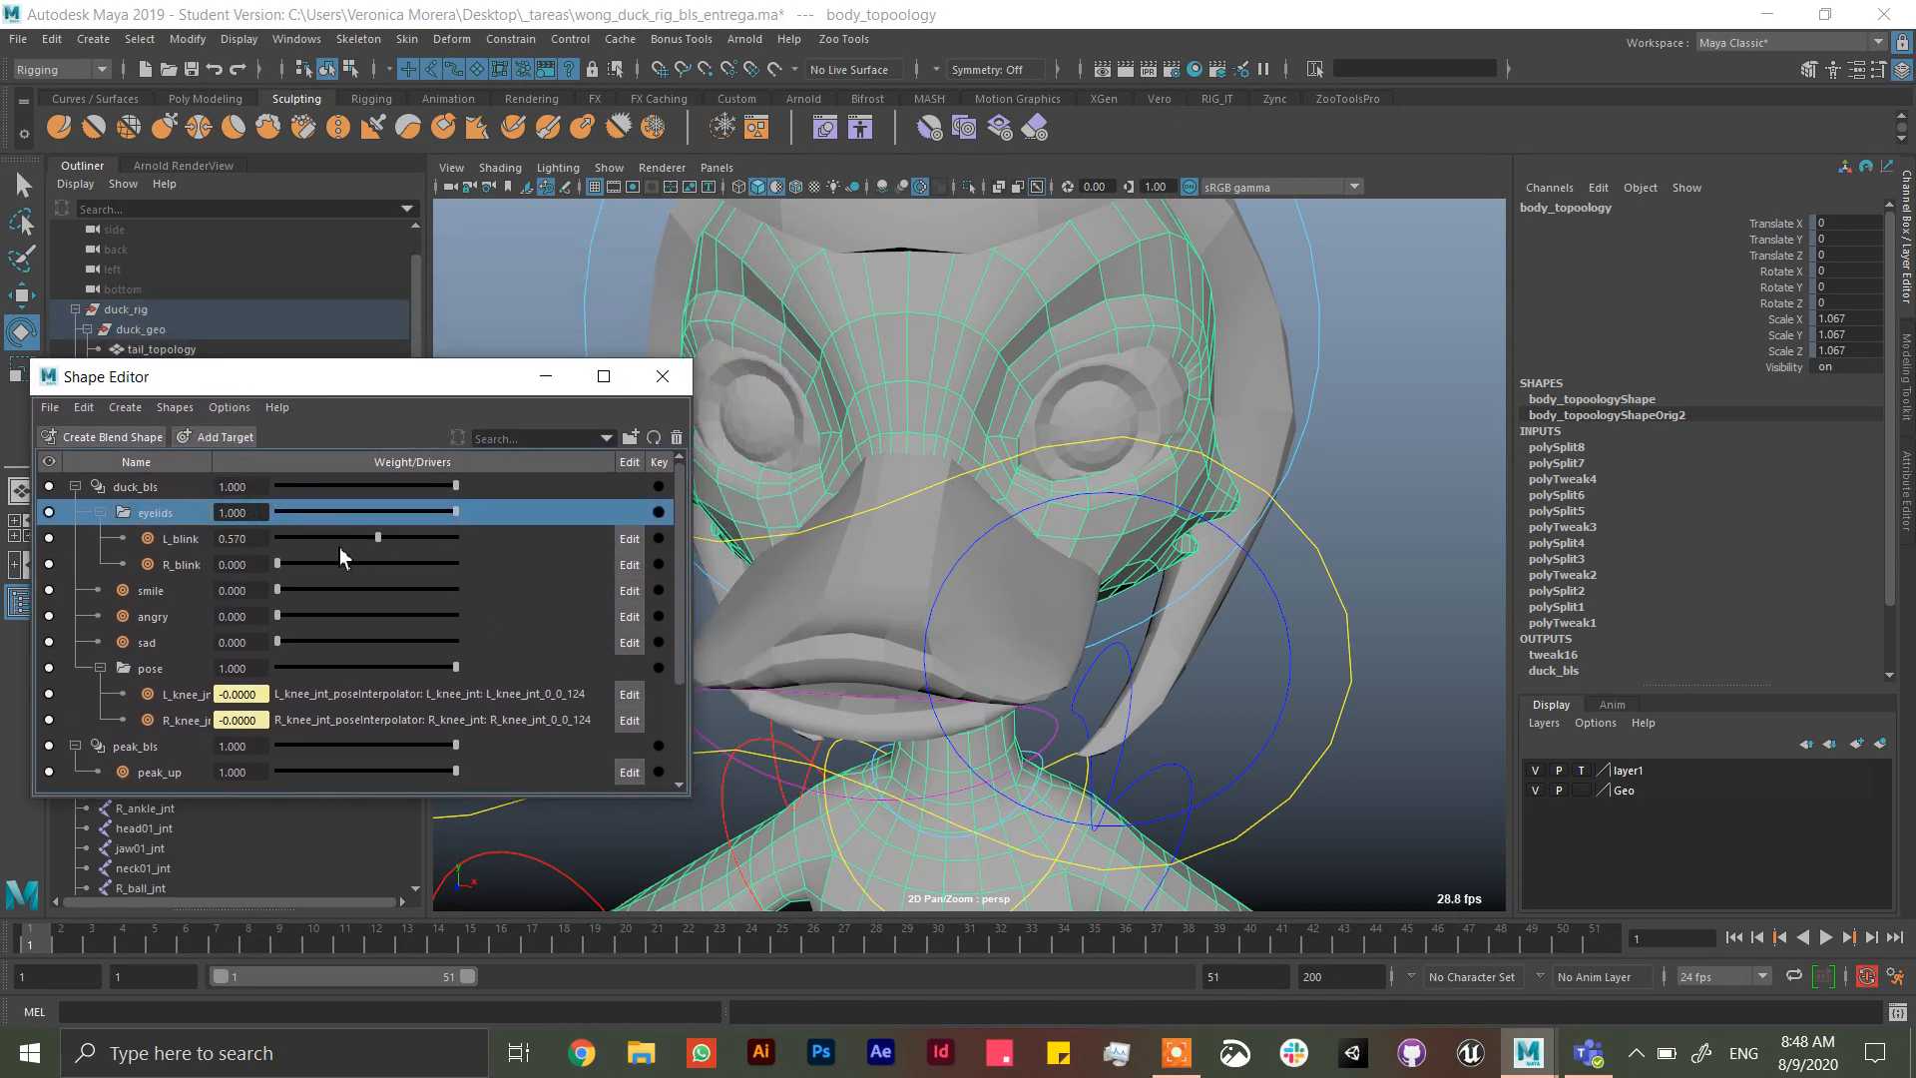
left_click_drag(378, 537, 276, 537)
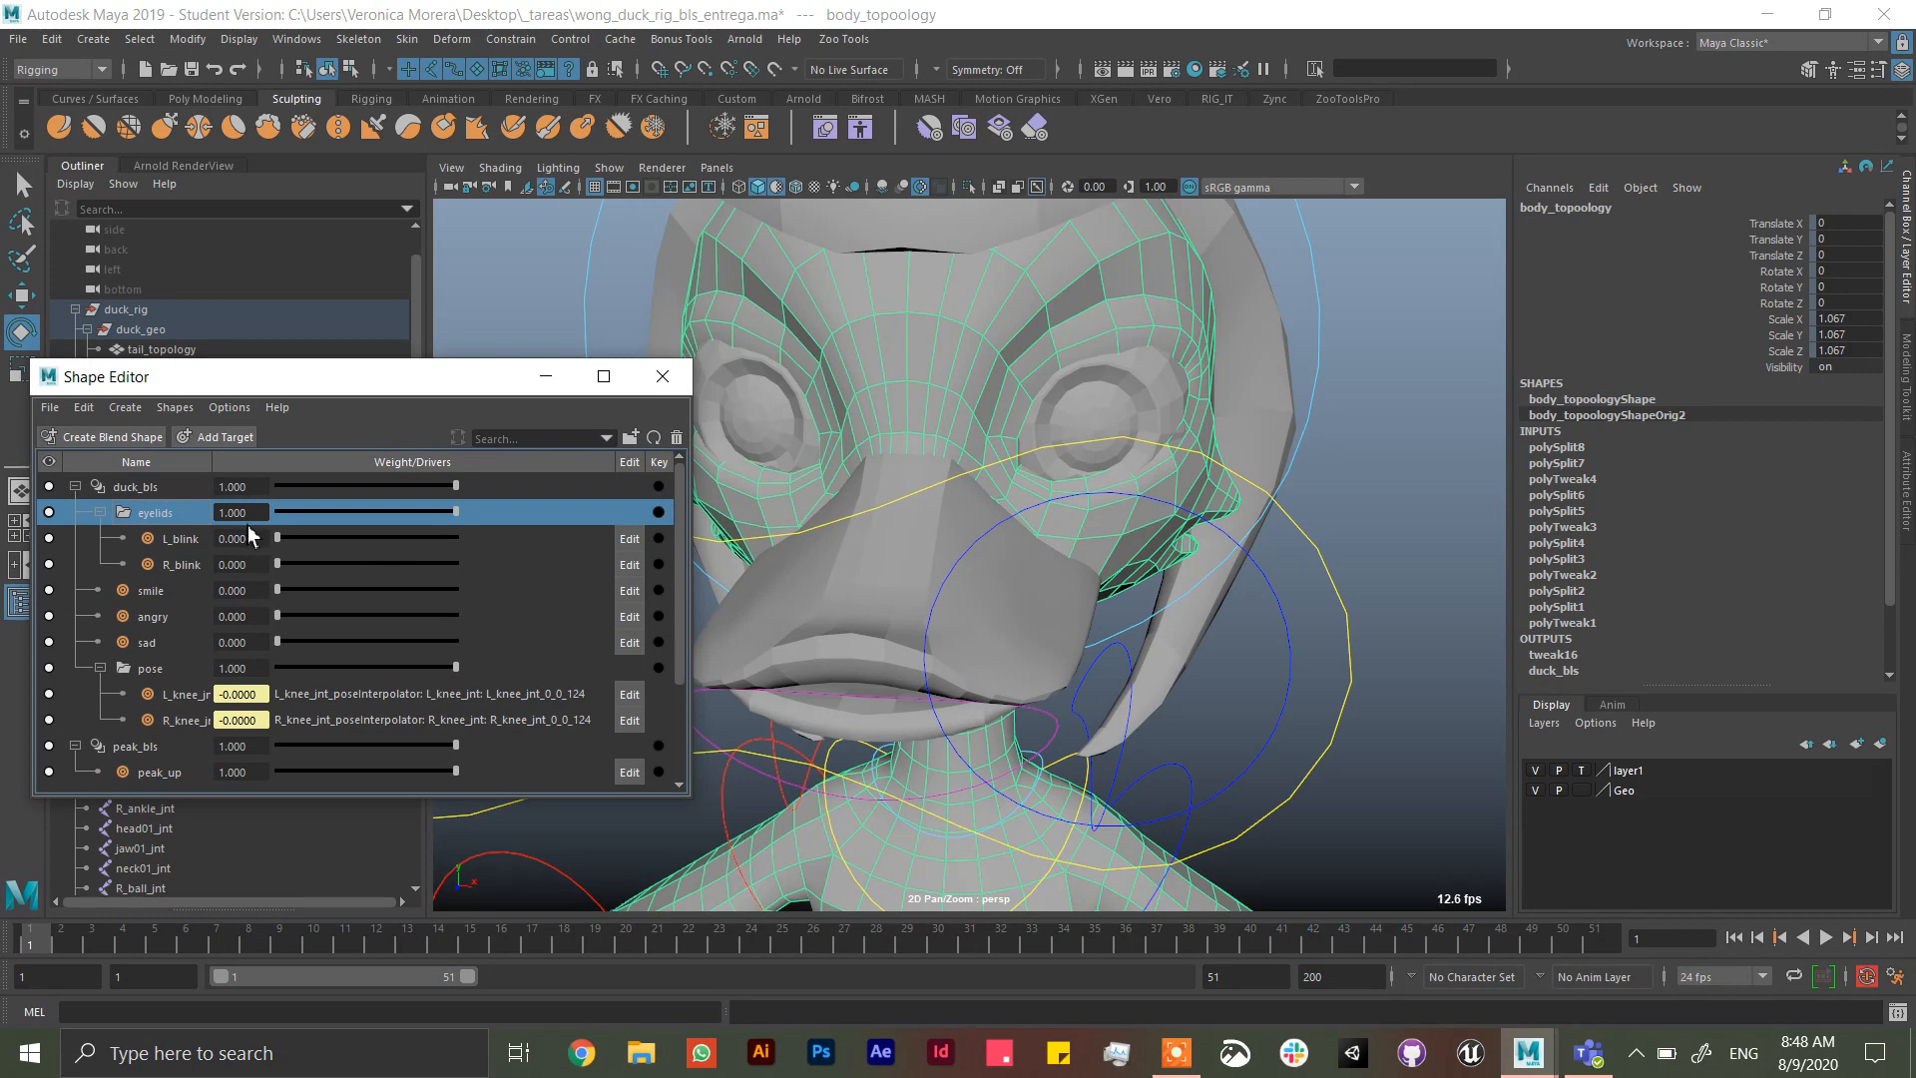
left_click(178, 539)
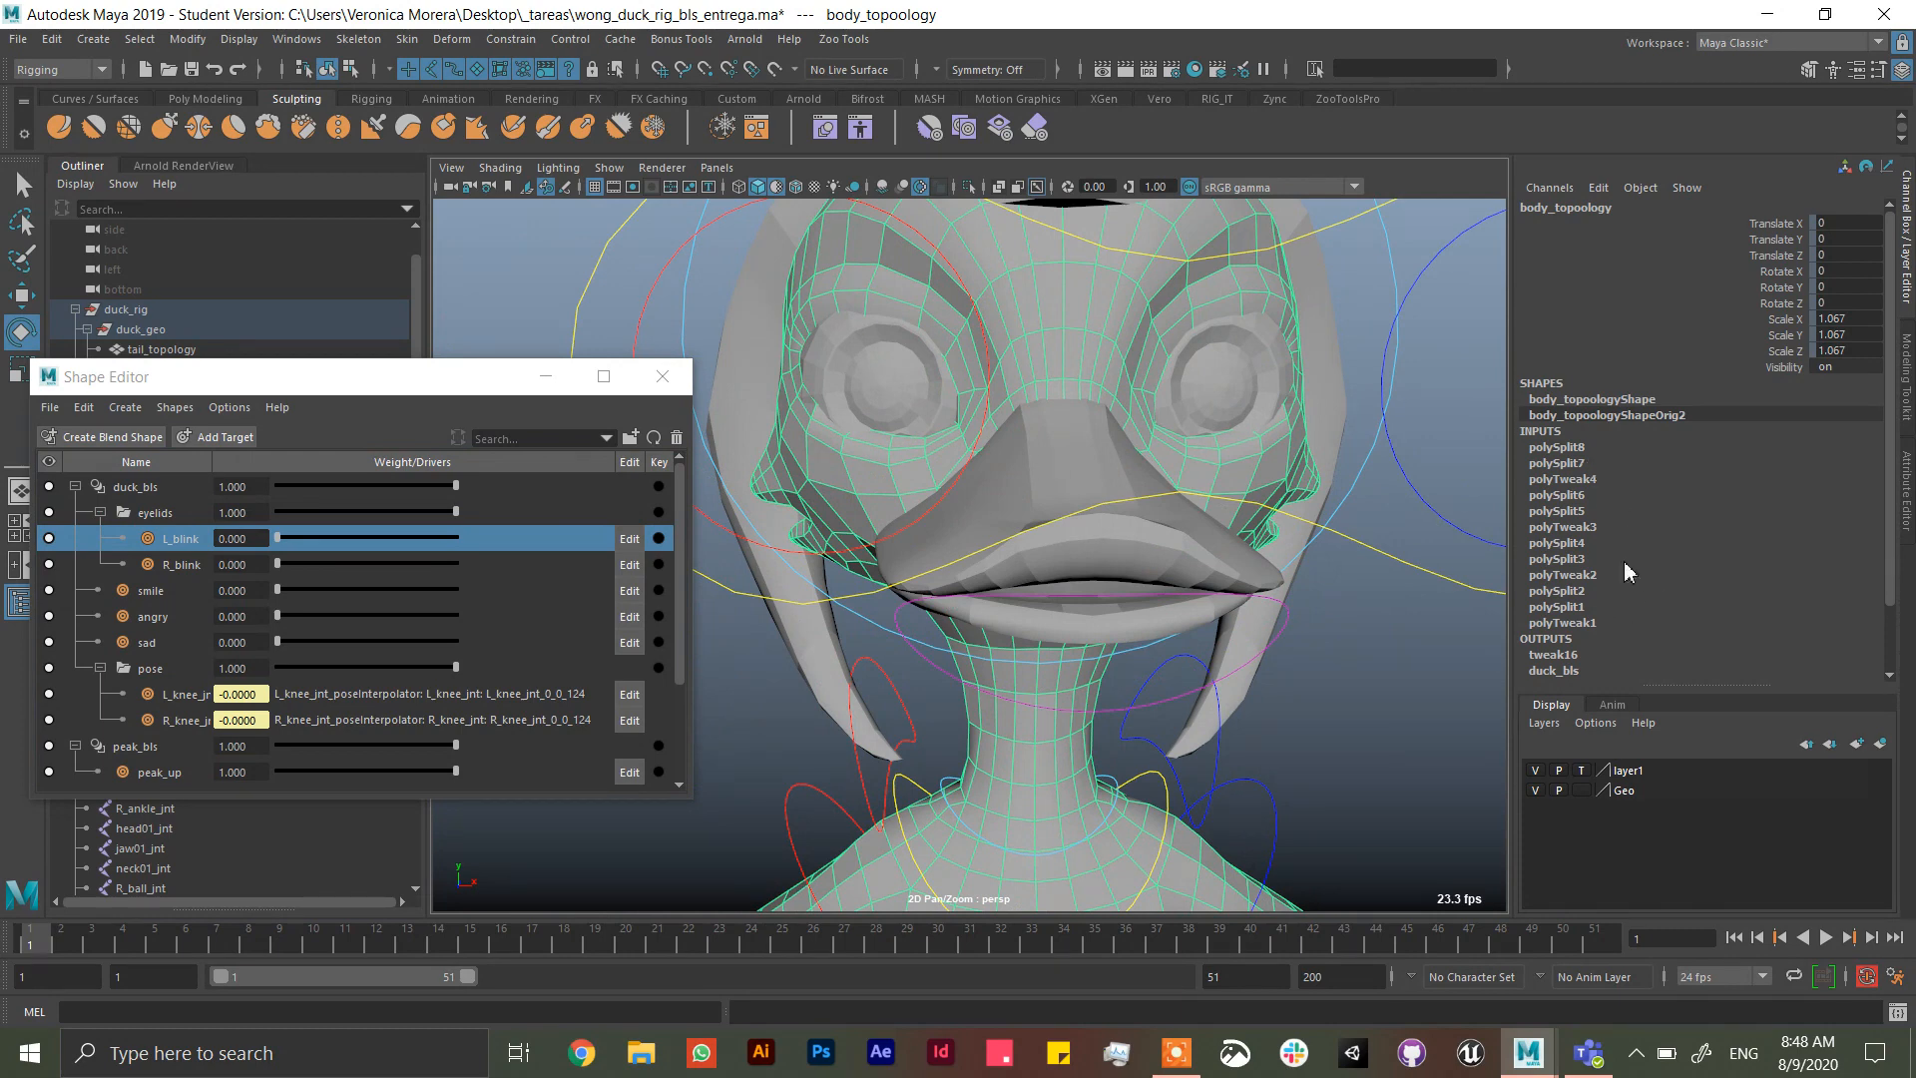
mouse_move(1888, 511)
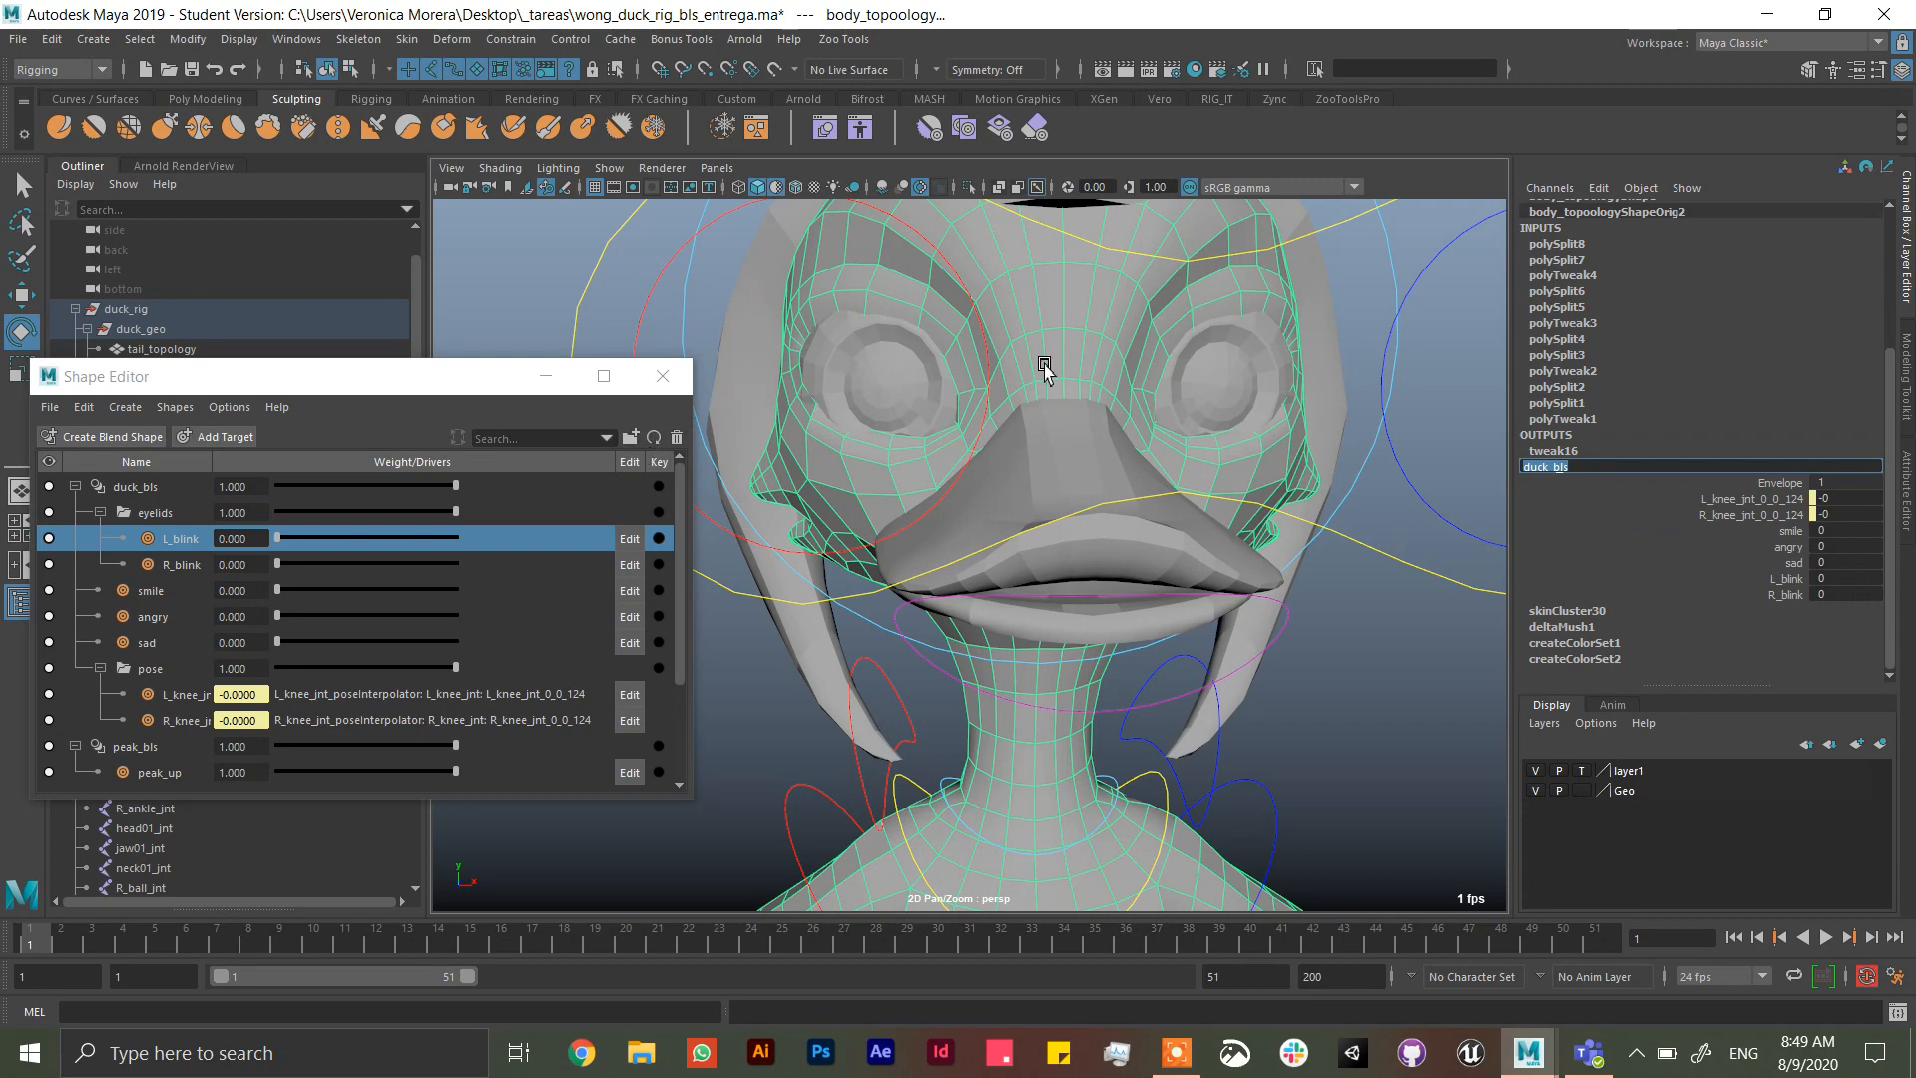
mouse_move(1533, 422)
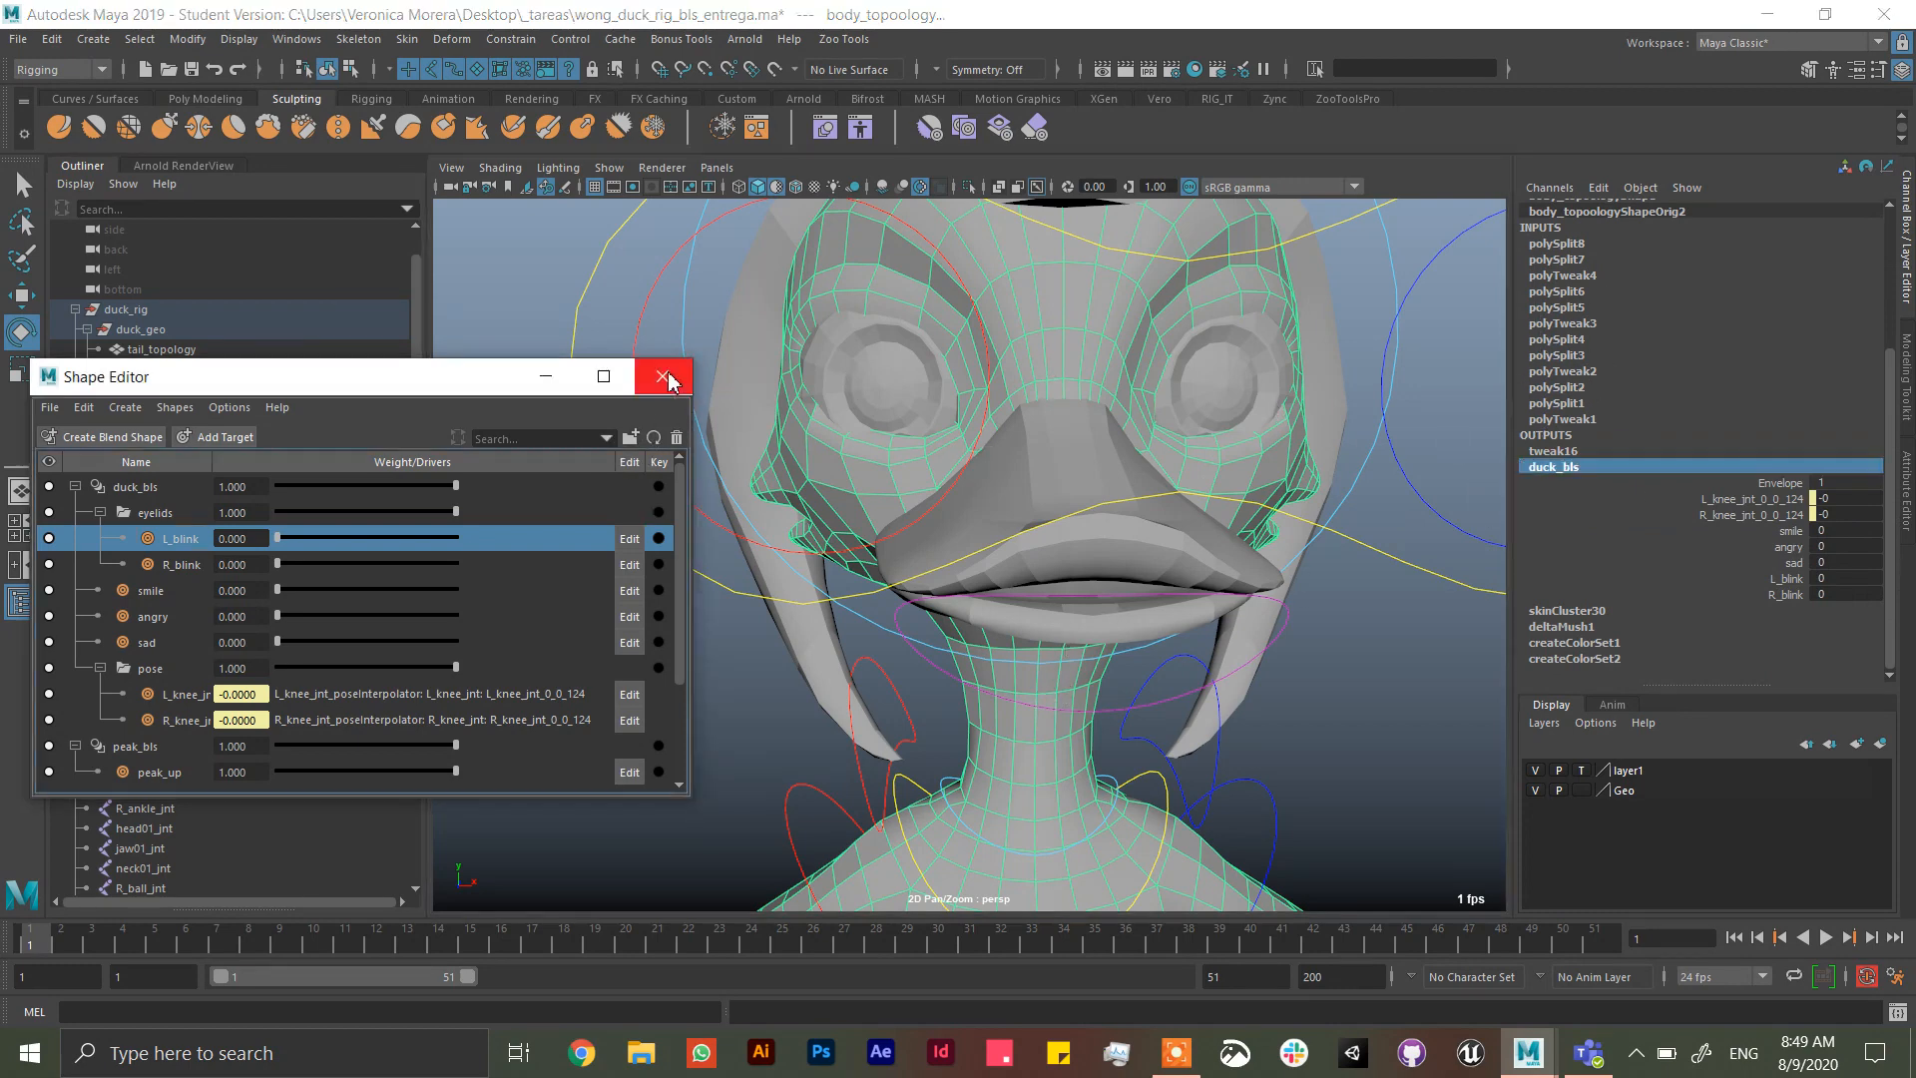
left_click(662, 375)
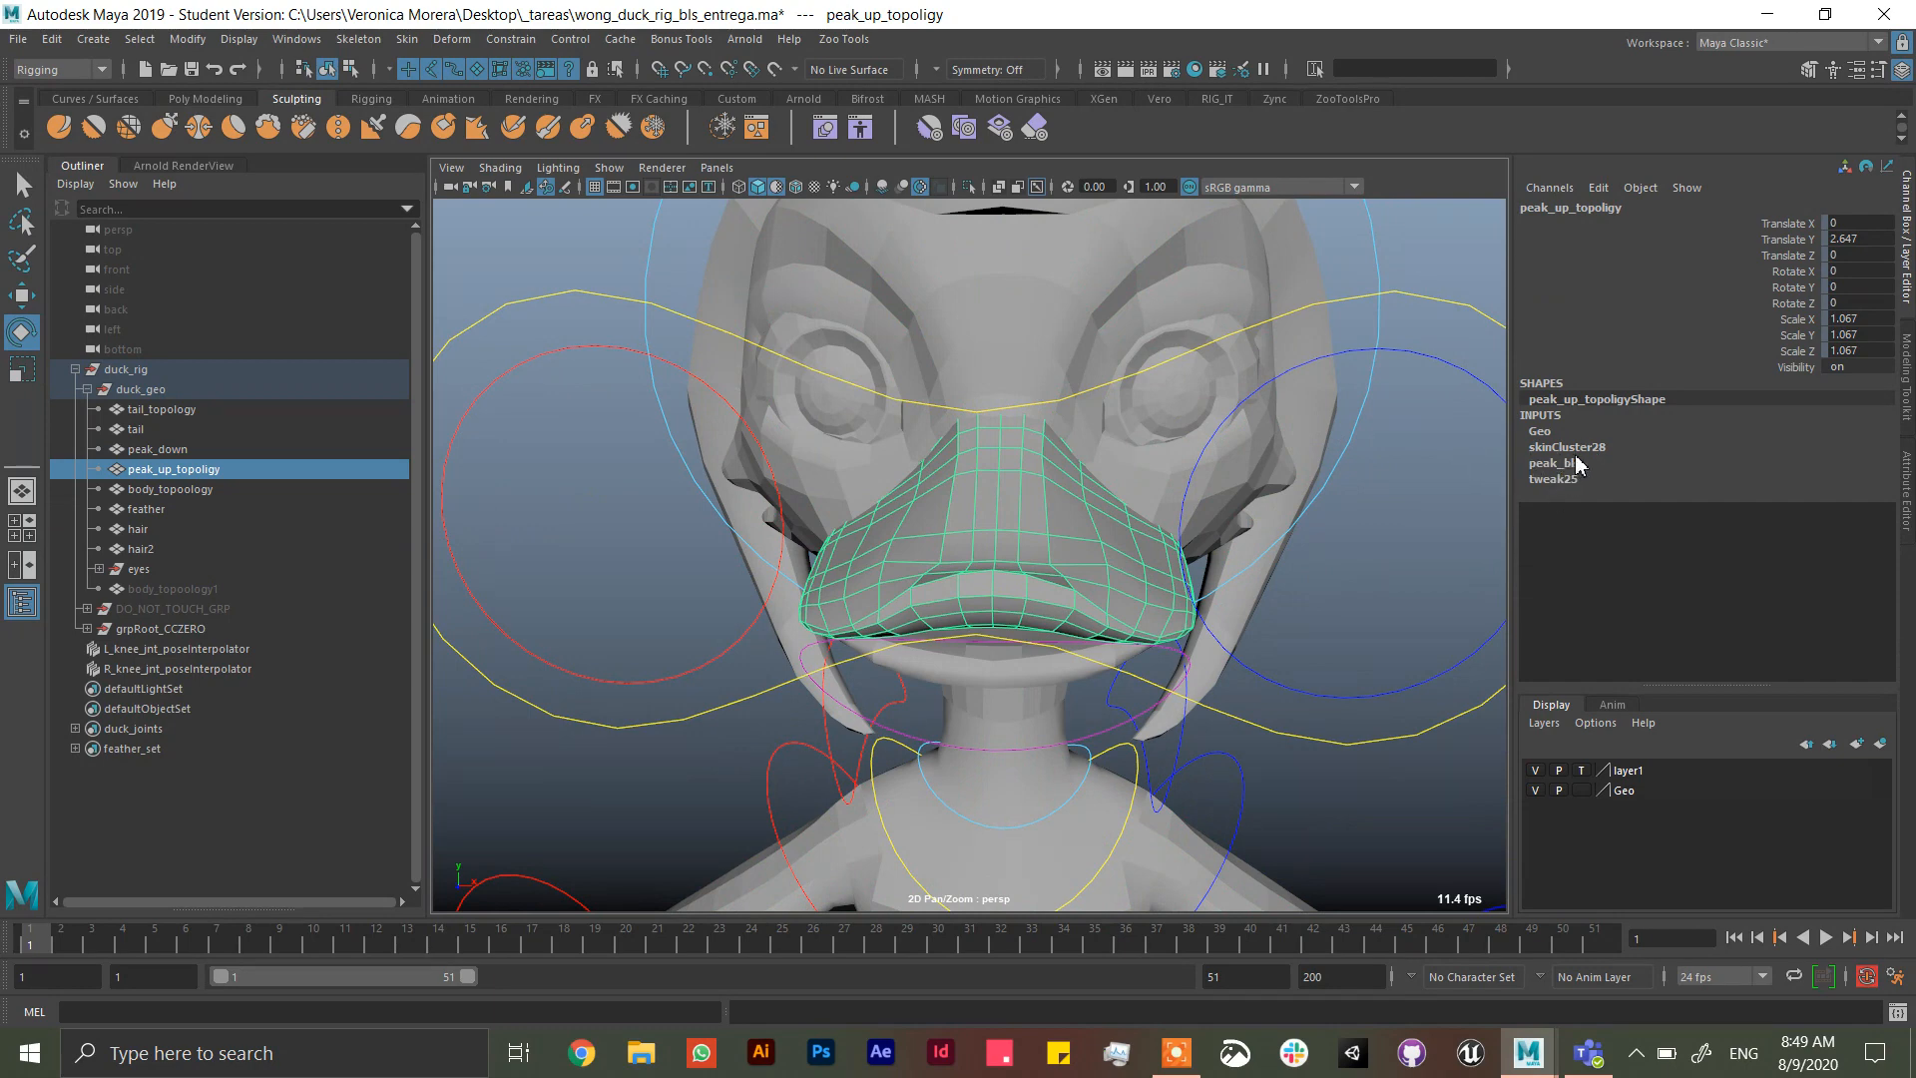
- Delete the peak_bls blend shape node from the beak via the Channel Box INPUTS
left_click(1549, 463)
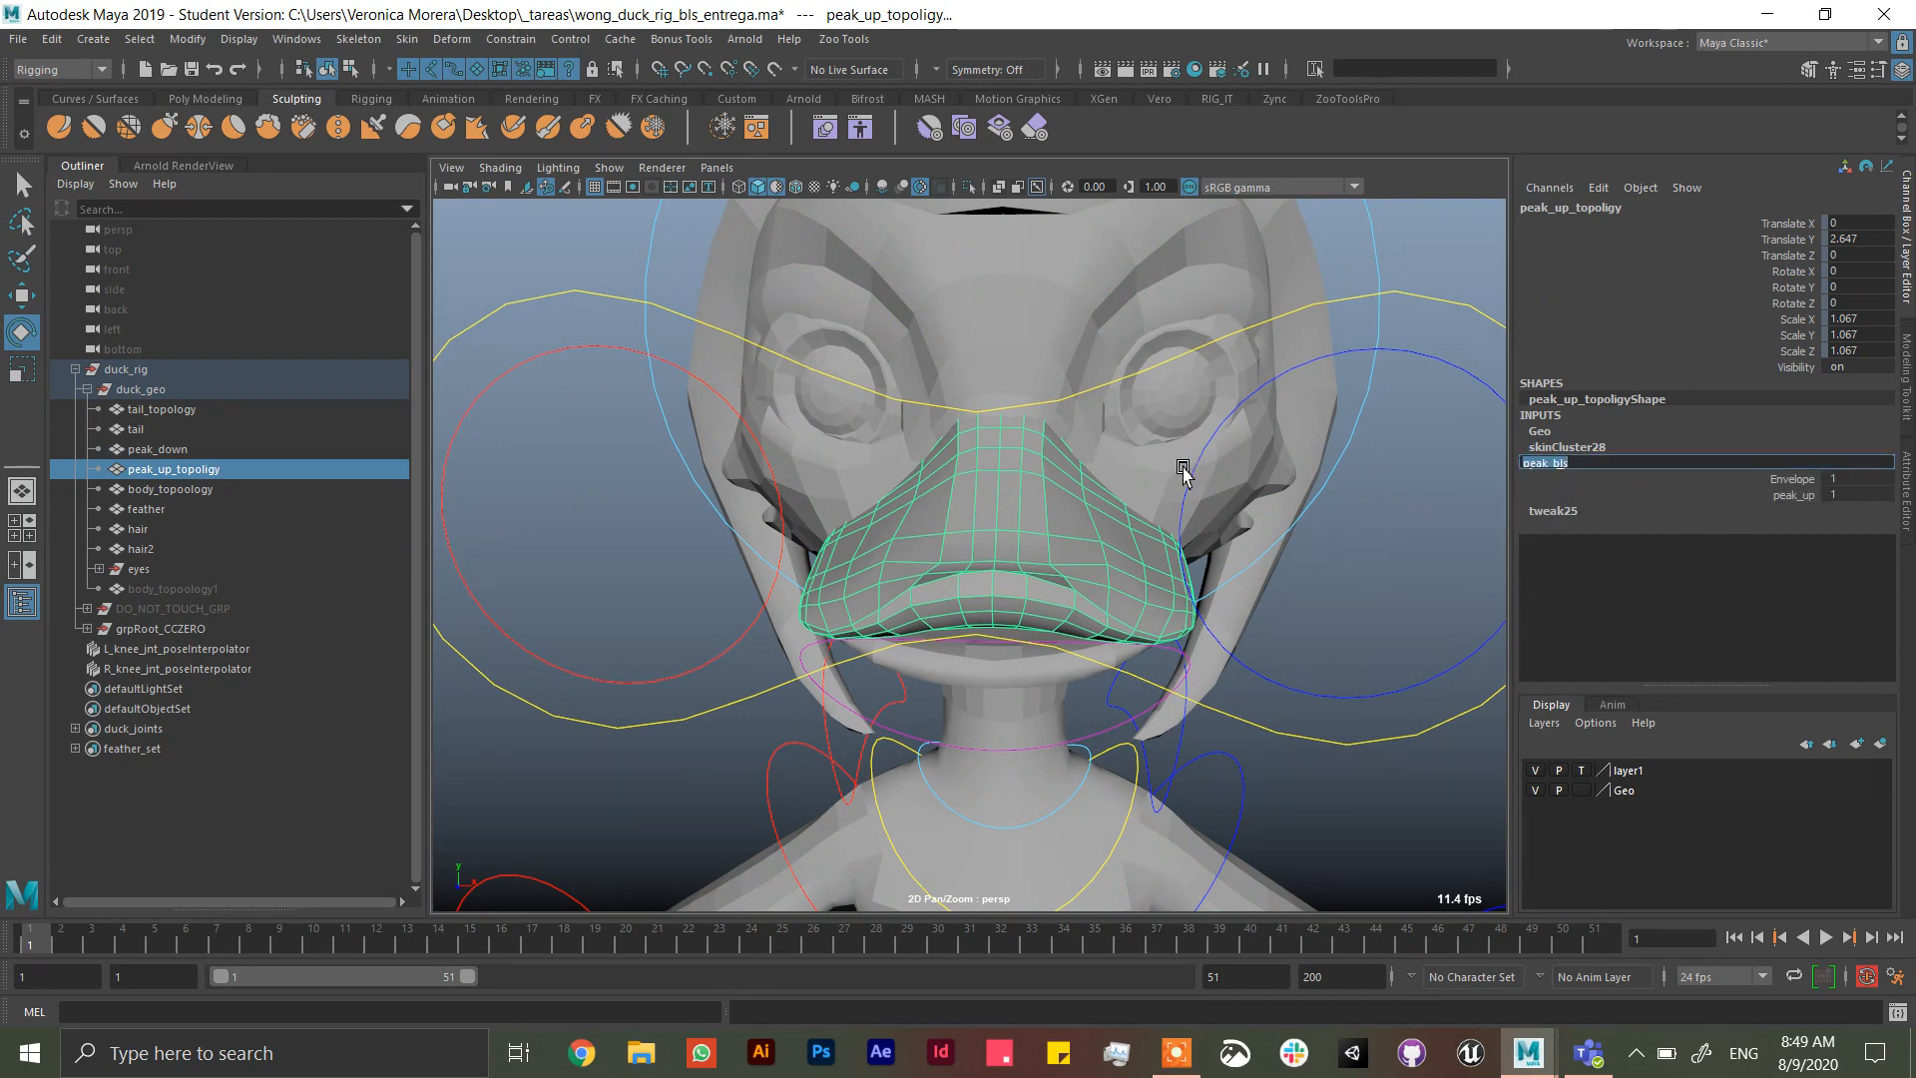
mouse_move(1445, 551)
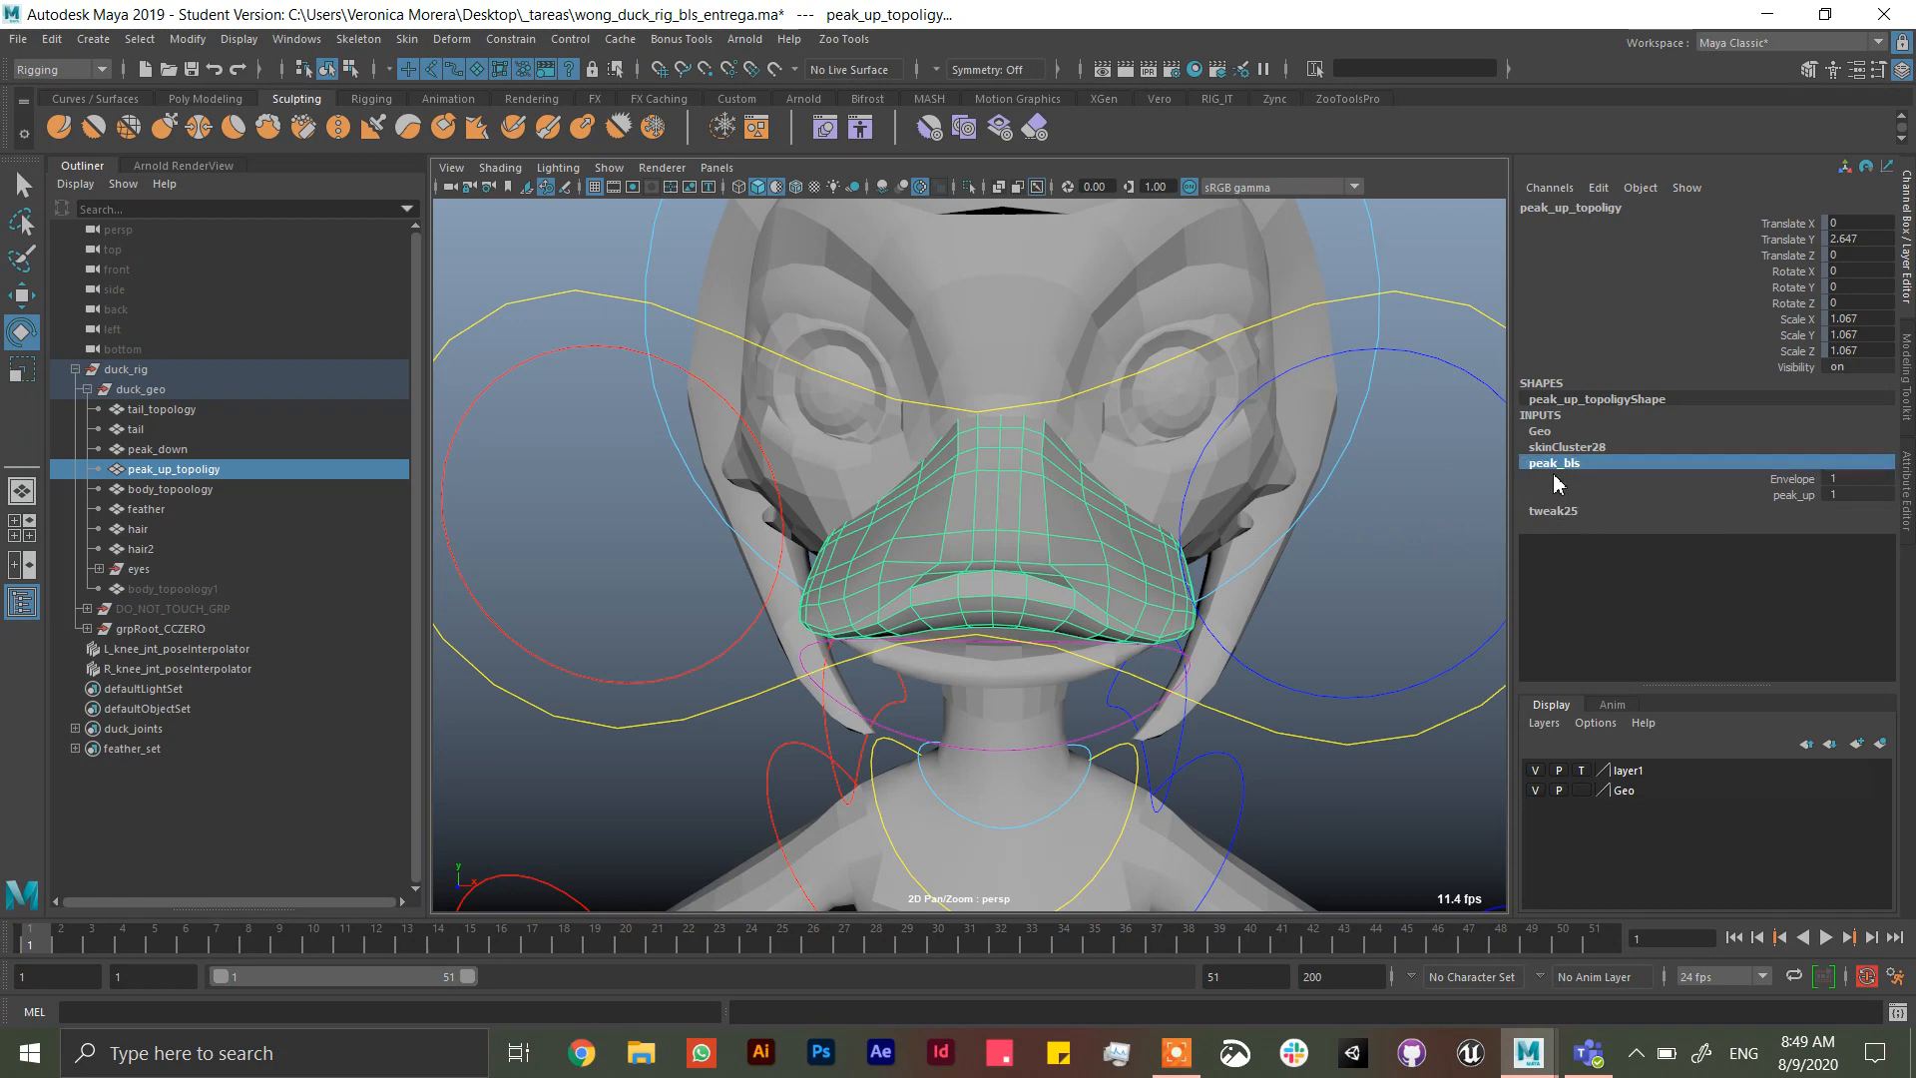
right_click(1553, 464)
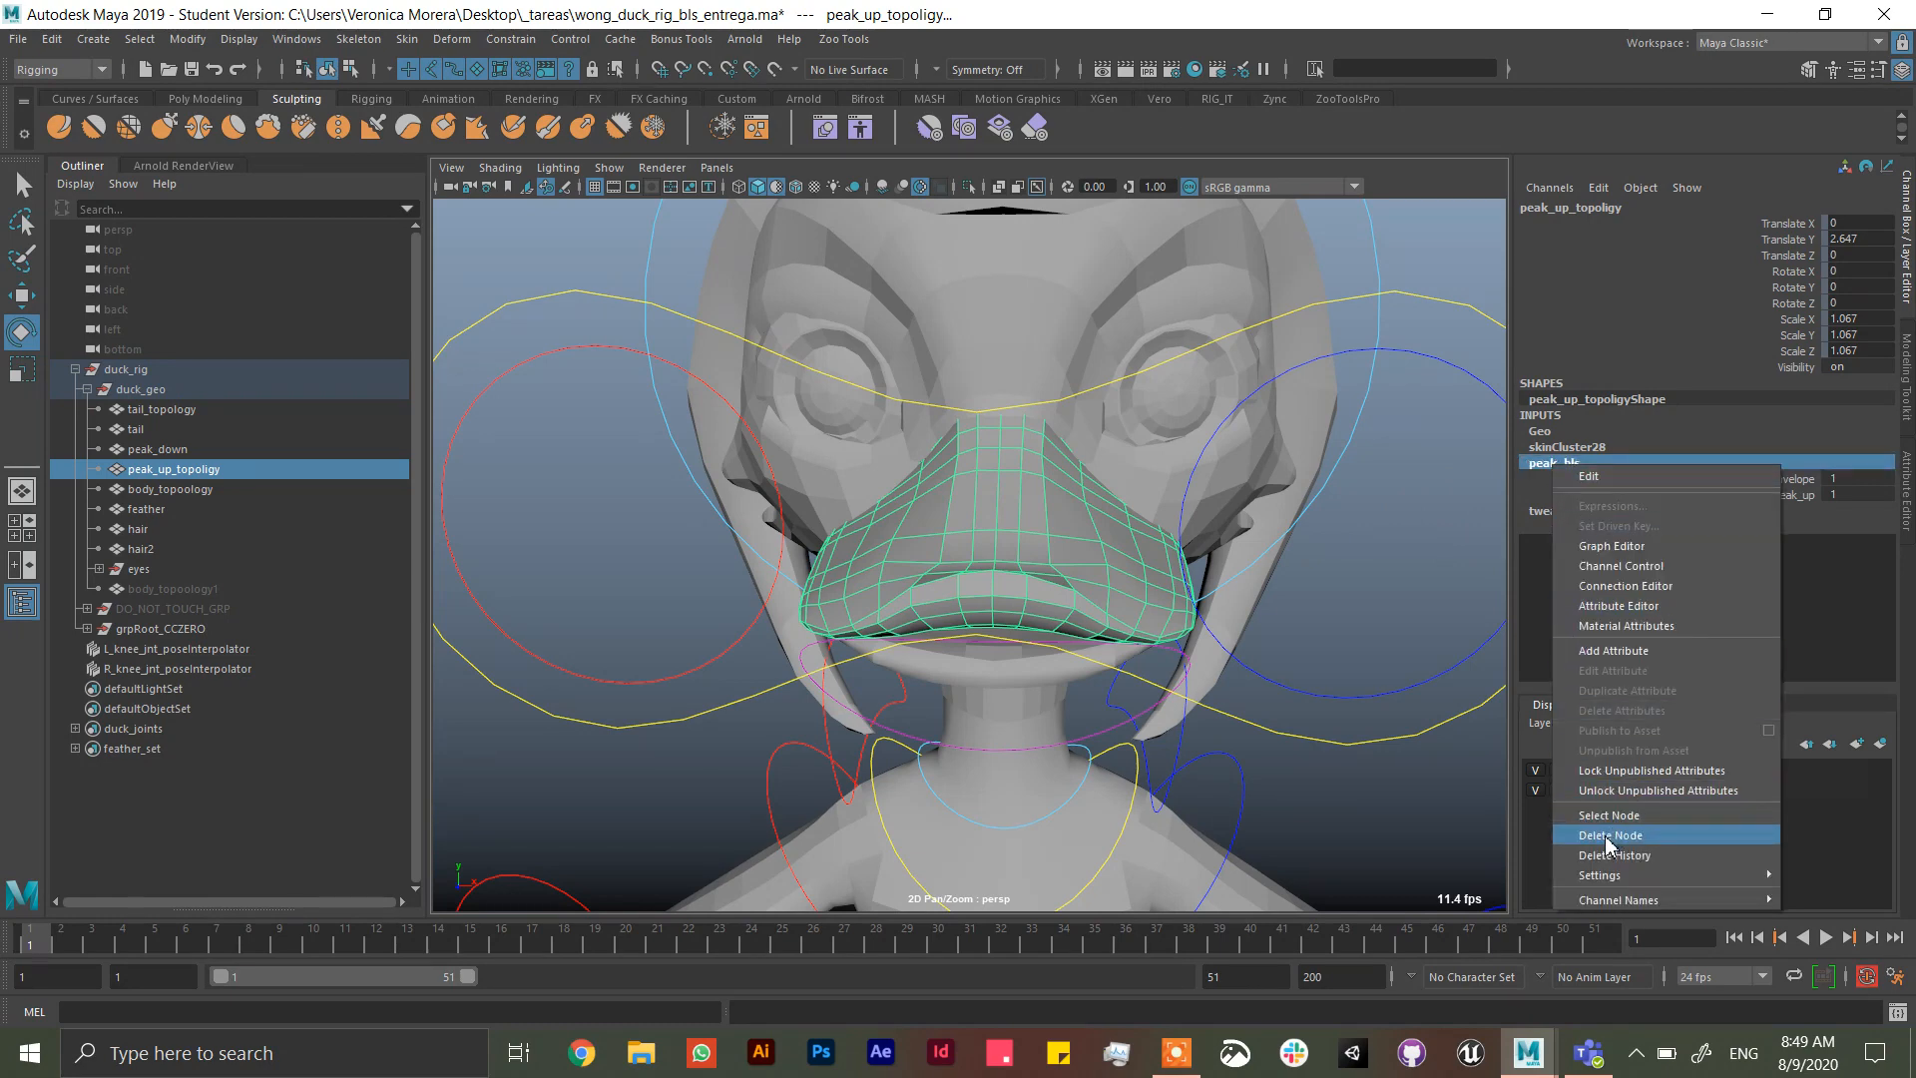
left_click(1612, 835)
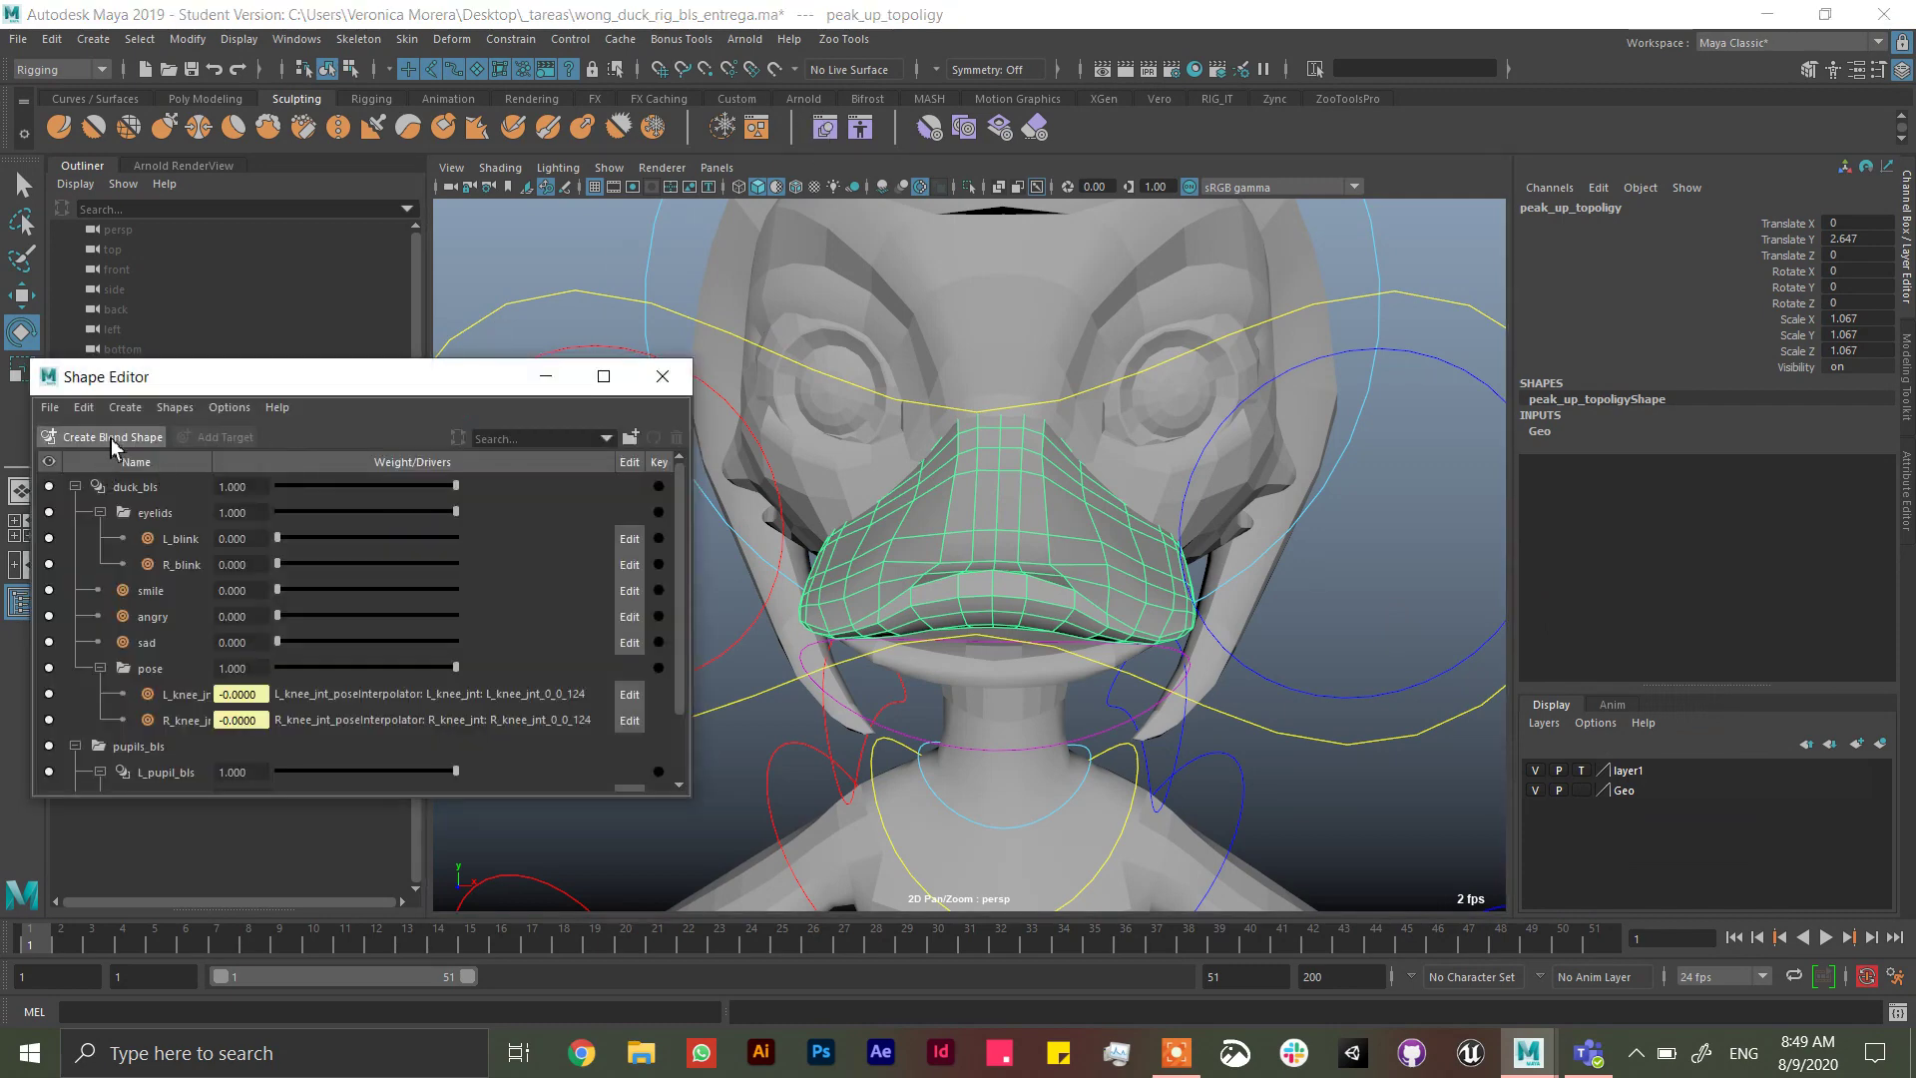
- Create blendShape5 on the beak with a peak_up_topoligy target, then resize the Grab sculpt brush
left_click(108, 437)
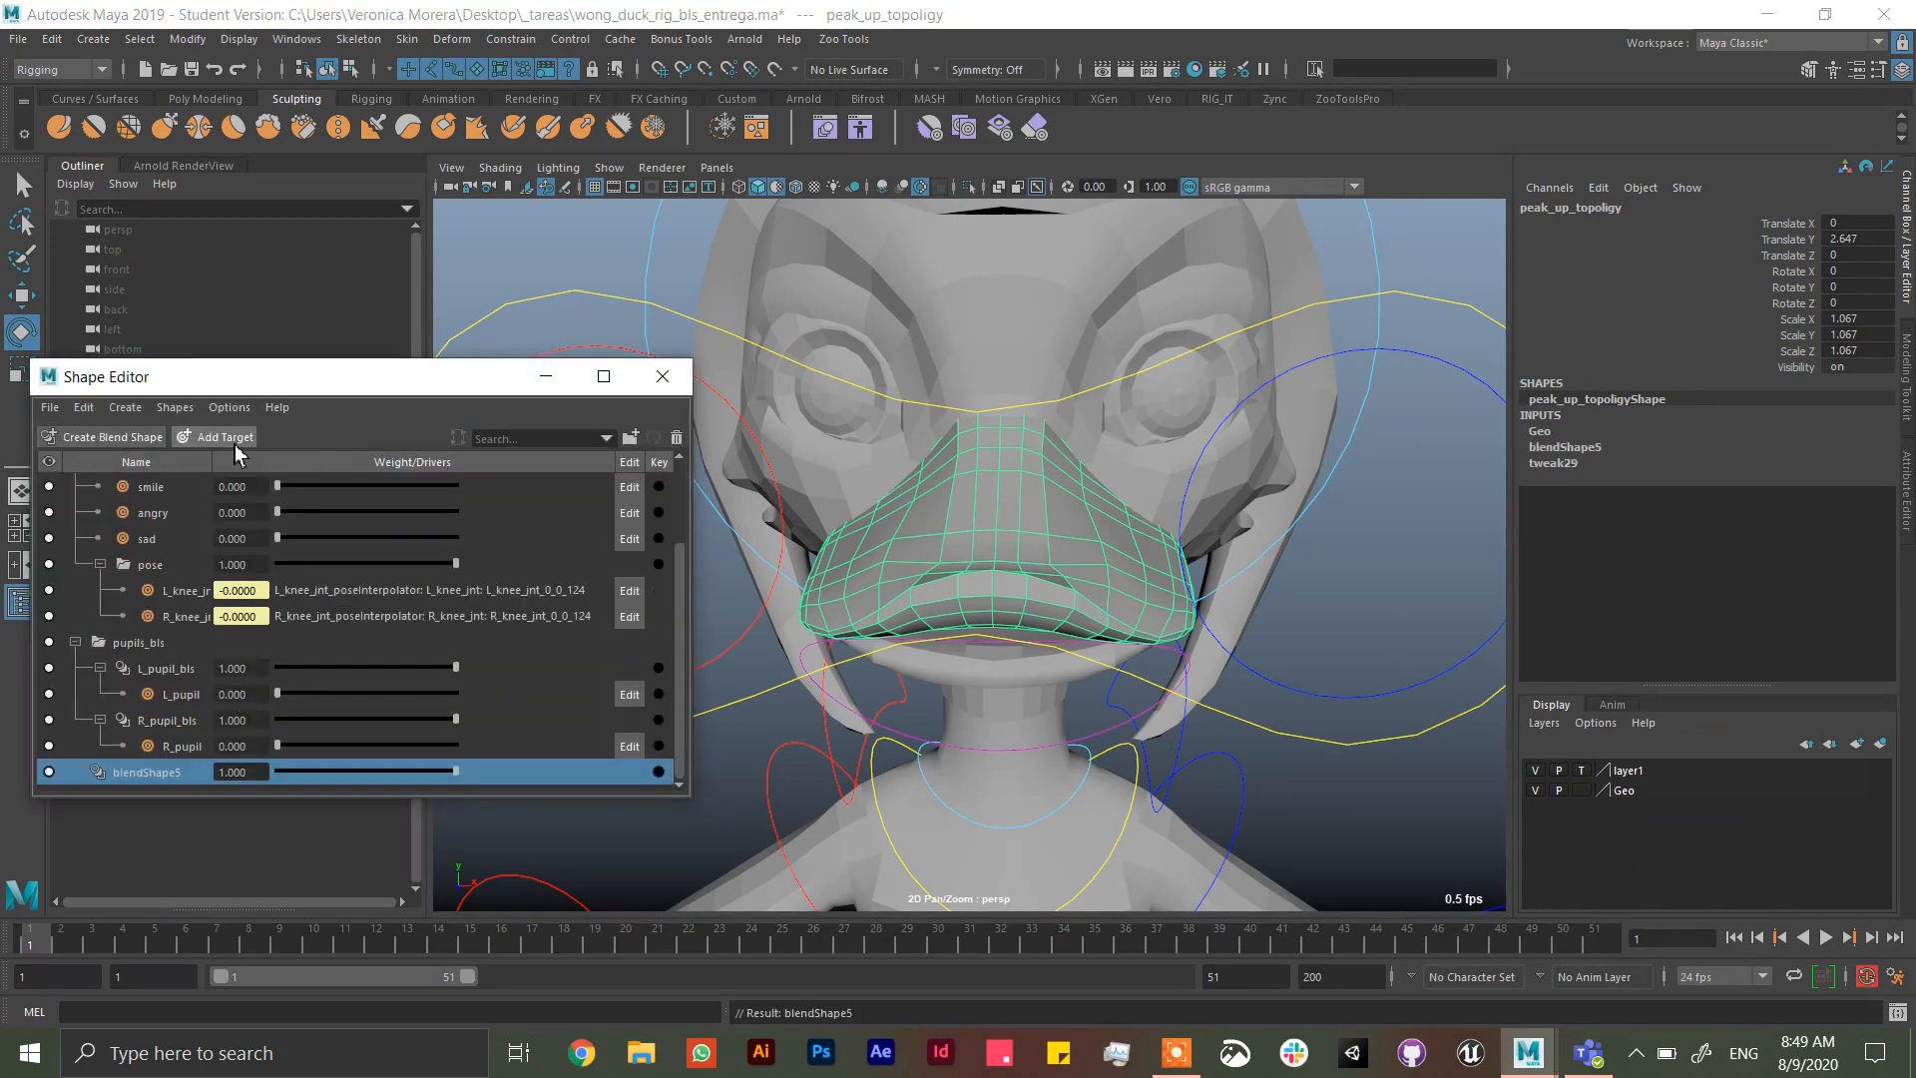
left_click(222, 435)
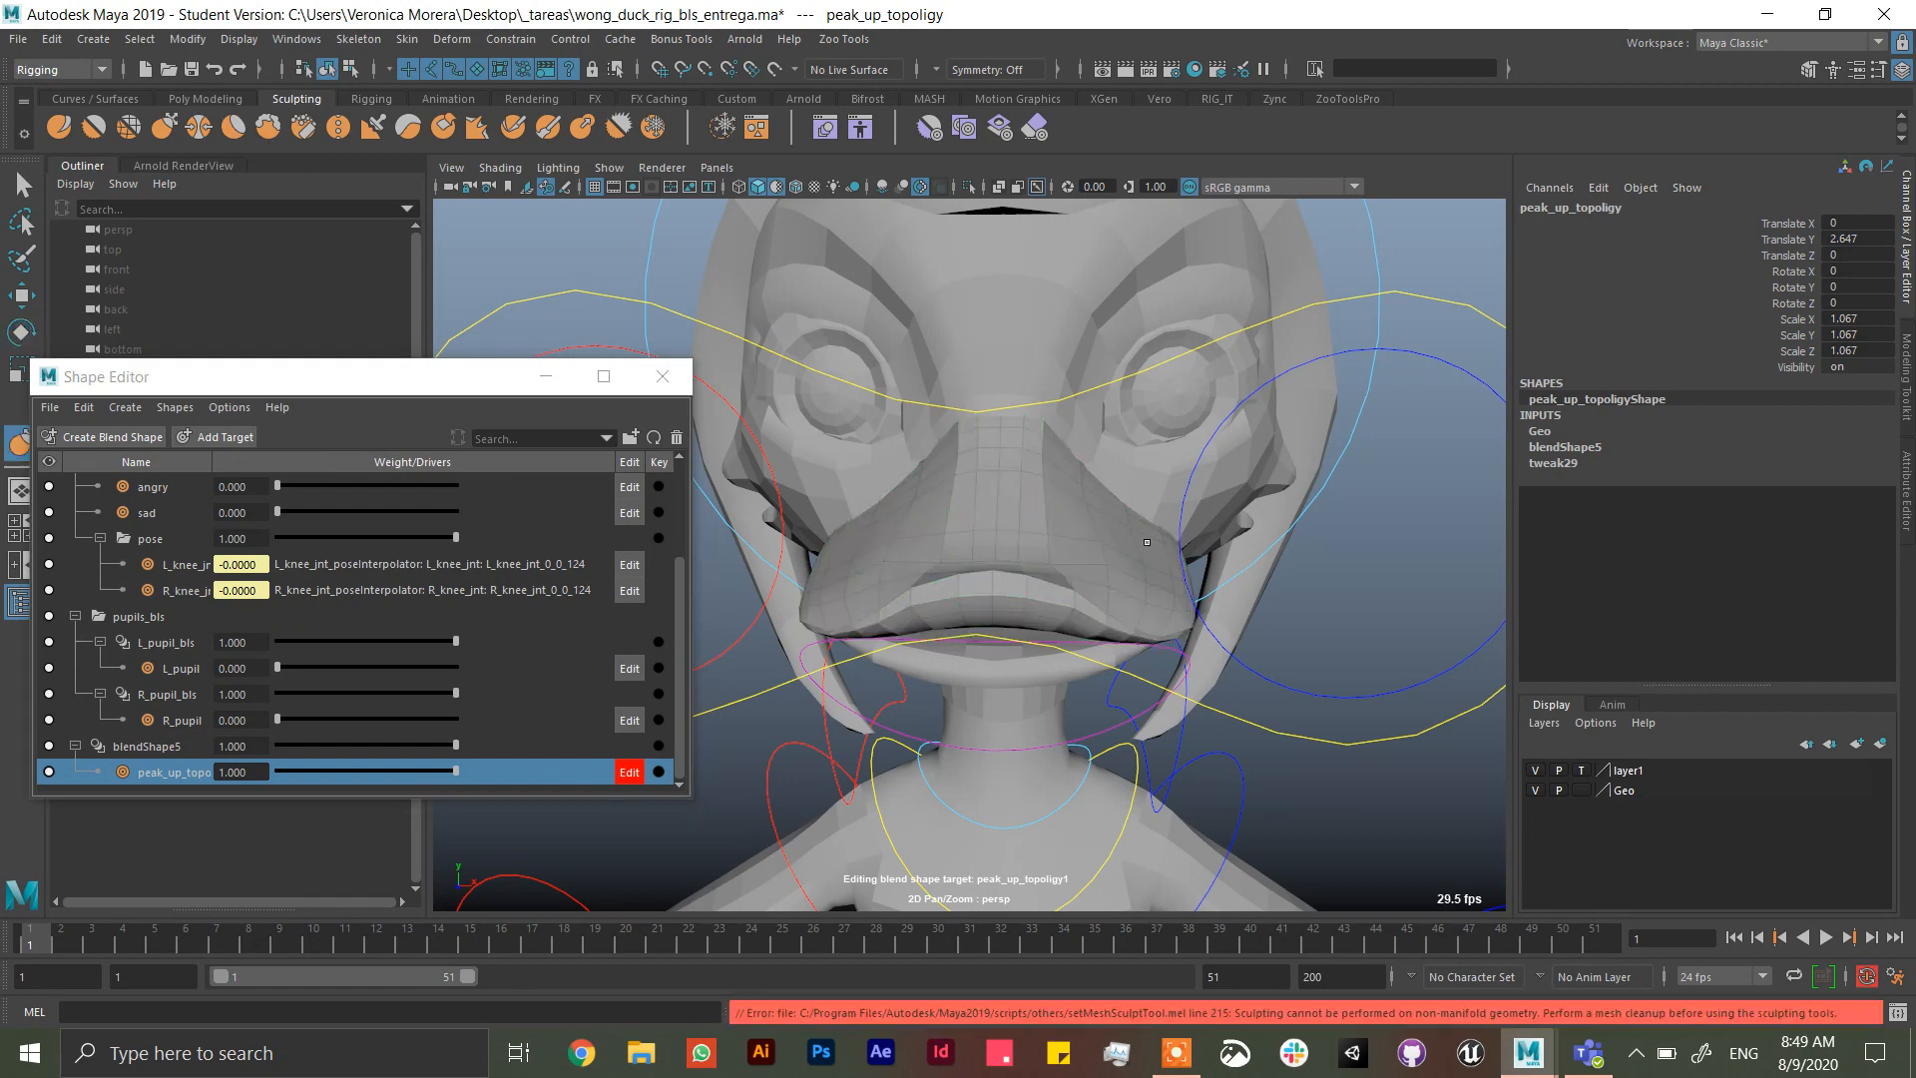
scroll("down", 3)
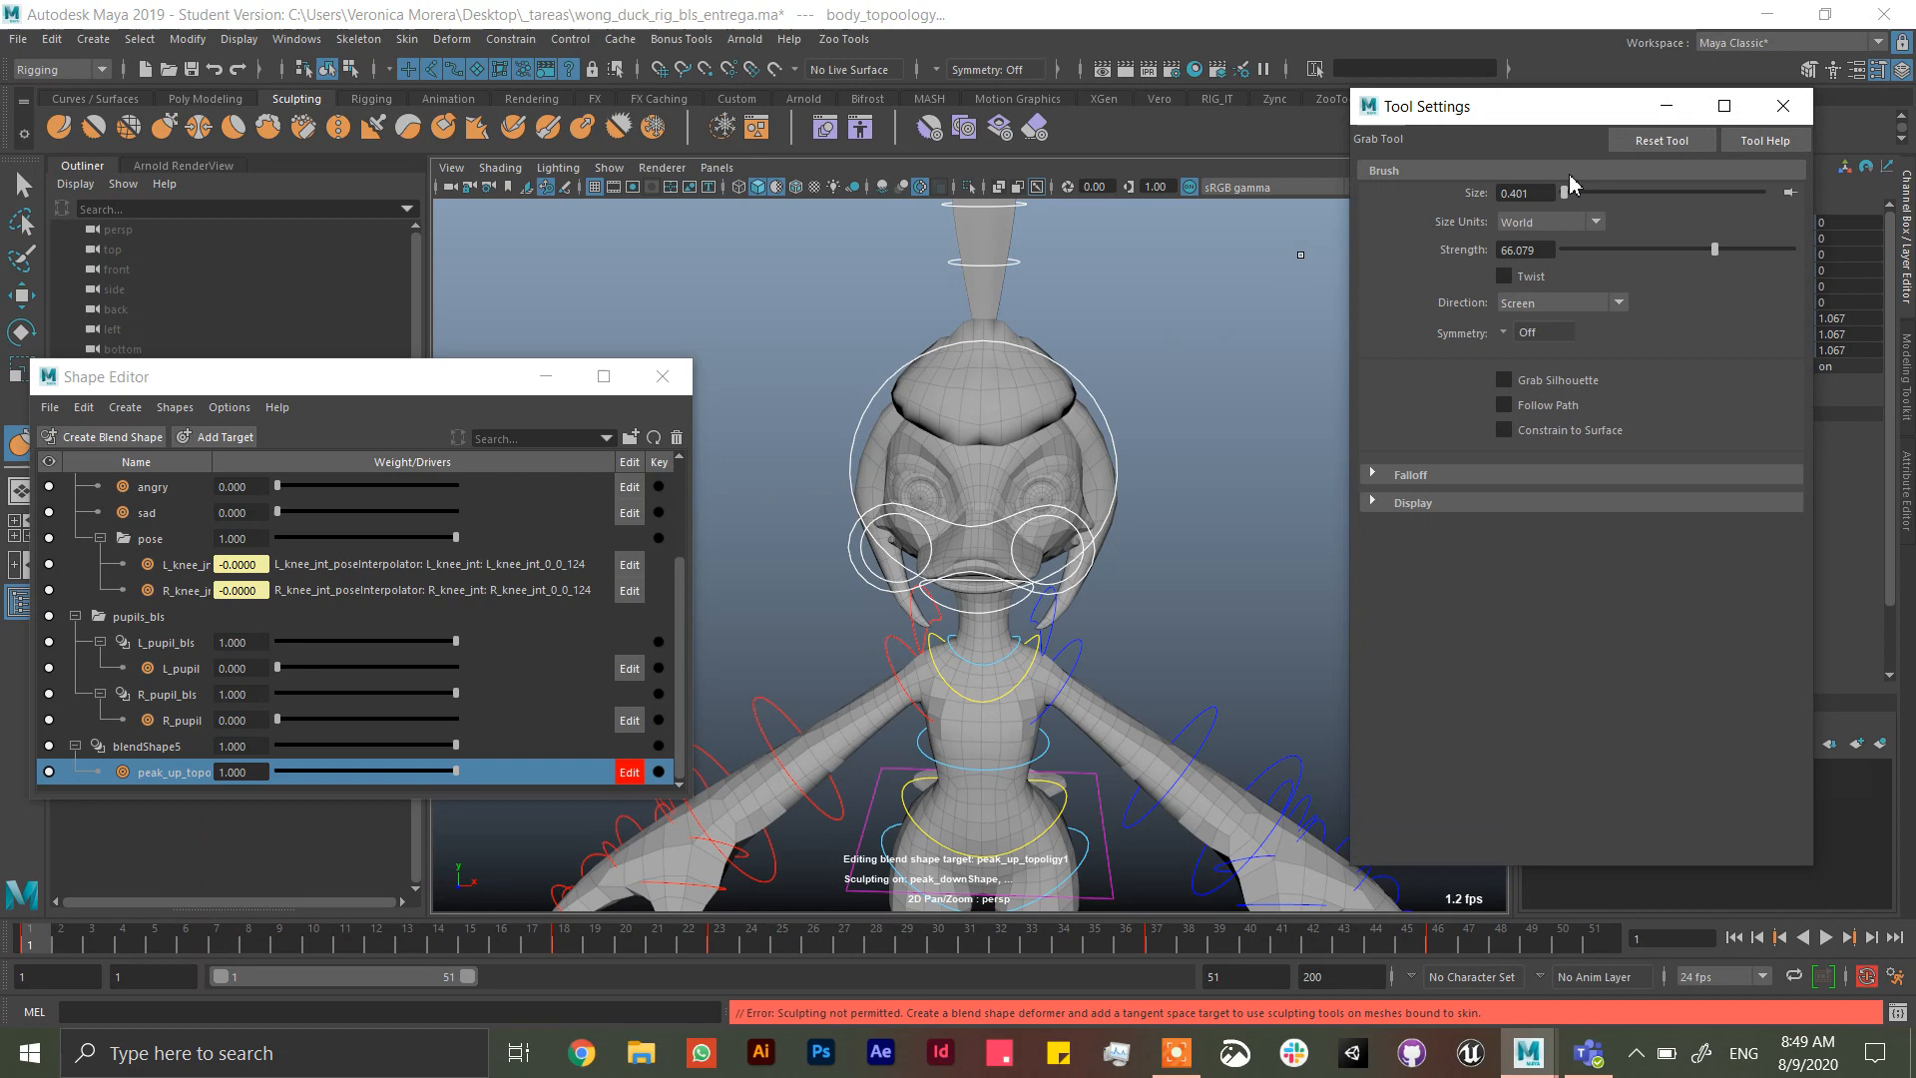
left_click_drag(1561, 192, 1605, 192)
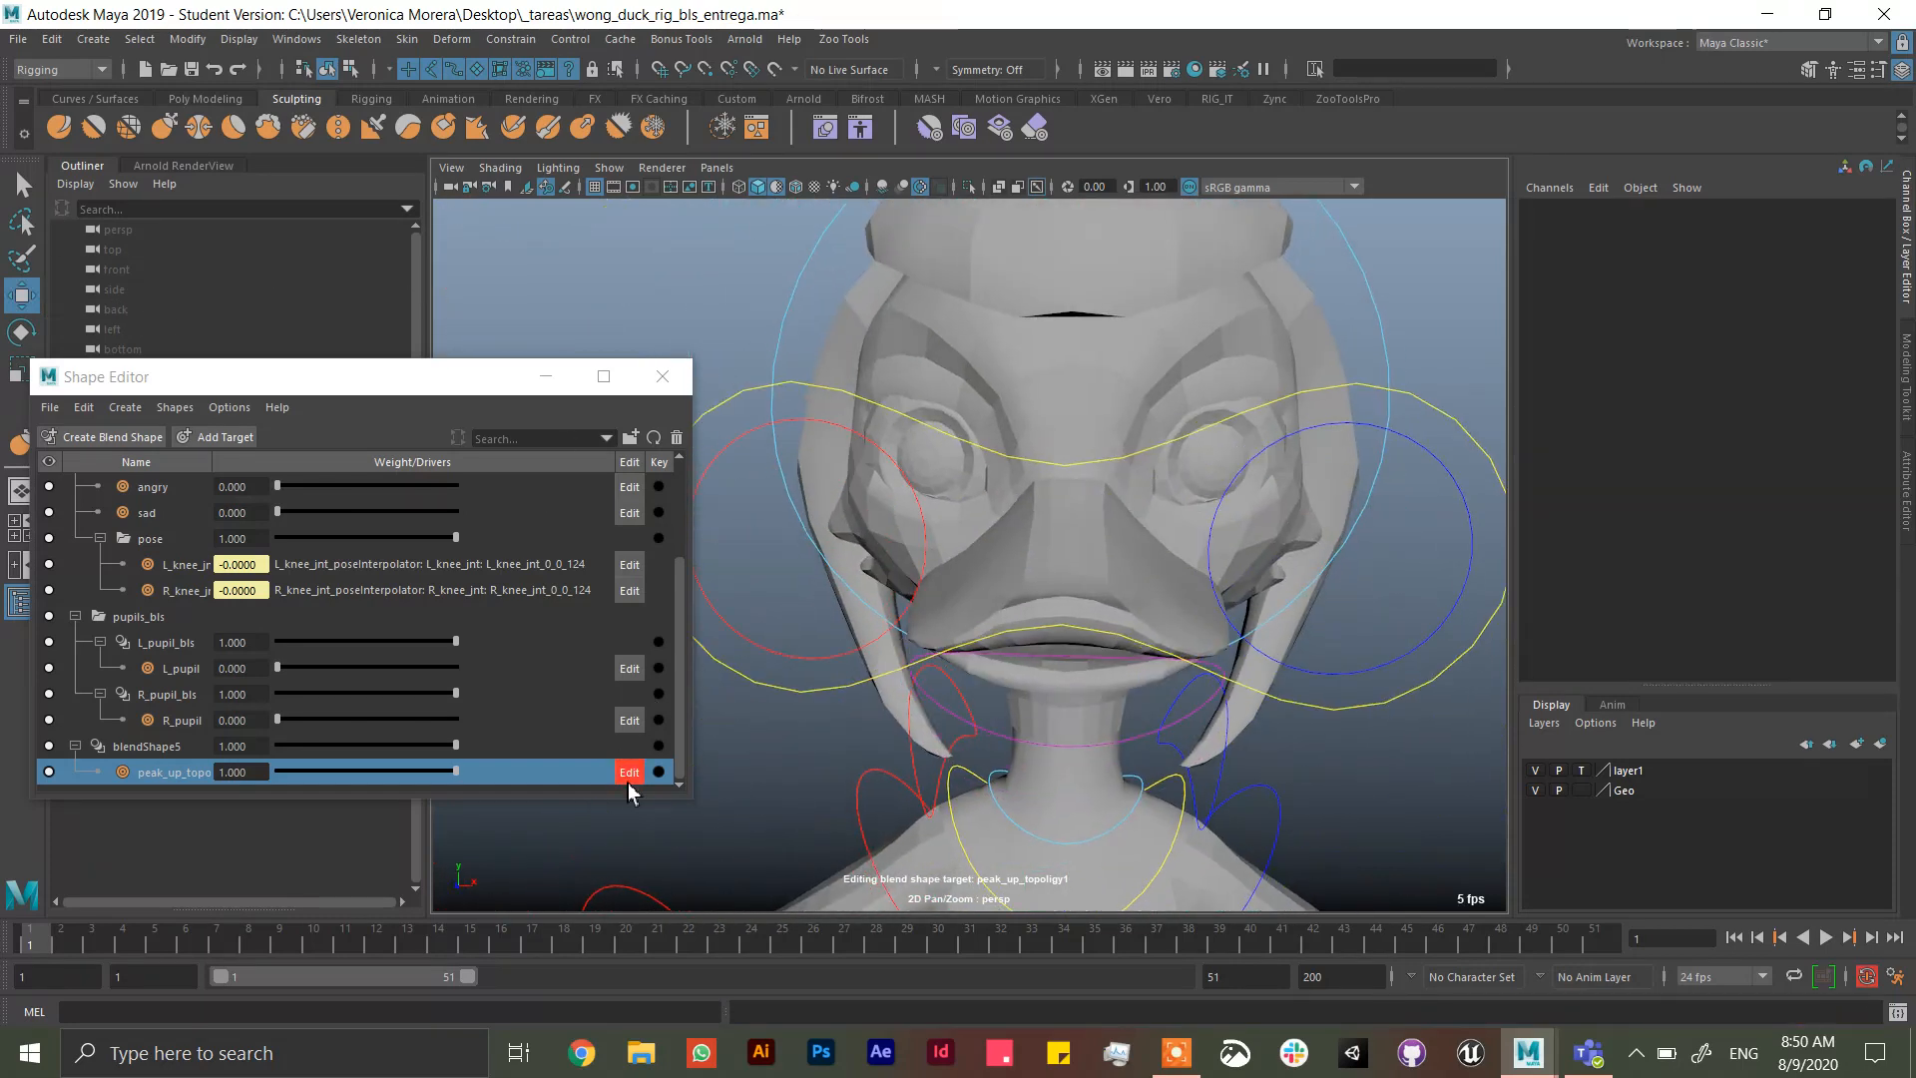
- Stop target editing and isolate the peak_up_topoligy beak mesh in the viewport
left_click(120, 746)
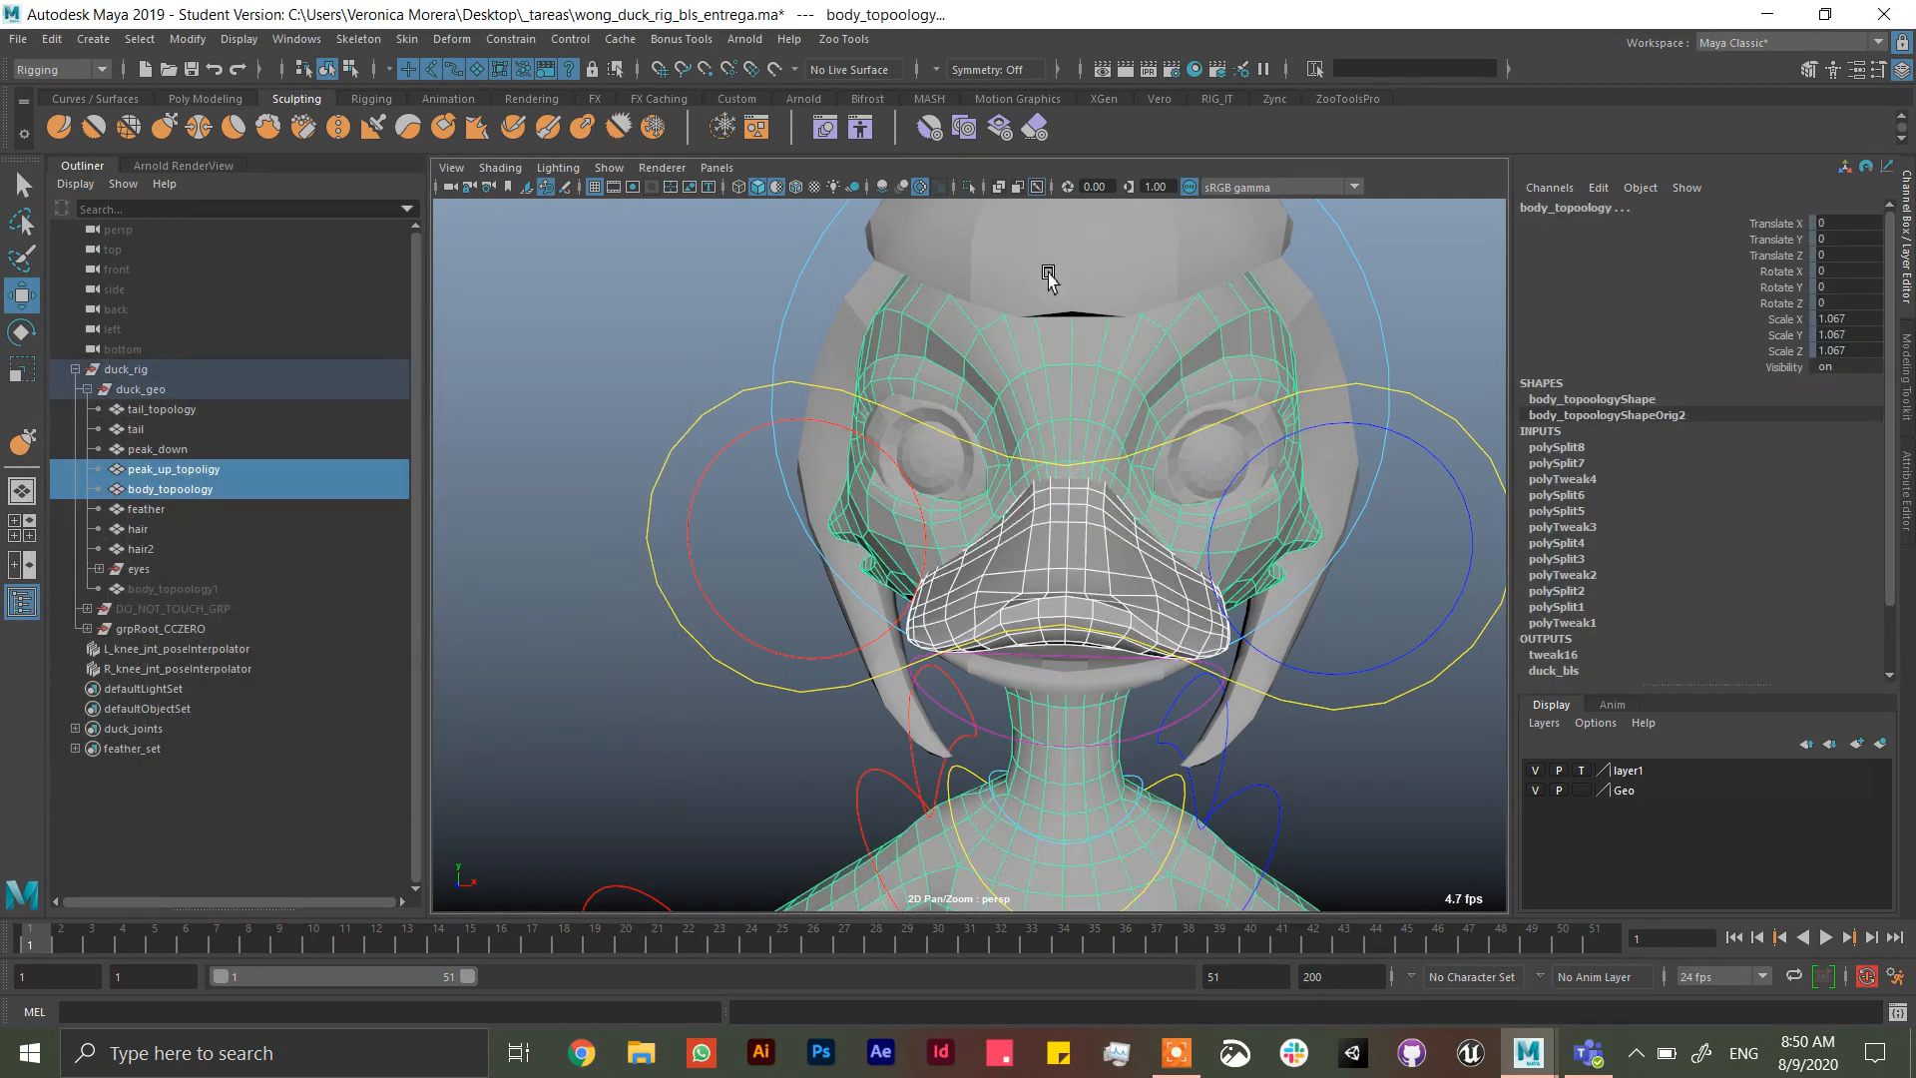
left_click(171, 467)
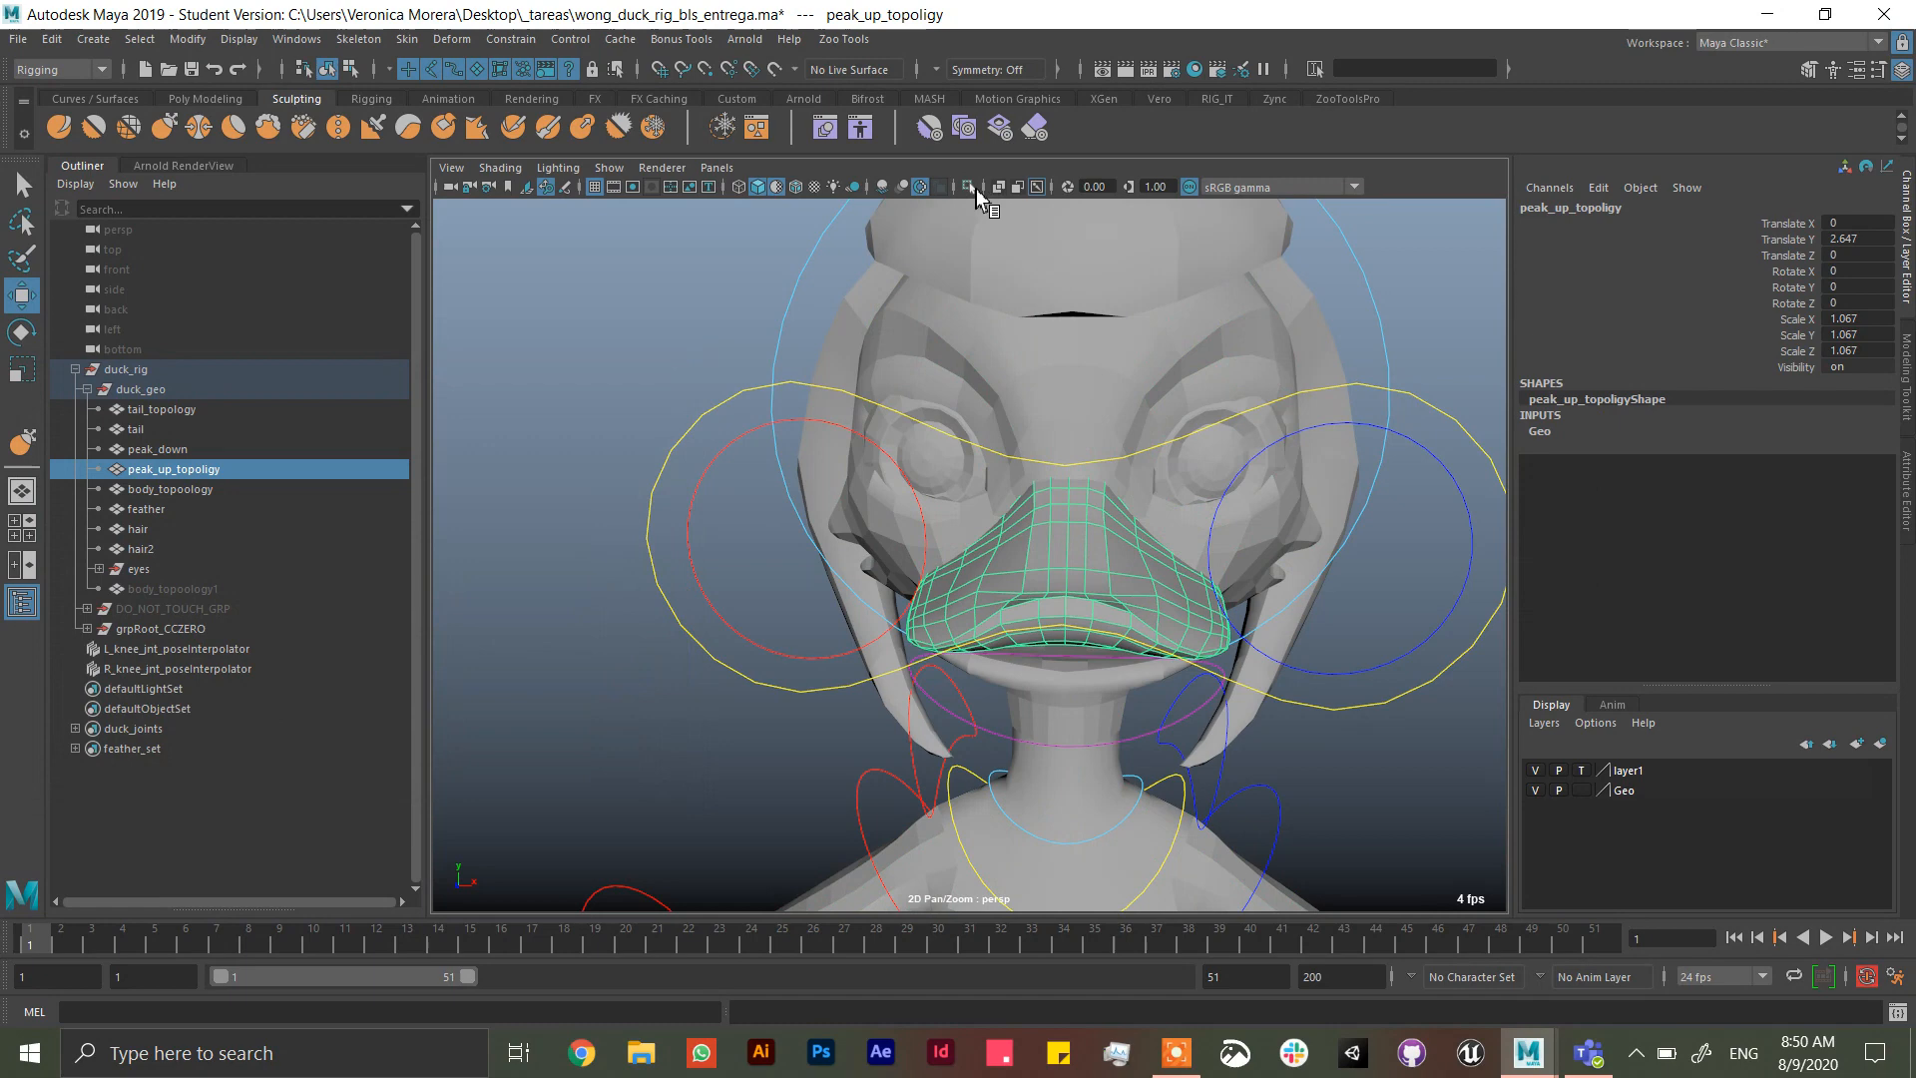
left_click(972, 188)
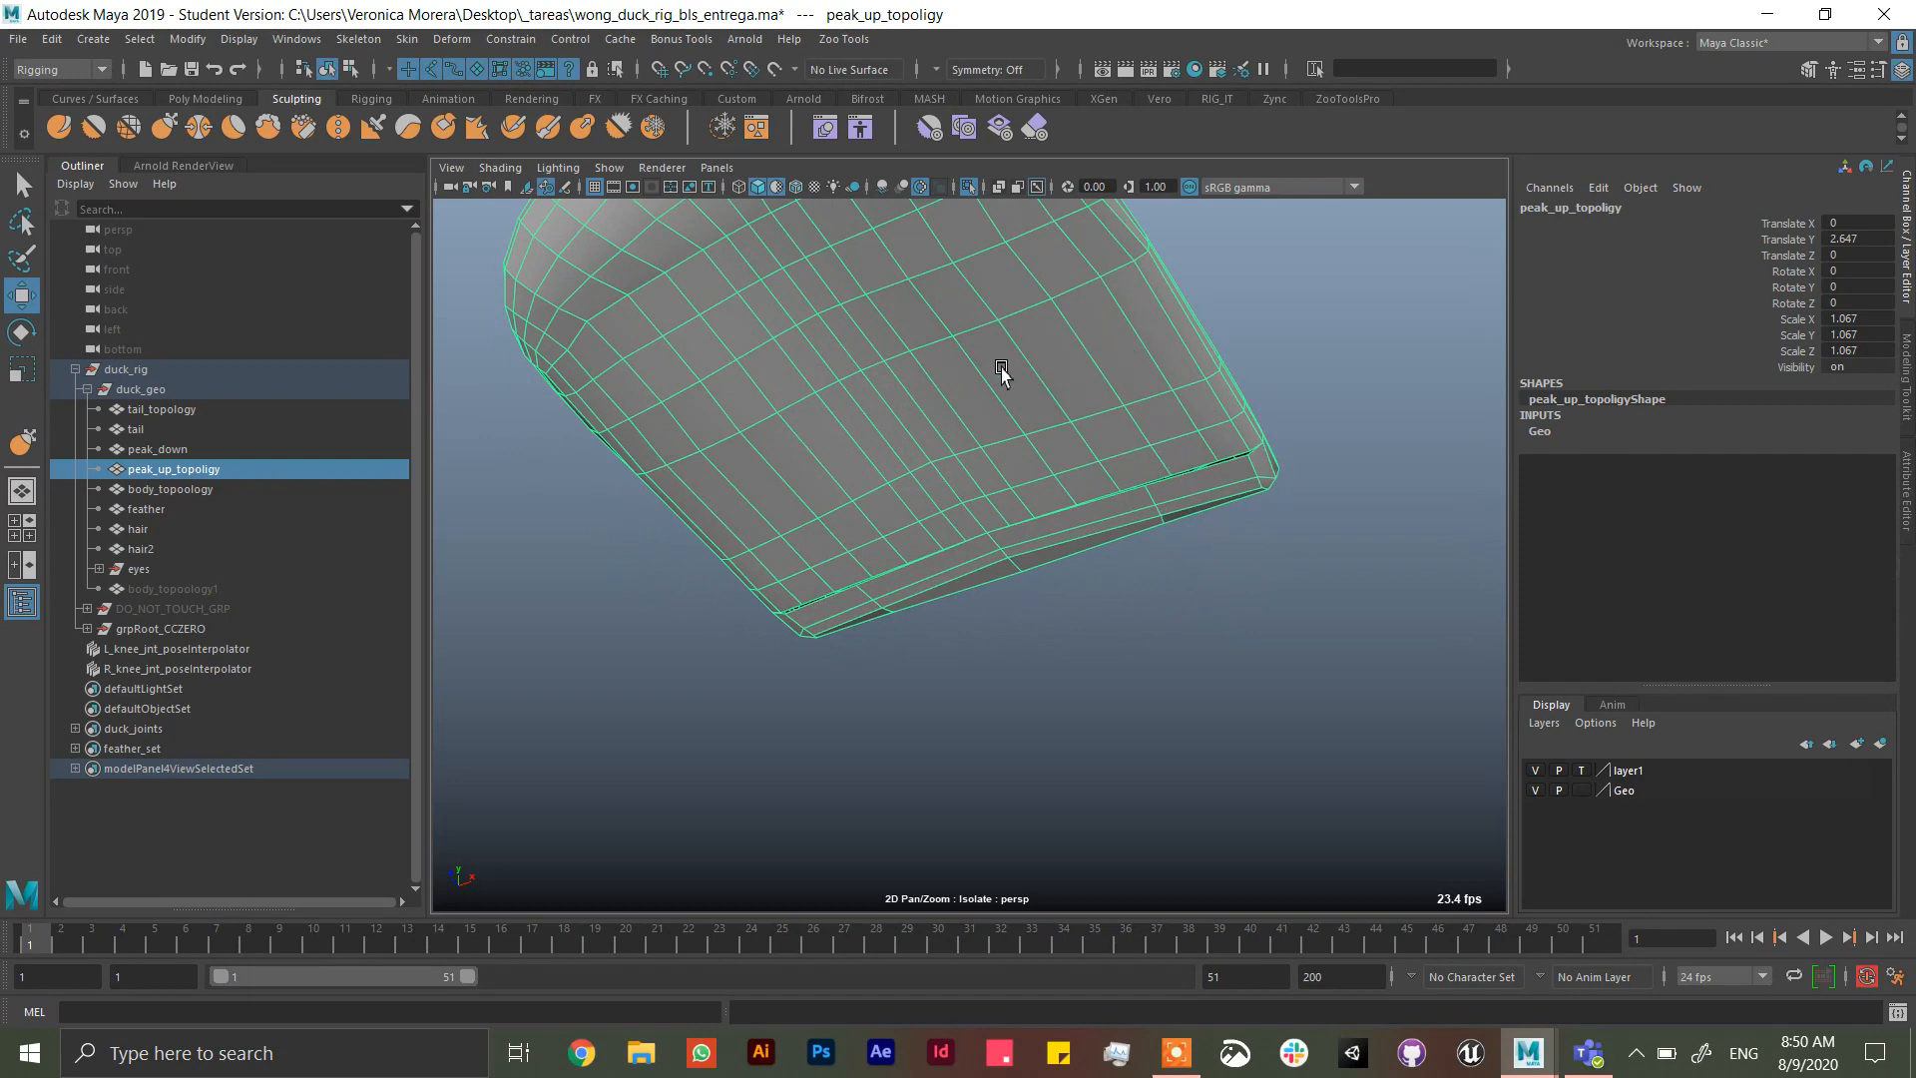
- Orbit around the isolated beak to view it from several sides
left_click_drag(1001, 372, 1281, 509)
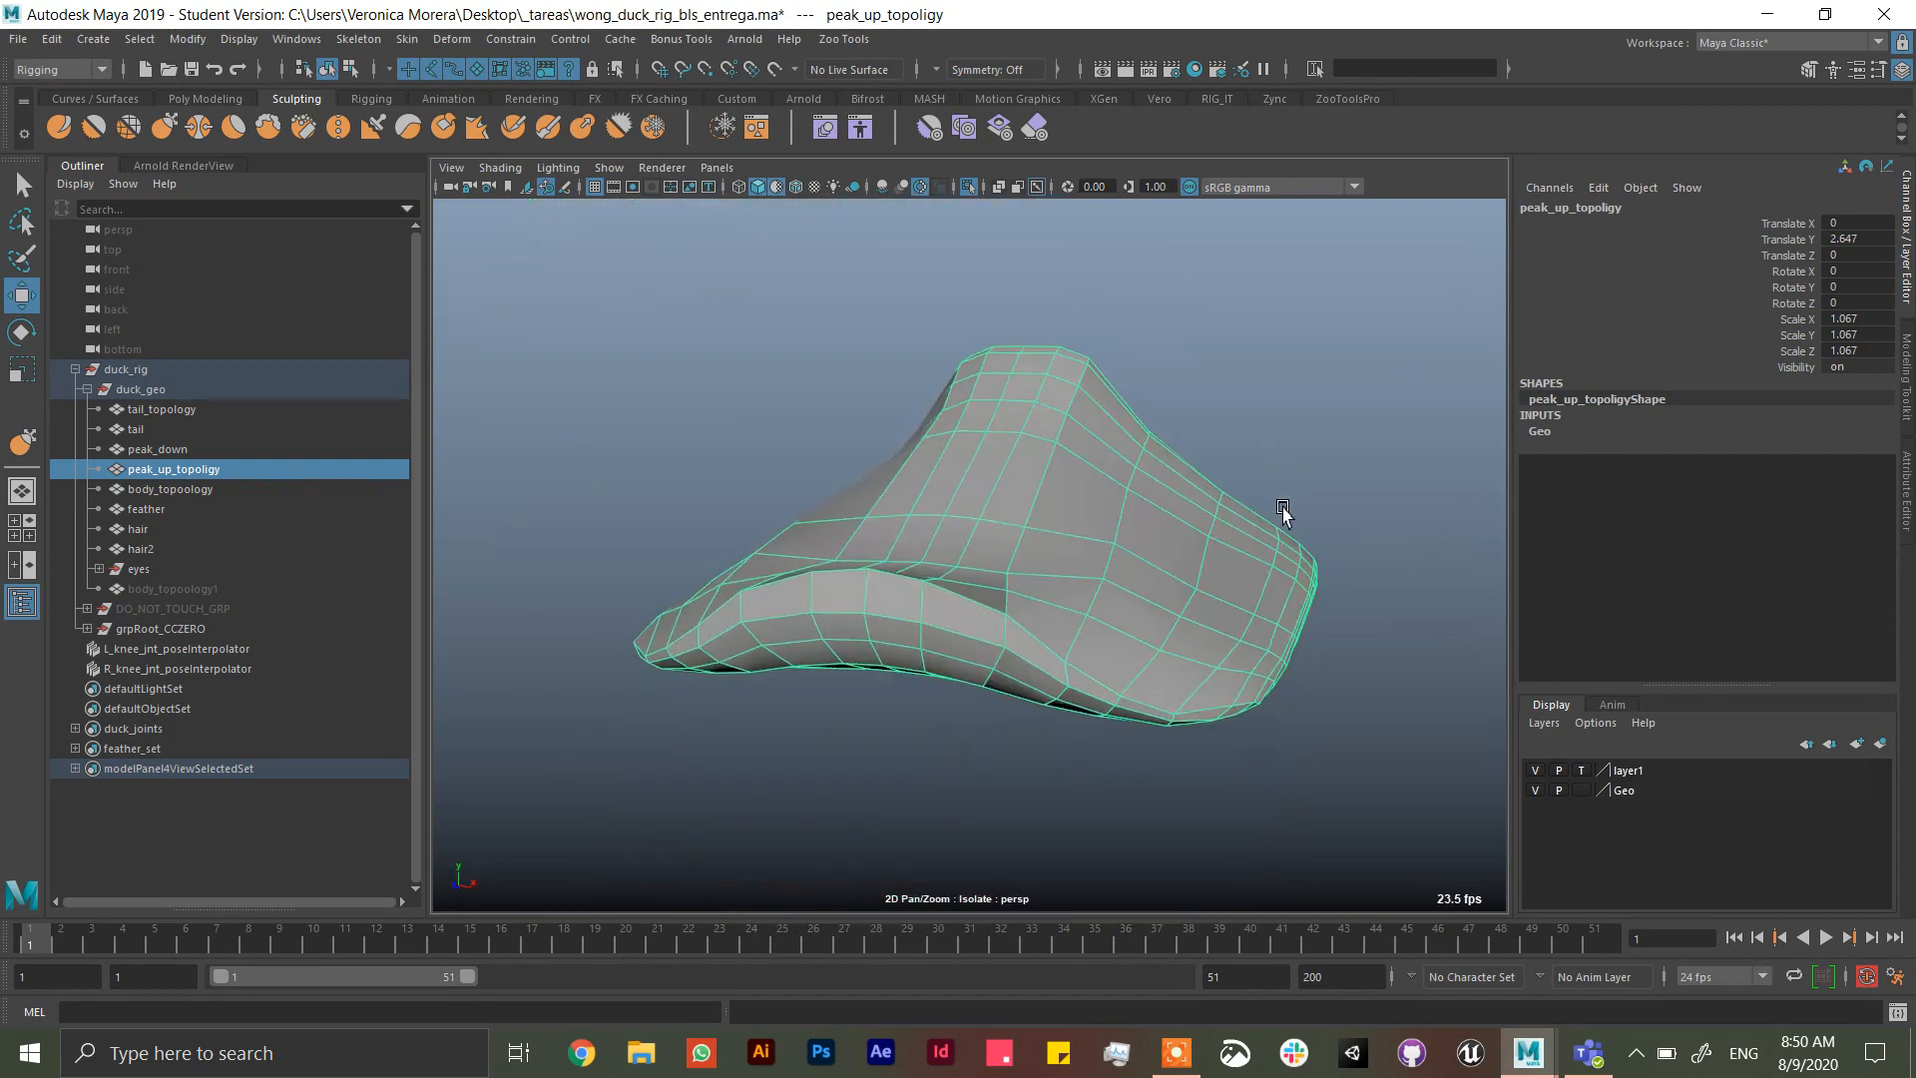
left_click_drag(1284, 509, 1124, 459)
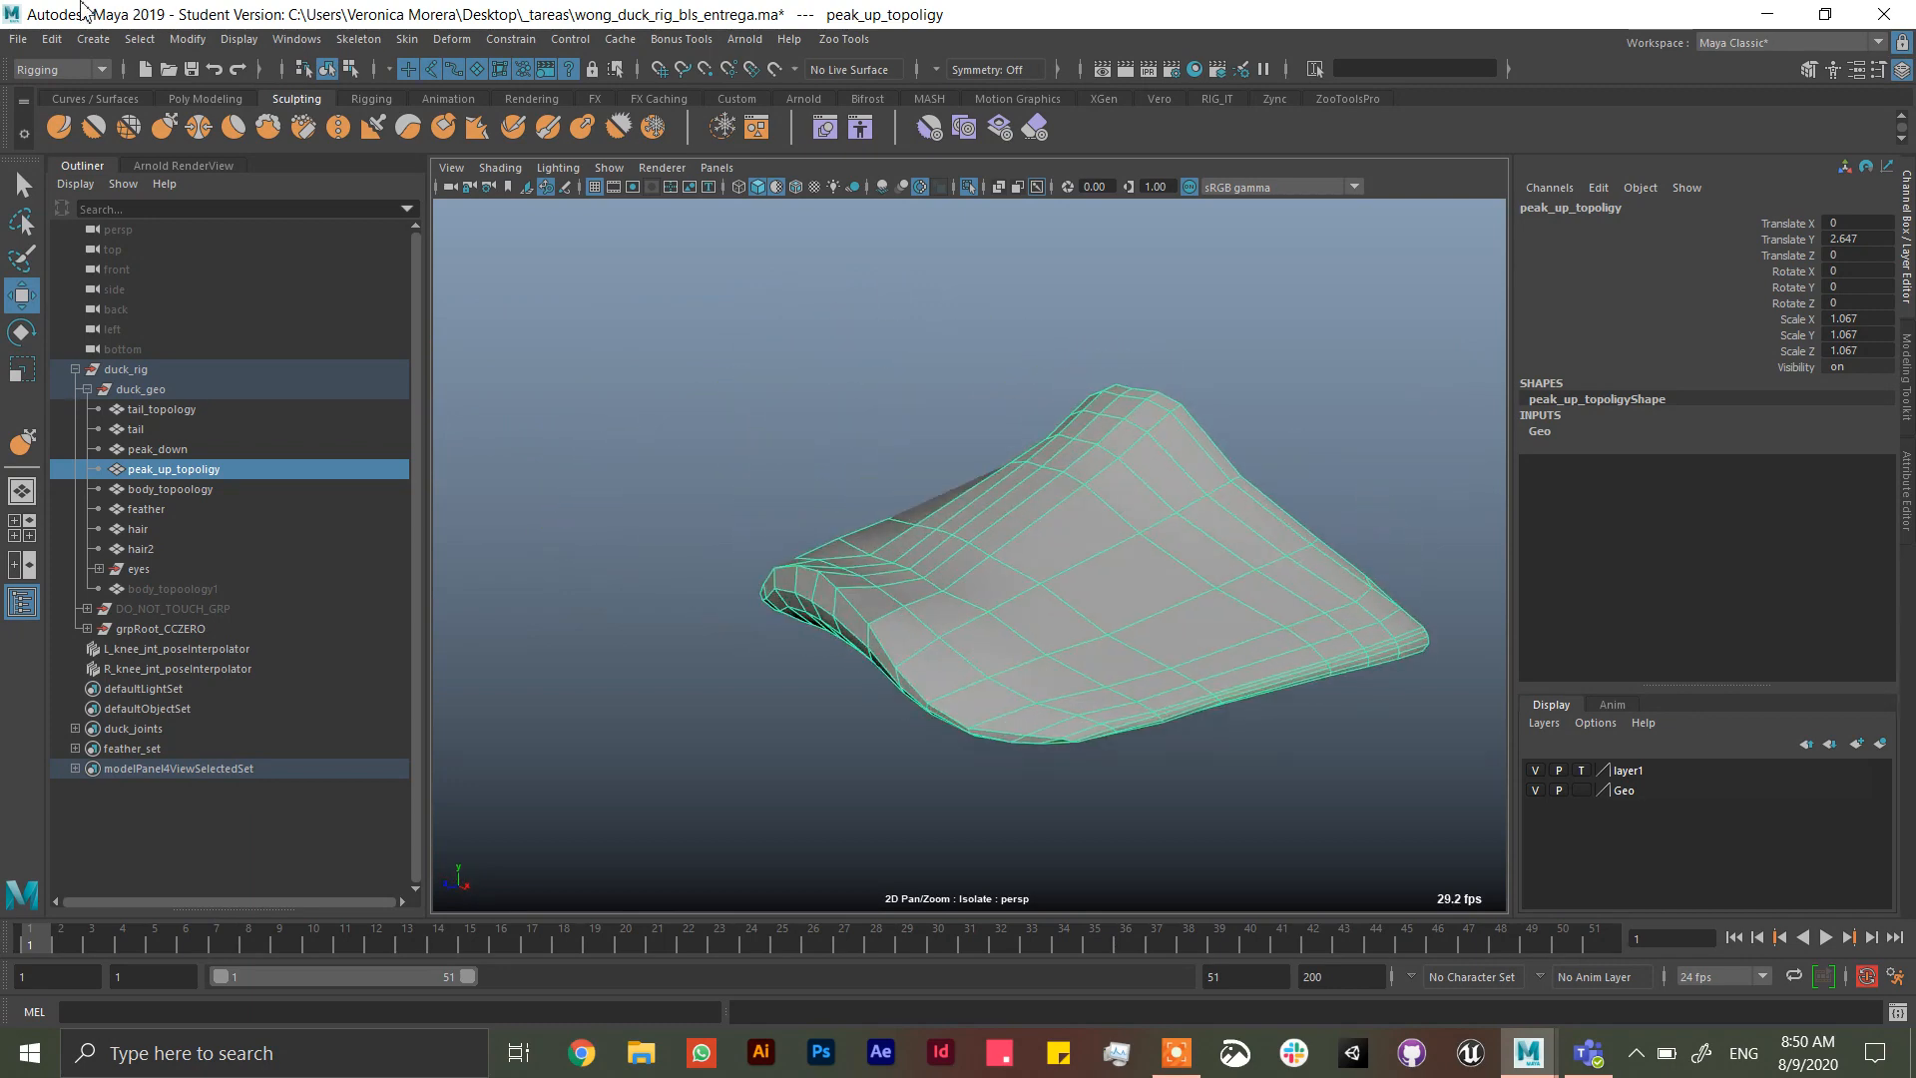
left_click(76, 68)
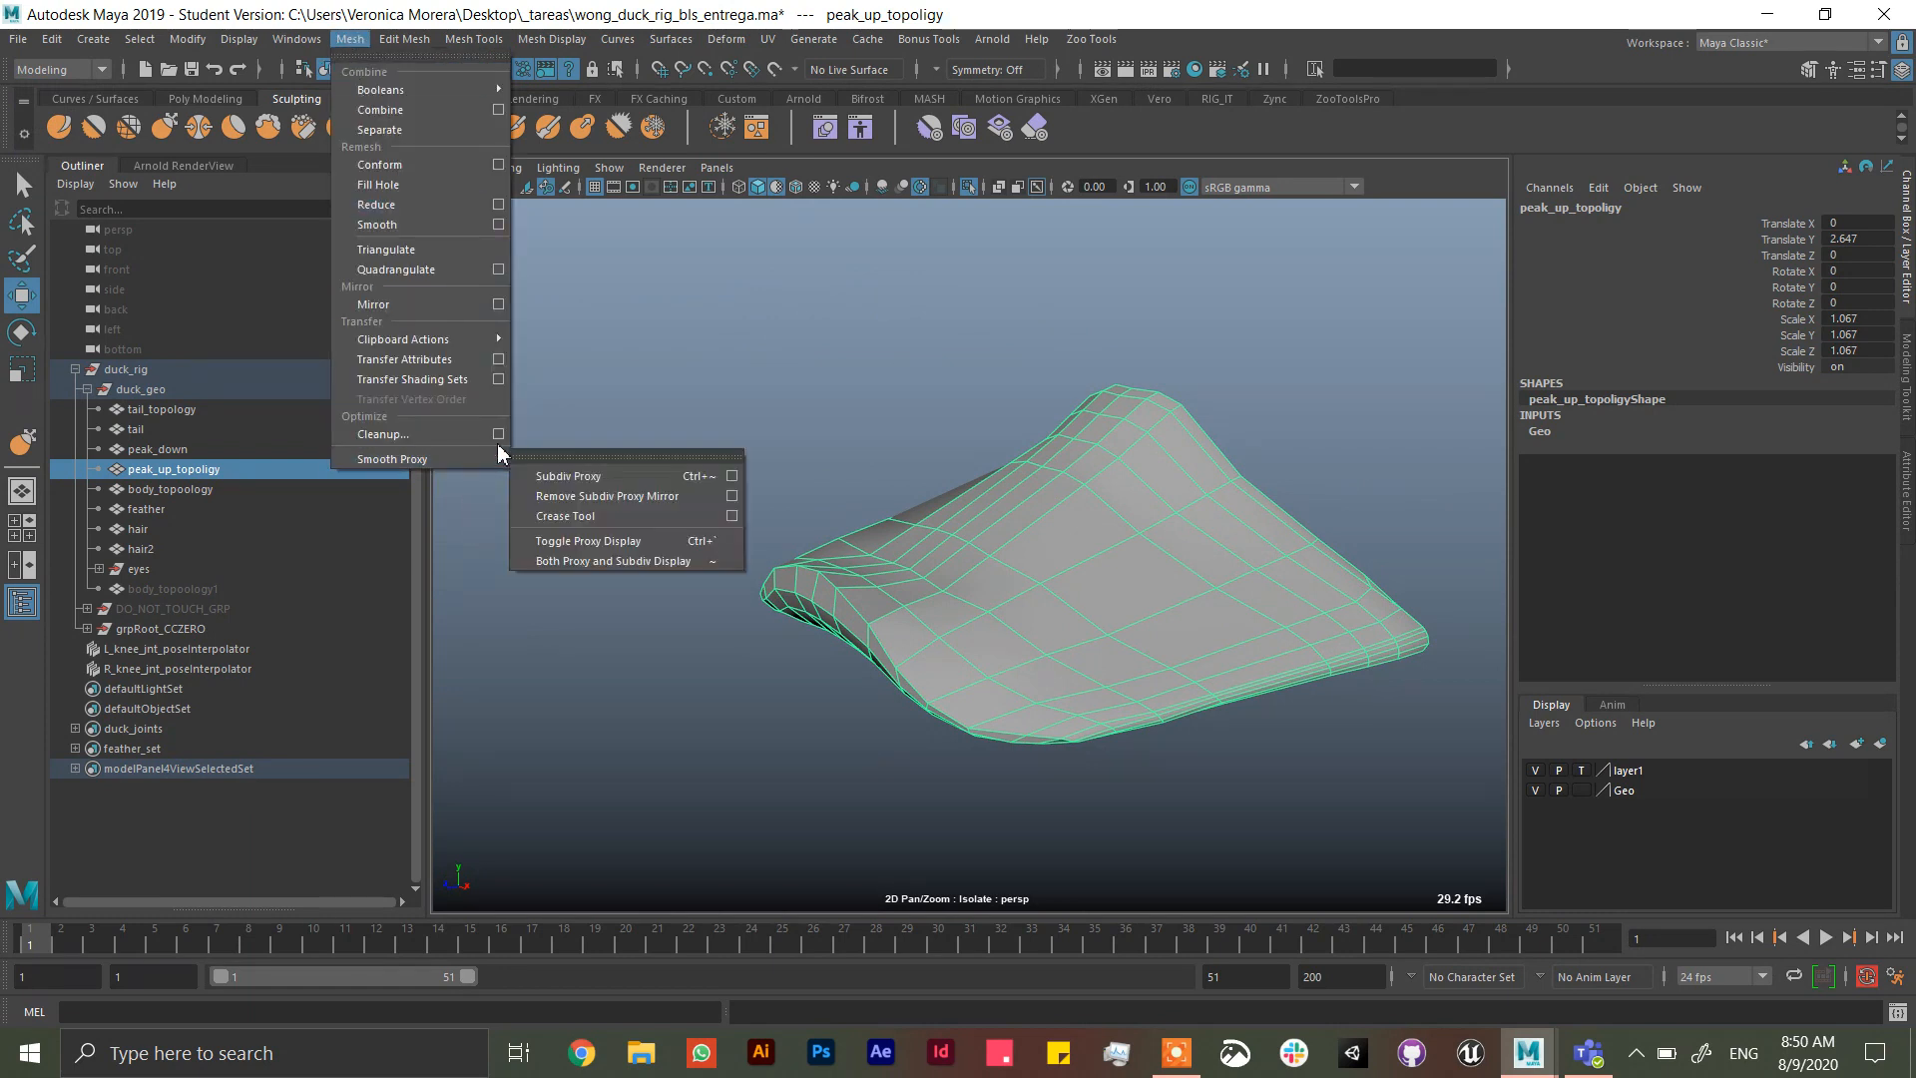
- Run Mesh Cleanup options to select nonmanifold geometry on the beak and inspect the result
left_click(382, 433)
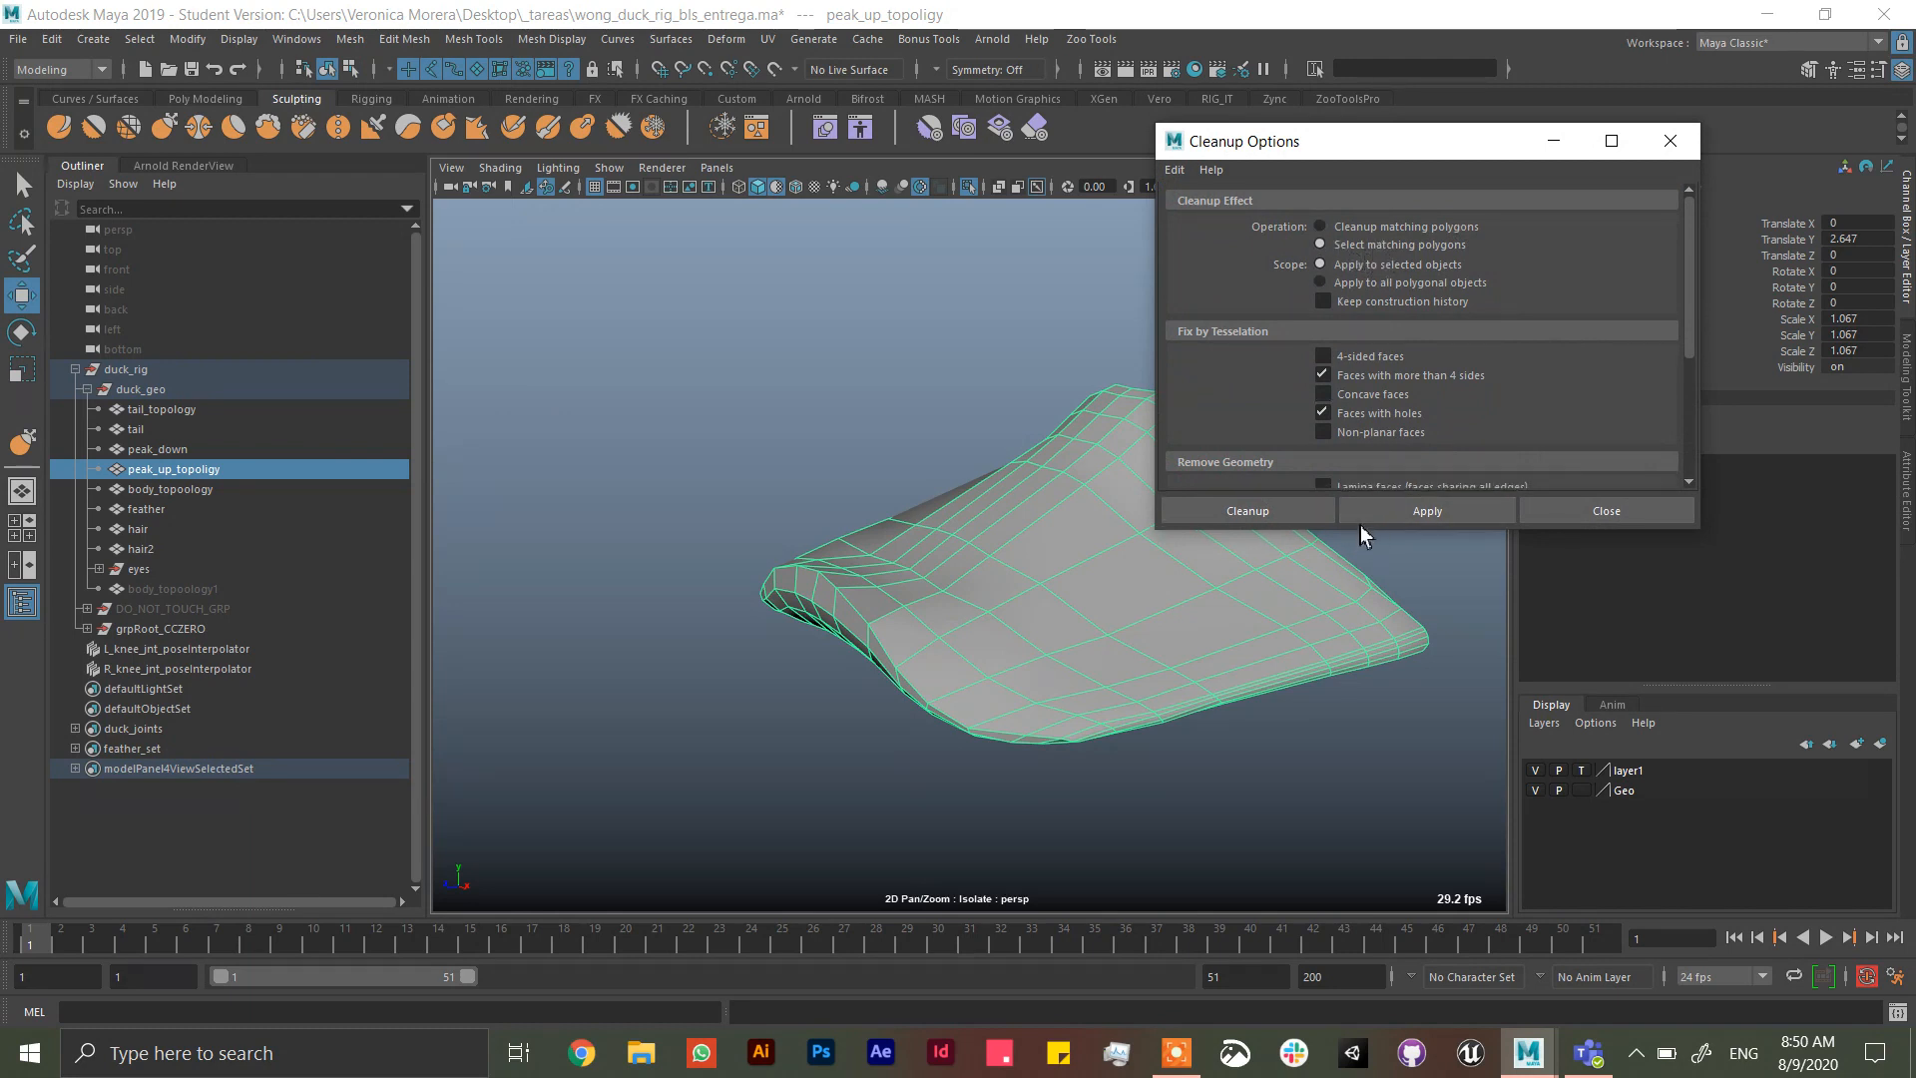
scroll("down", 3)
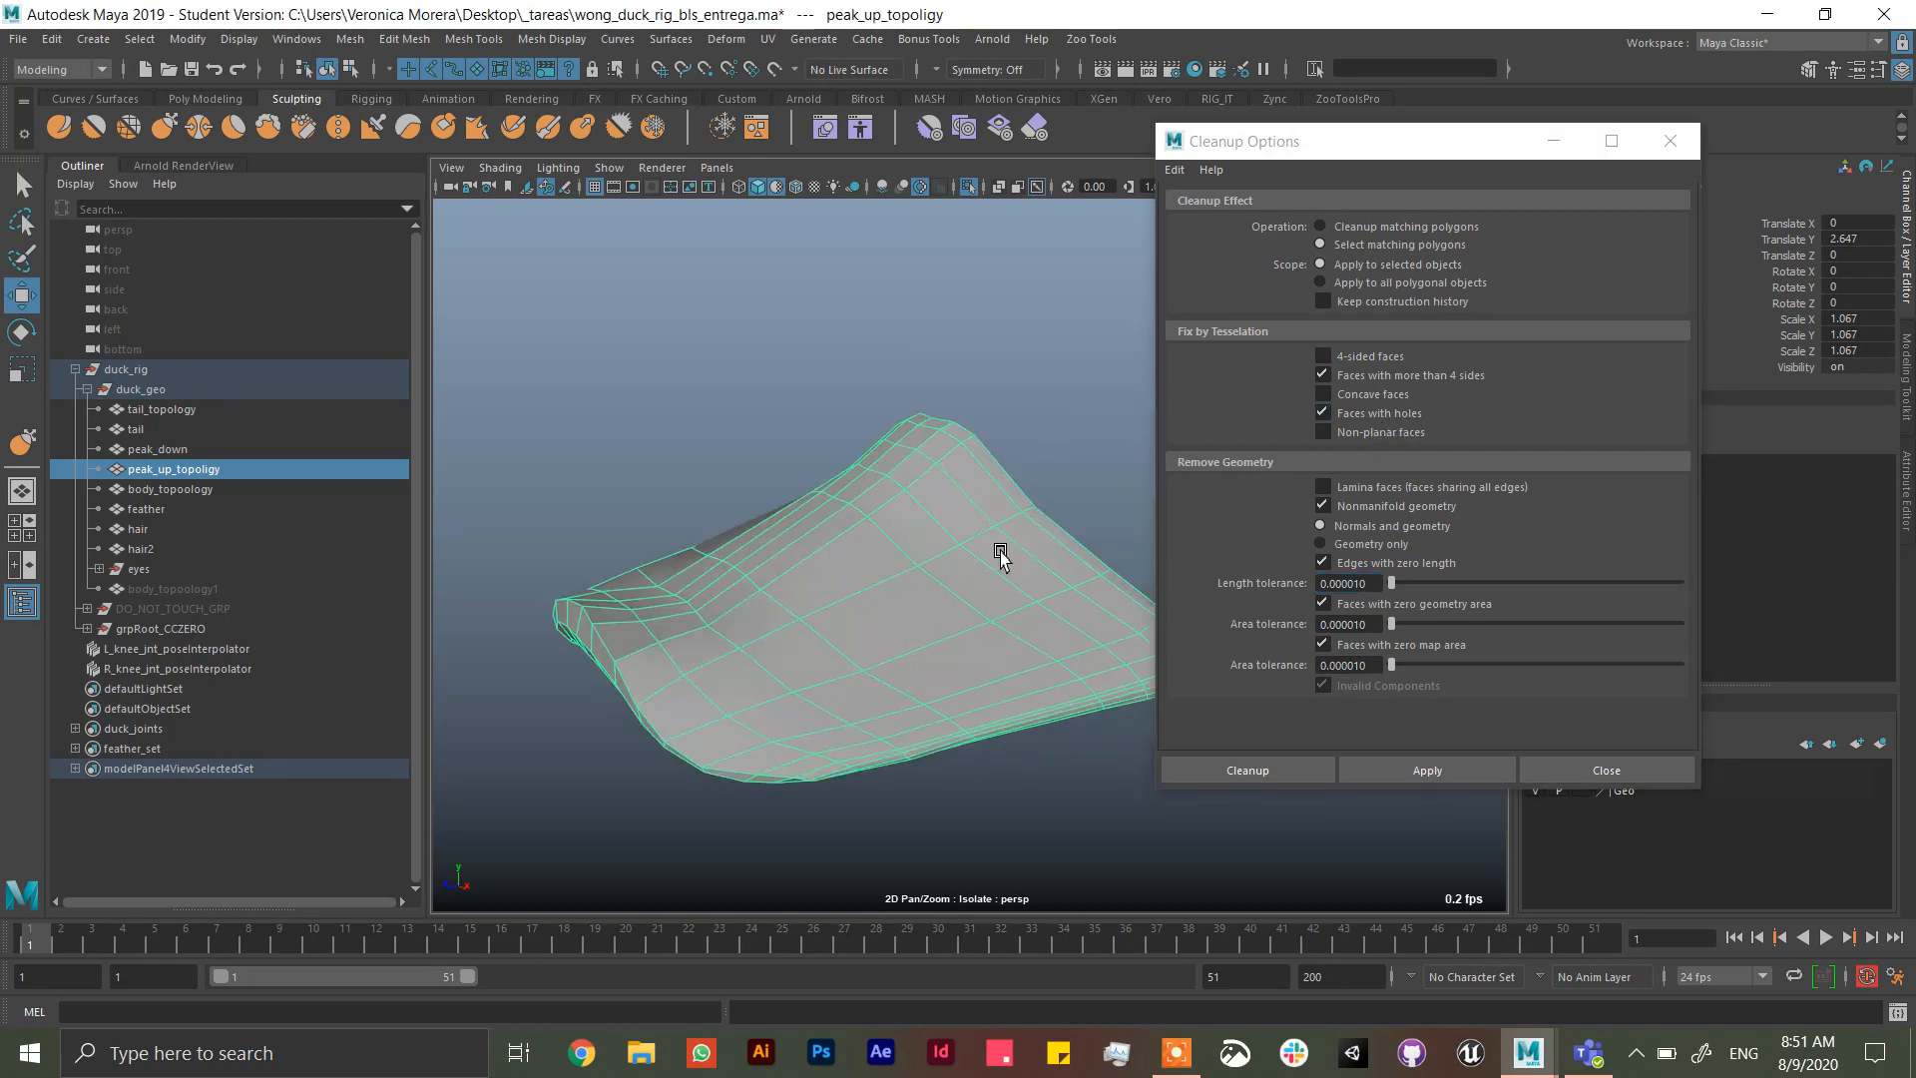
left_click_drag(1000, 557, 994, 543)
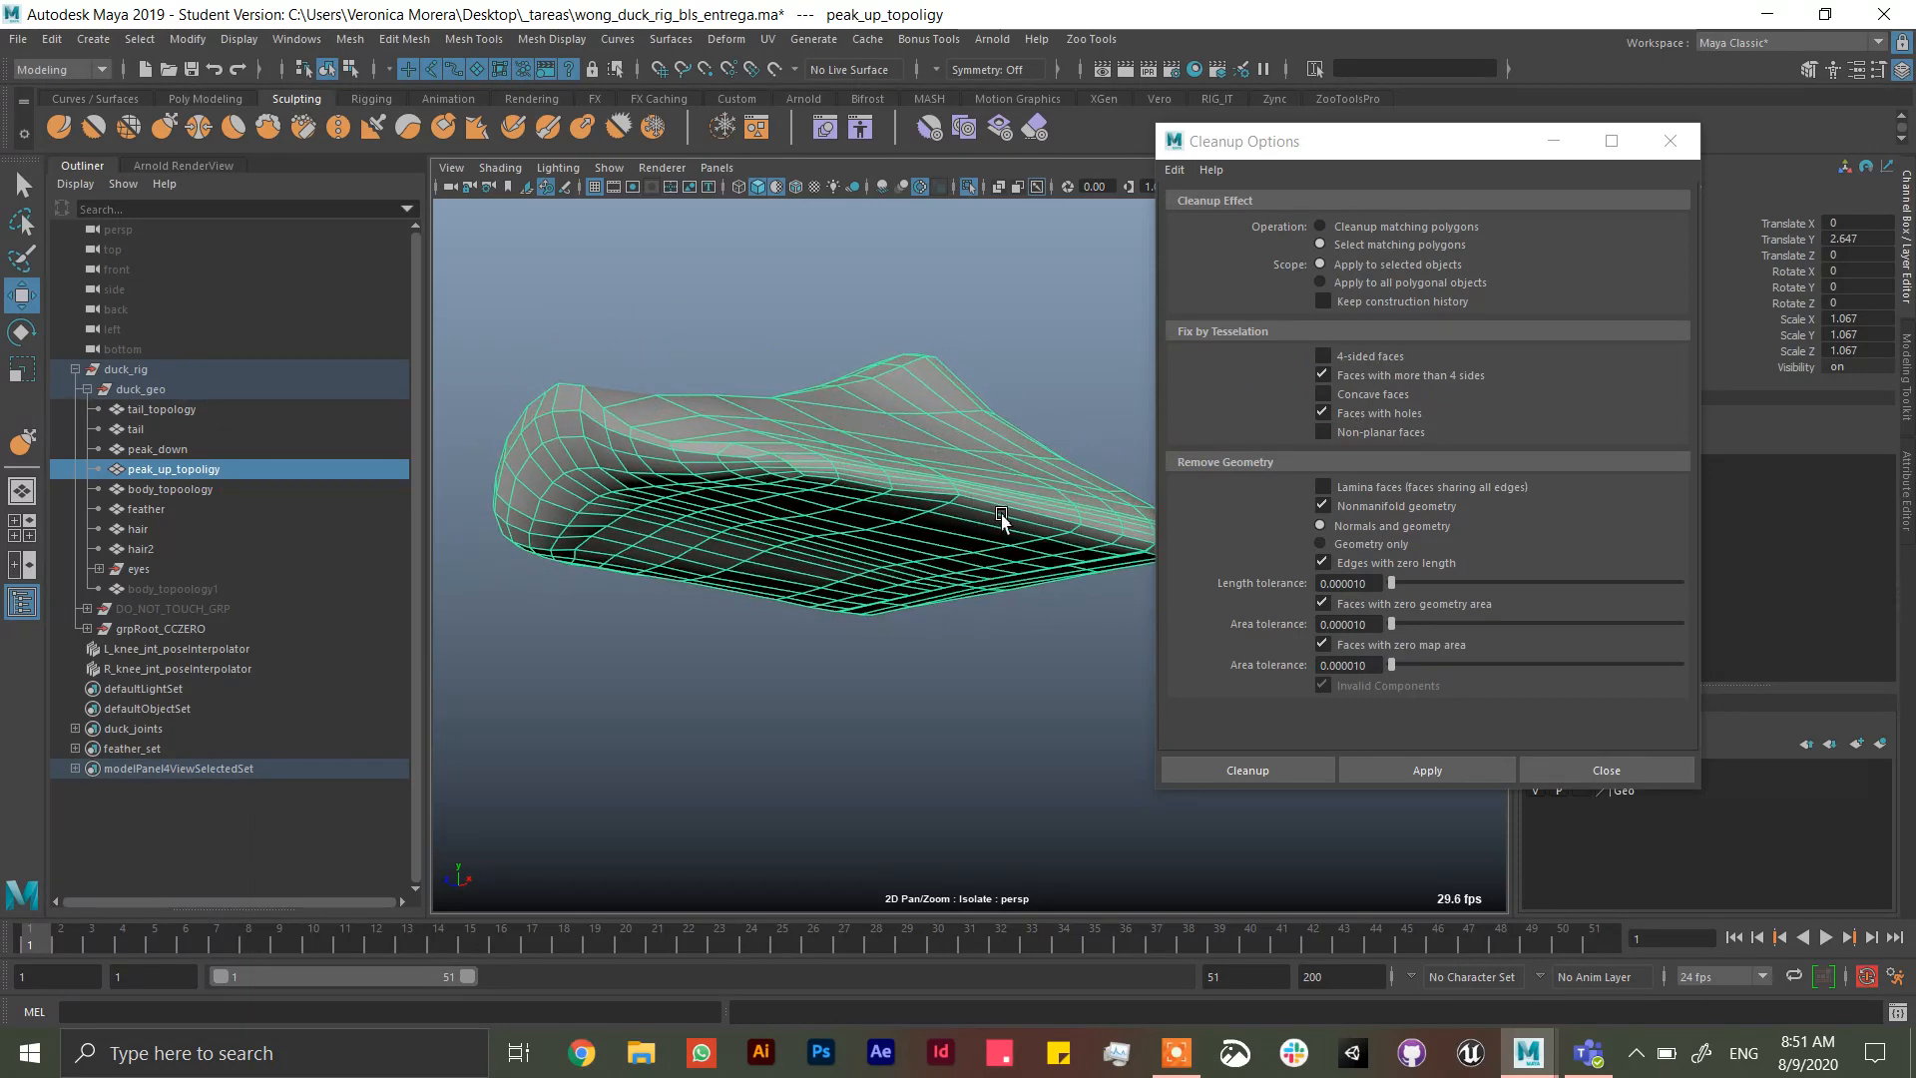
mouse_move(1020, 495)
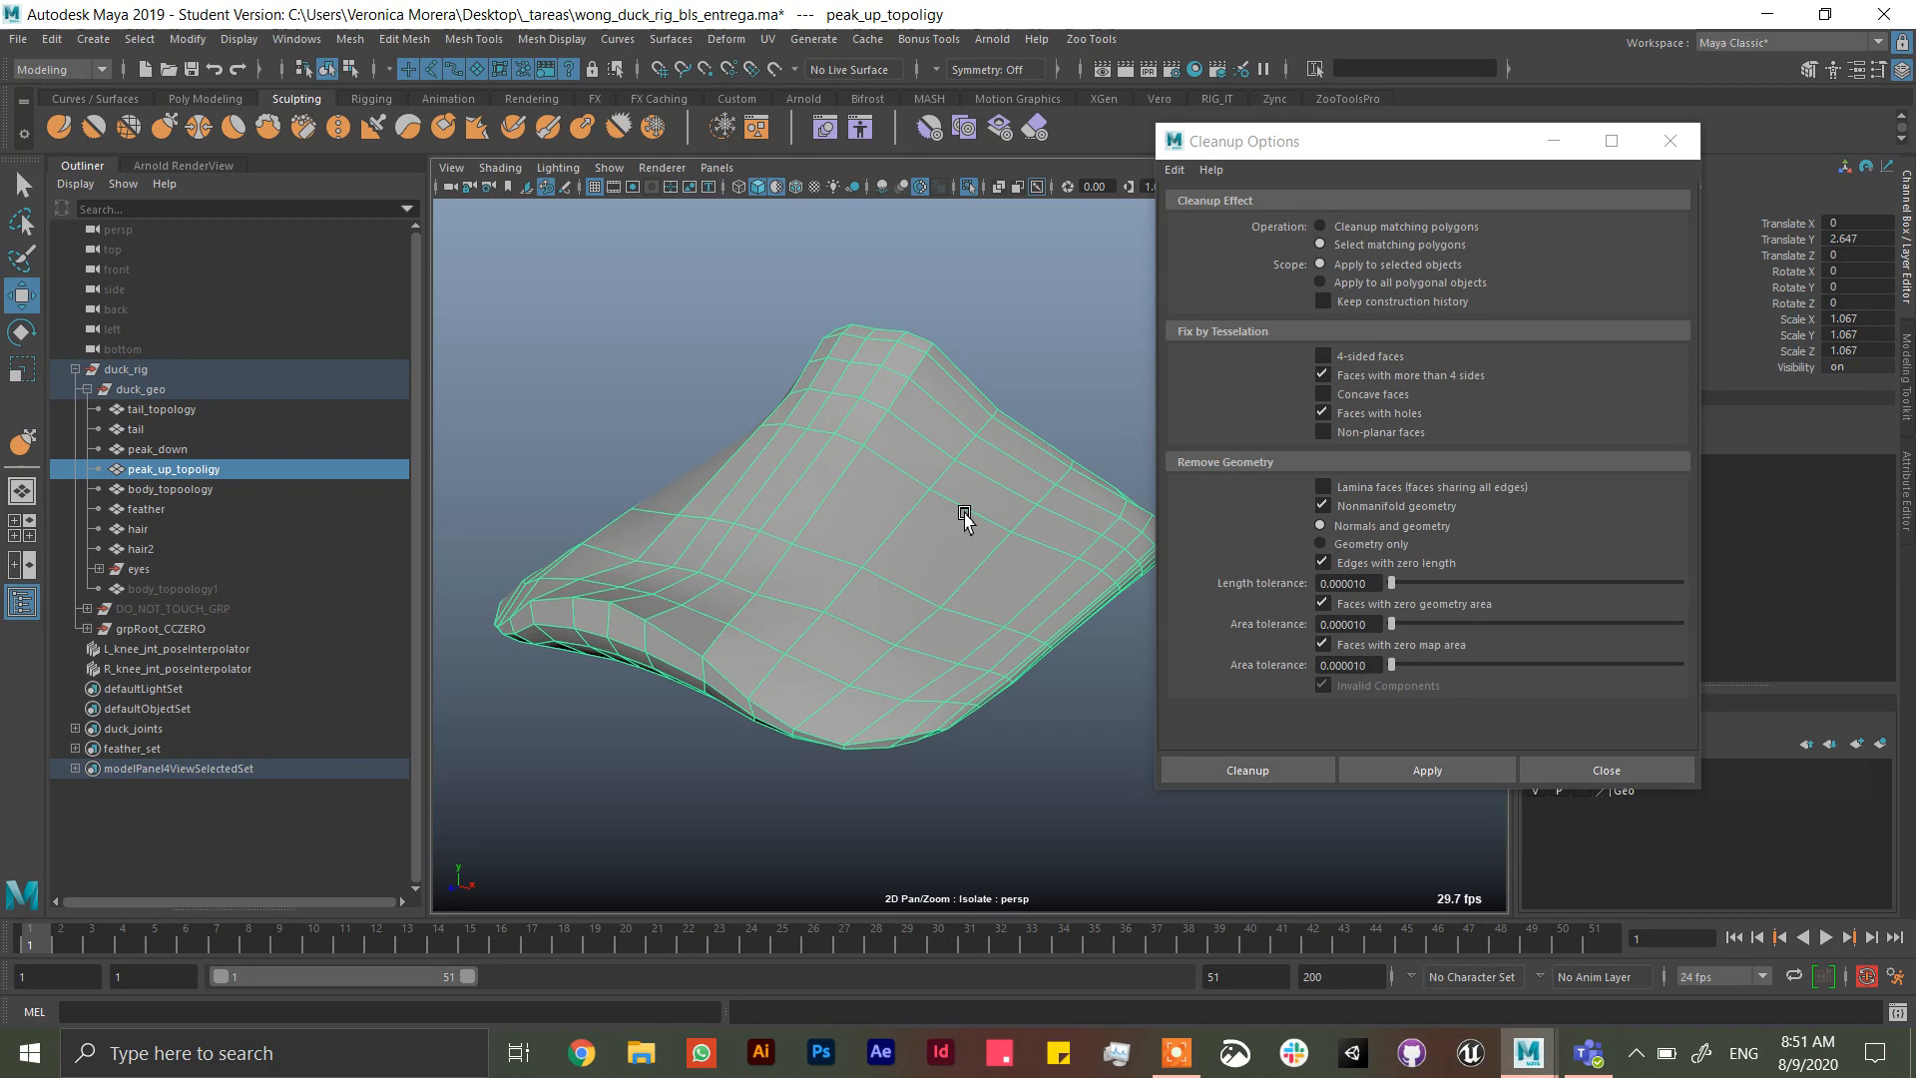
mouse_move(893, 399)
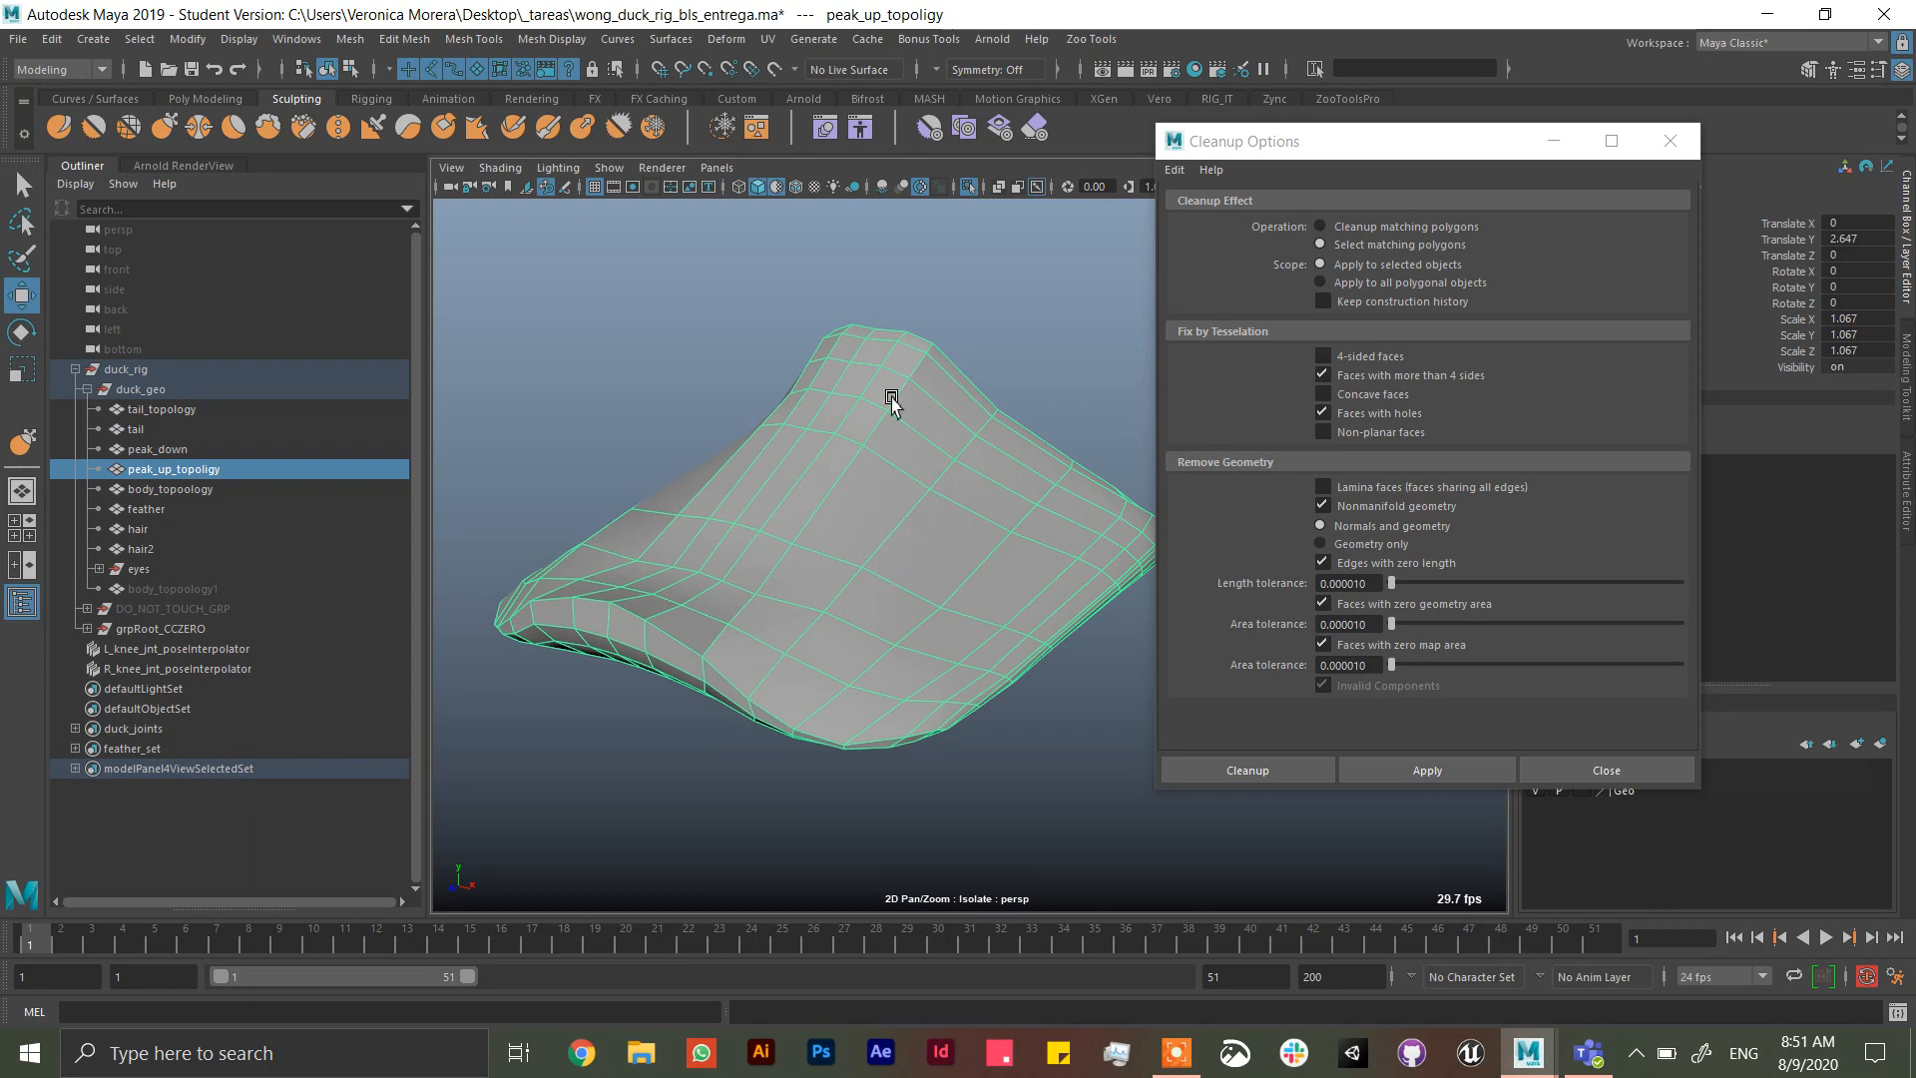
mouse_move(1178, 966)
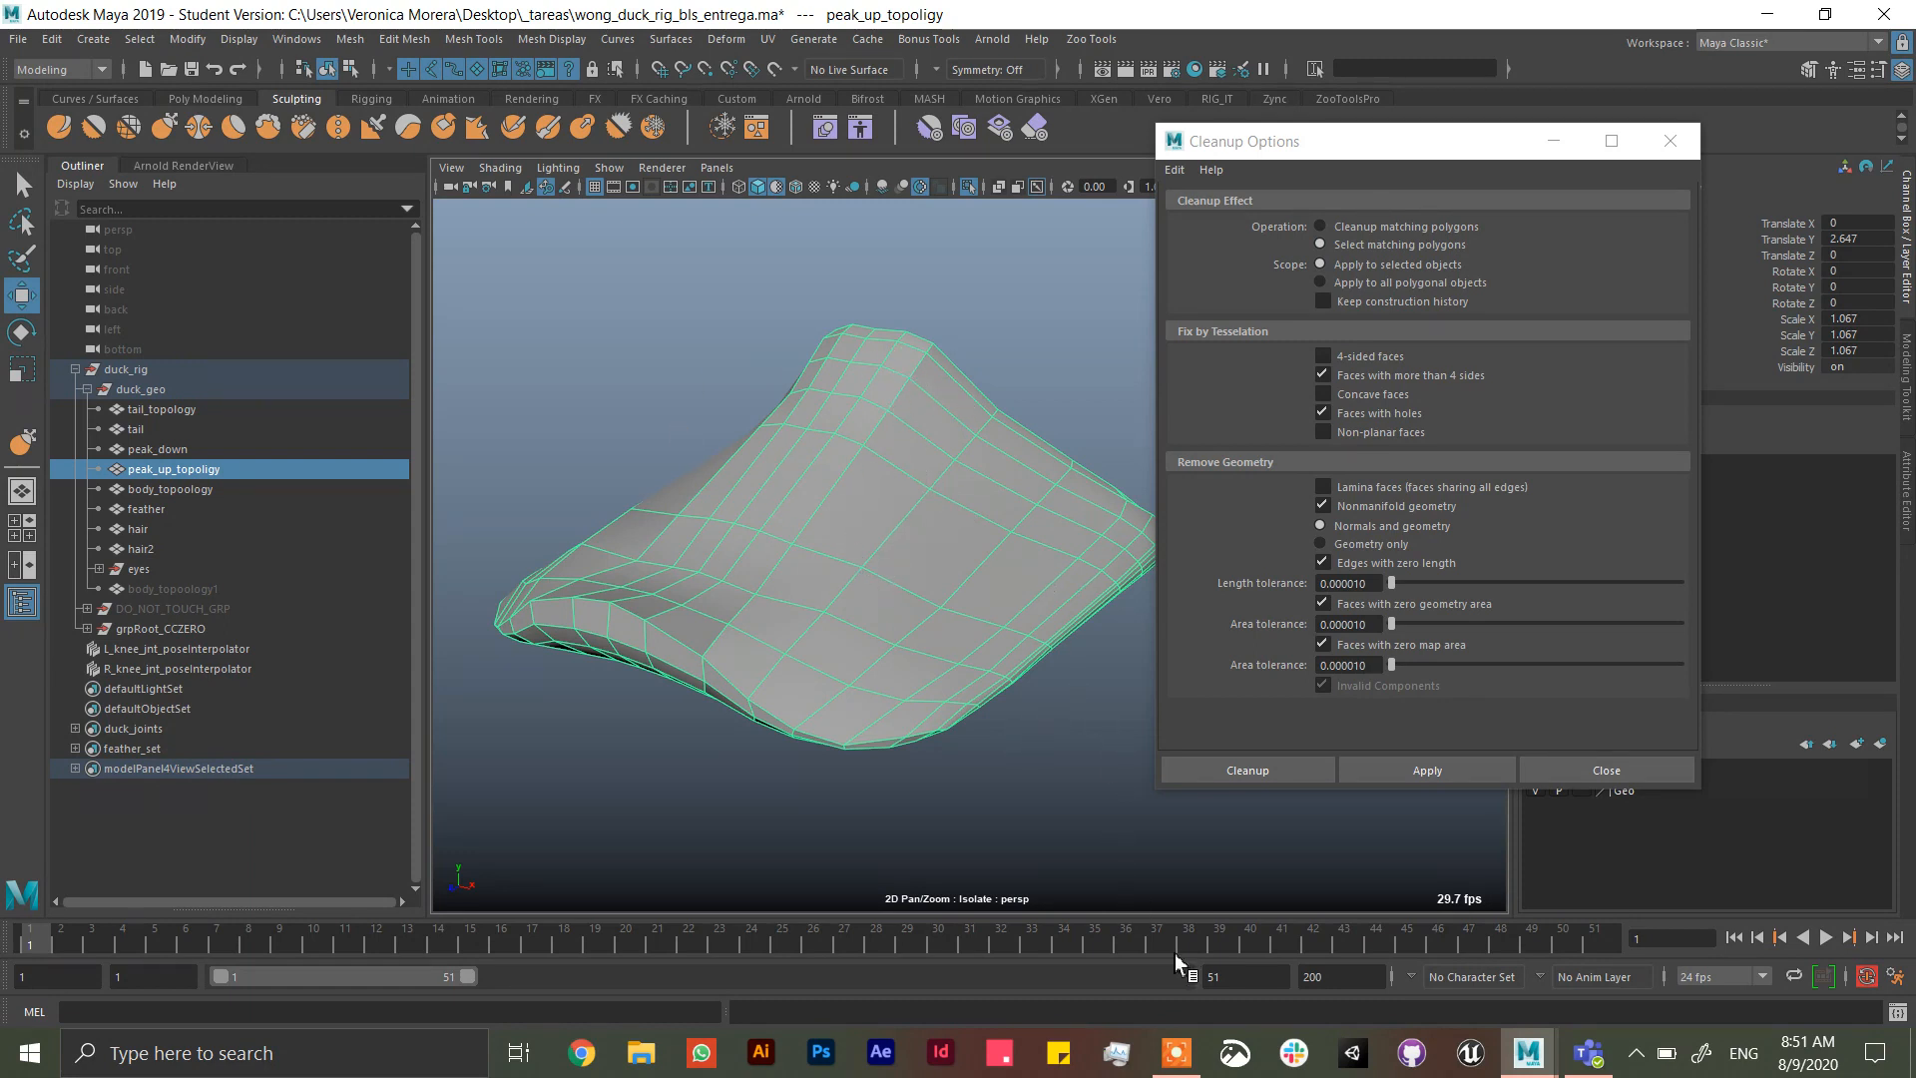
mouse_move(1297, 523)
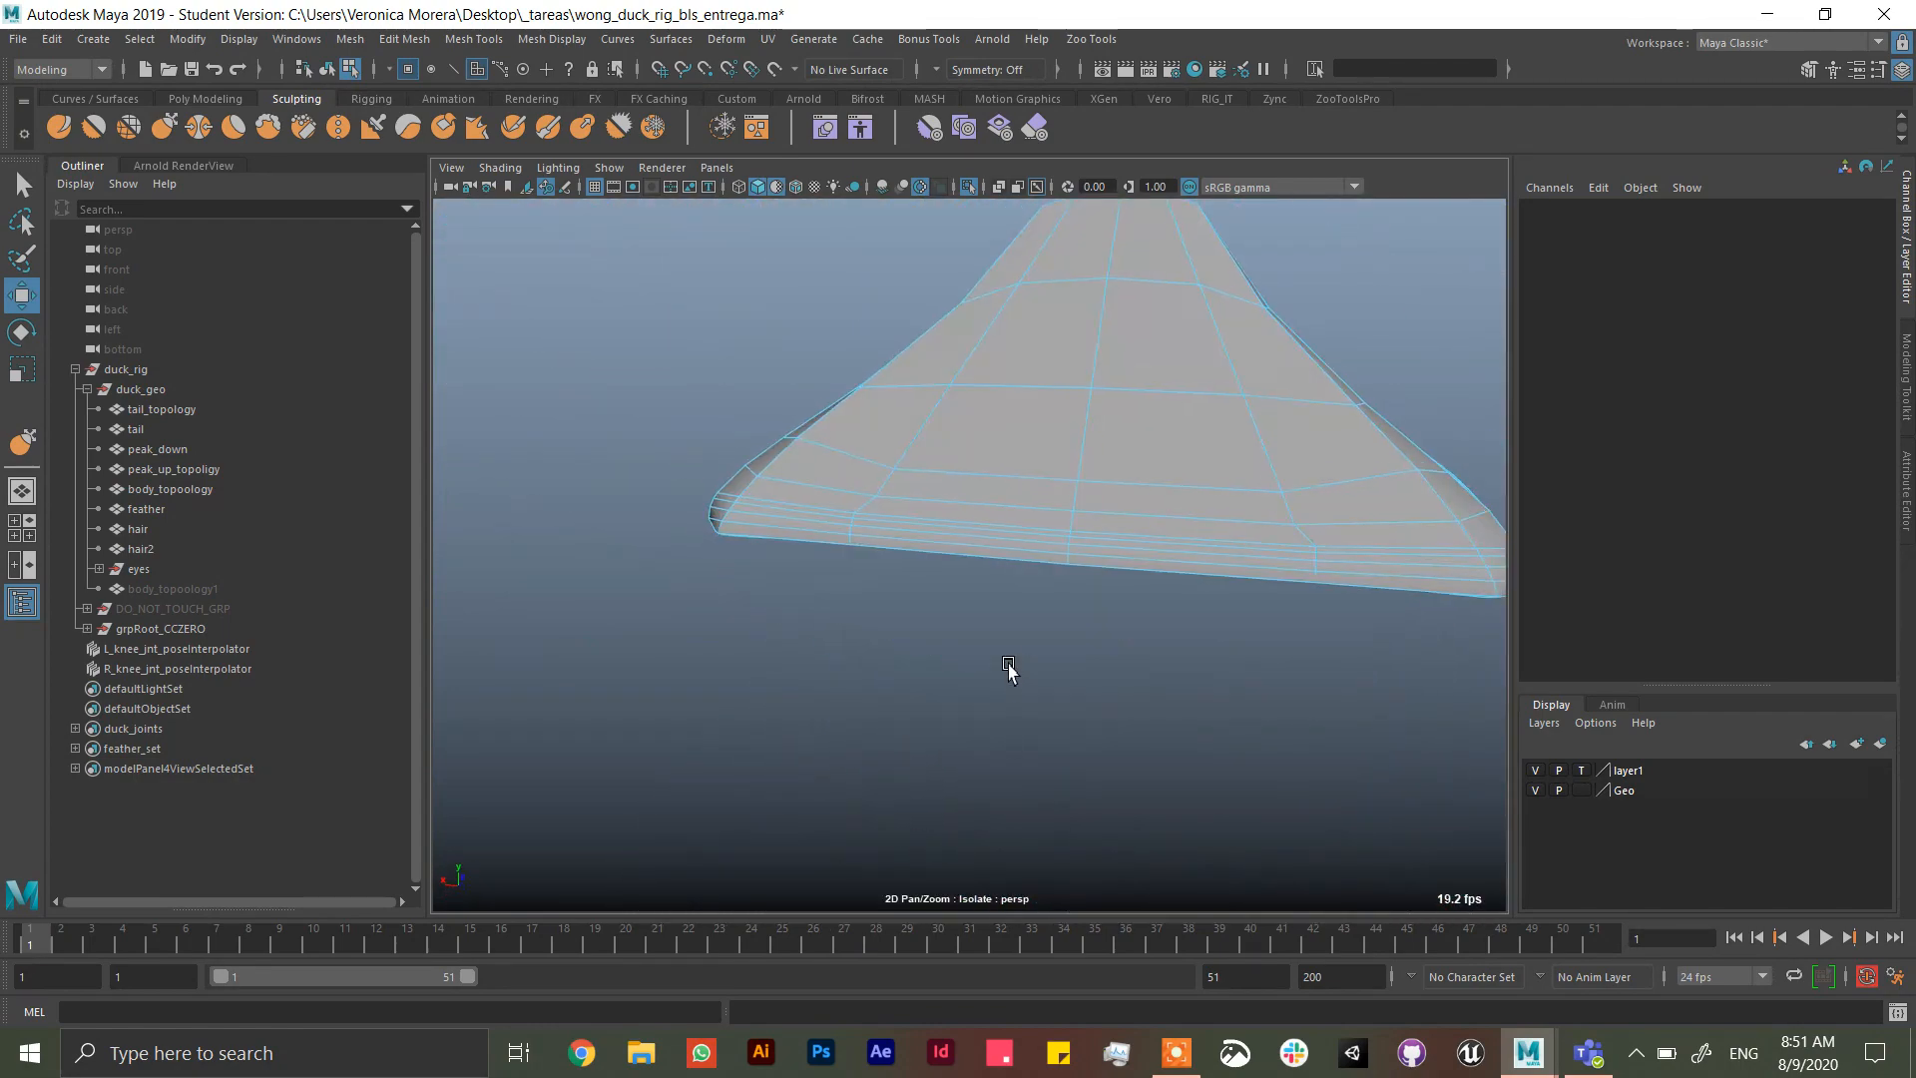
- Bring the full duck back into view and select body_topoology to show its deformer inputs
left_click_drag(1008, 670, 1081, 559)
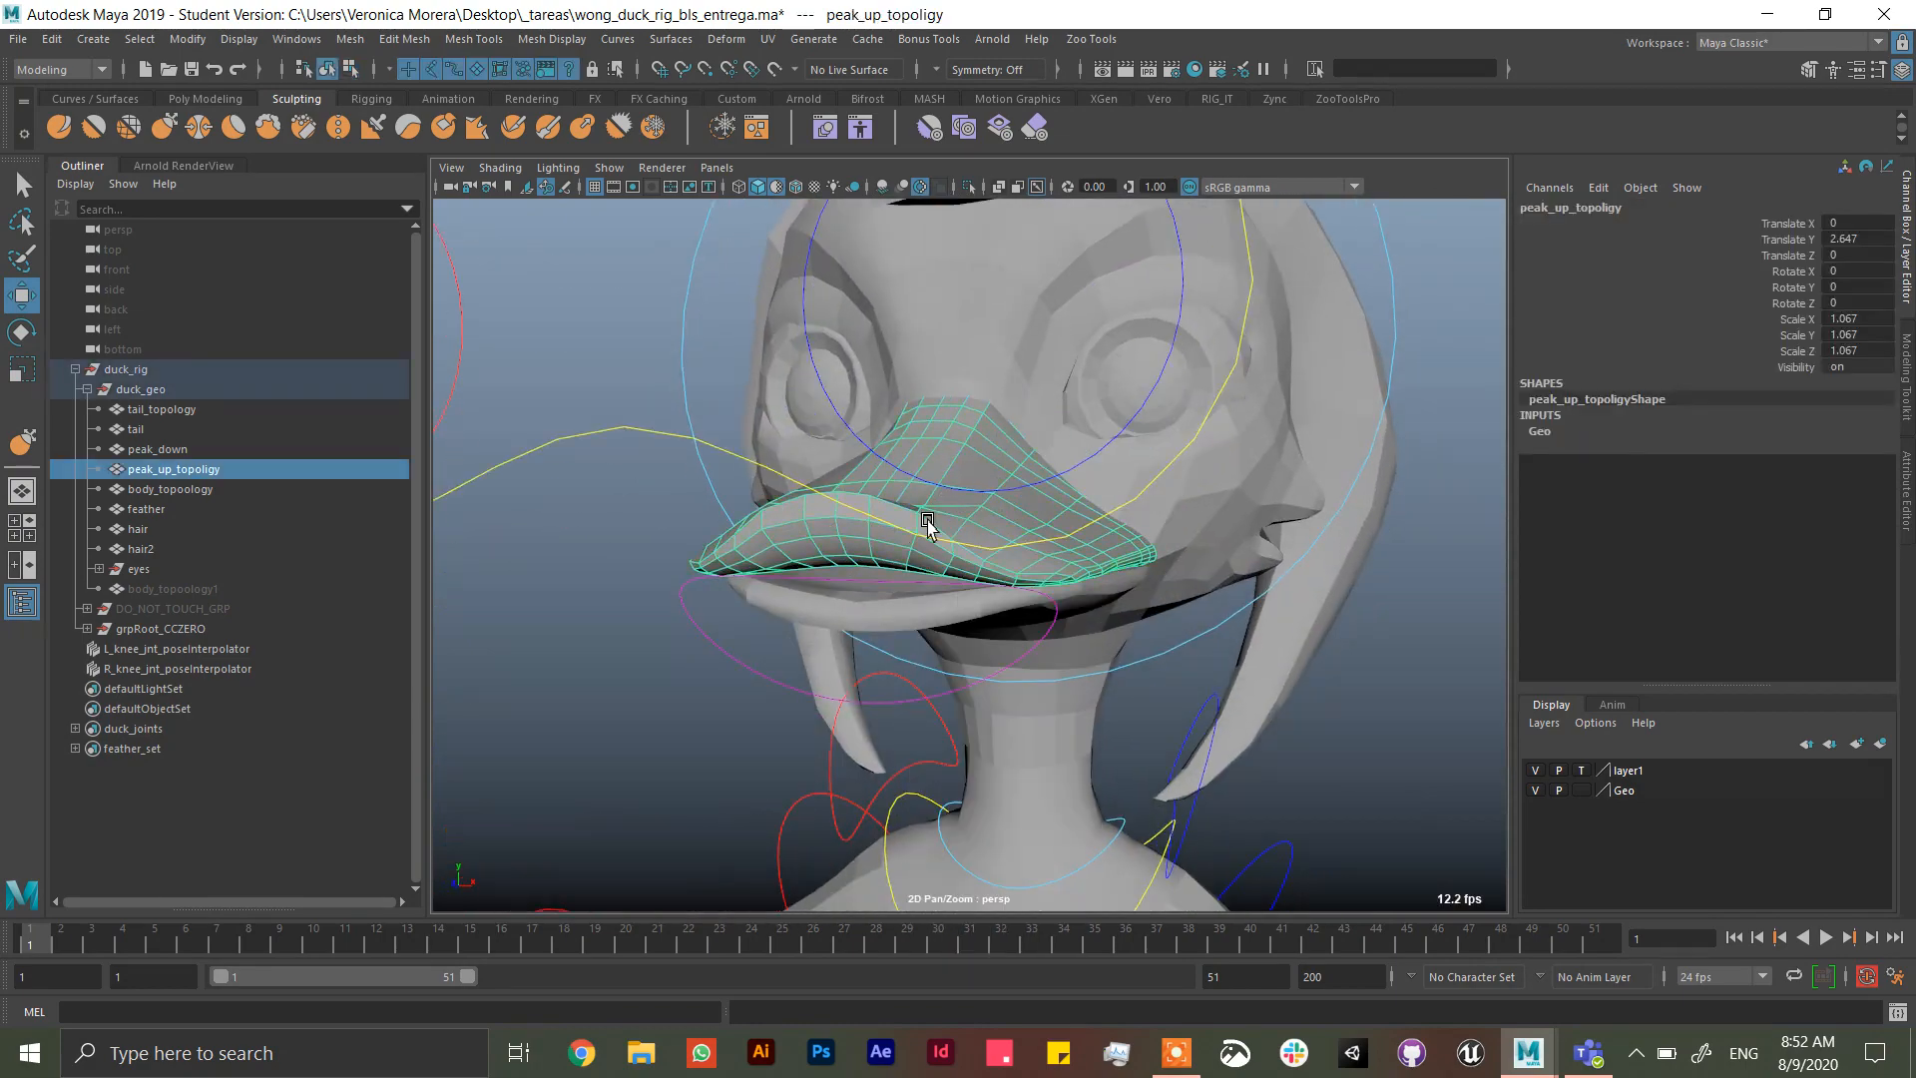
scroll("down", 3)
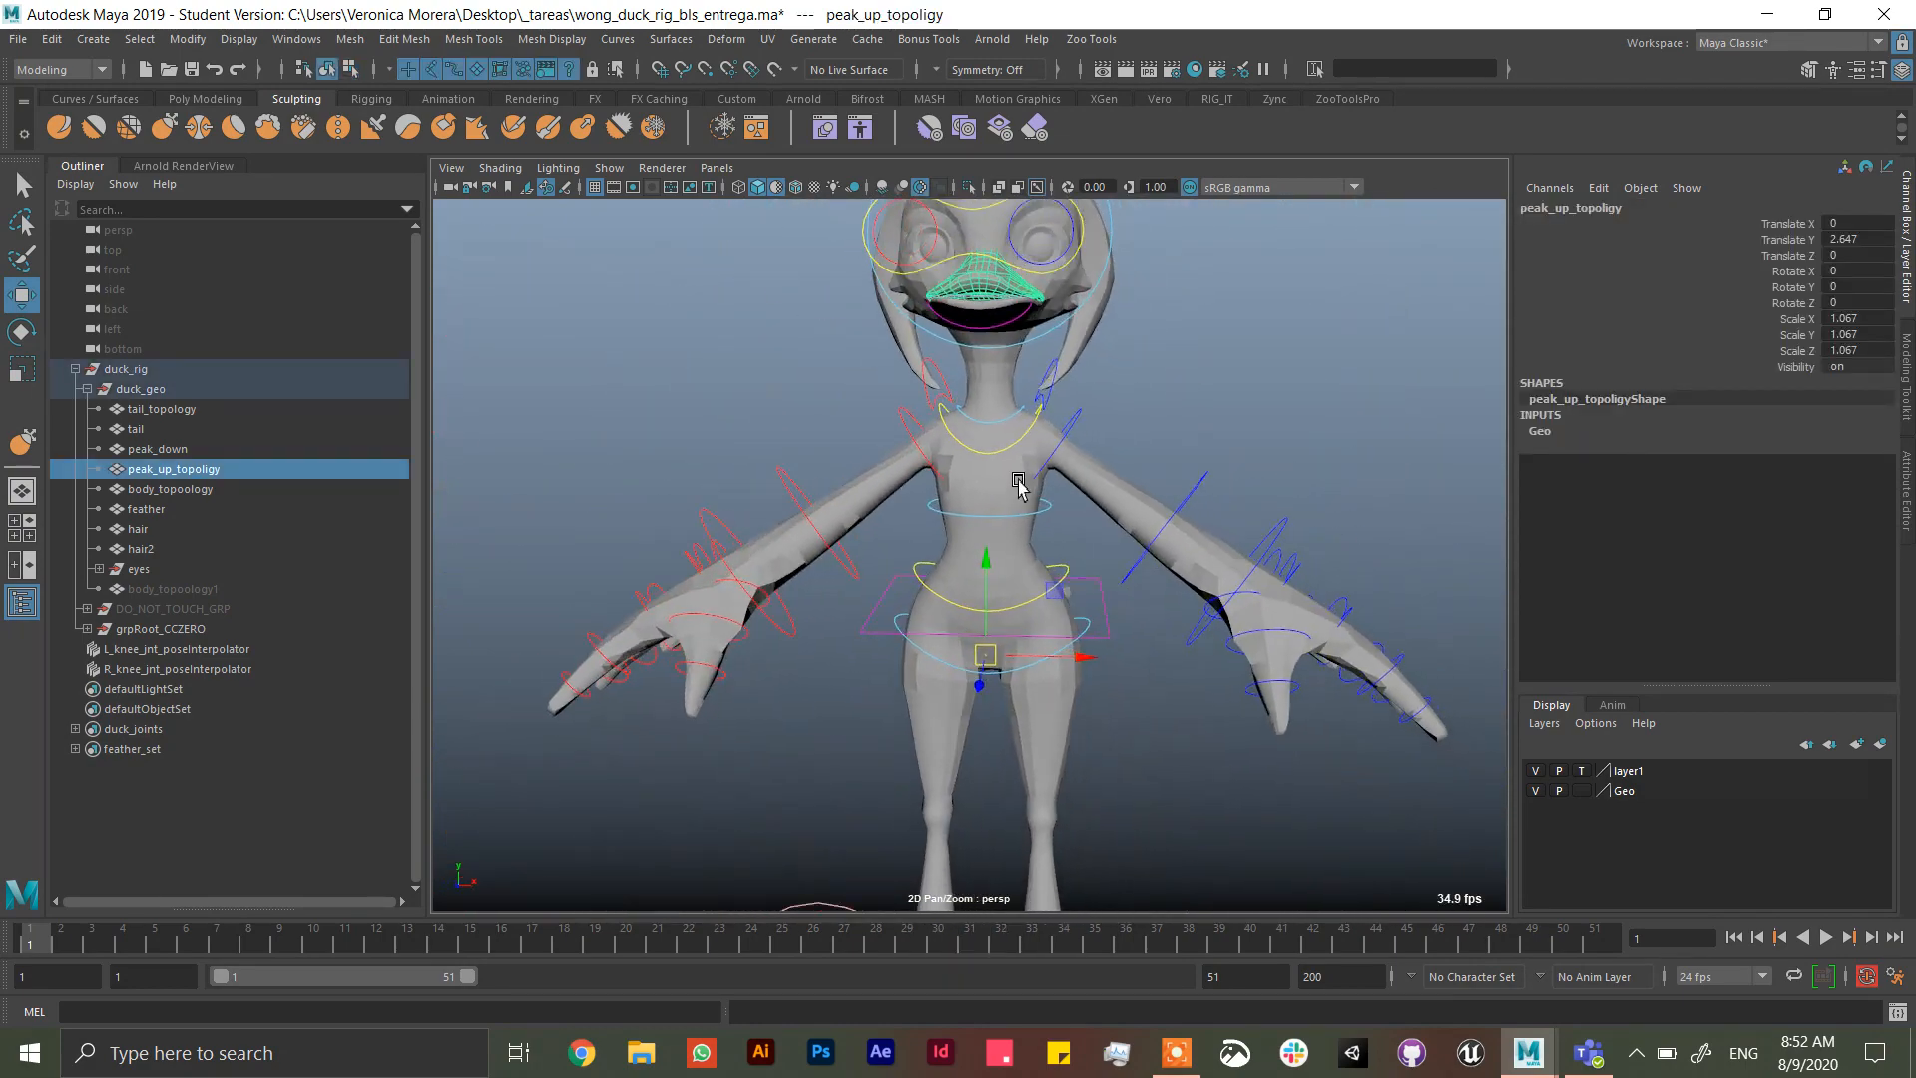
left_click(170, 489)
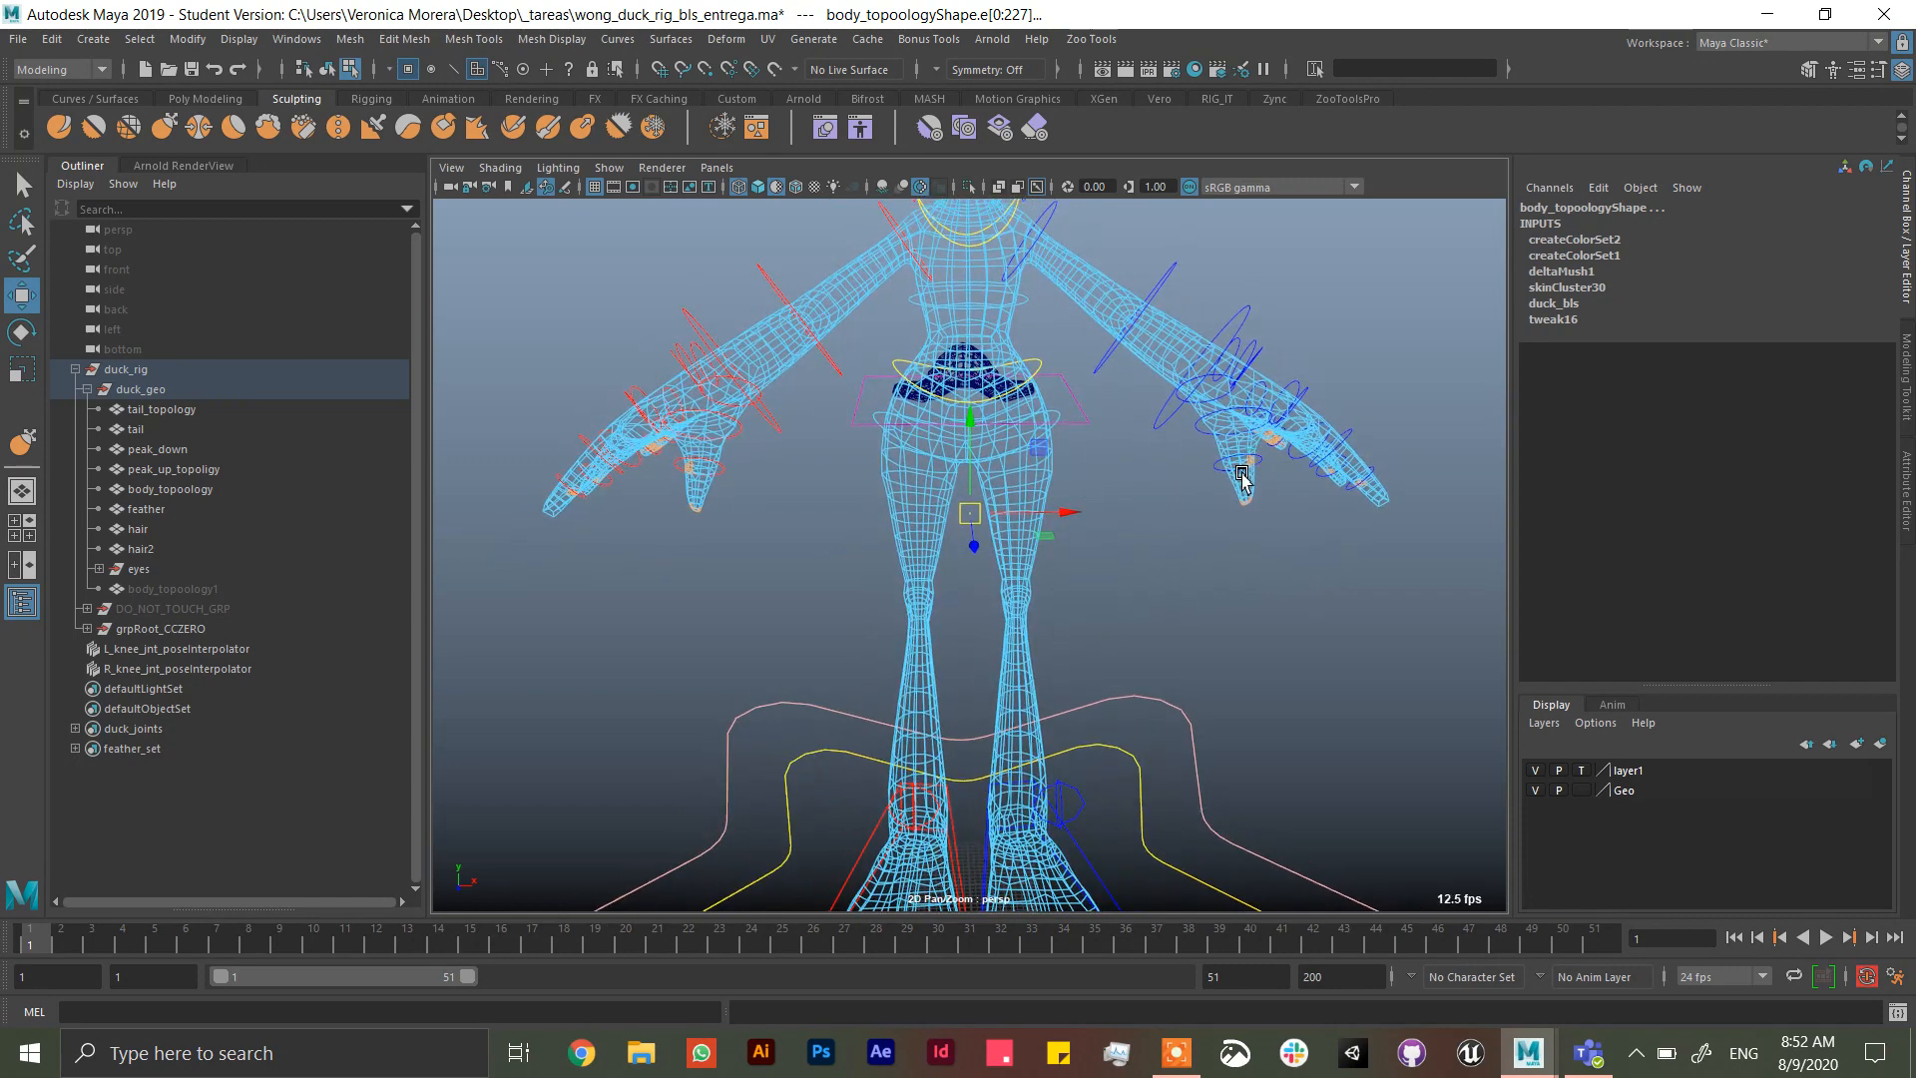
mouse_move(1200, 426)
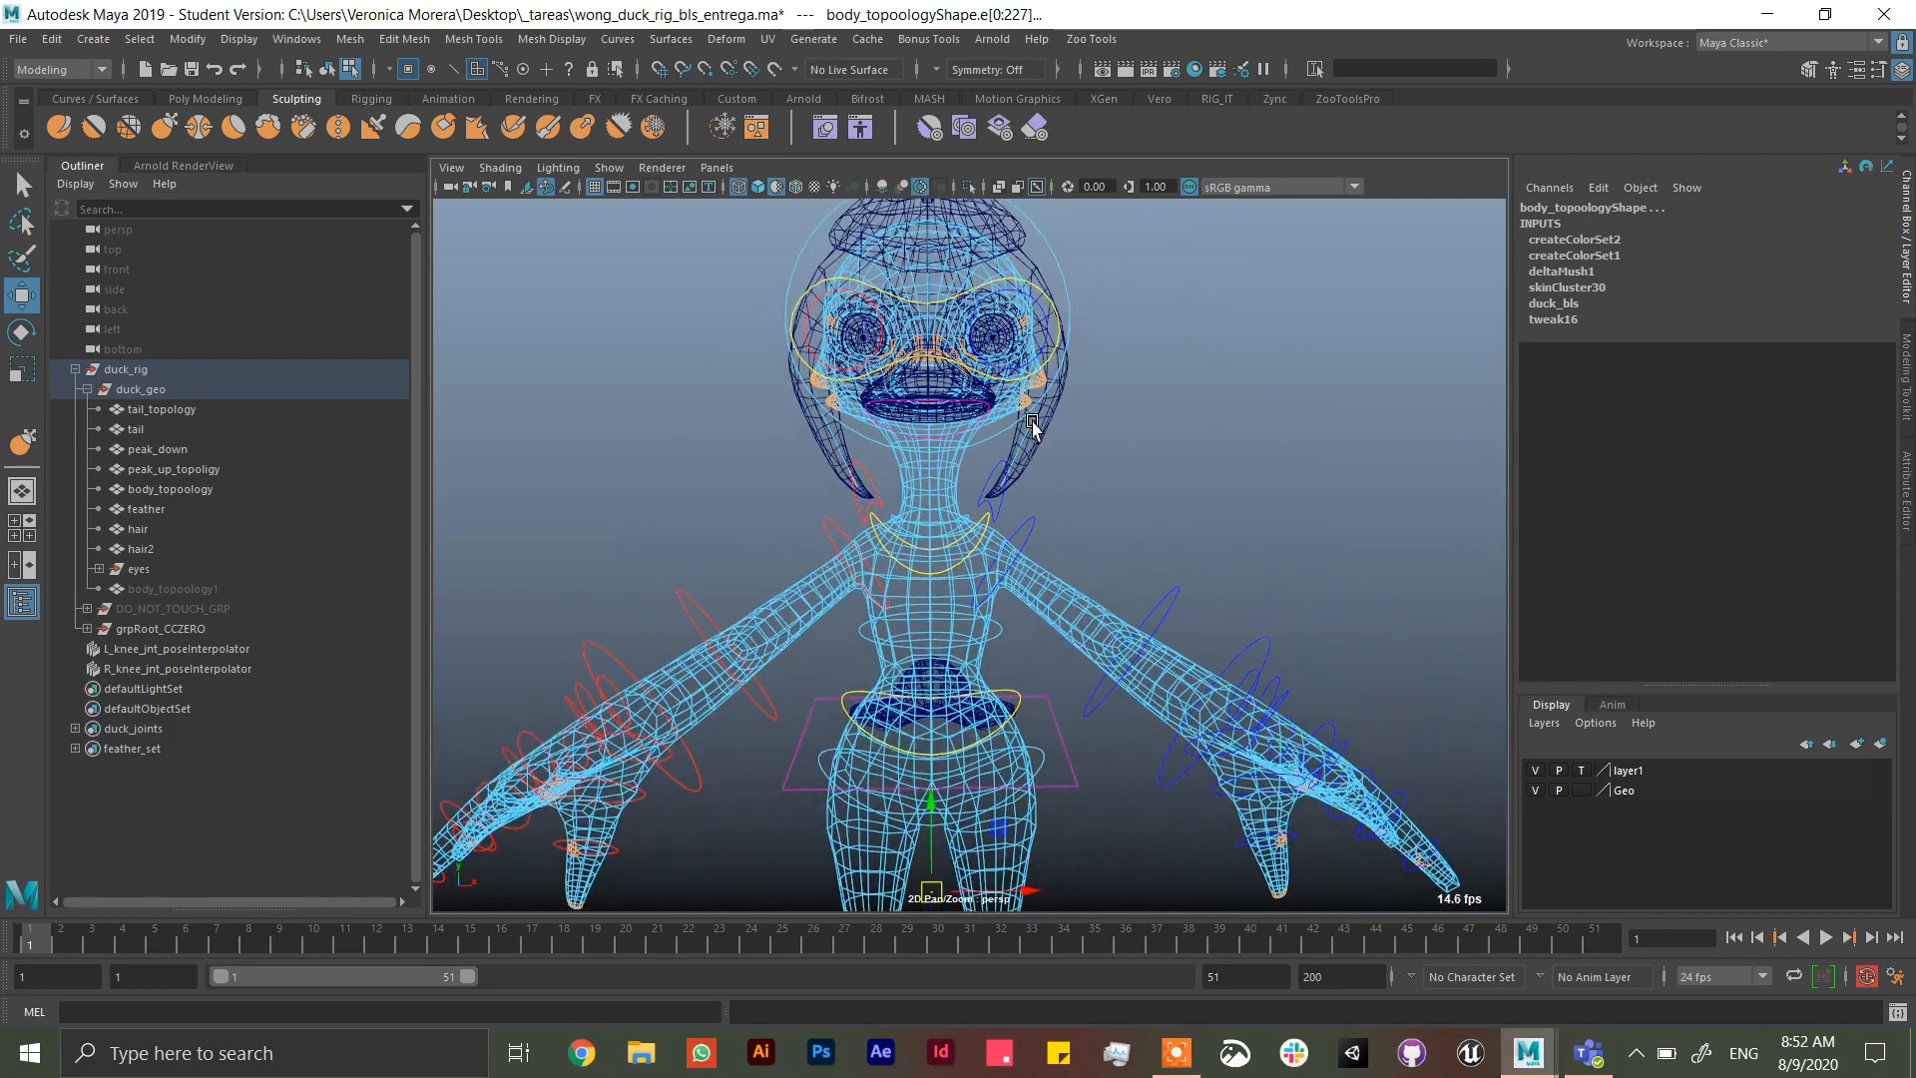
- Switch to Object Mode to select the whole body mesh and list its polySplit/polyTweak history
right_click(1032, 427)
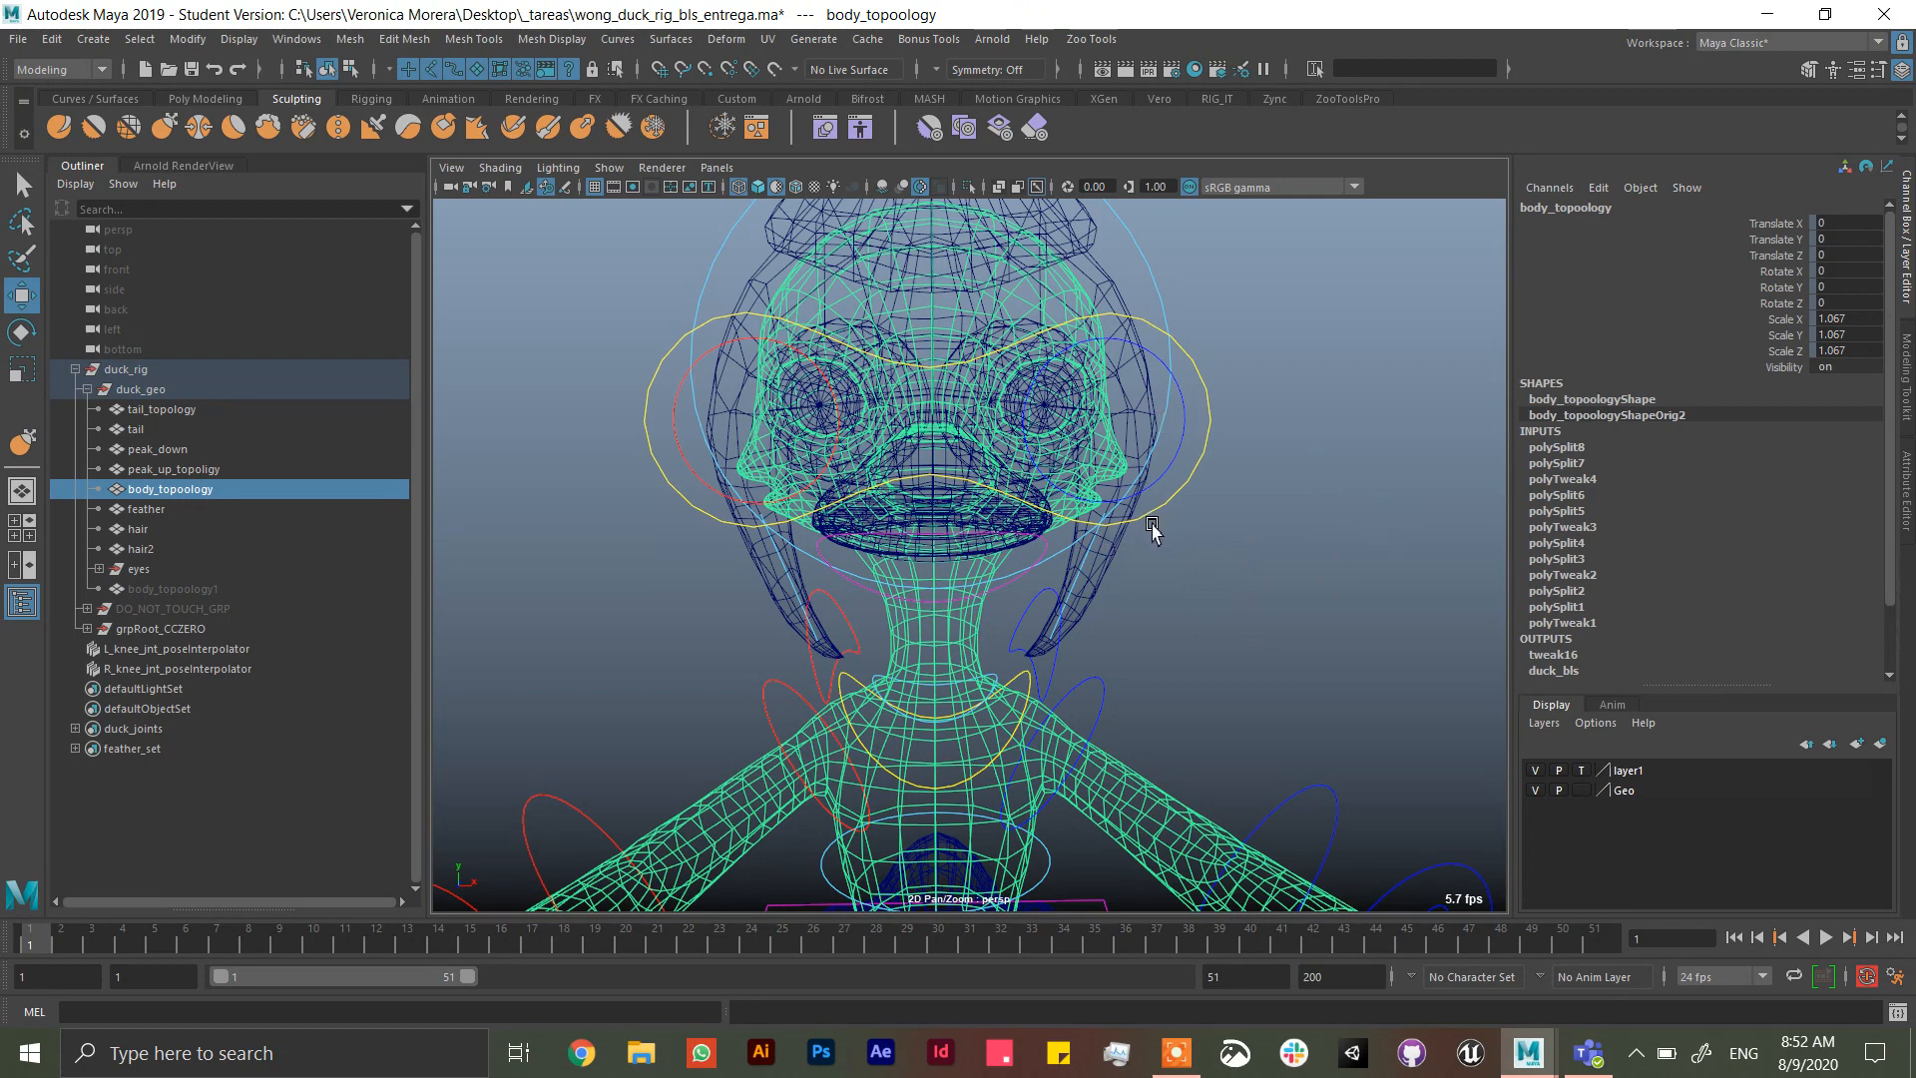
mouse_move(1092, 683)
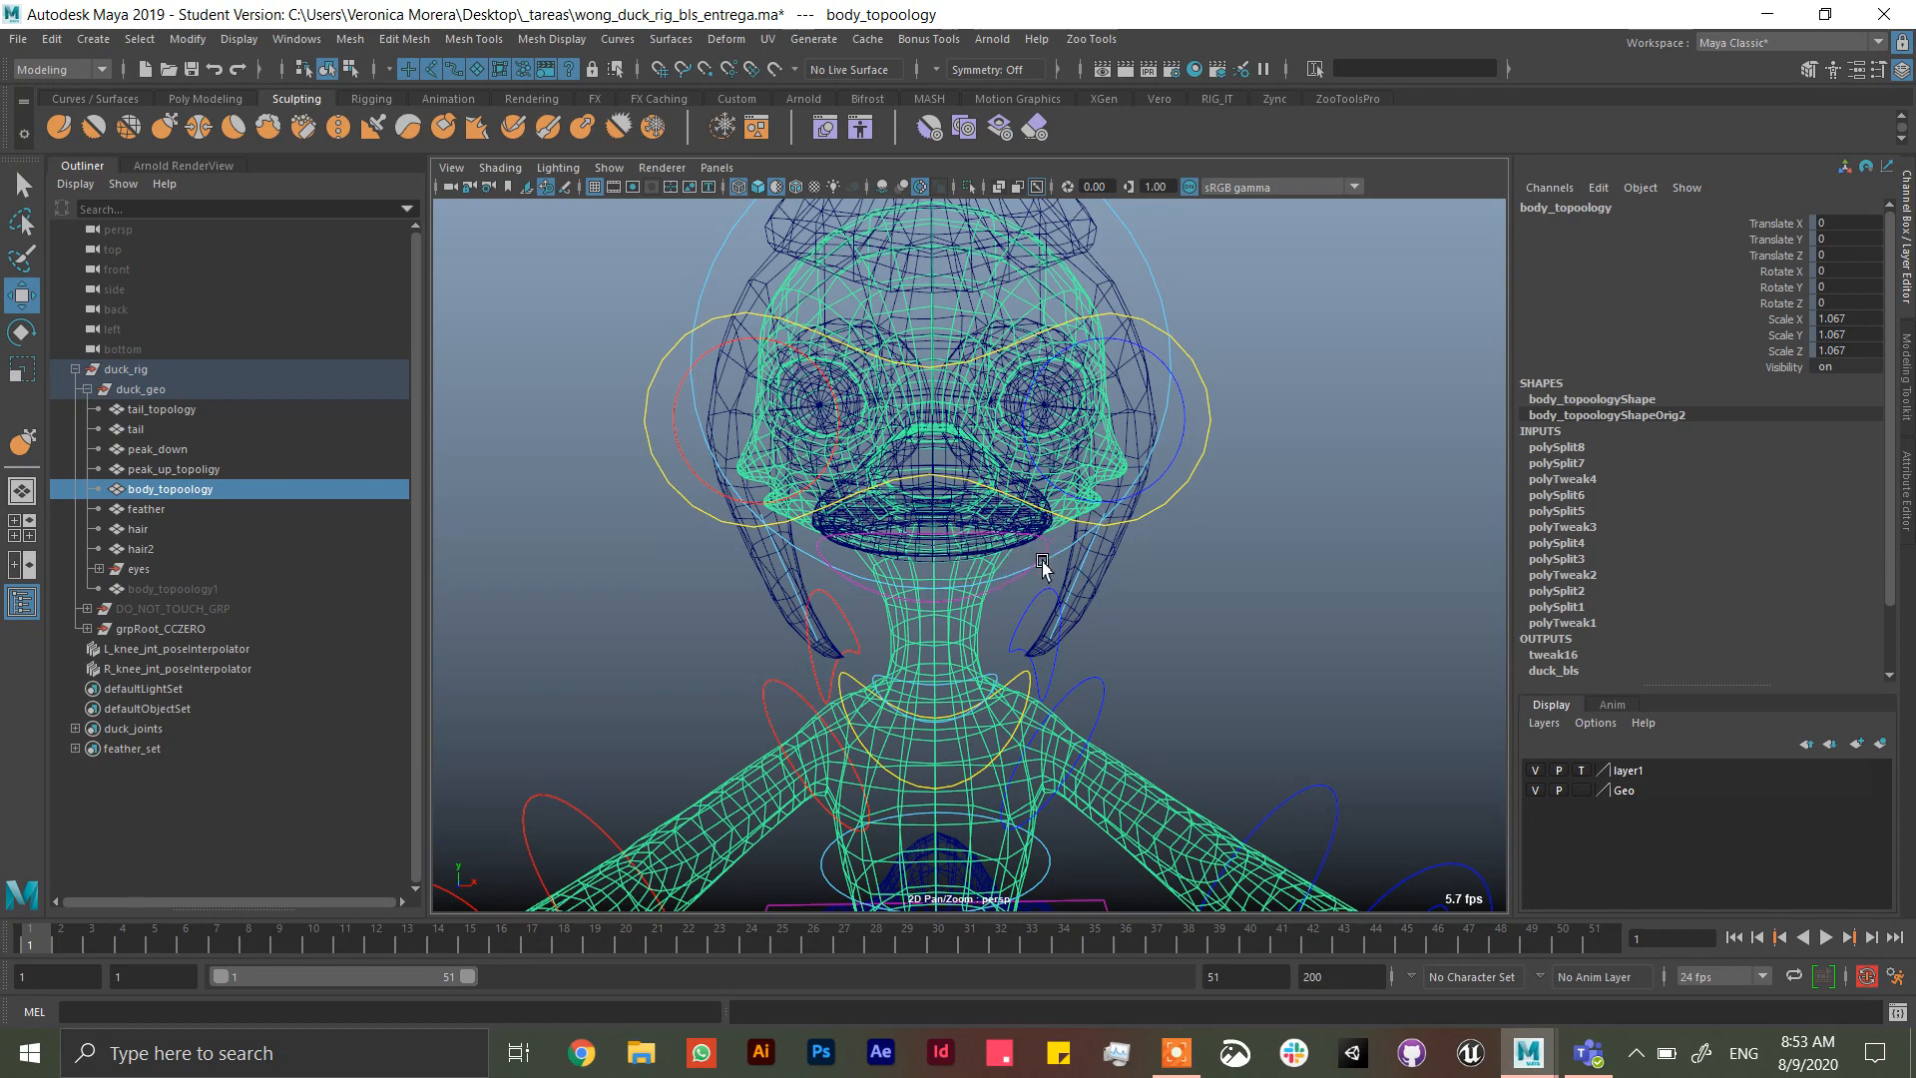
mouse_move(1193, 561)
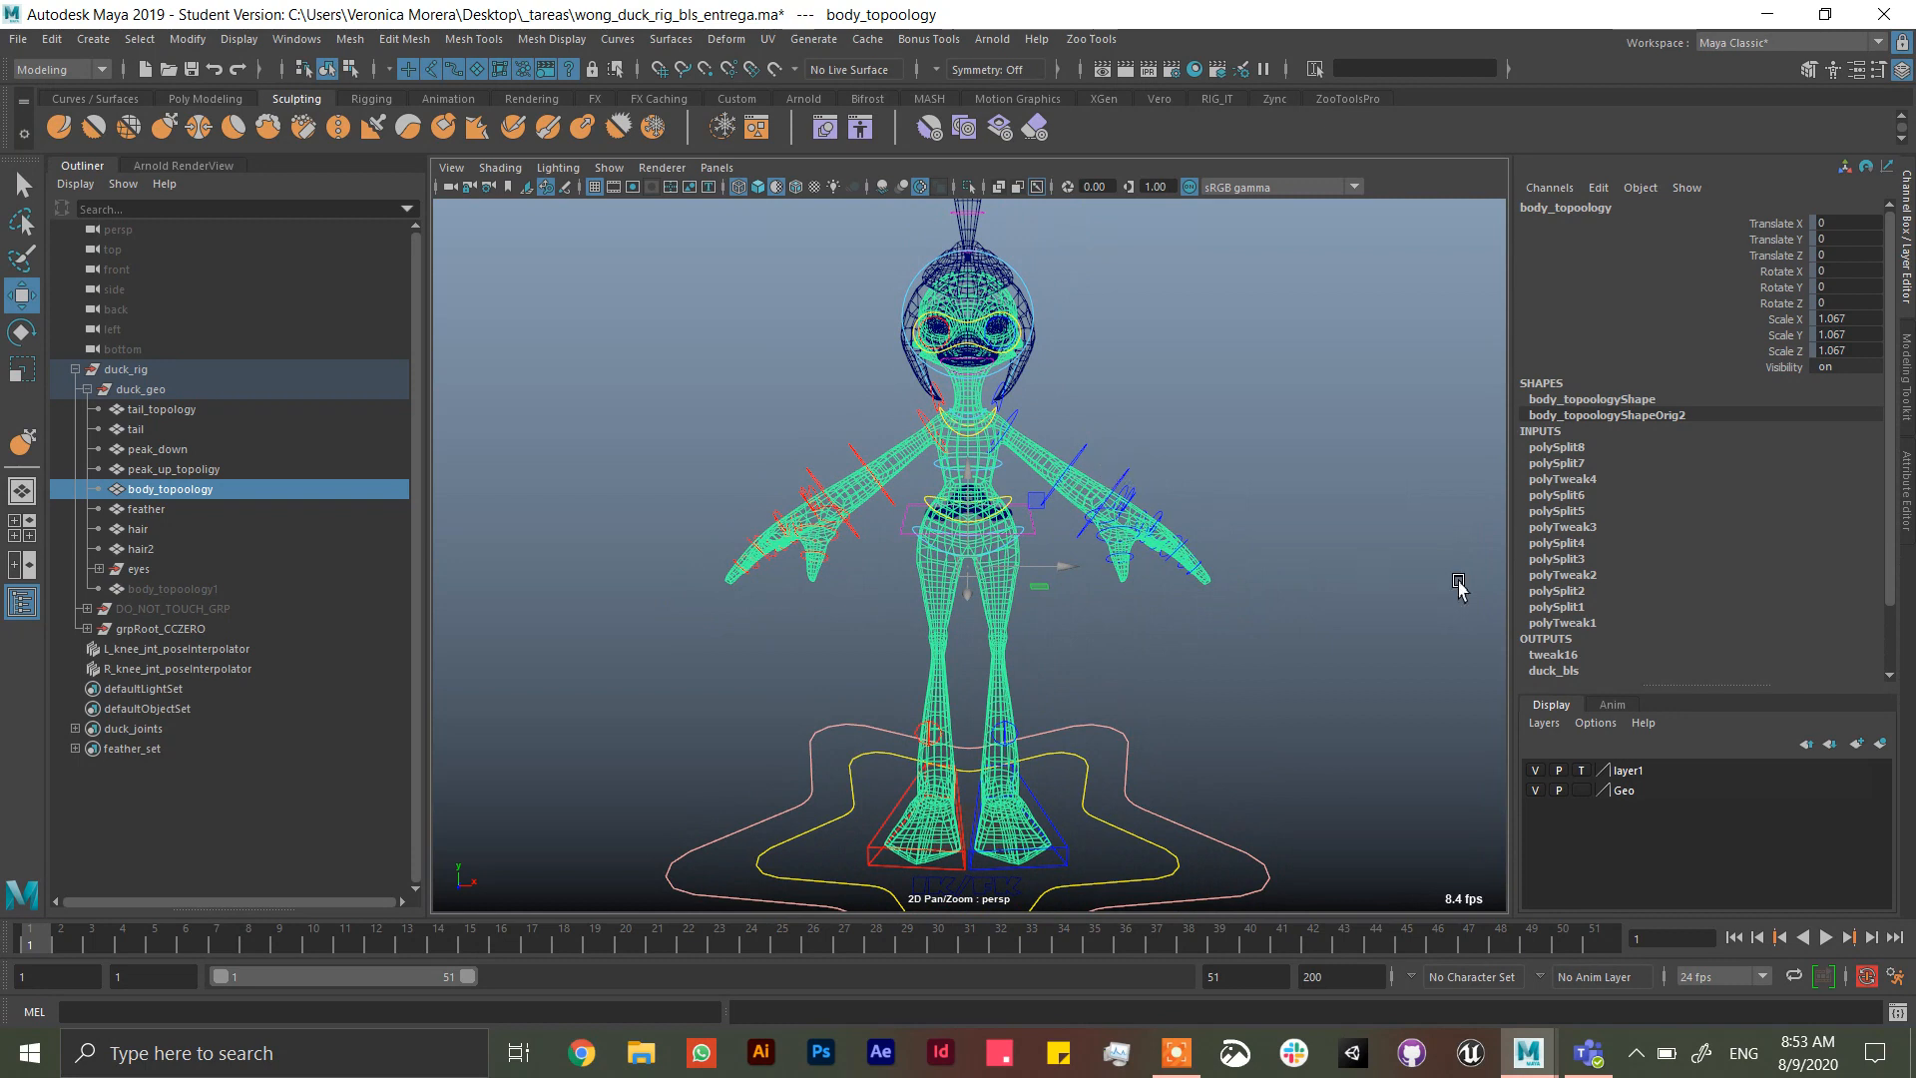
mouse_move(1627, 463)
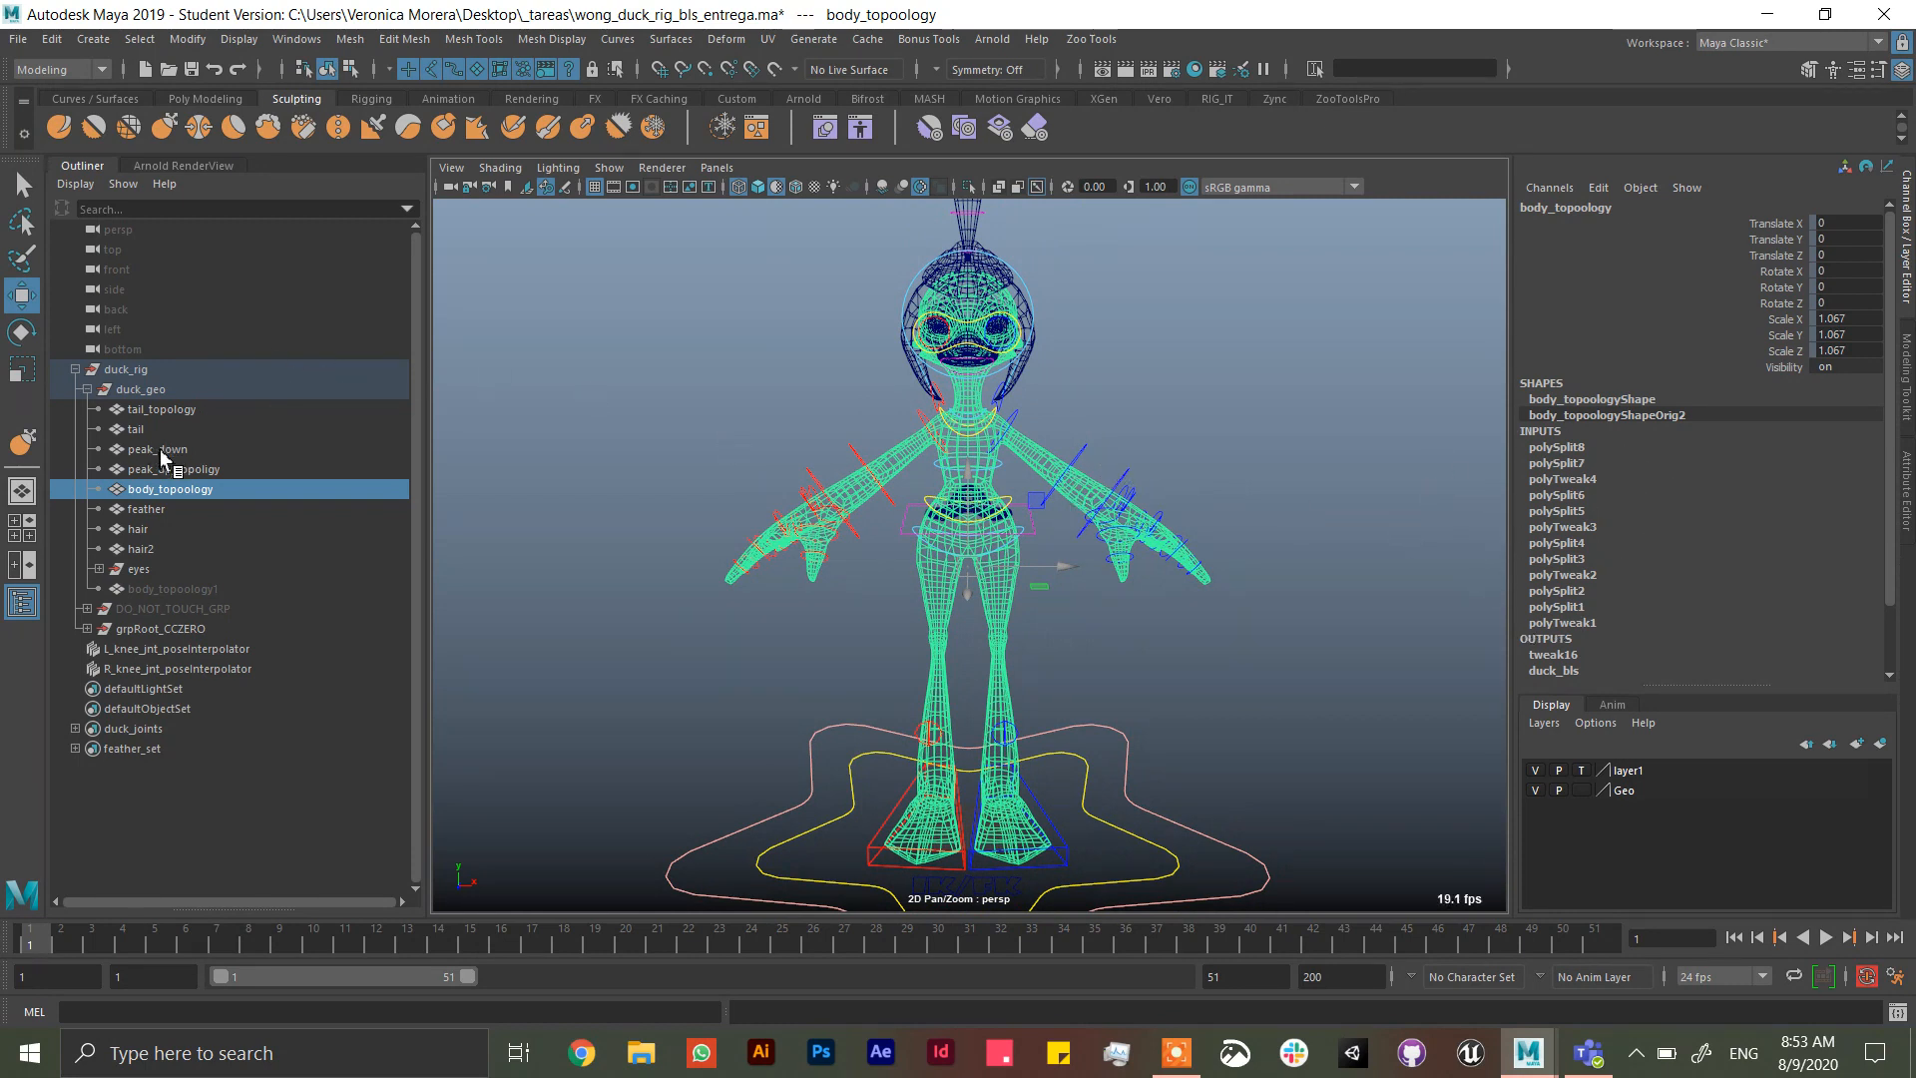
- Compare histories of peak_up_topoligy, hidden body_topoology1 and body_topoology, then deselect everything
left_click(173, 467)
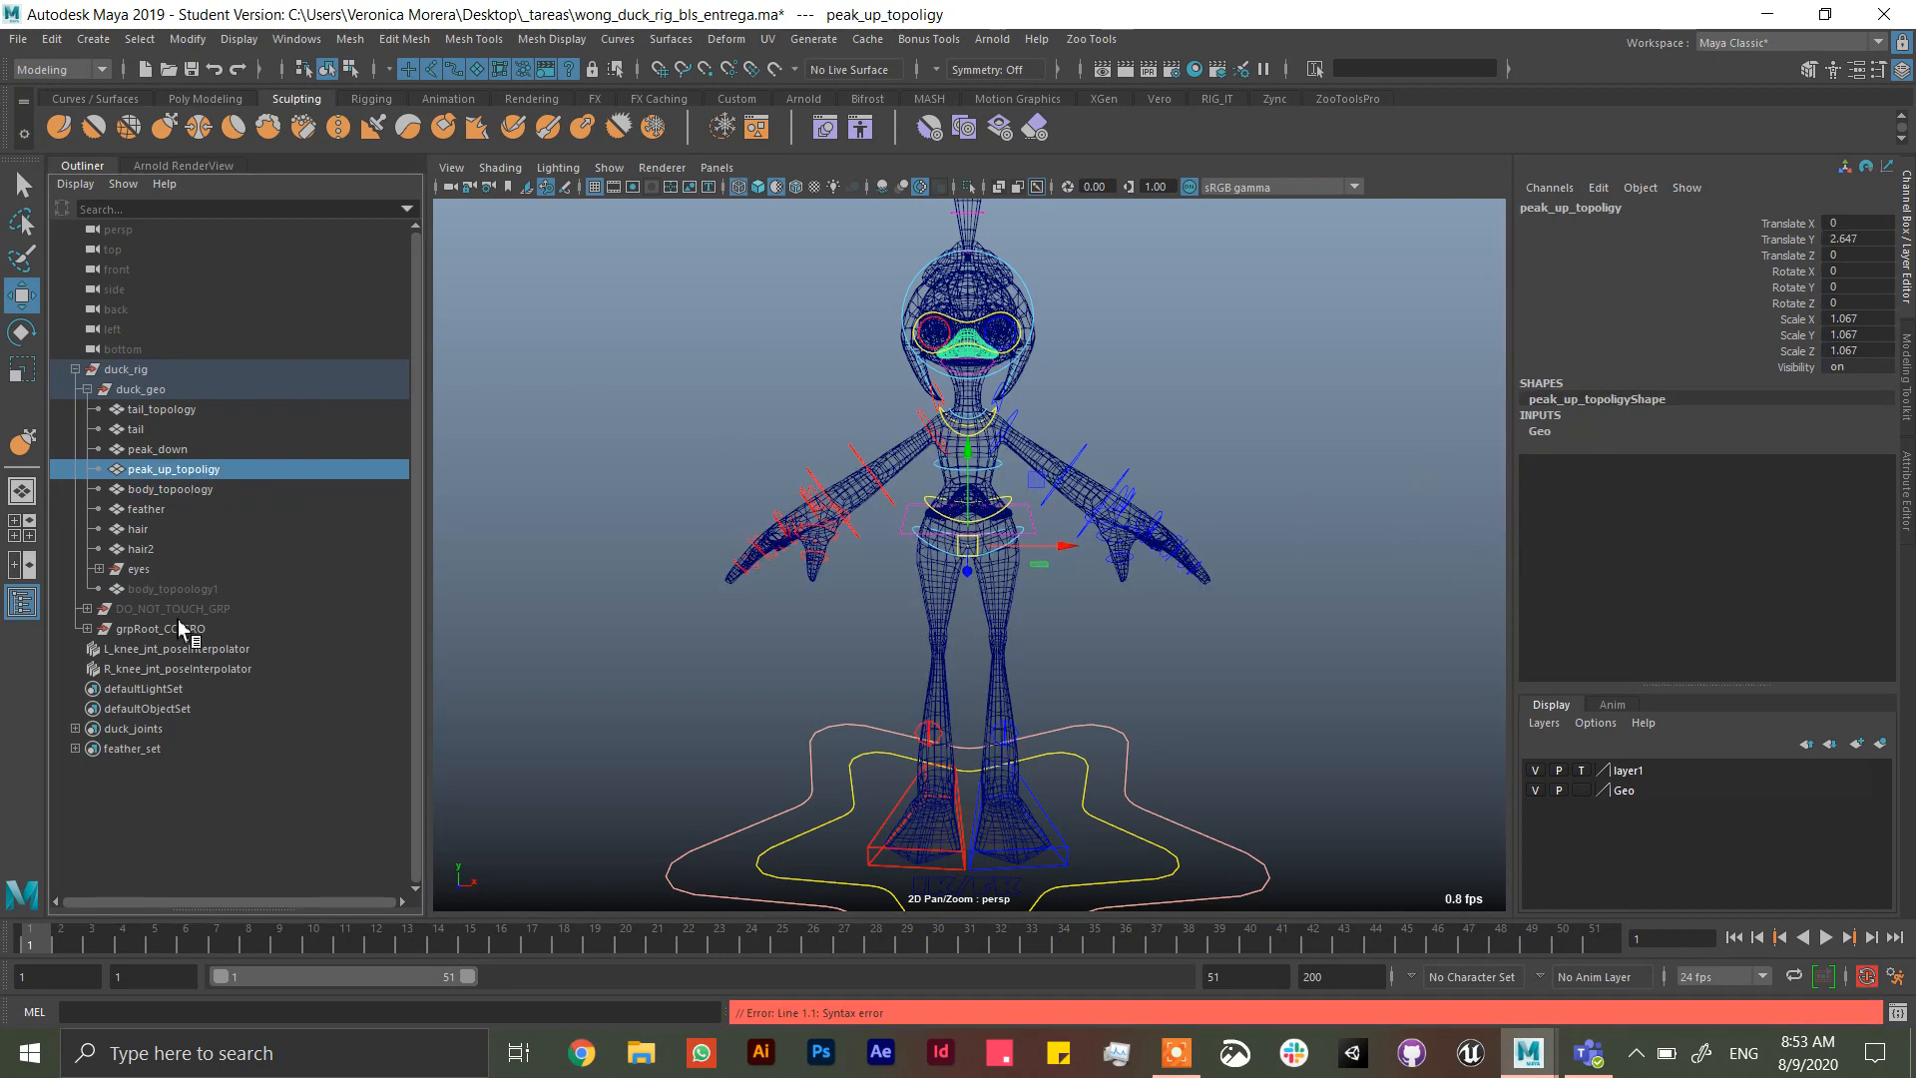
left_click(172, 587)
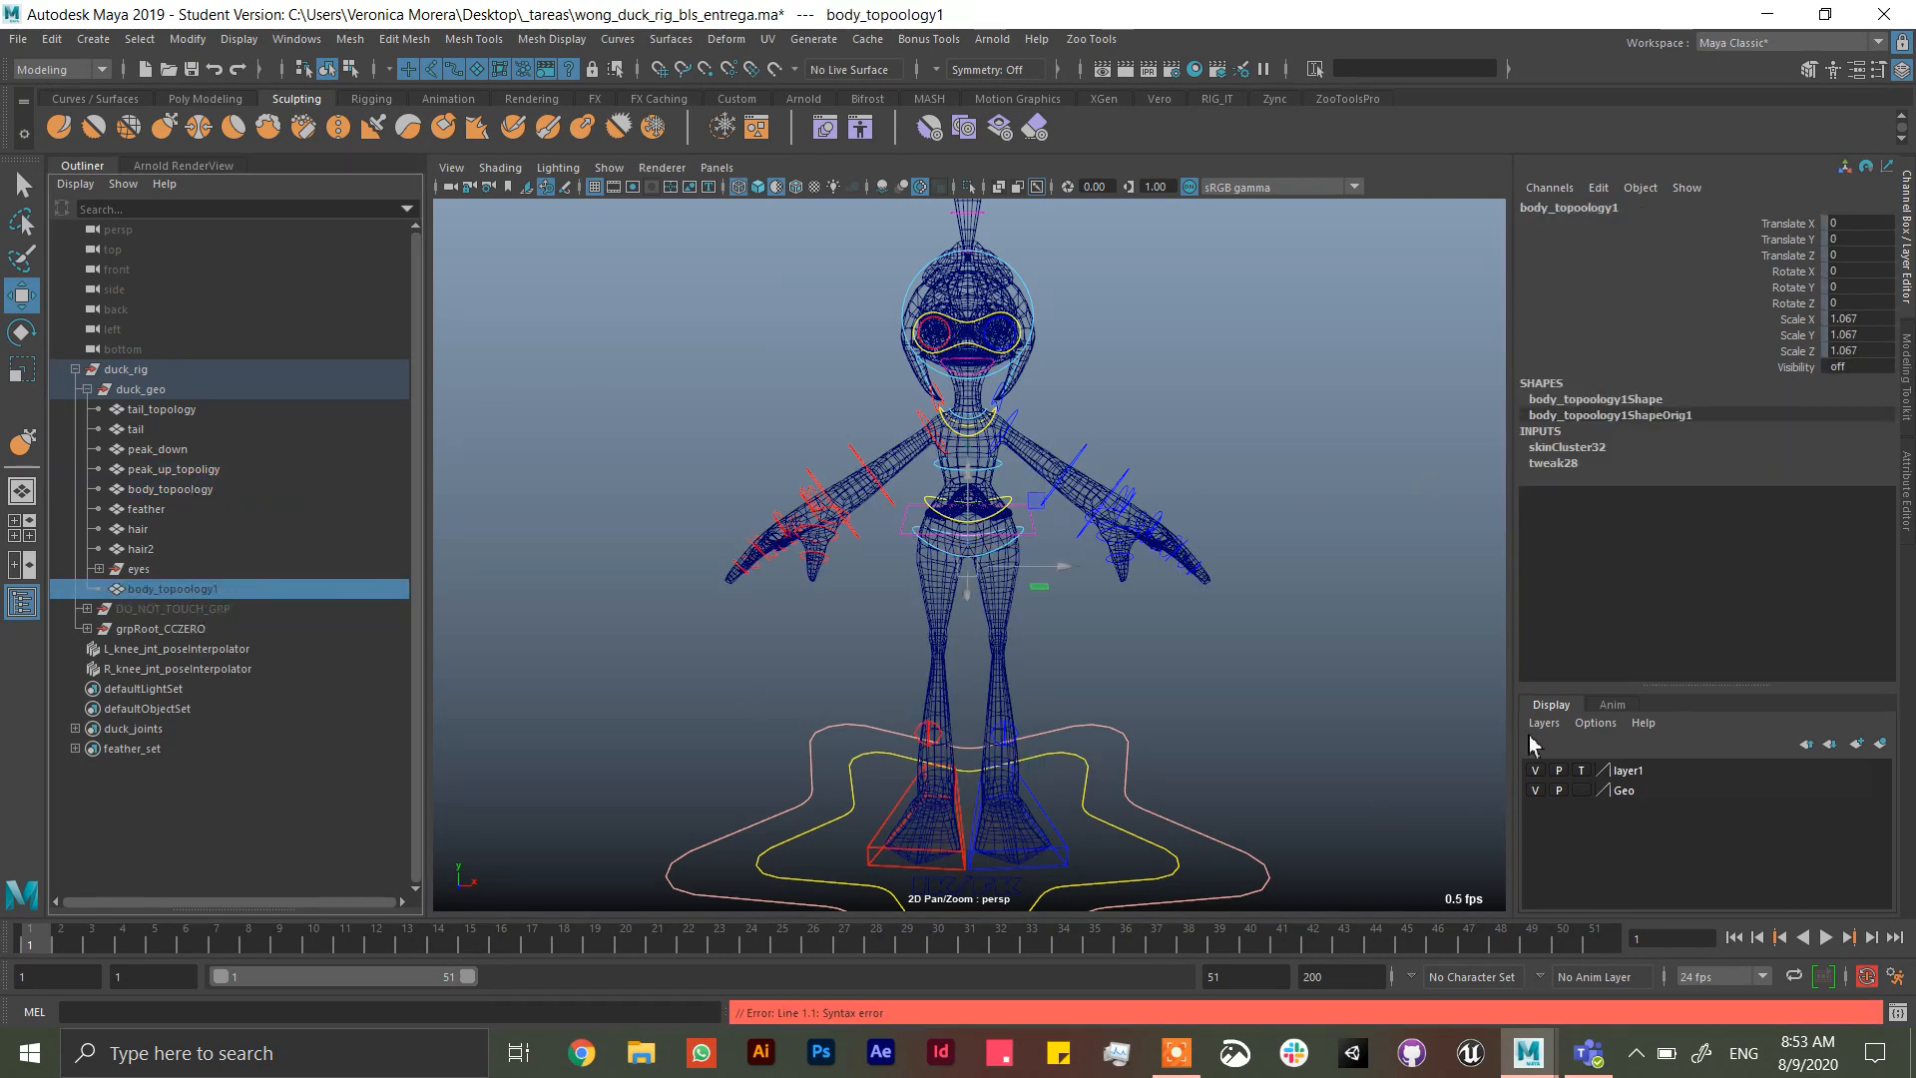
mouse_move(1561, 476)
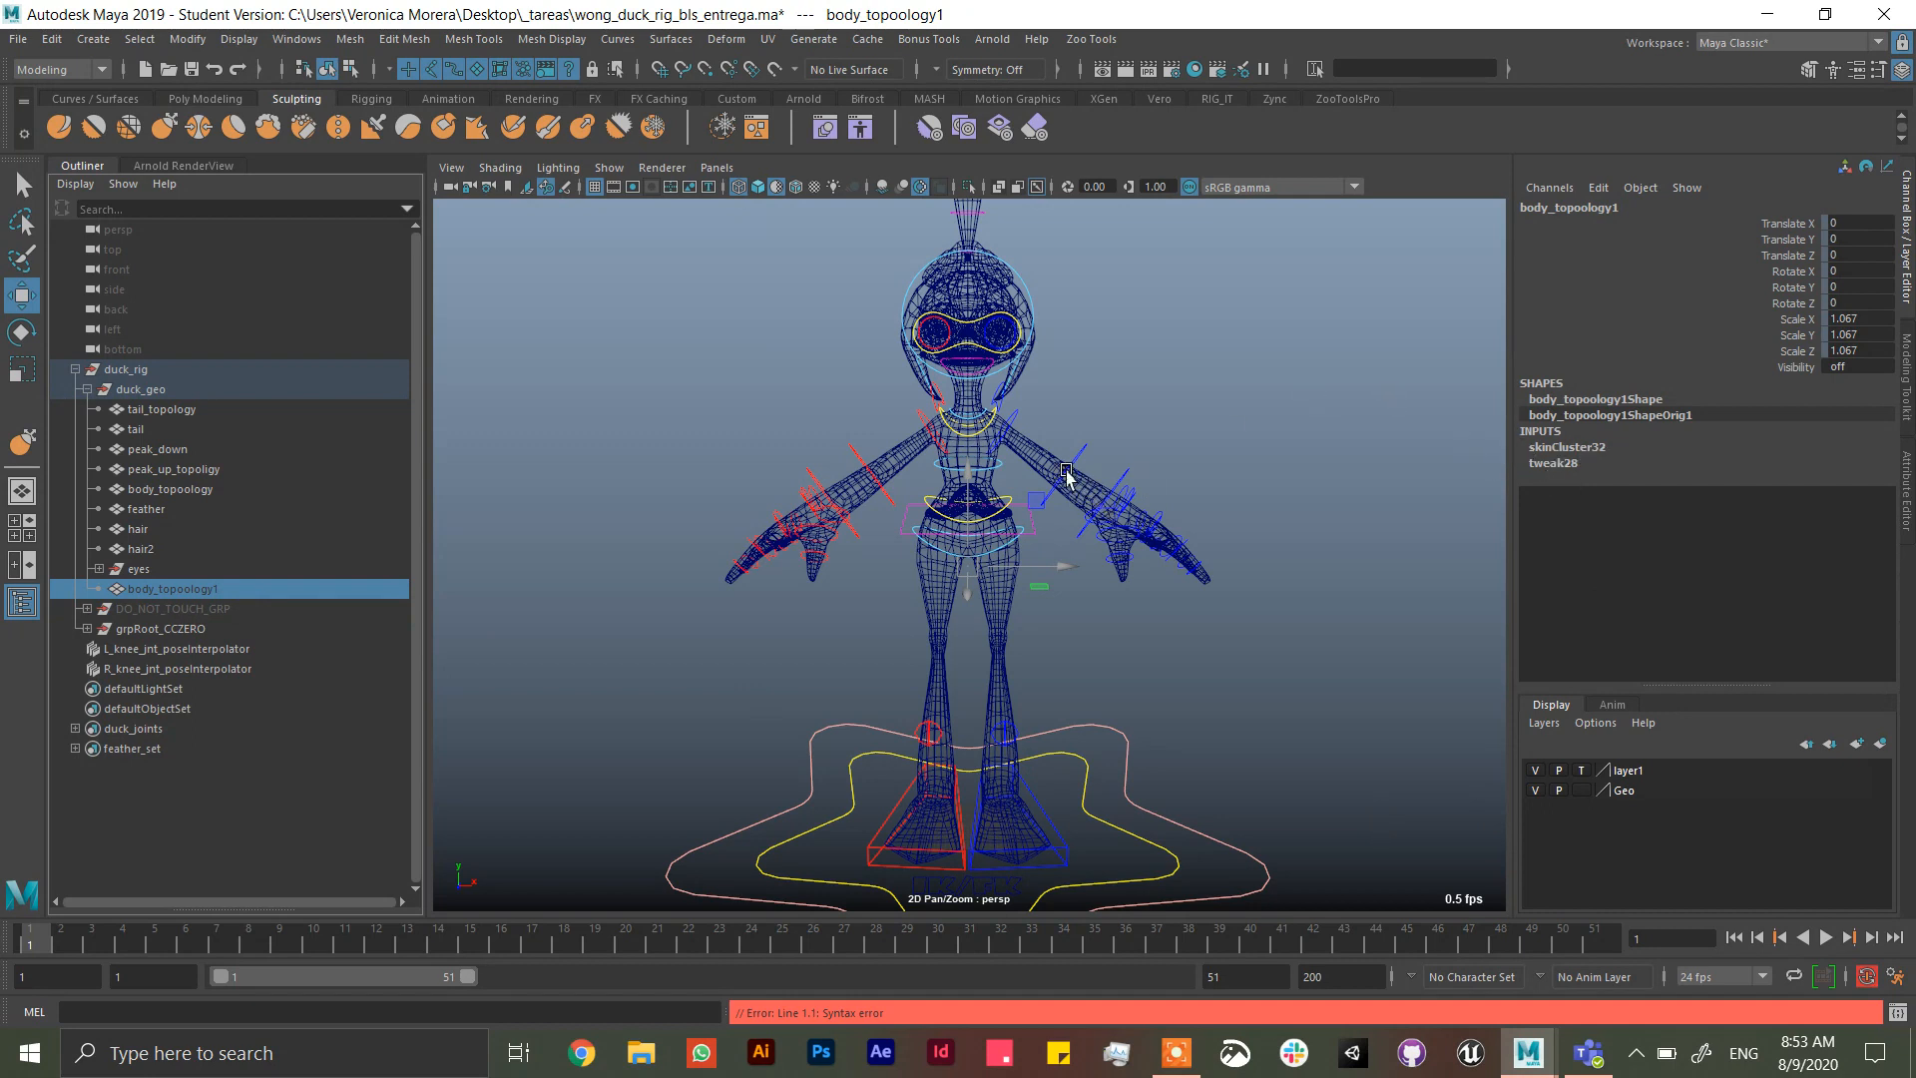
mouse_move(191, 490)
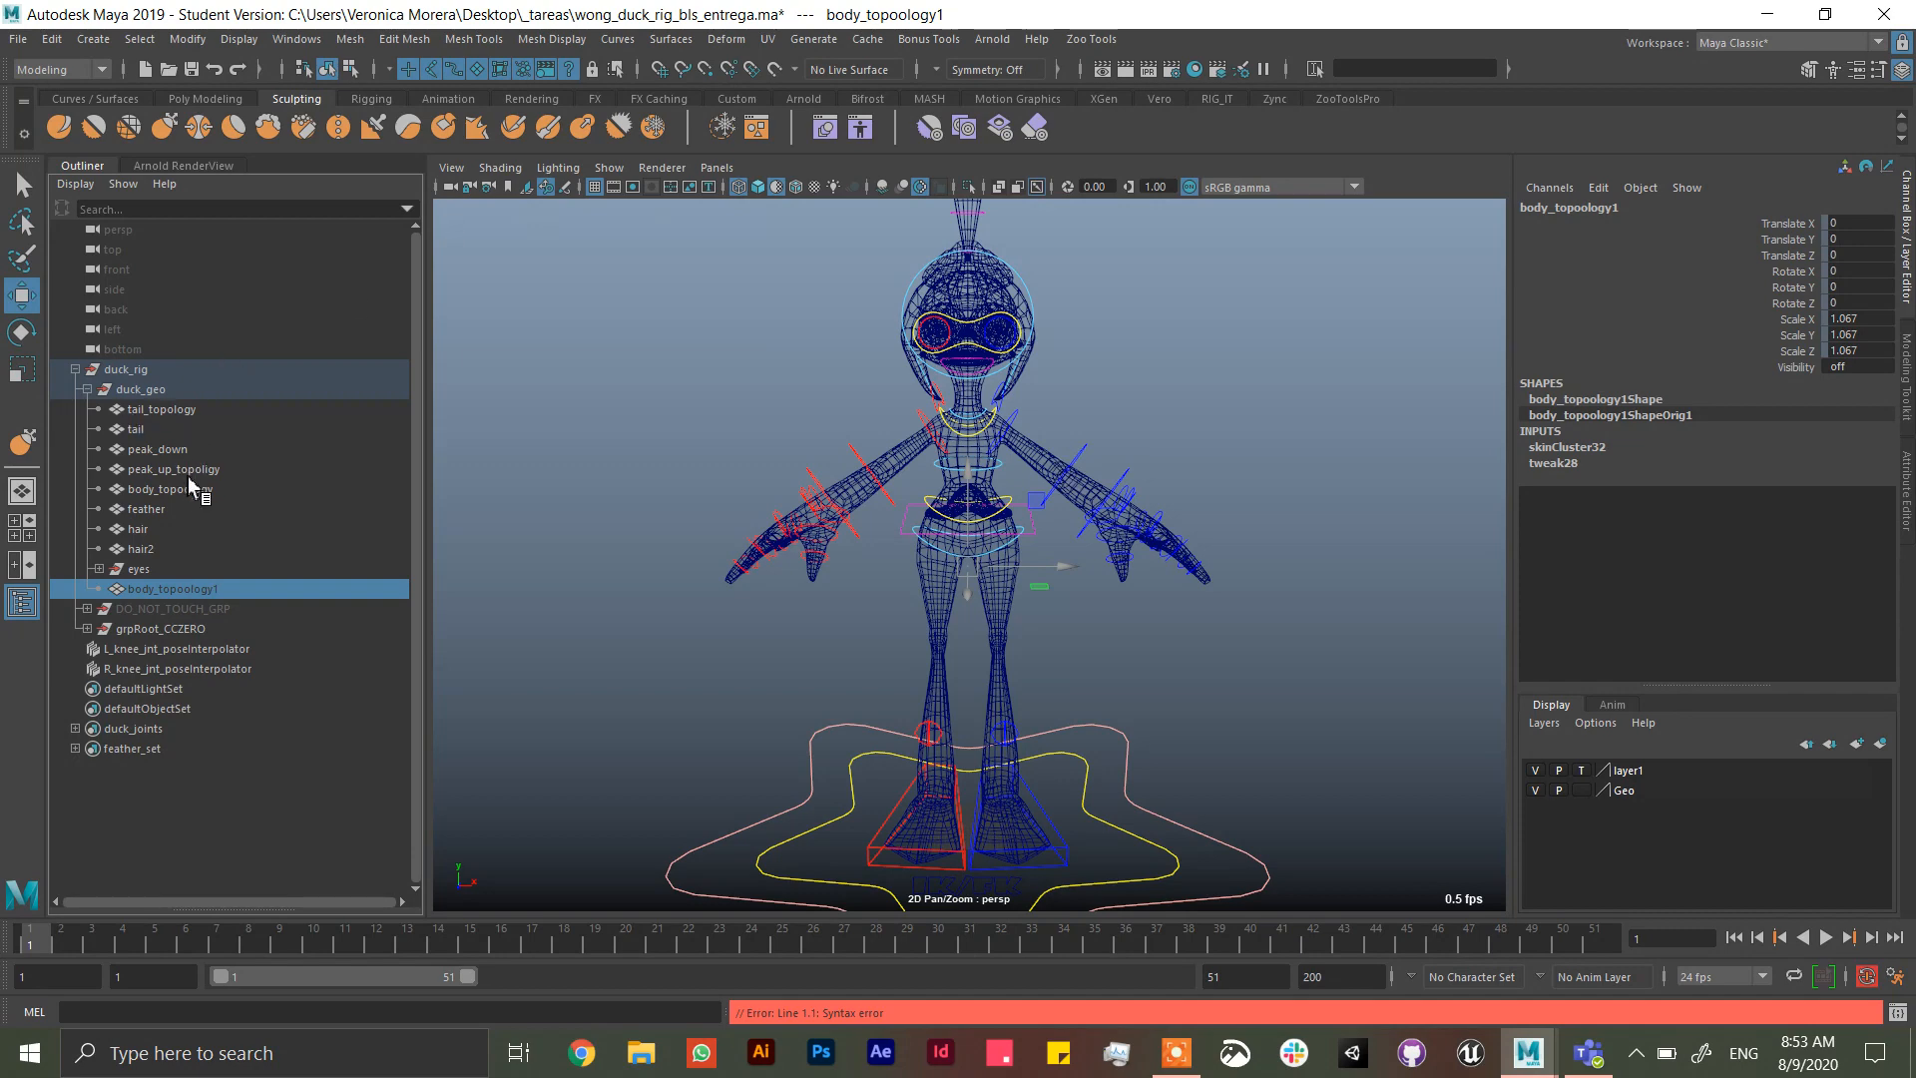
left_click(168, 489)
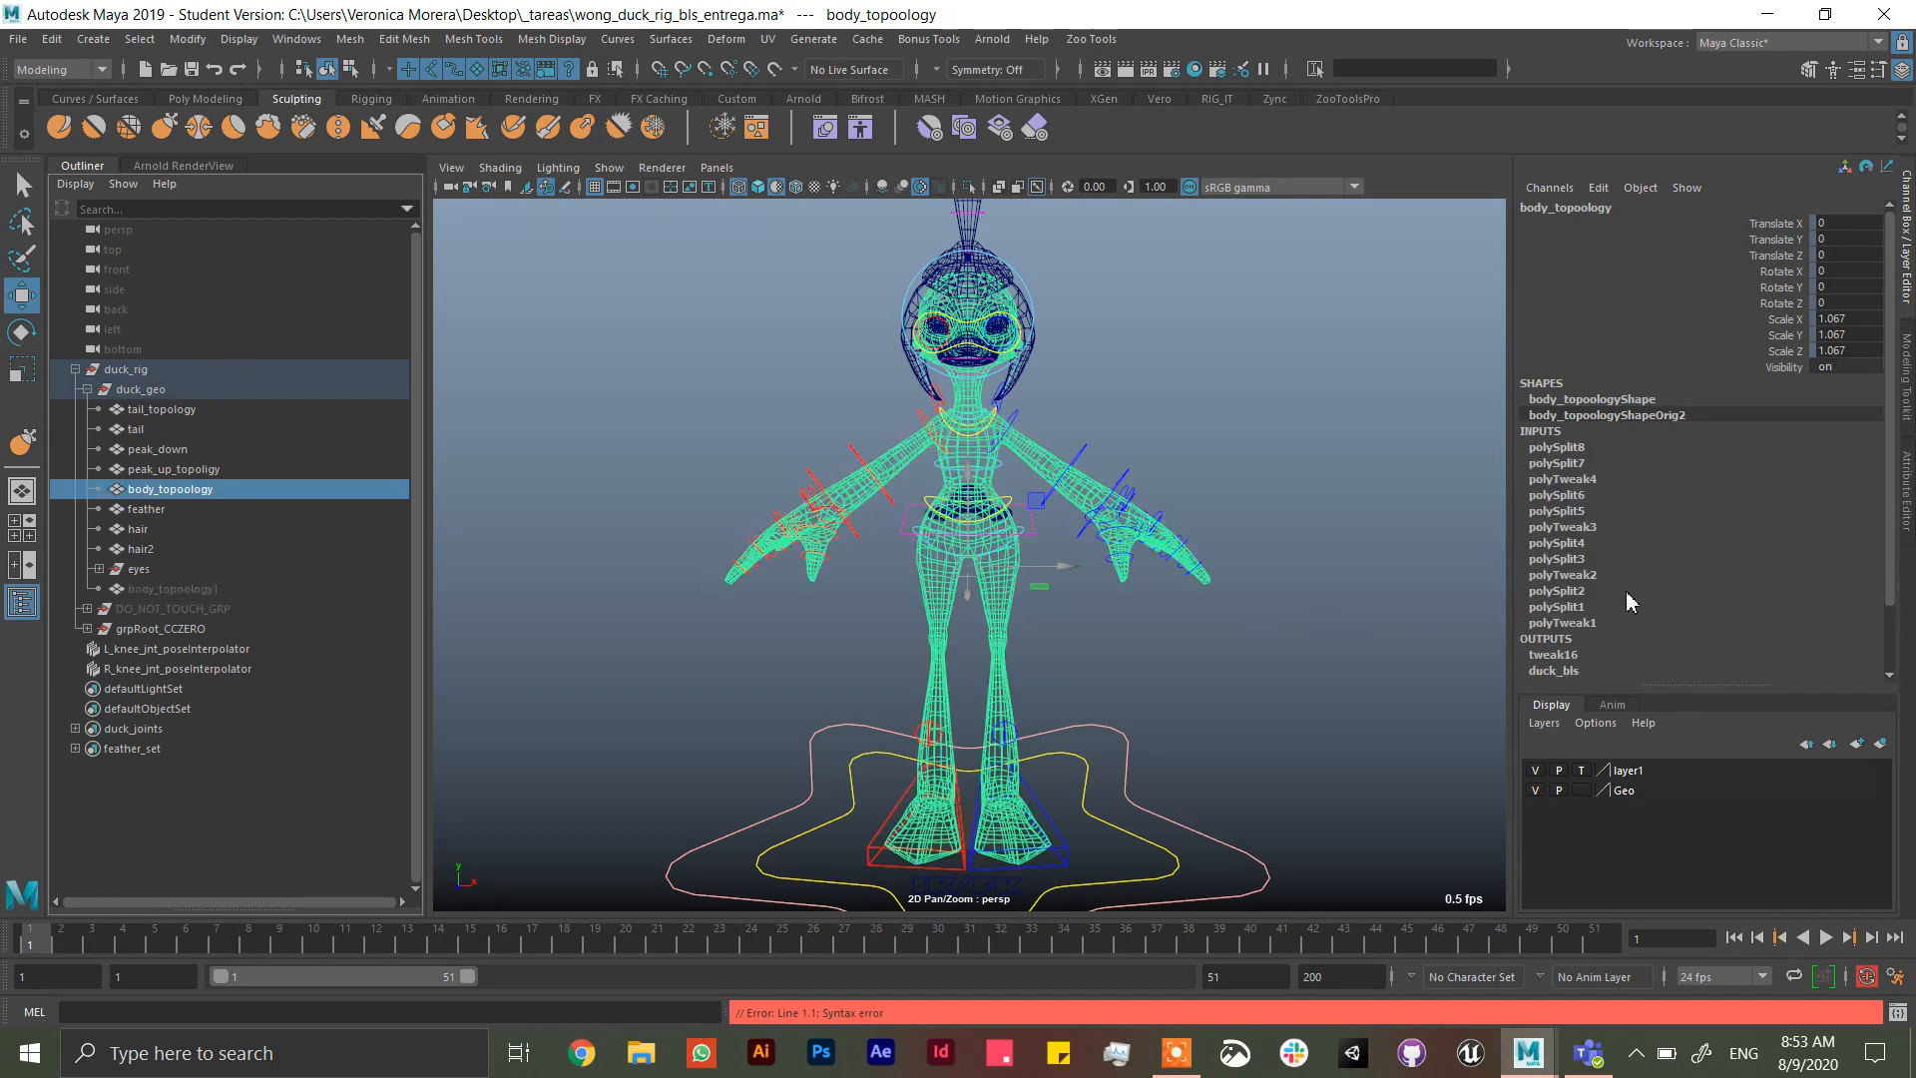
left_click(174, 467)
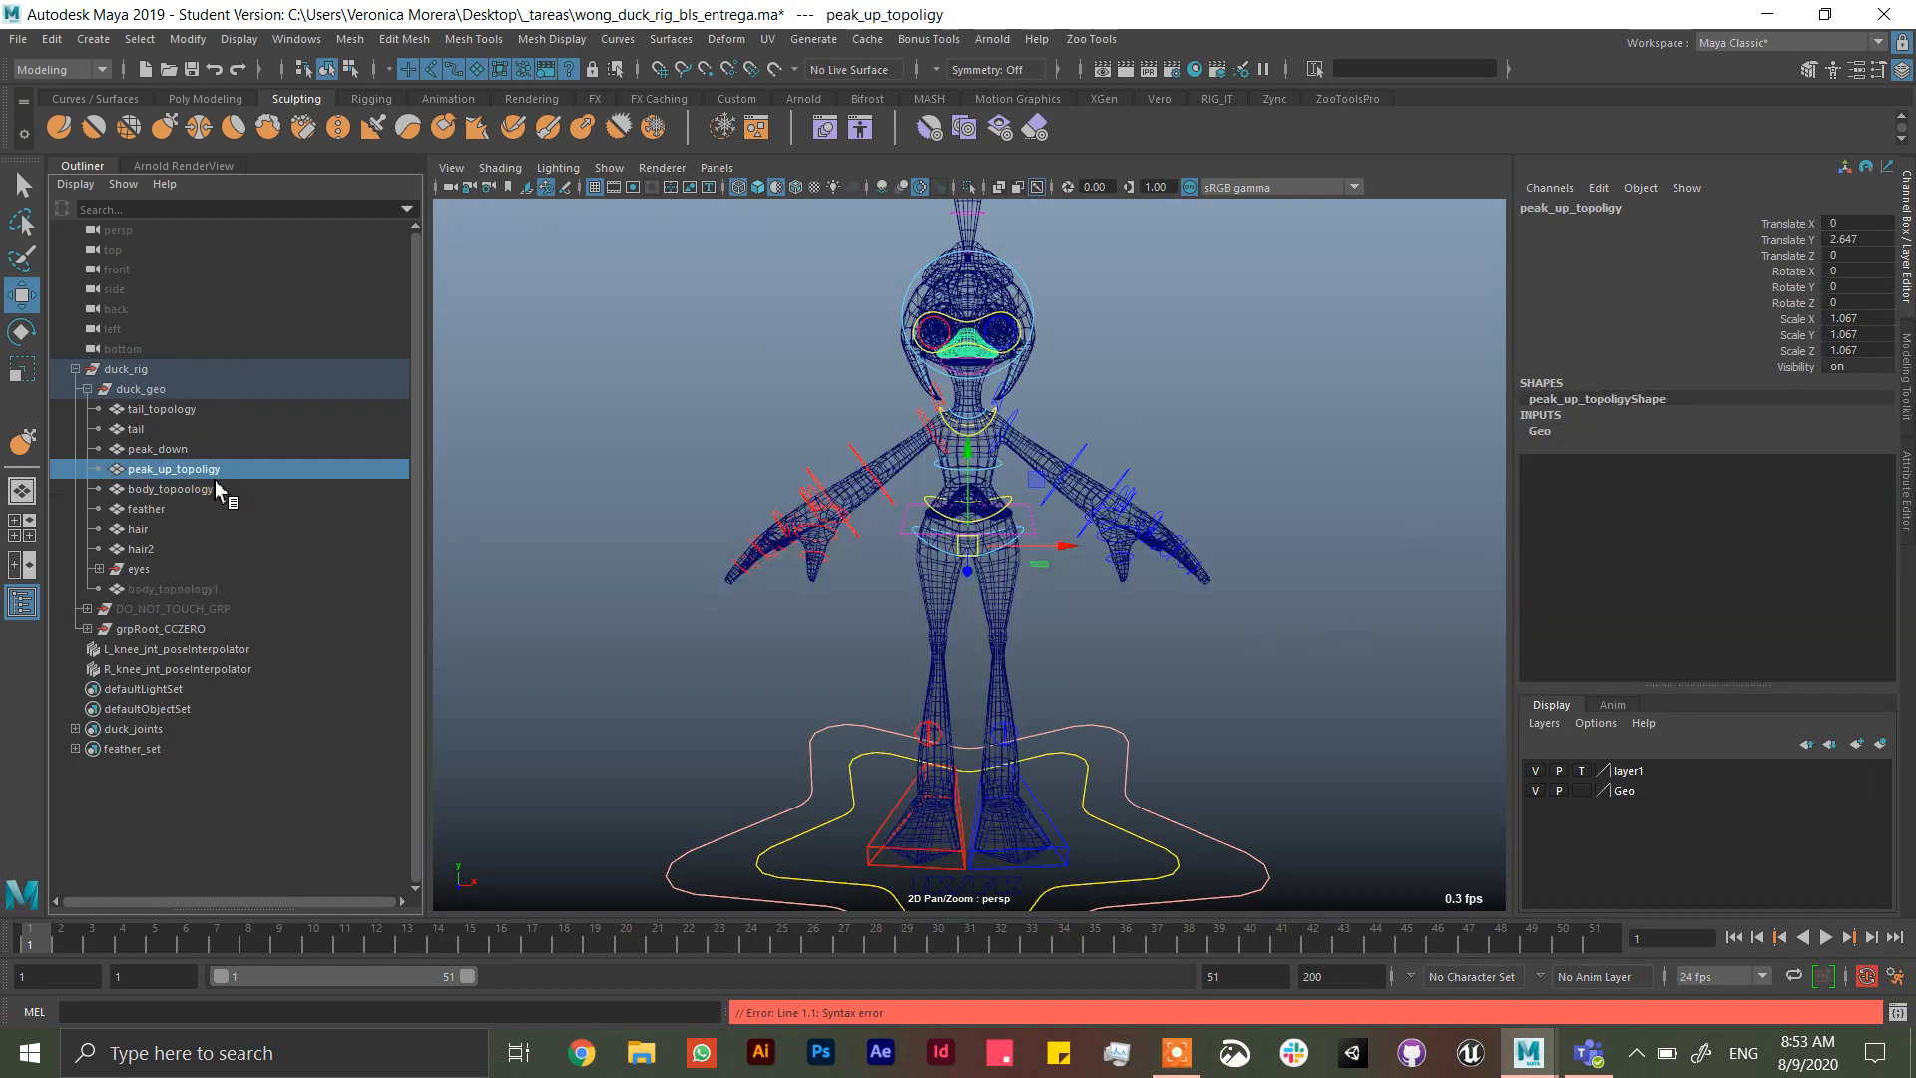
left_click(169, 489)
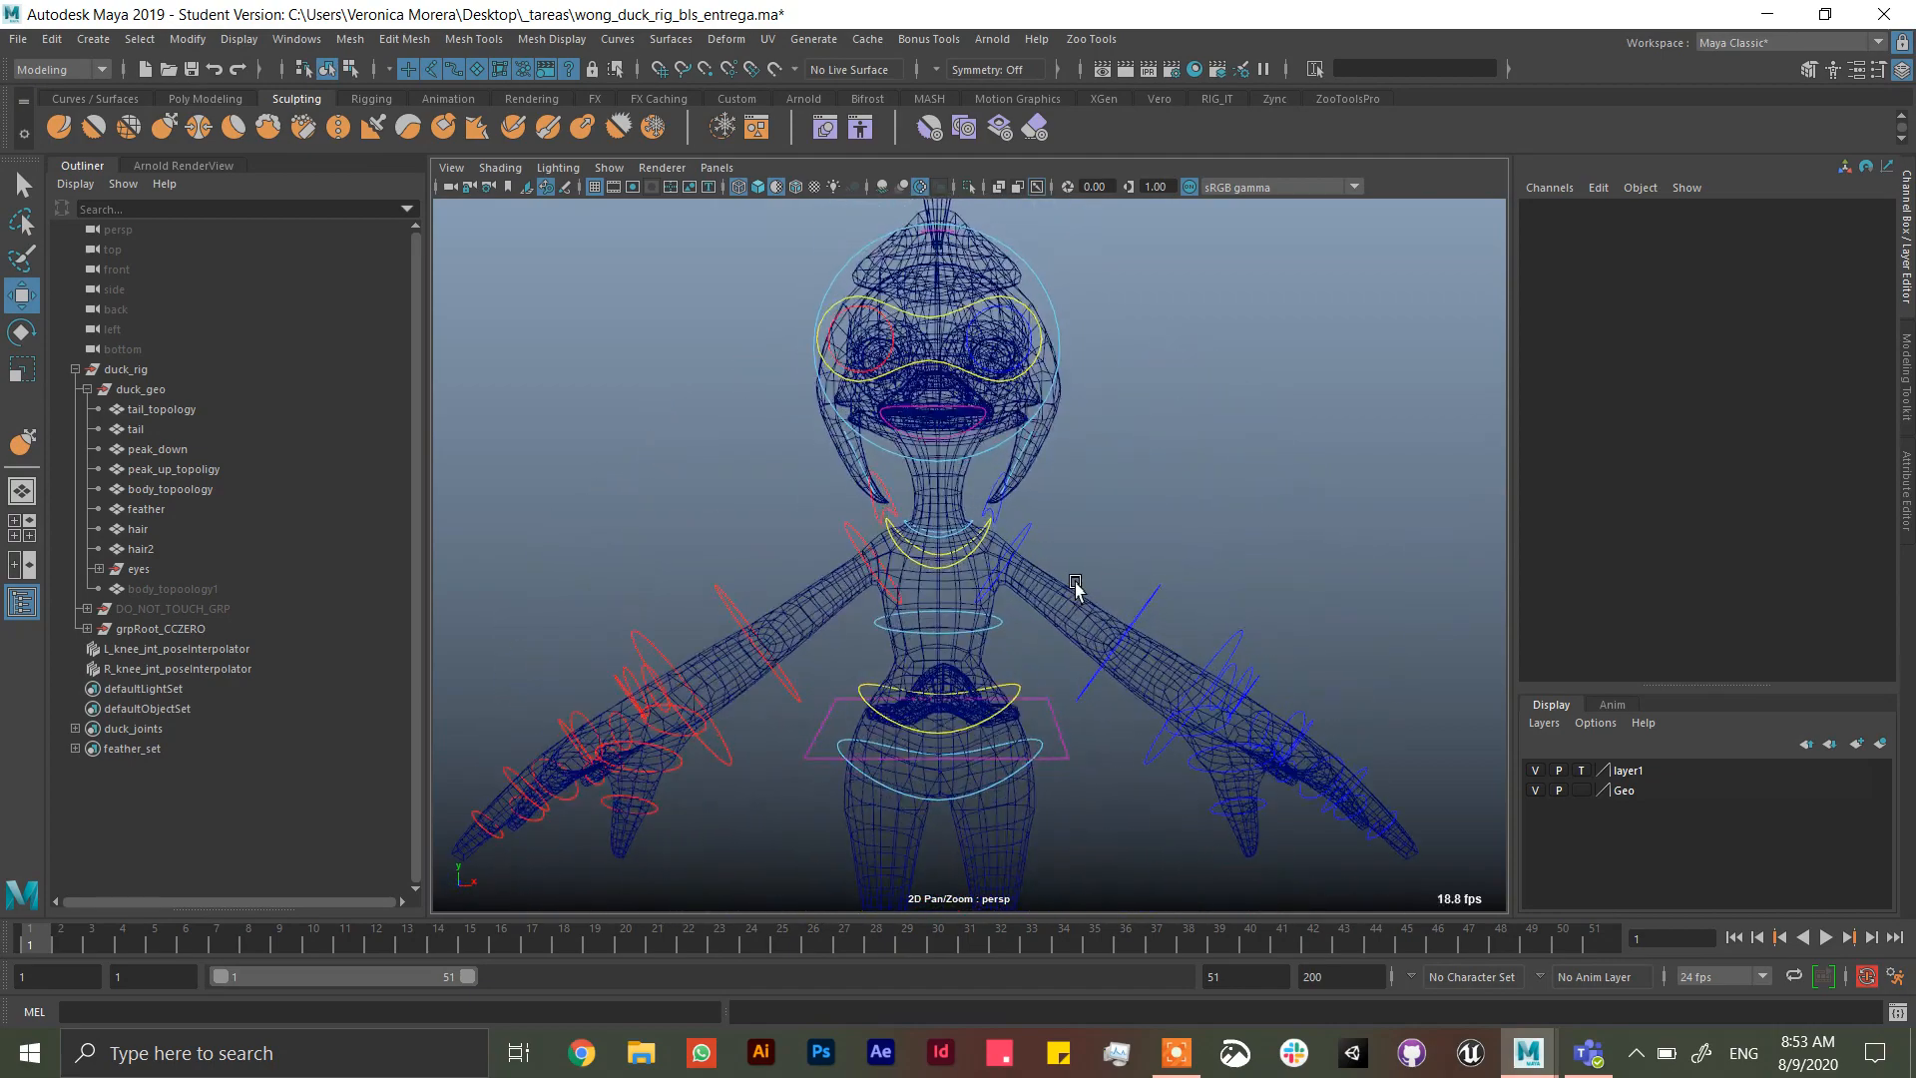
- Frame the whole duck and switch the viewport to Smooth Shade All
left_click_drag(1076, 582, 1158, 543)
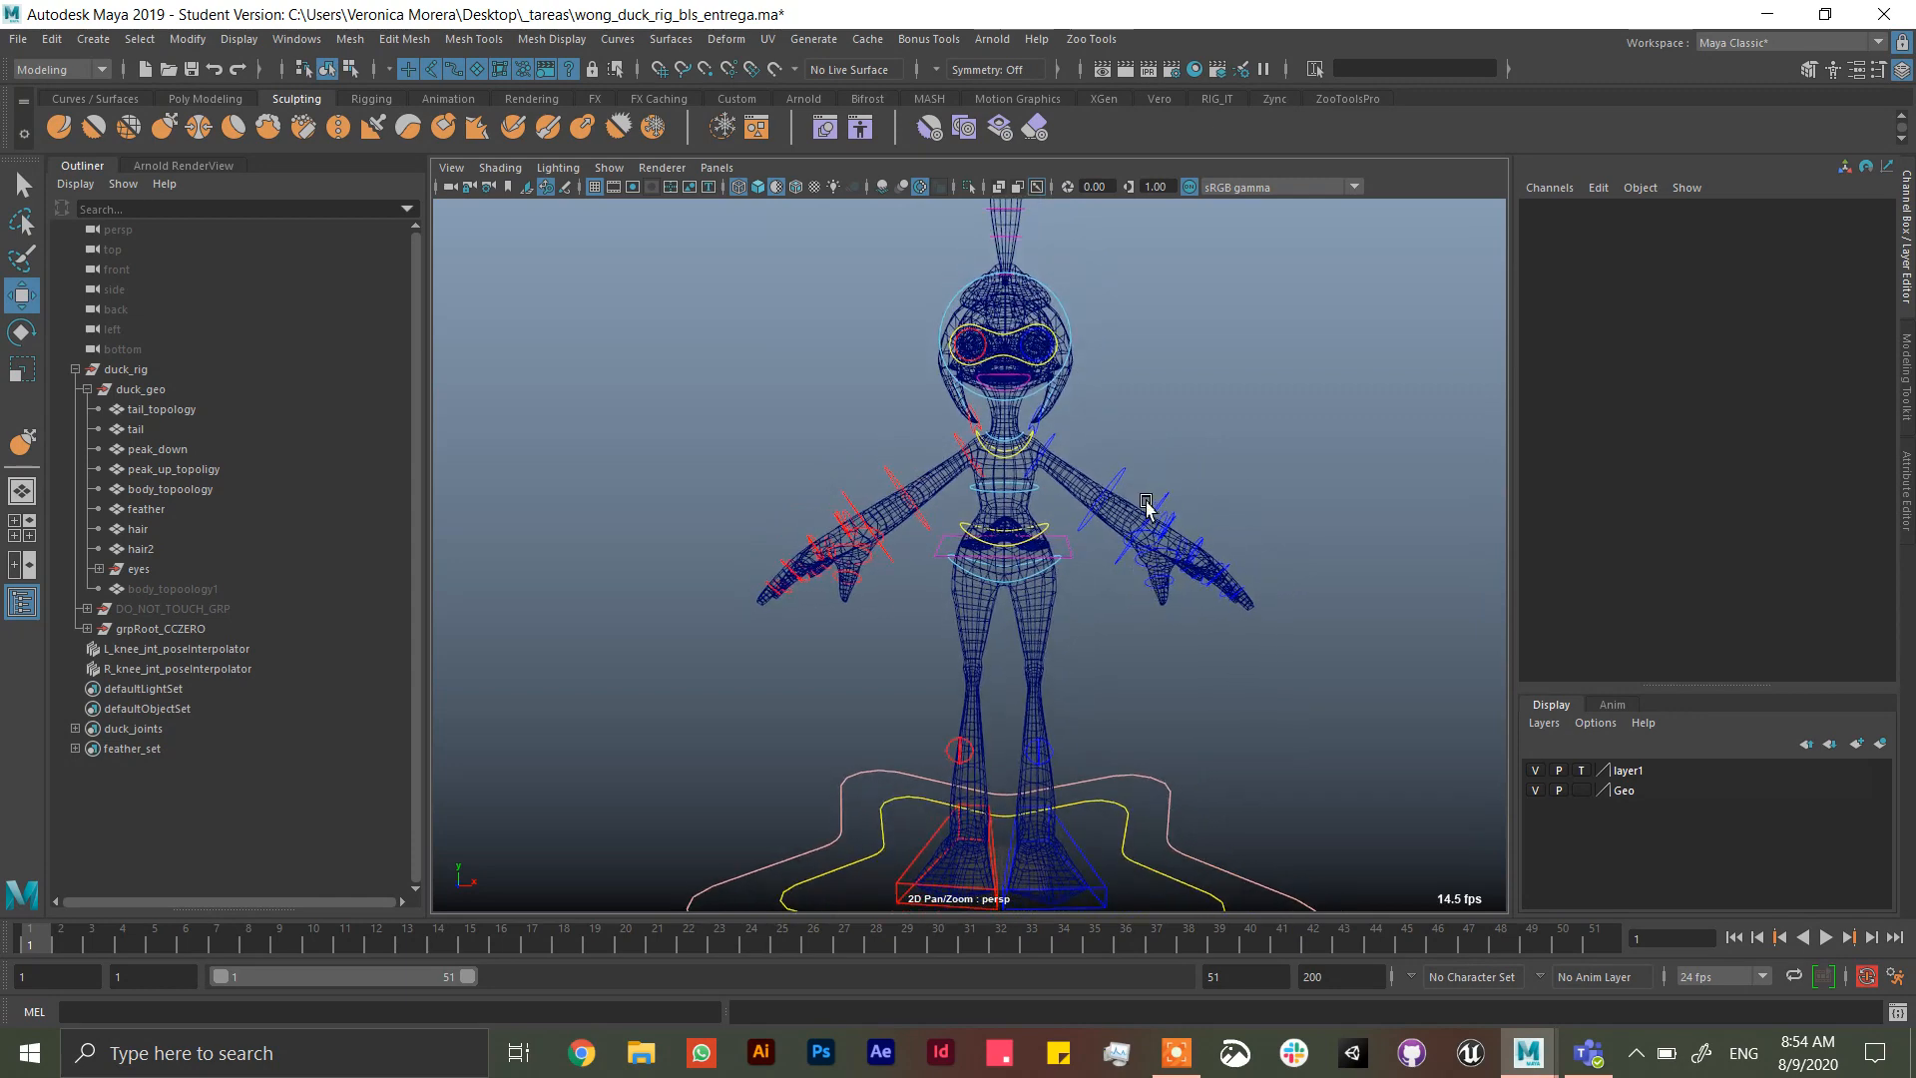
mouse_move(1130, 495)
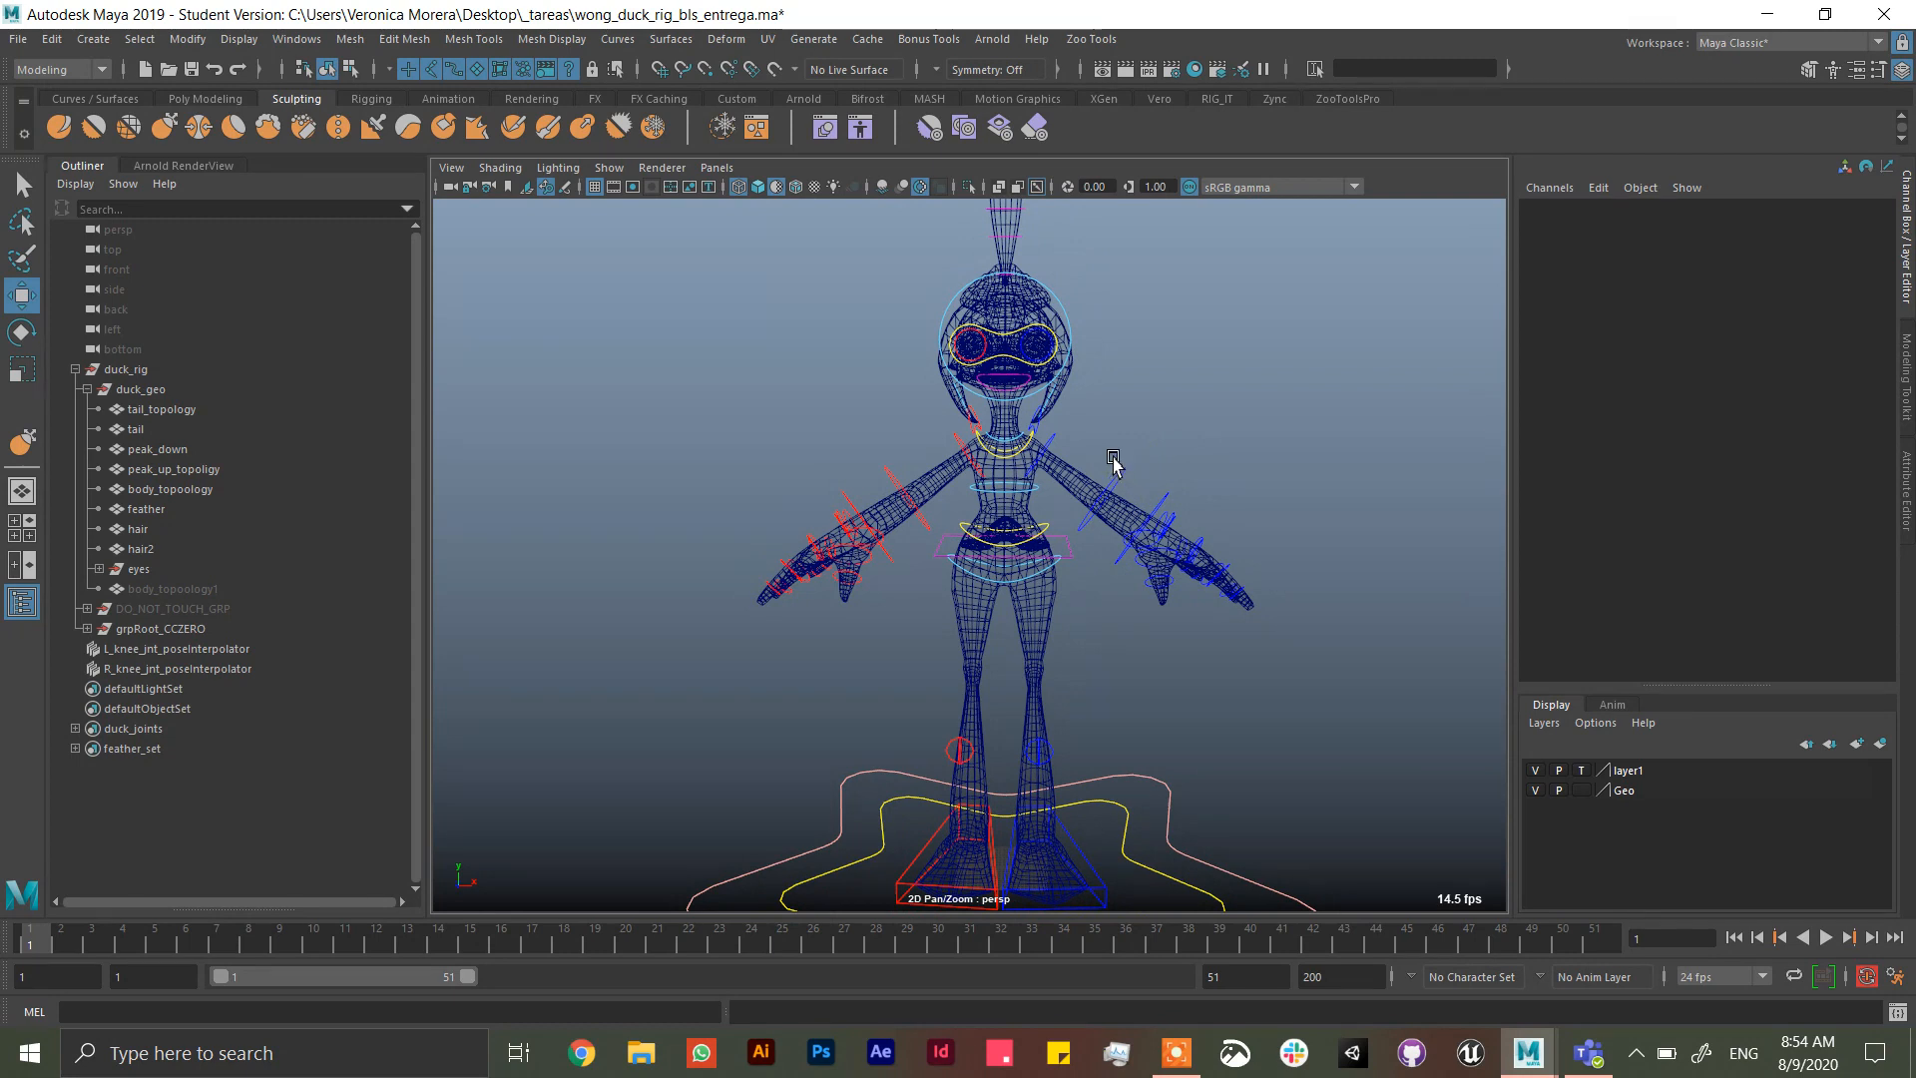
mouse_move(1082, 521)
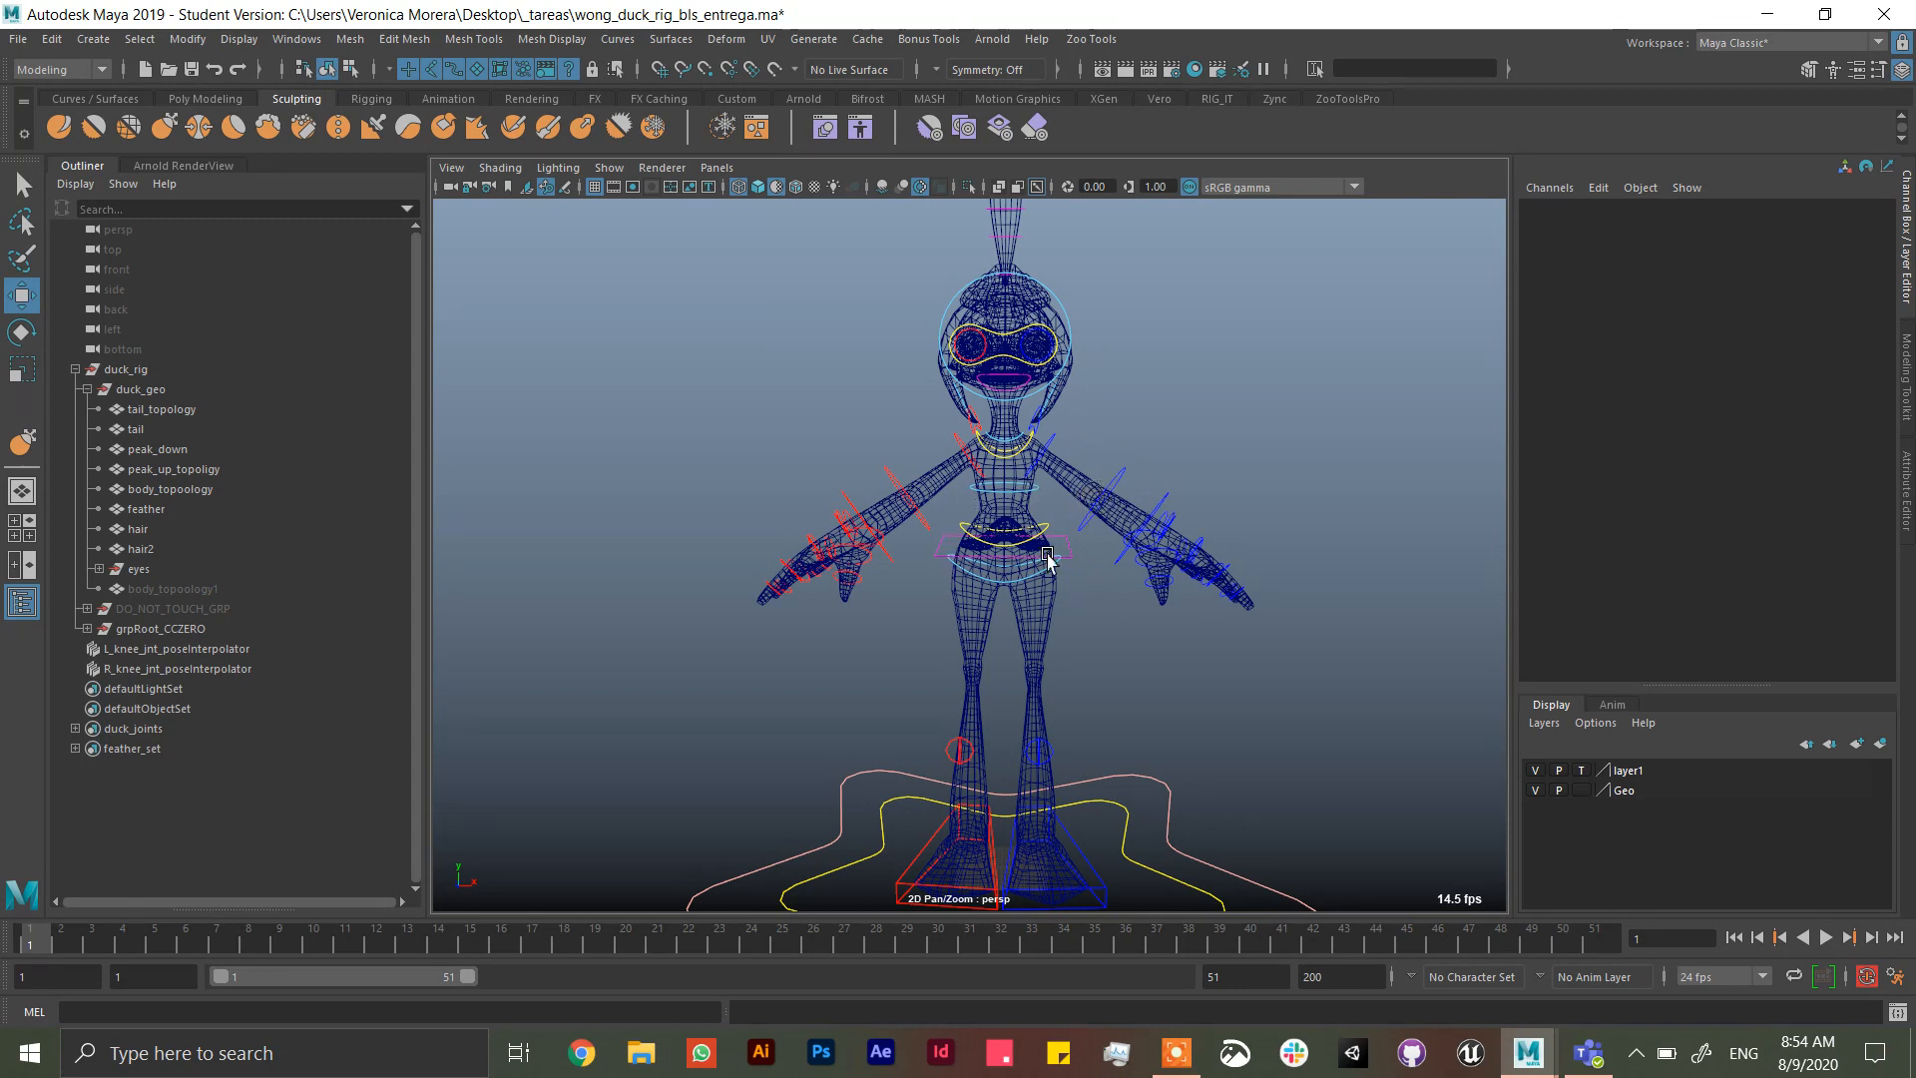
left_click(755, 188)
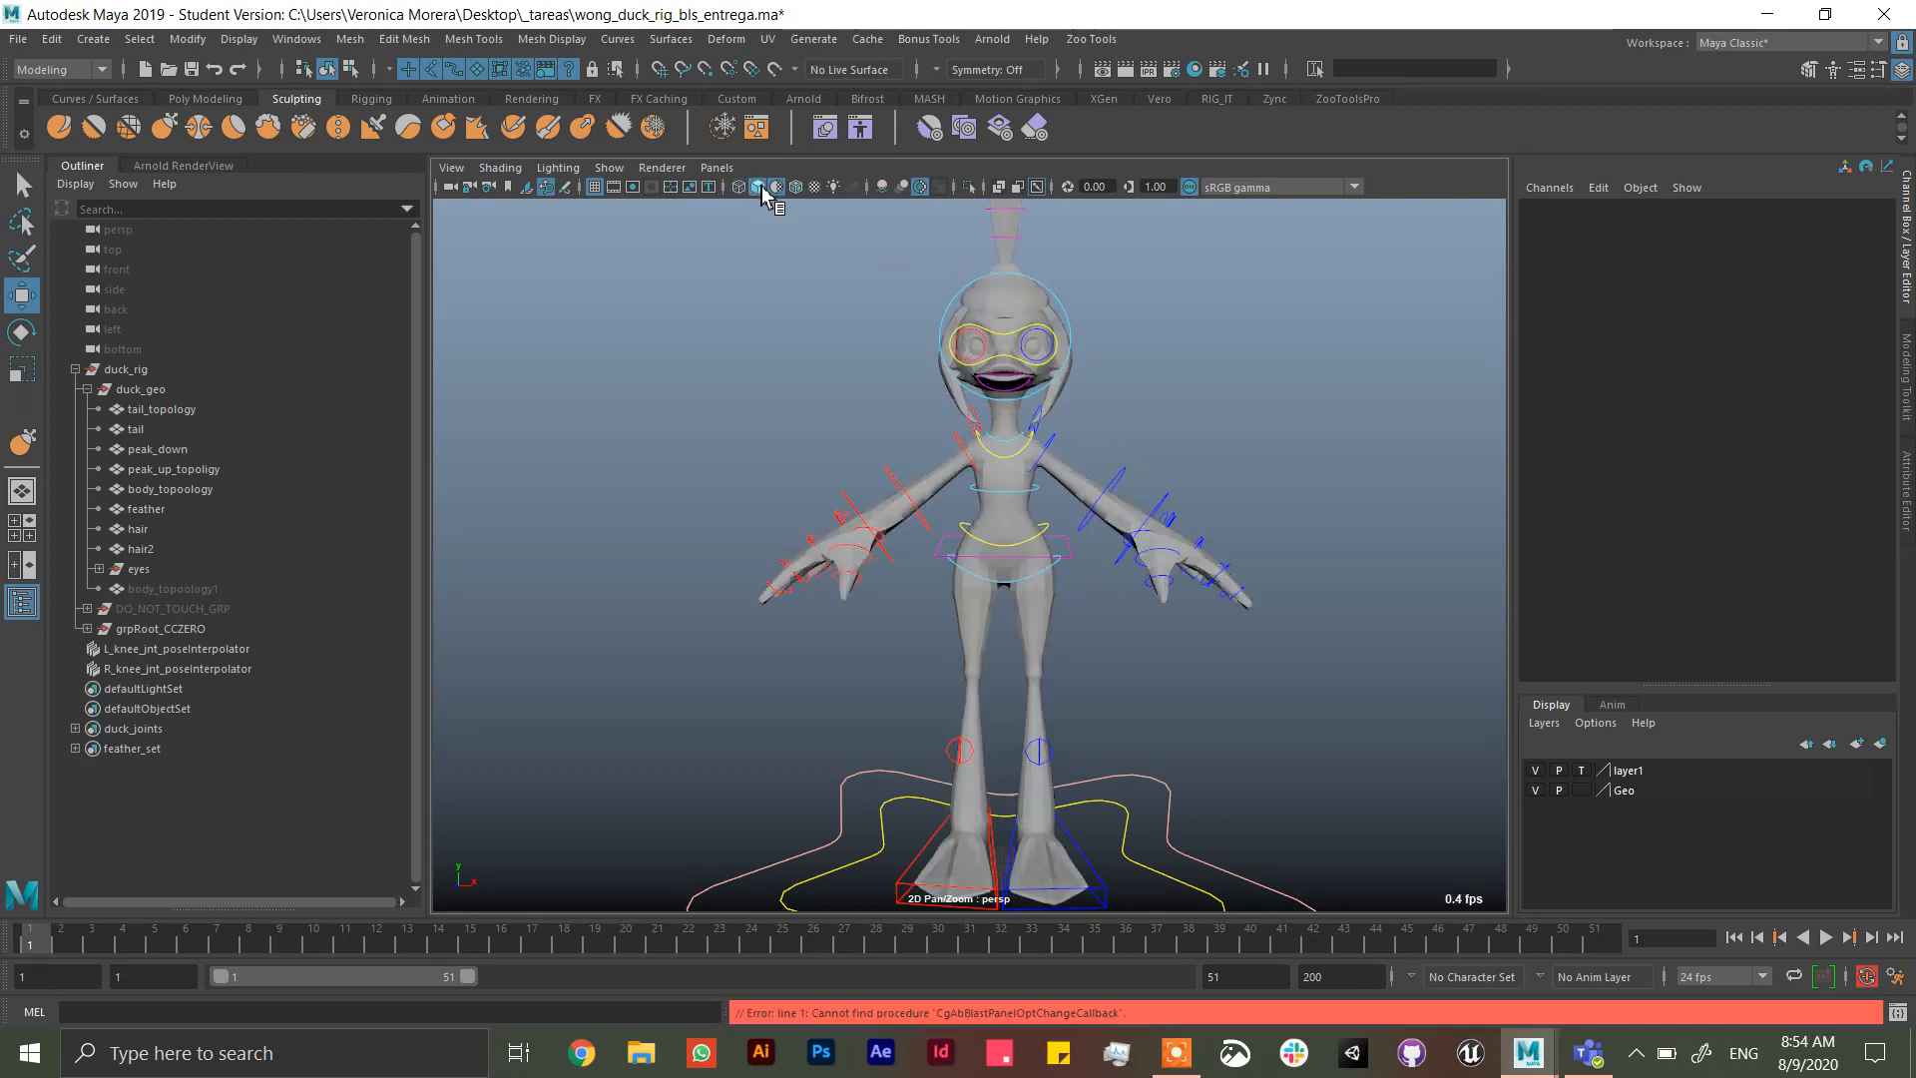